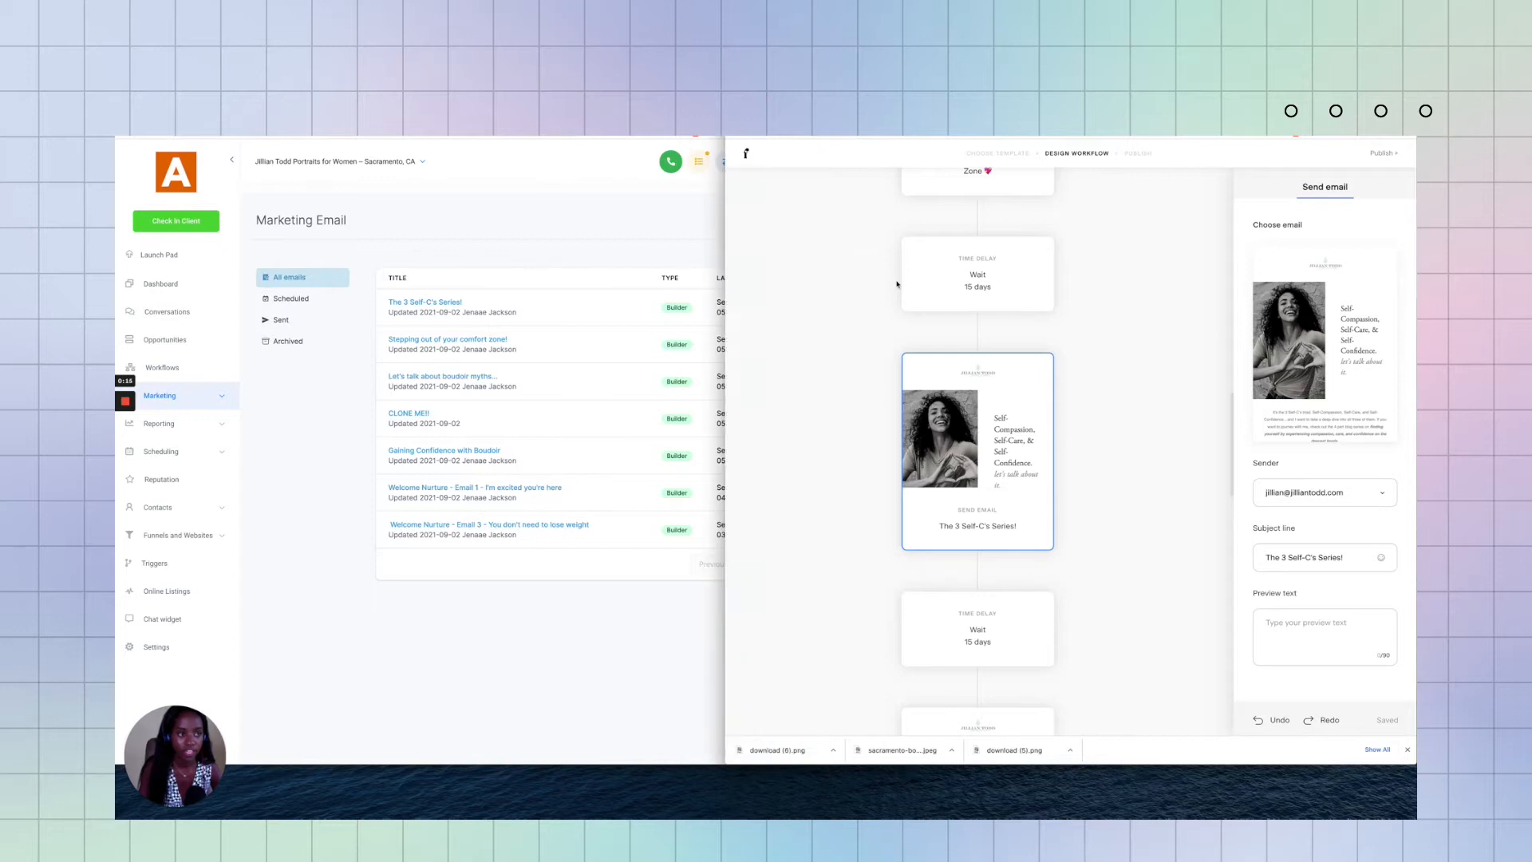
Step: Check the 15-day wait step, then leave the workflow for the My emails overview
left_click(976, 274)
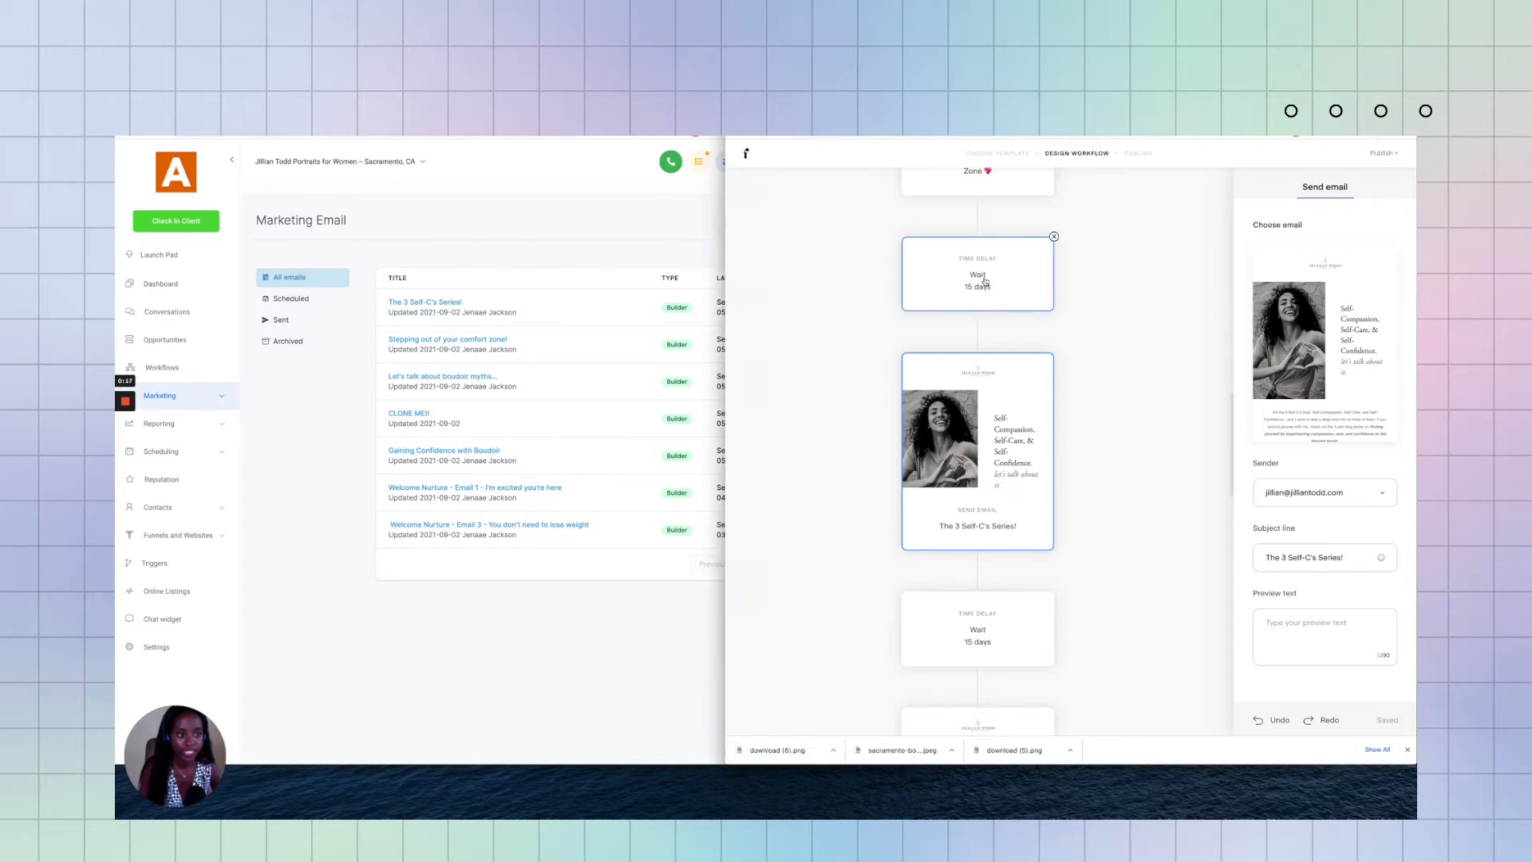
scroll("down", 3)
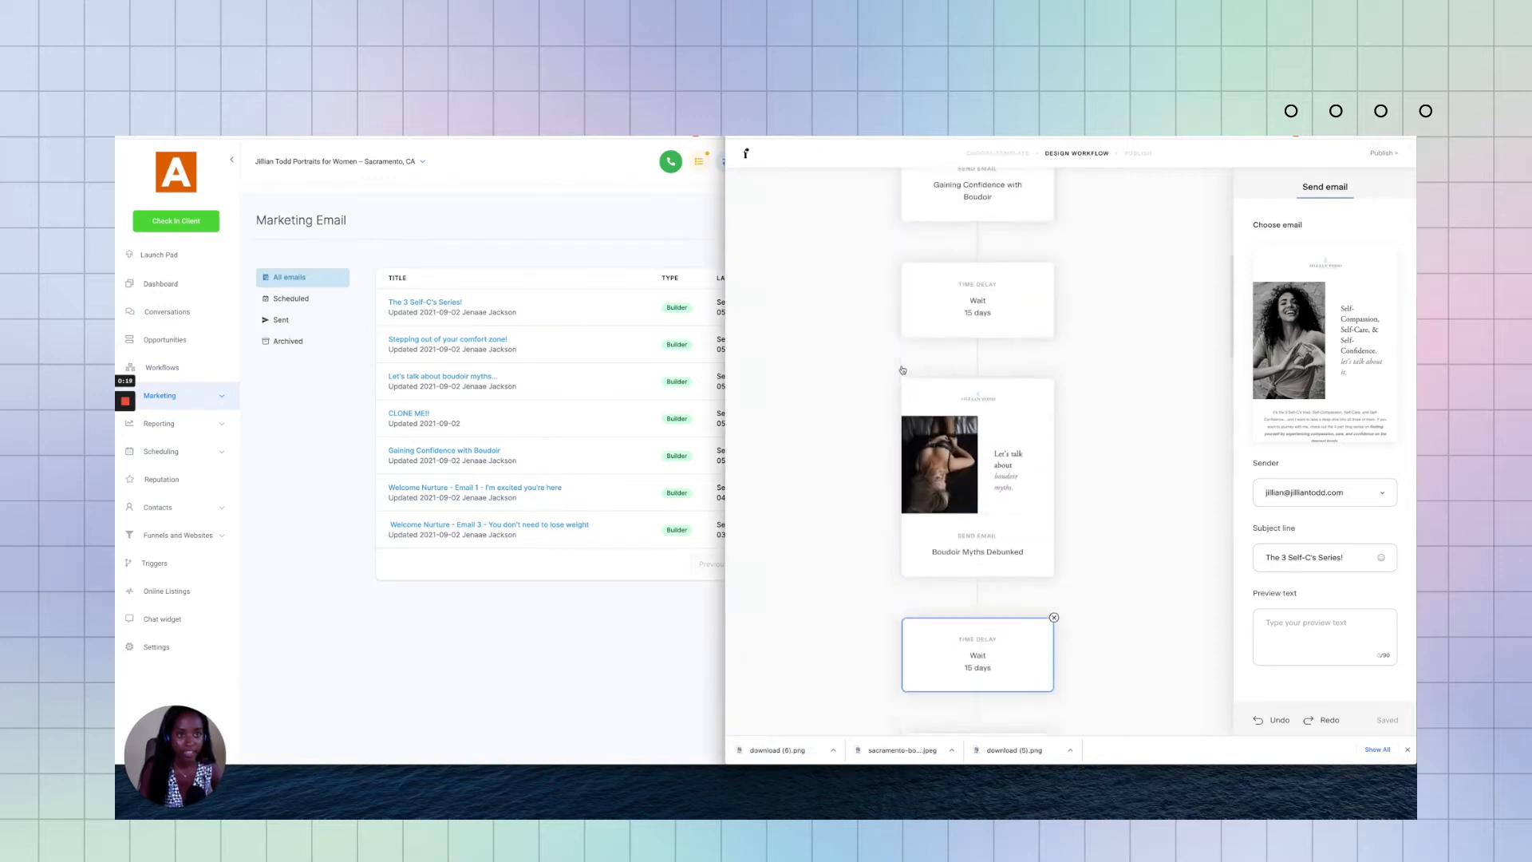
scroll("up", 3)
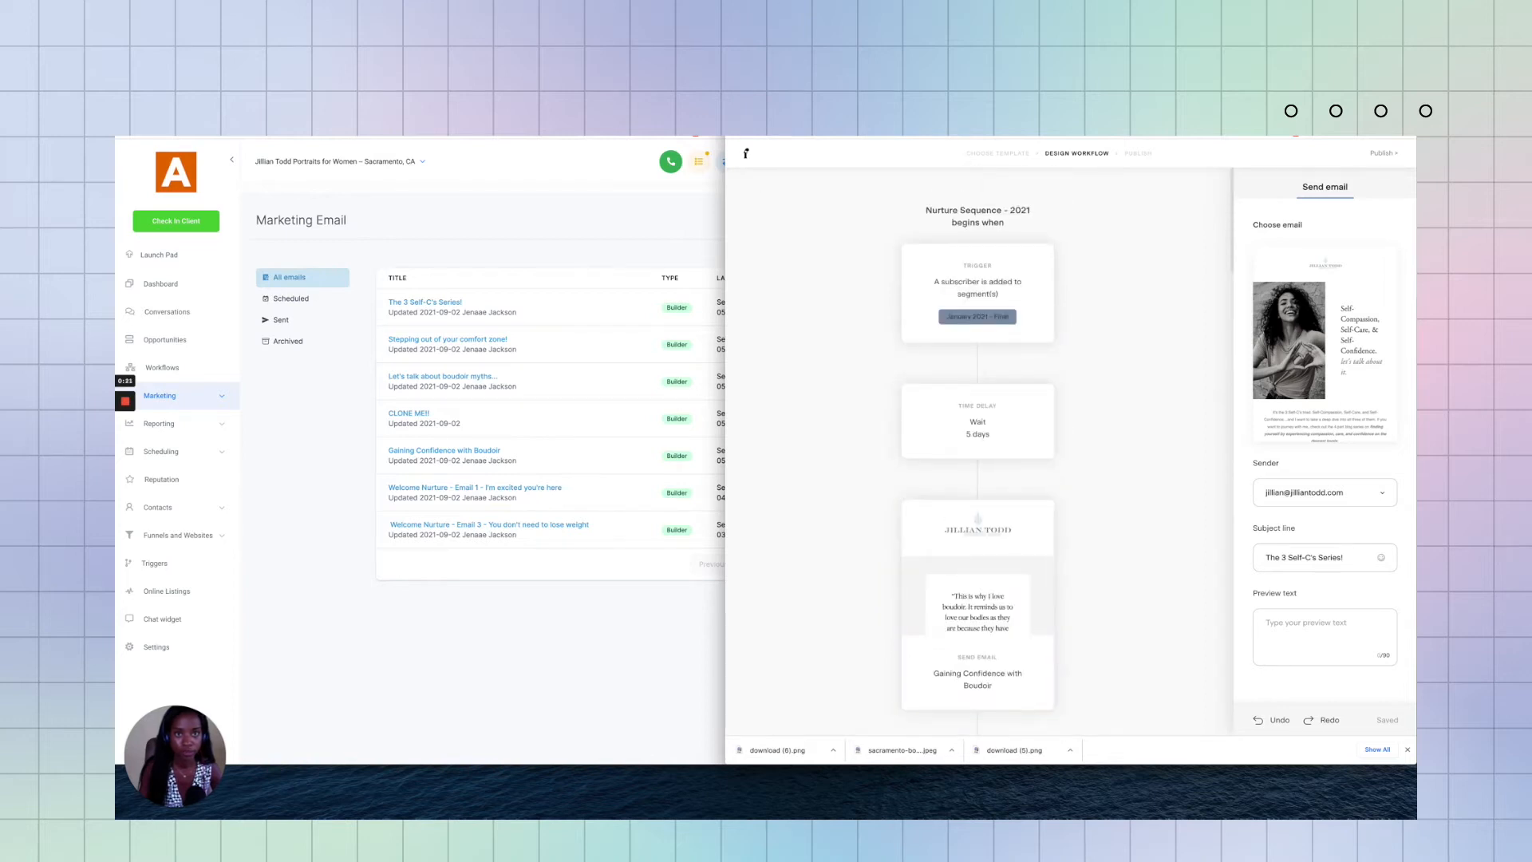
left_click(1324, 336)
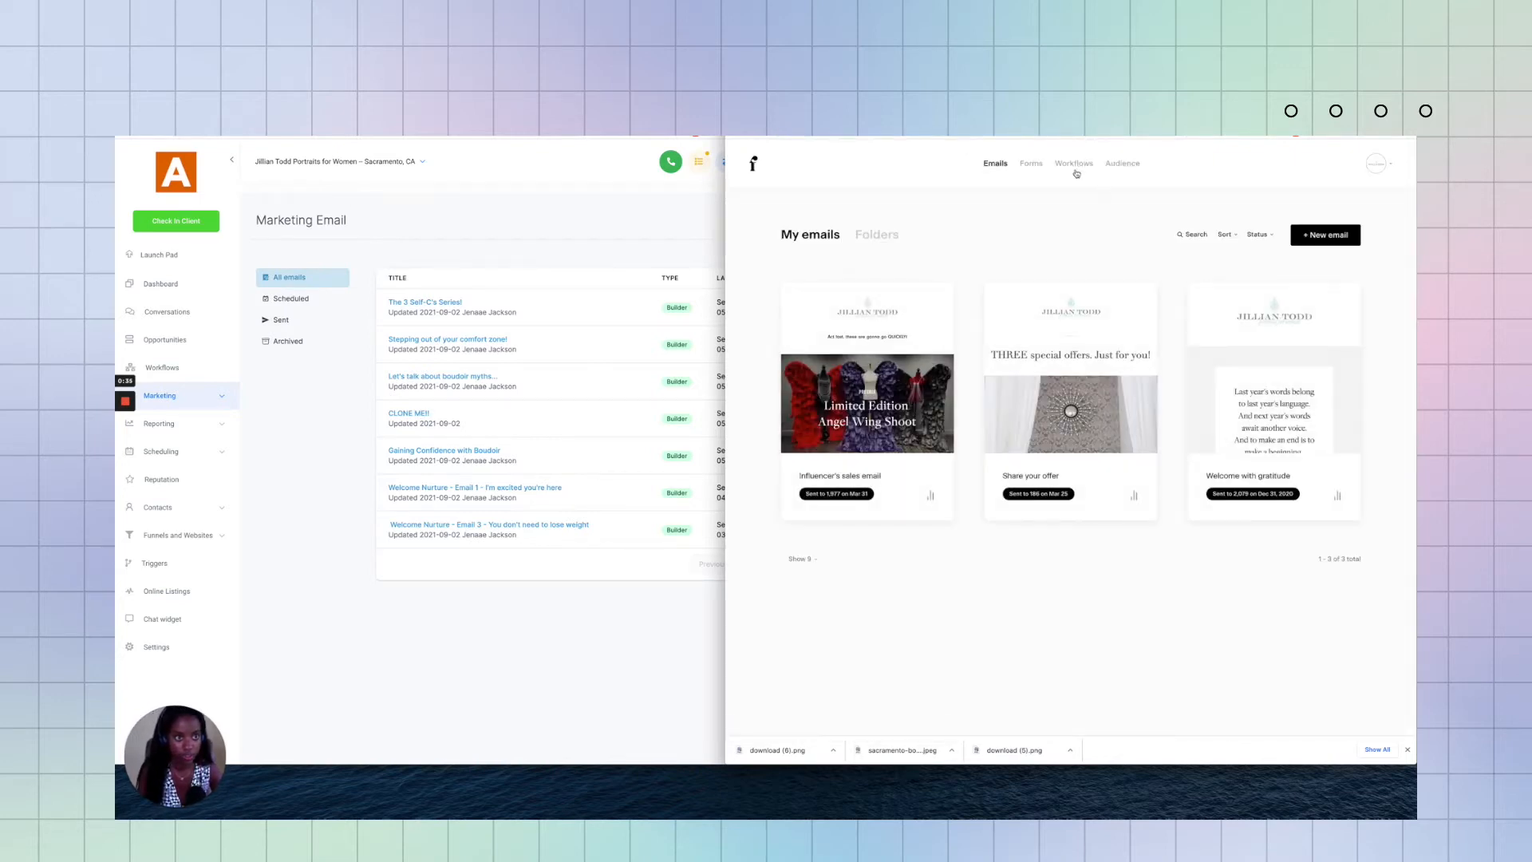
Step: Open Nurture Sequence - 2021 and its 'Are you showing yourself compassion?' email content
left_click(1074, 163)
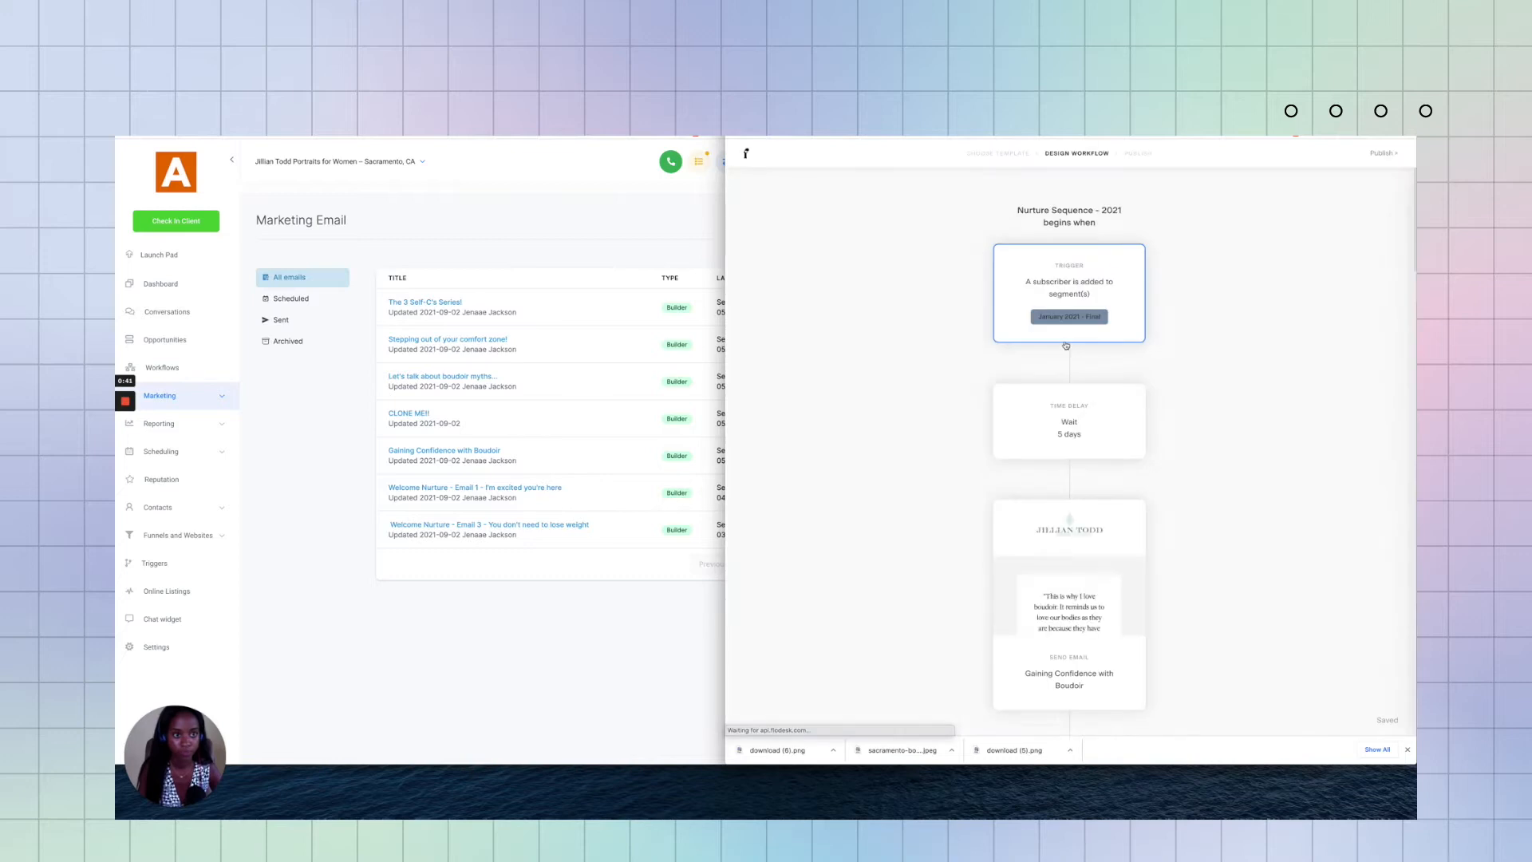
scroll("down", 3)
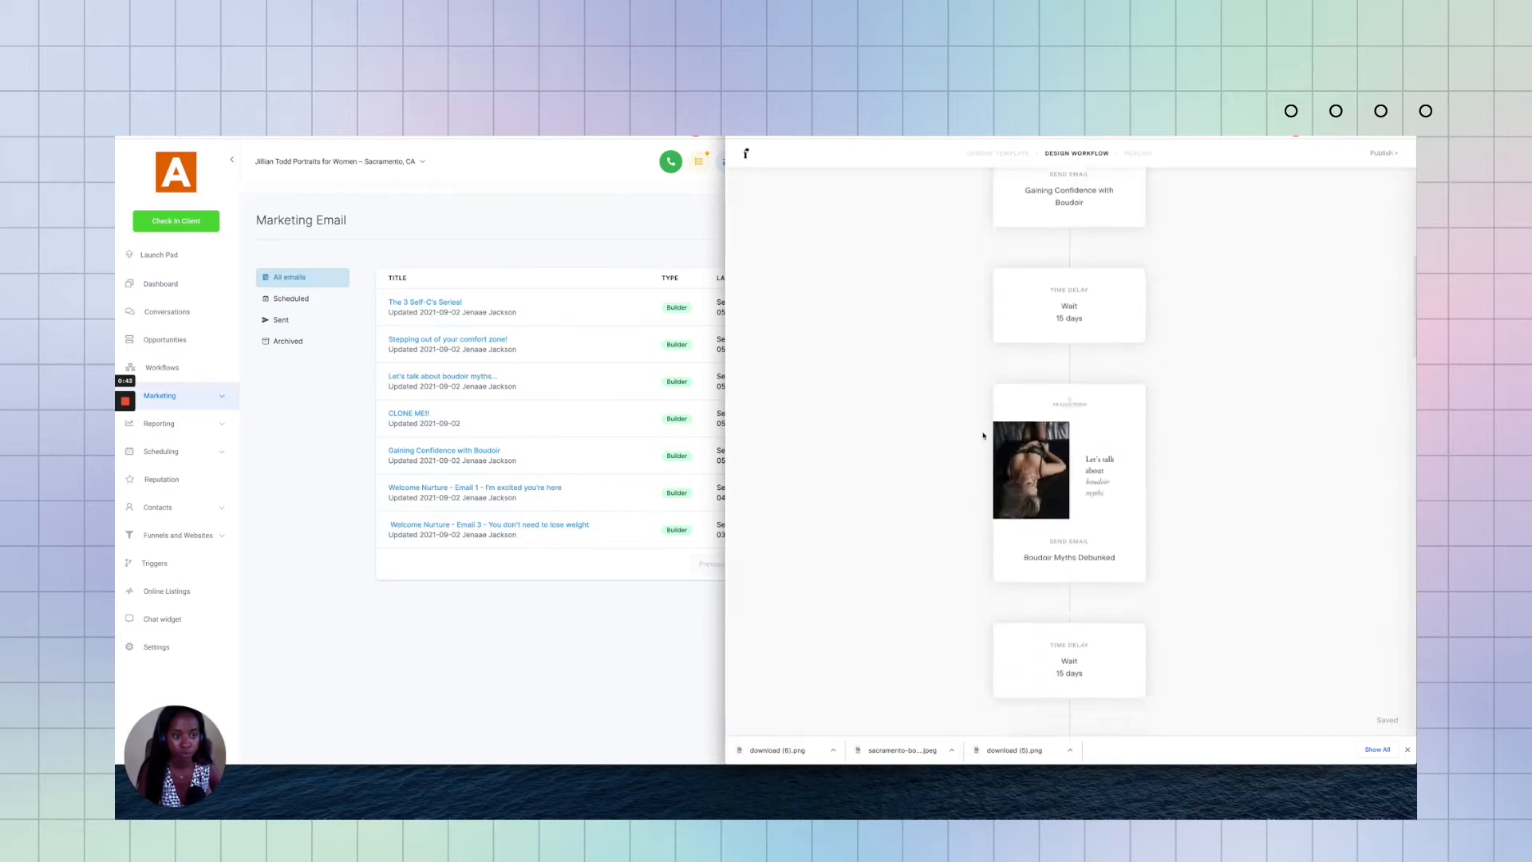
scroll("down", 3)
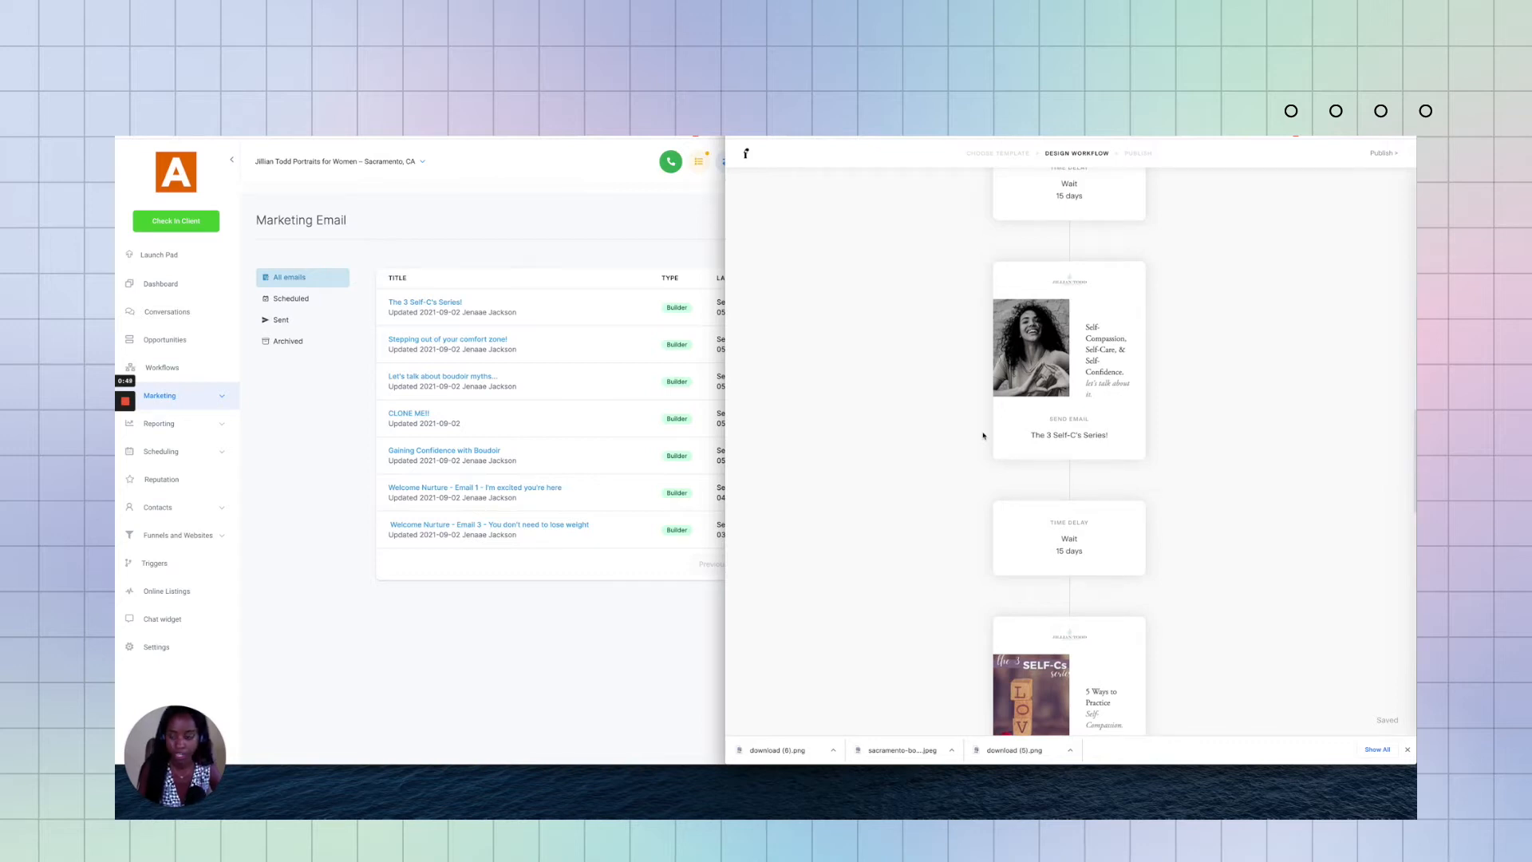
mouse_move(940, 452)
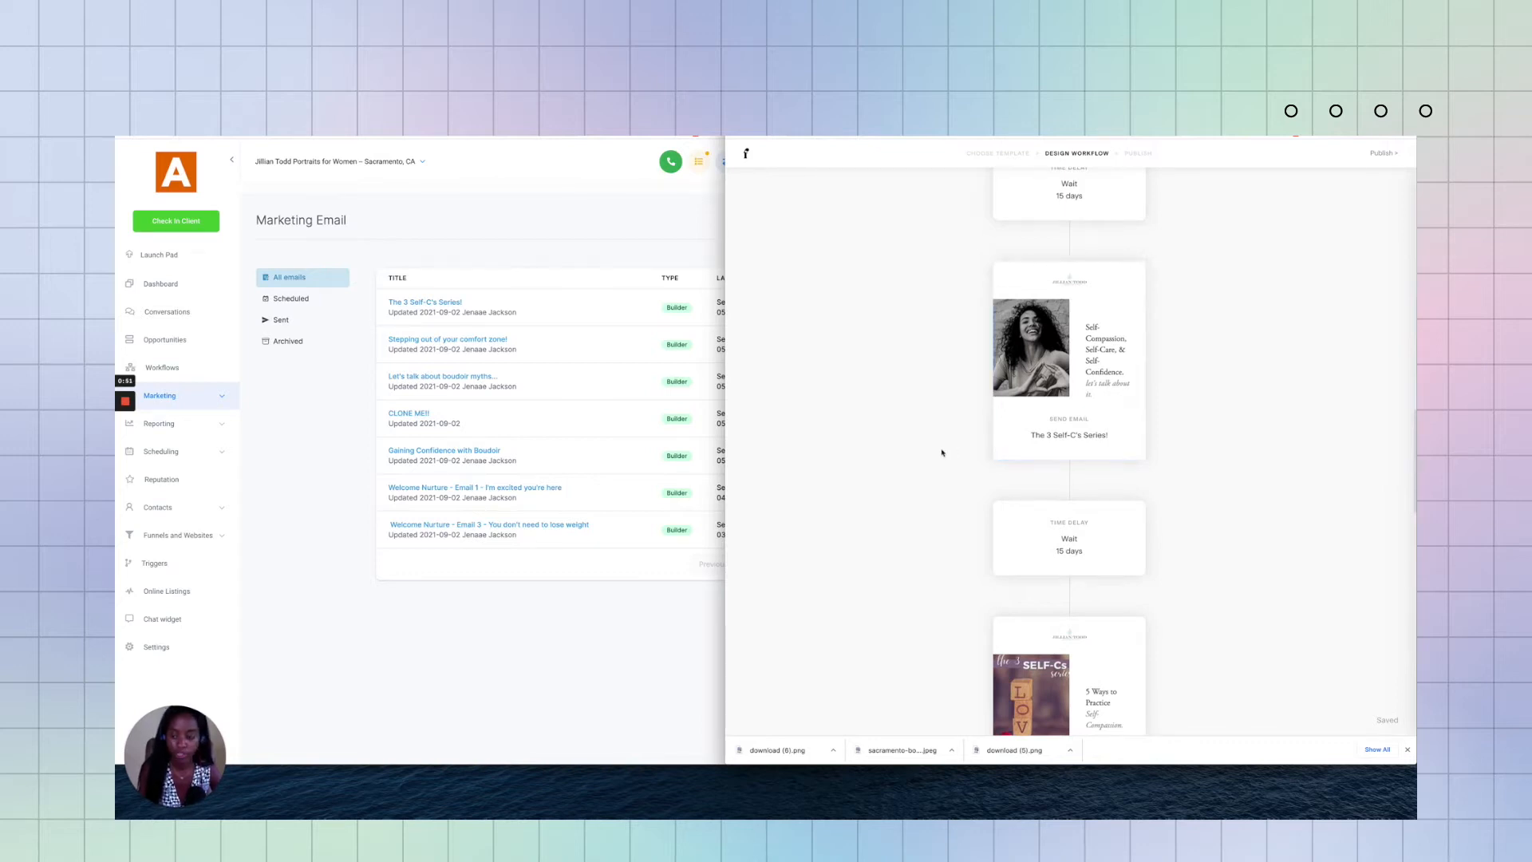
scroll("down", 3)
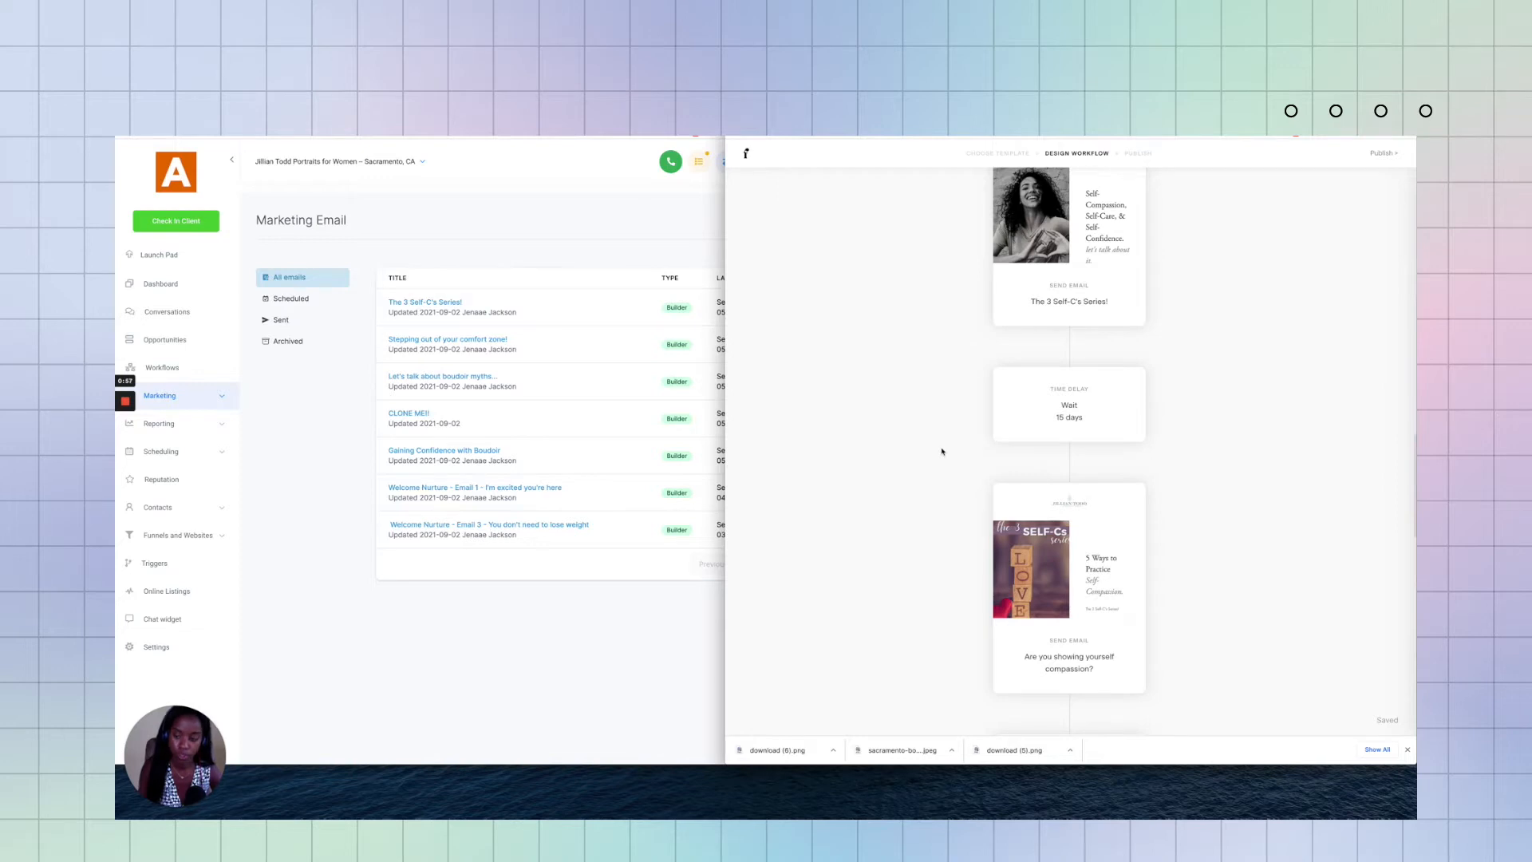
left_click(1067, 586)
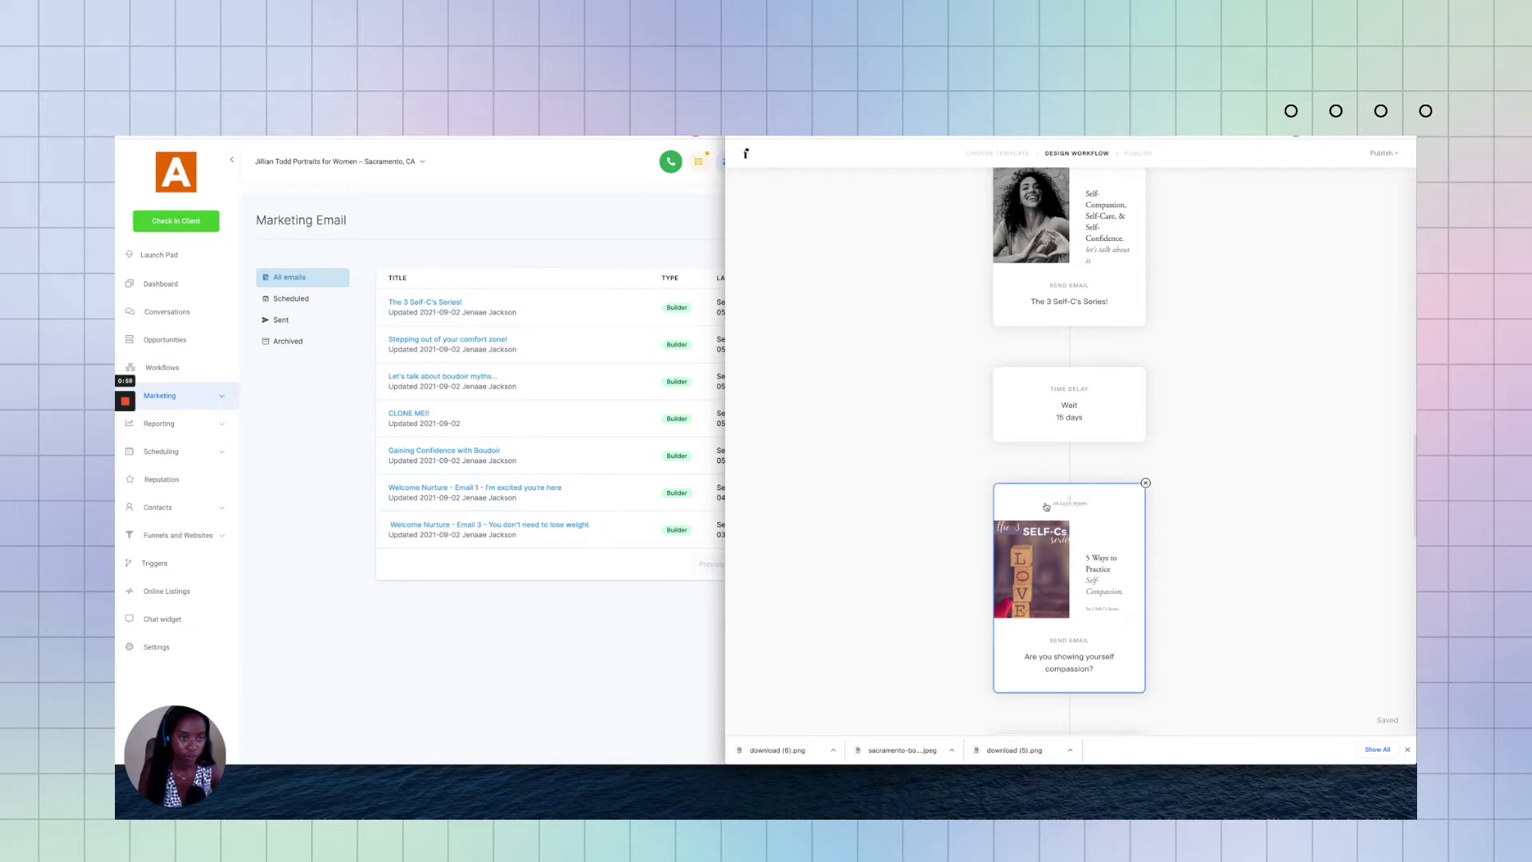
scroll("down", 3)
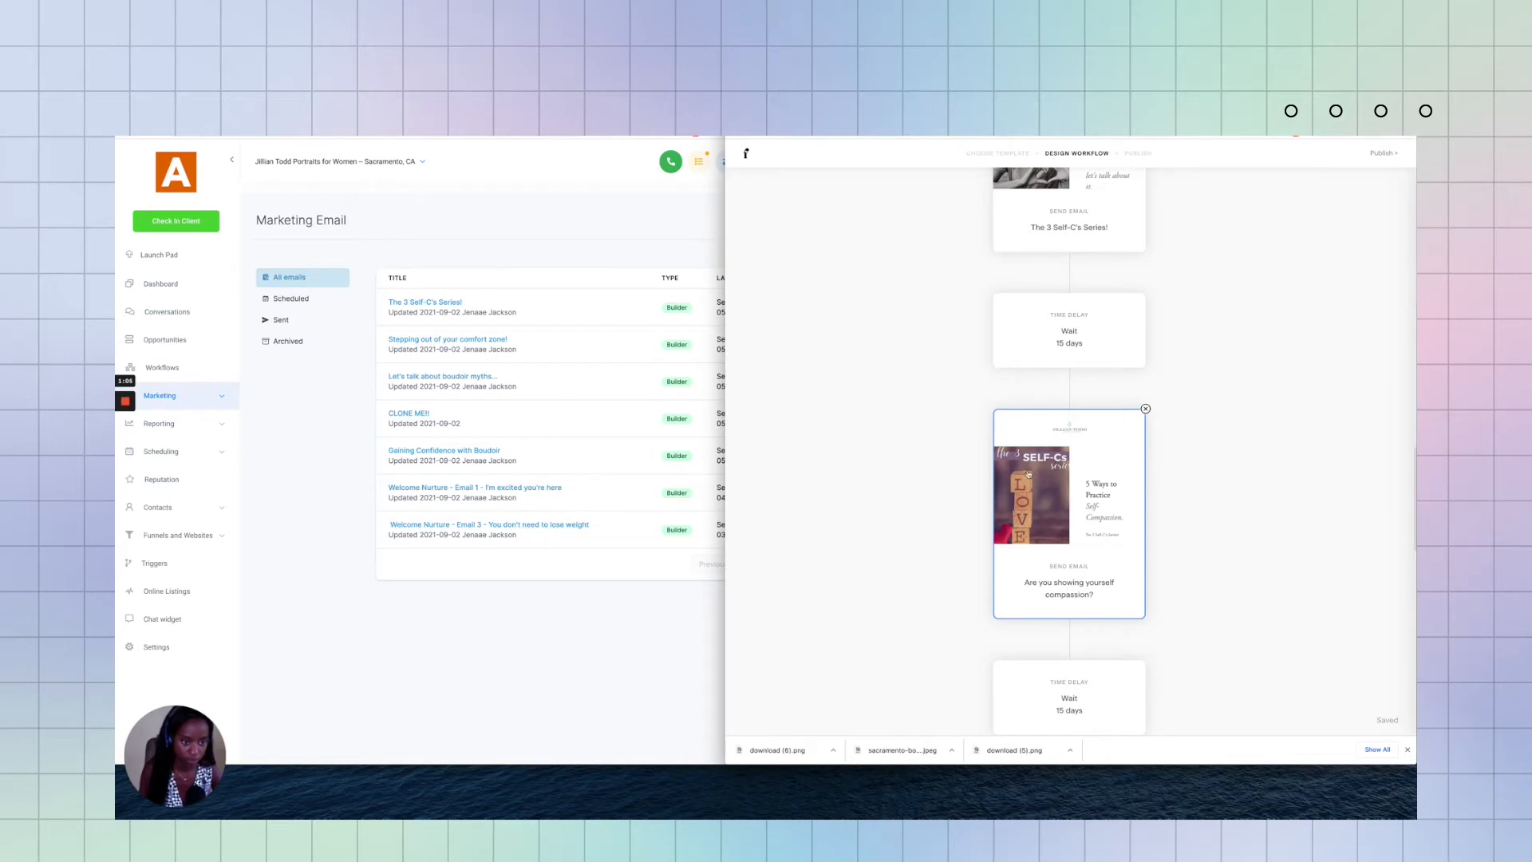
mouse_move(1119, 509)
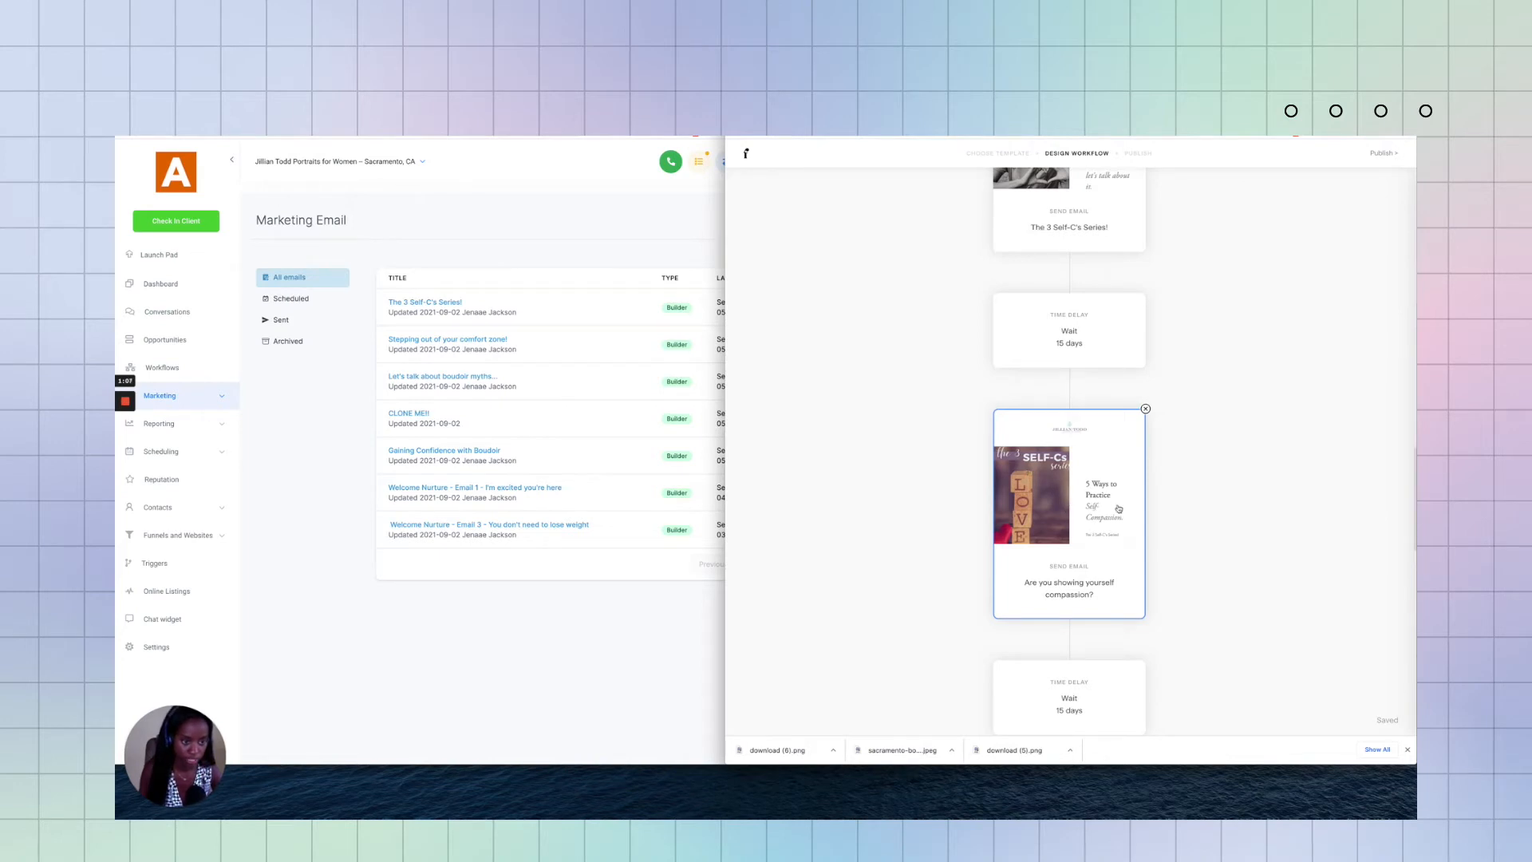
left_click(1068, 513)
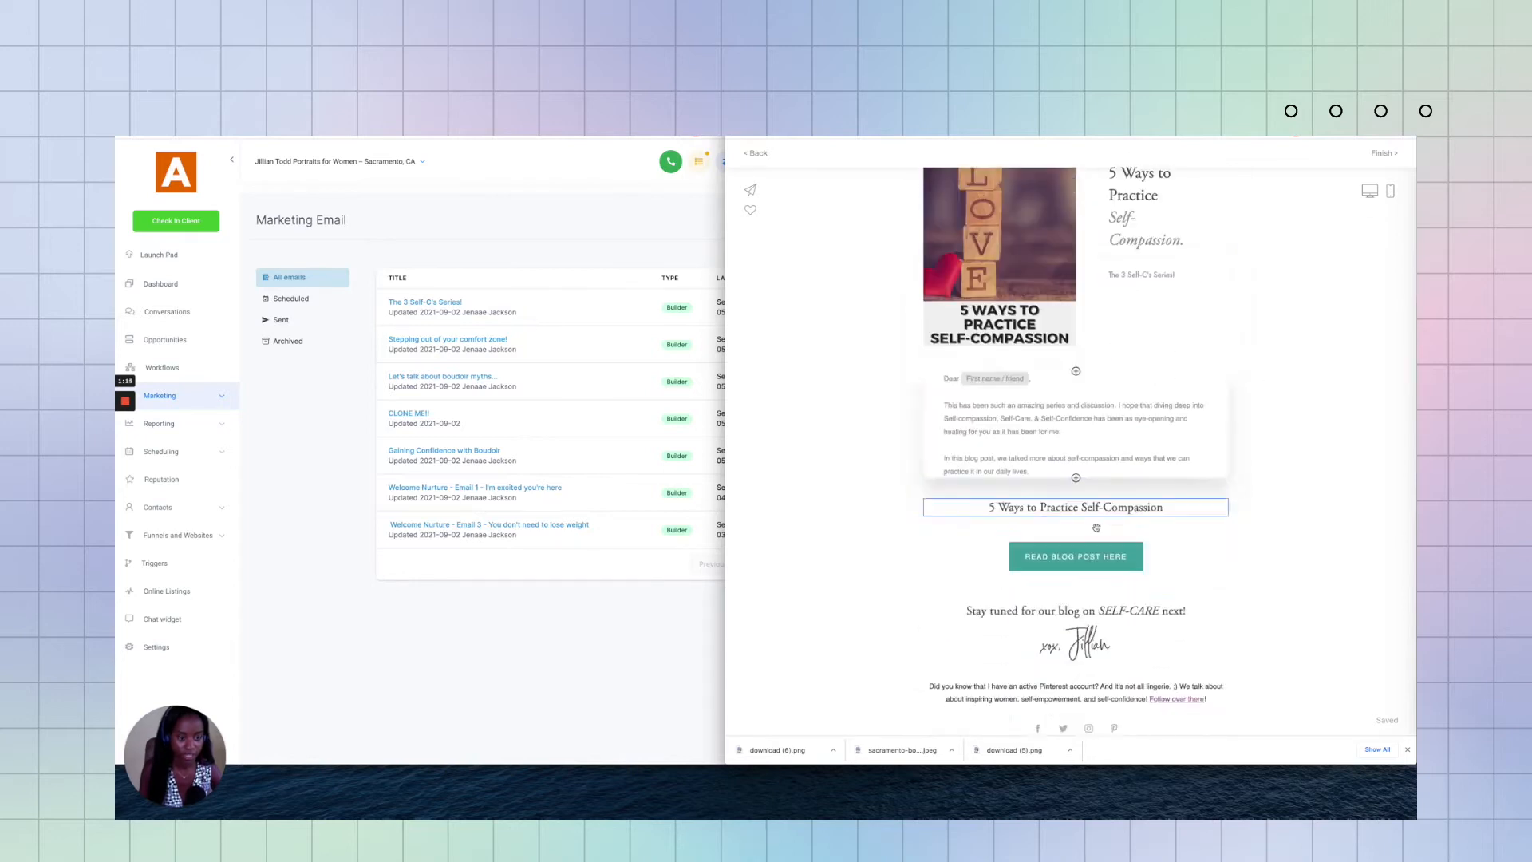
Step: Scroll back up to the self-compassion email's opening content
scroll("up", 3)
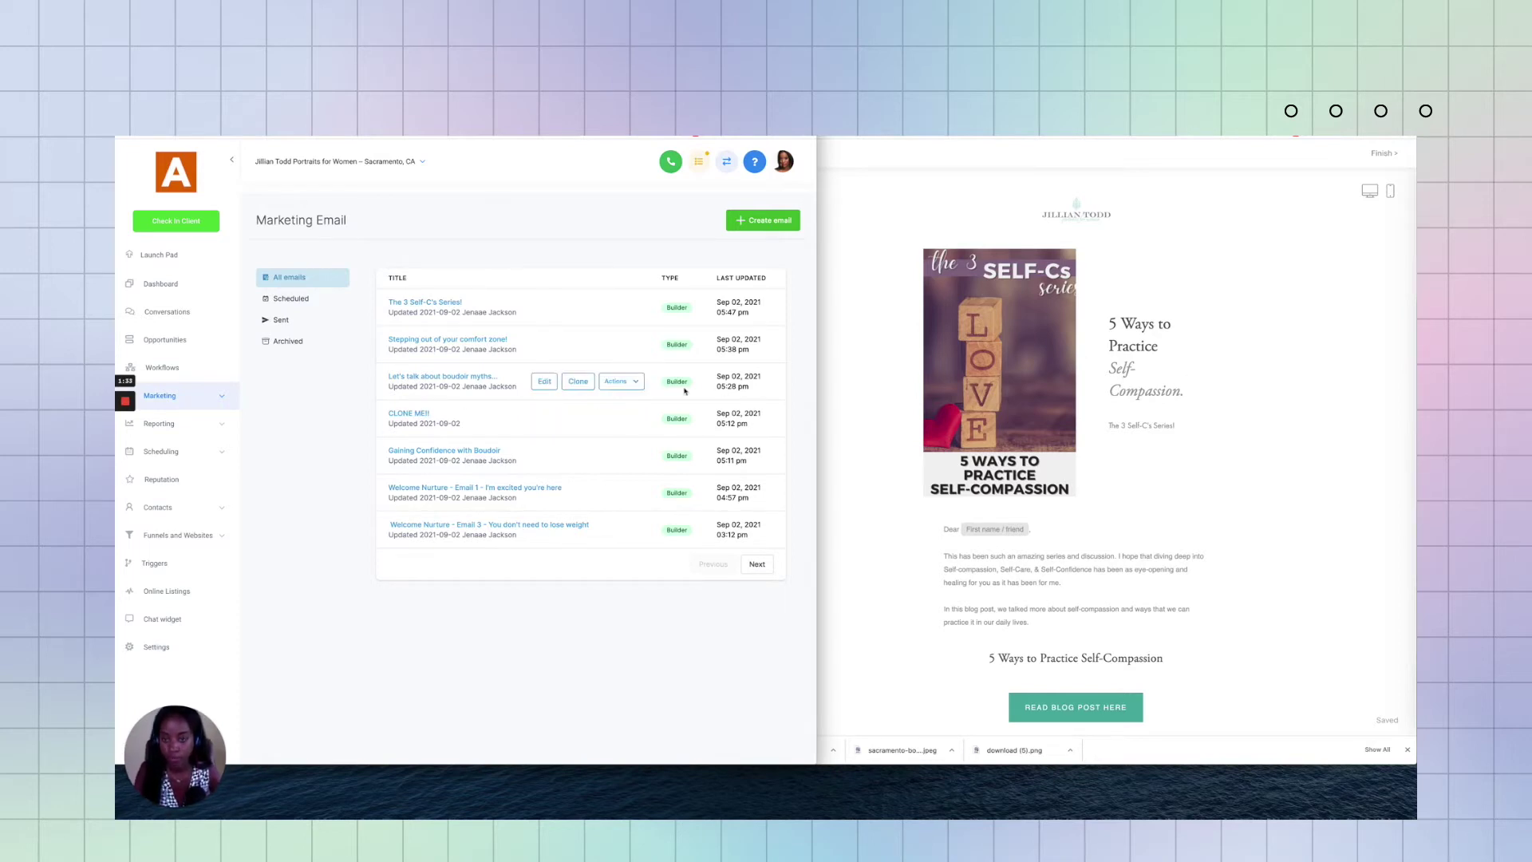
mouse_move(576, 418)
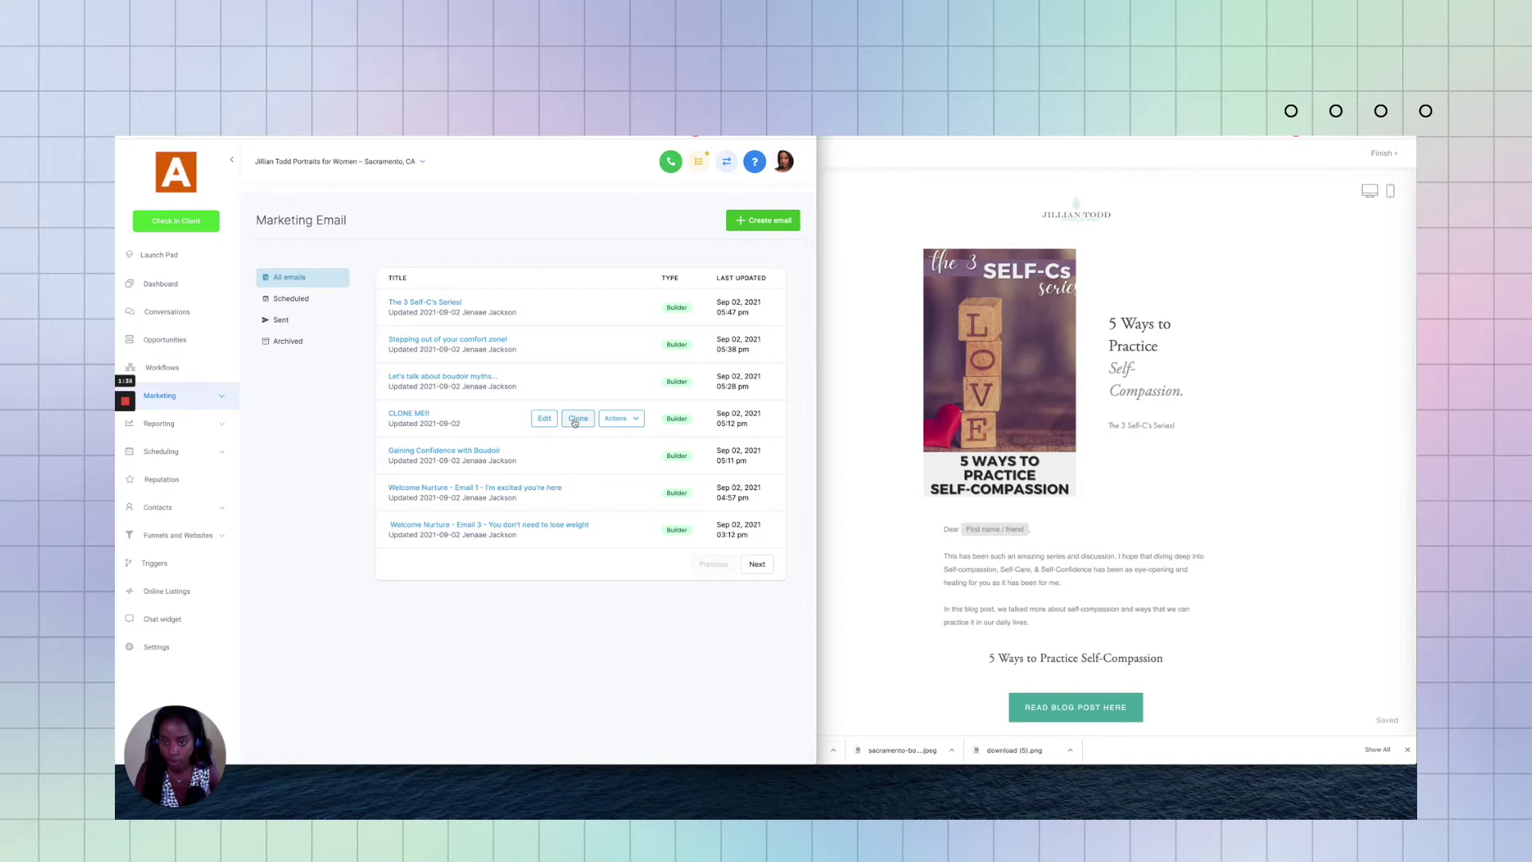
Step: Clone CLONE ME!, naming the copy 'Are you showing yourself compassion?' from the Flodesk subject
left_click(577, 418)
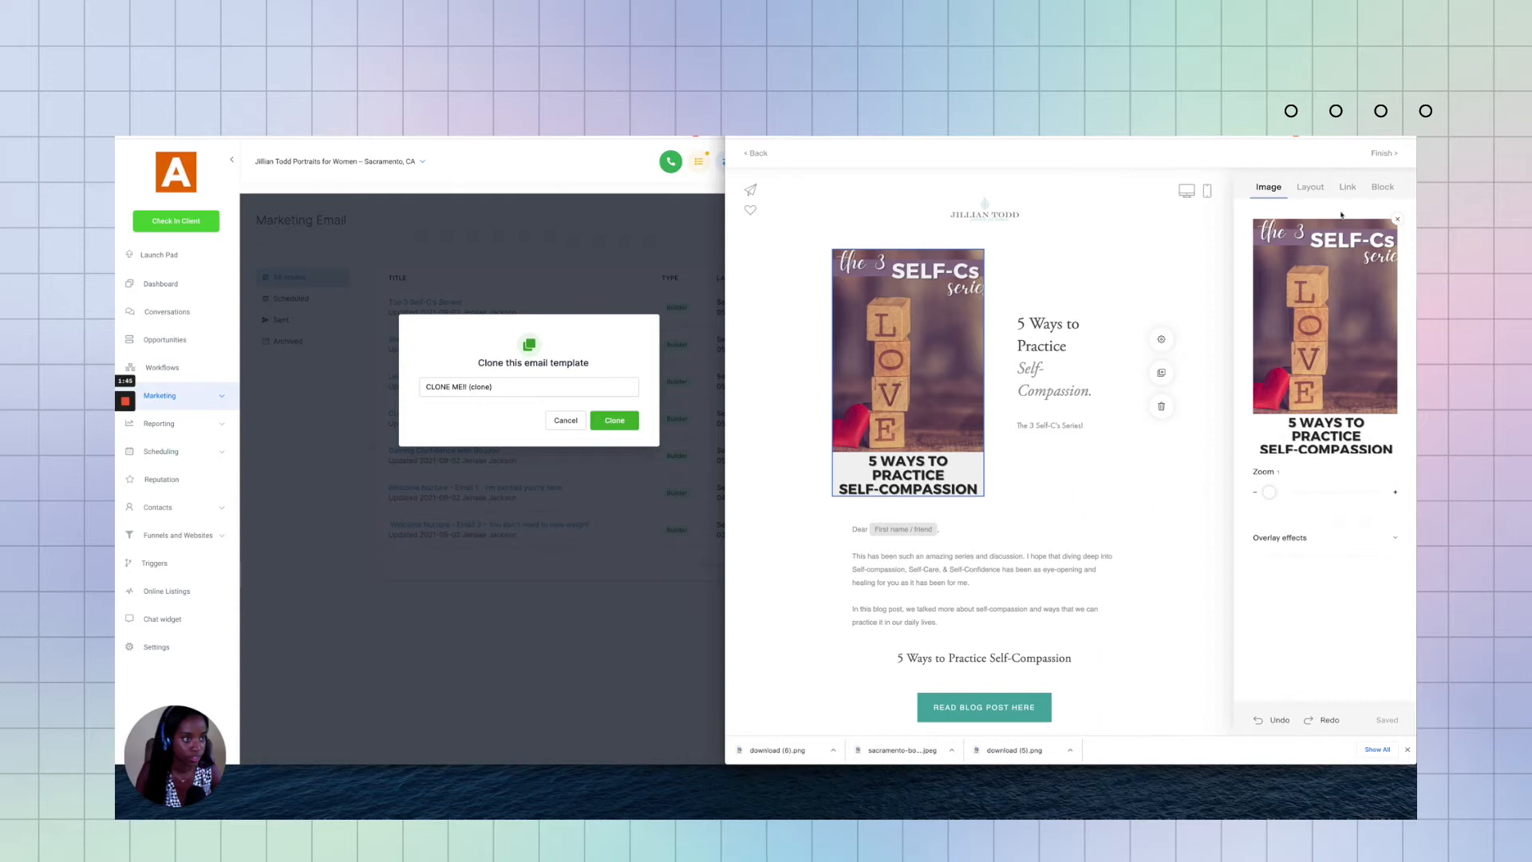
left_click(1179, 256)
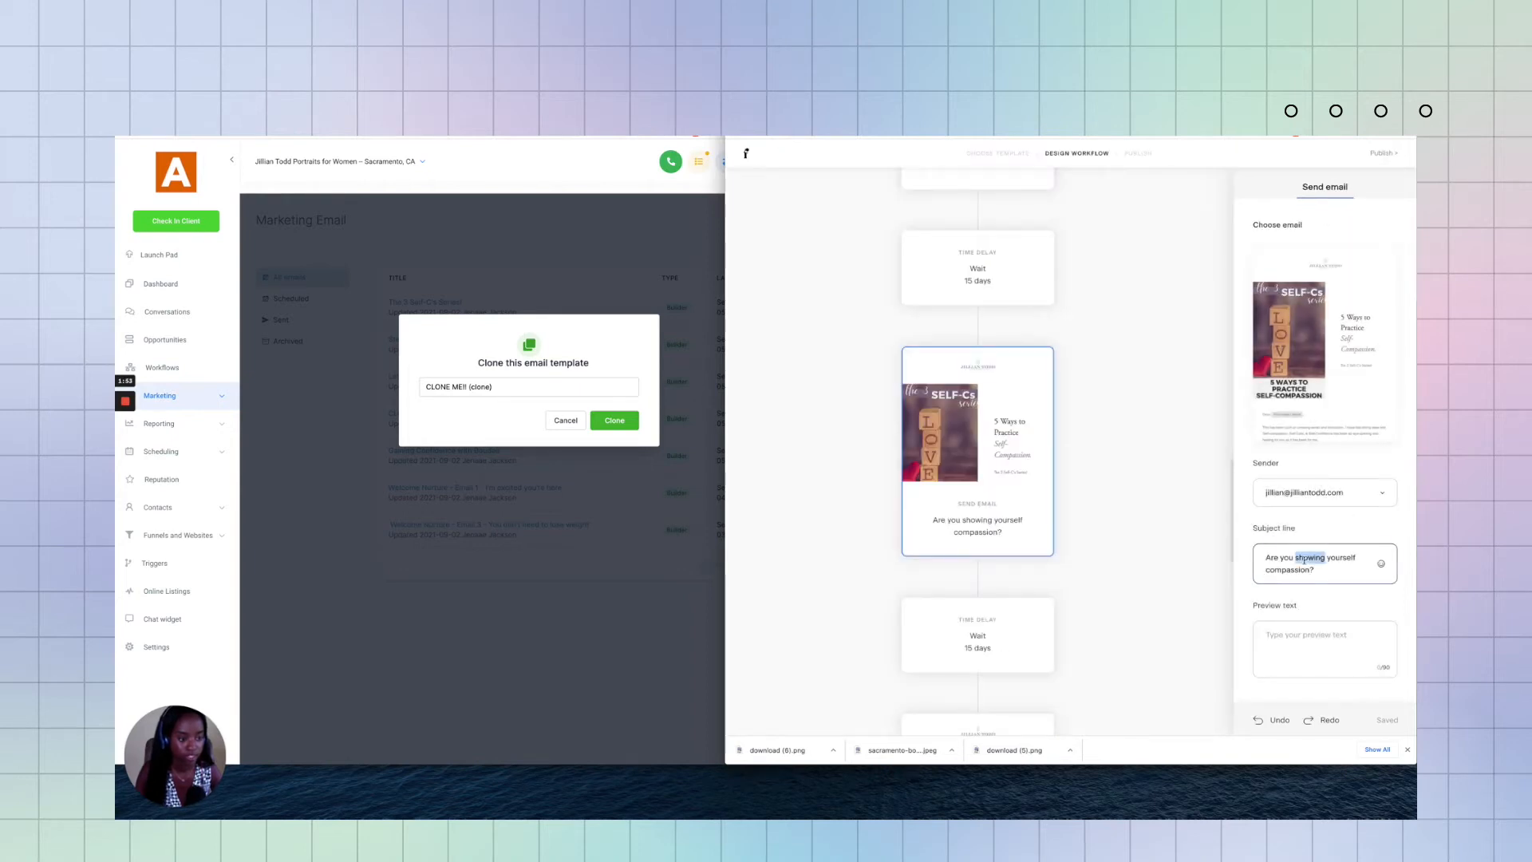
double_click(1310, 564)
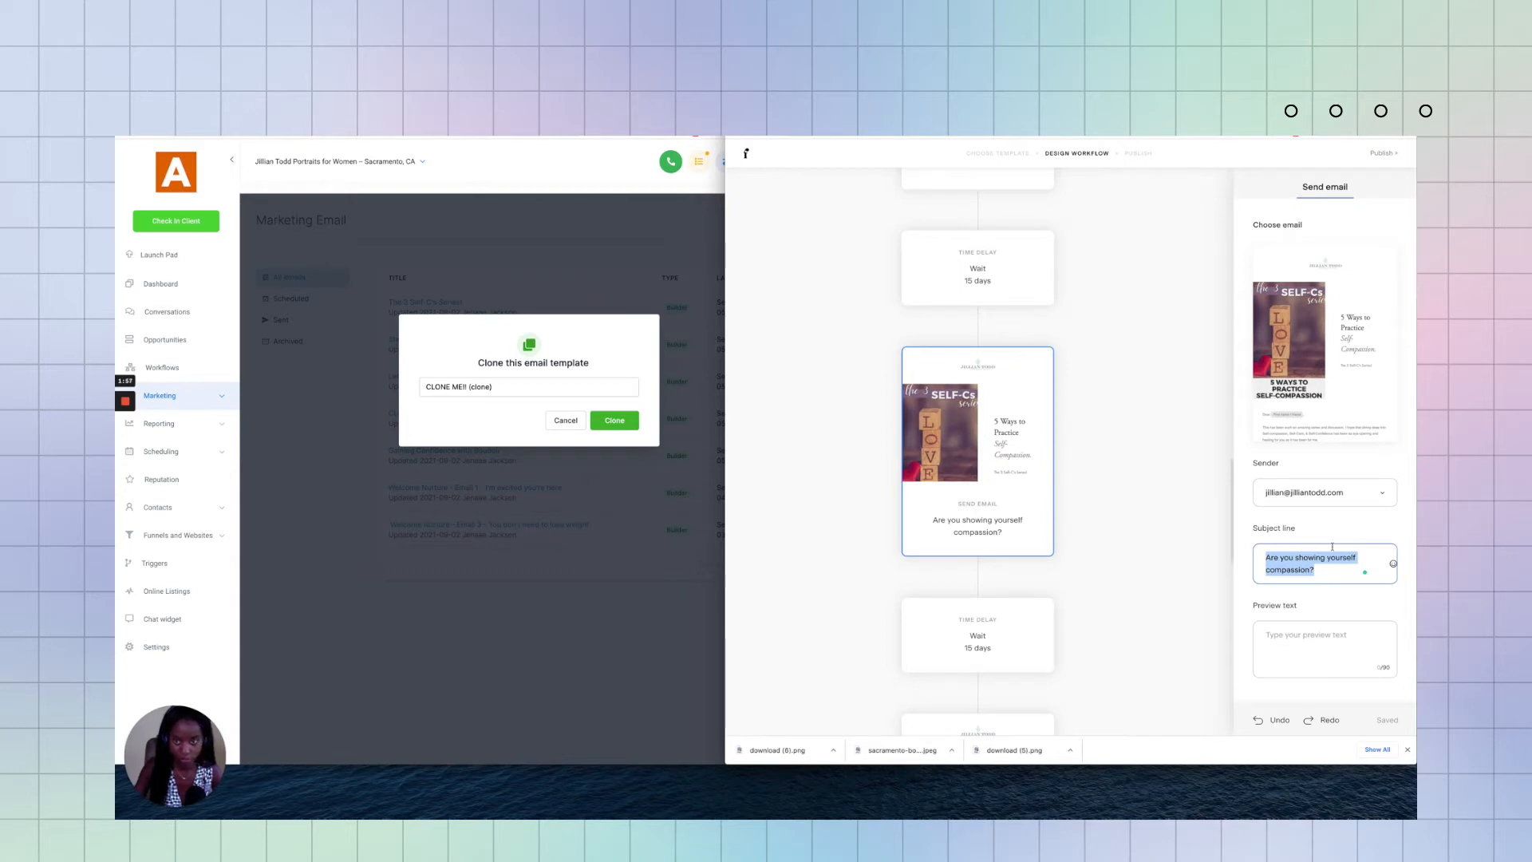
triple_click(528, 386)
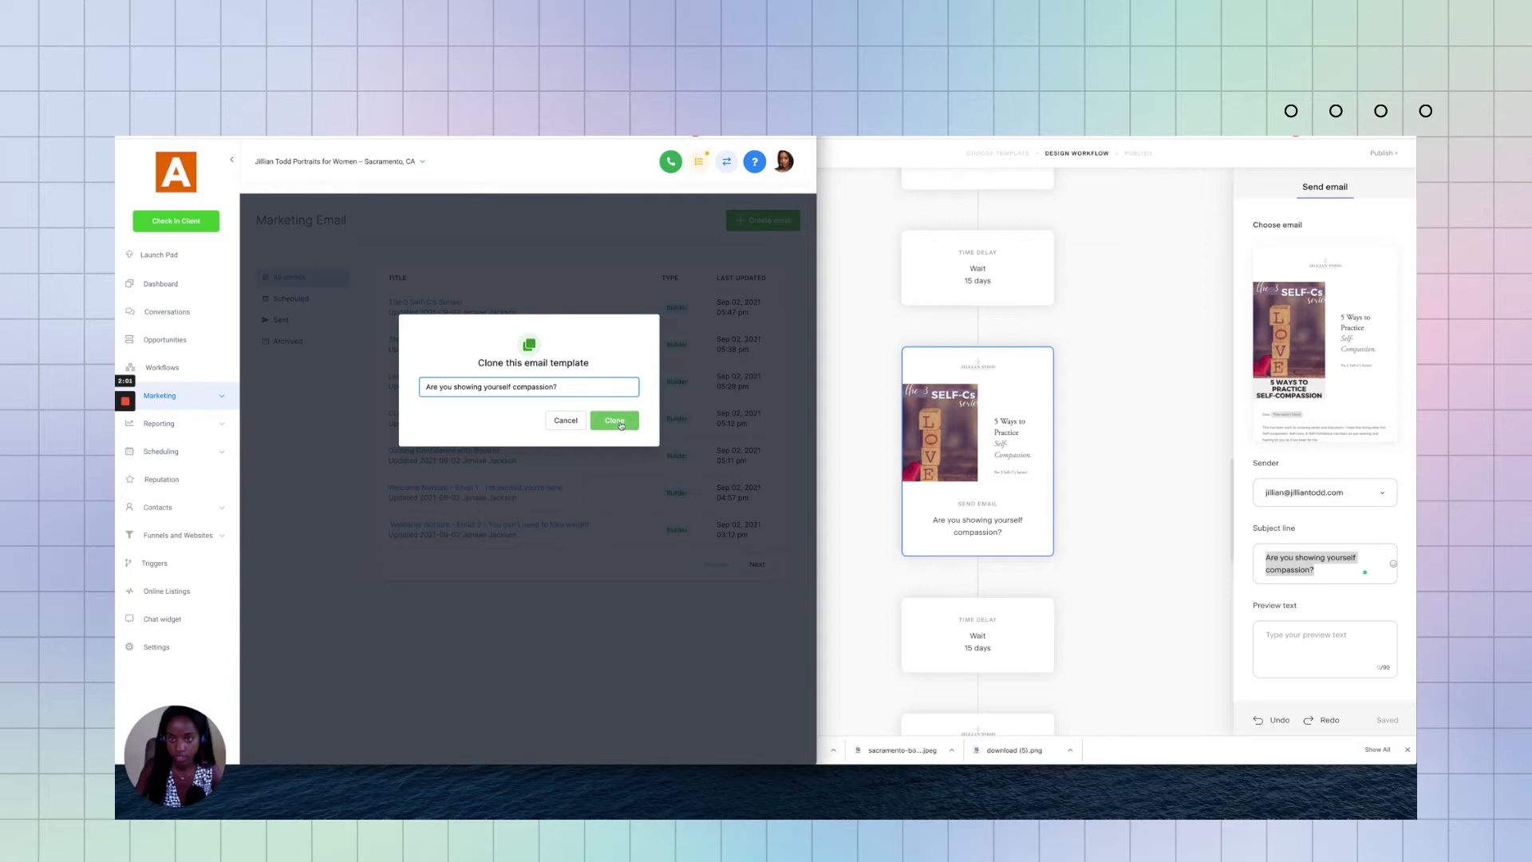
Step: Create the cloned email and inspect the Flodesk original's blog, title and cover image blocks
left_click(614, 420)
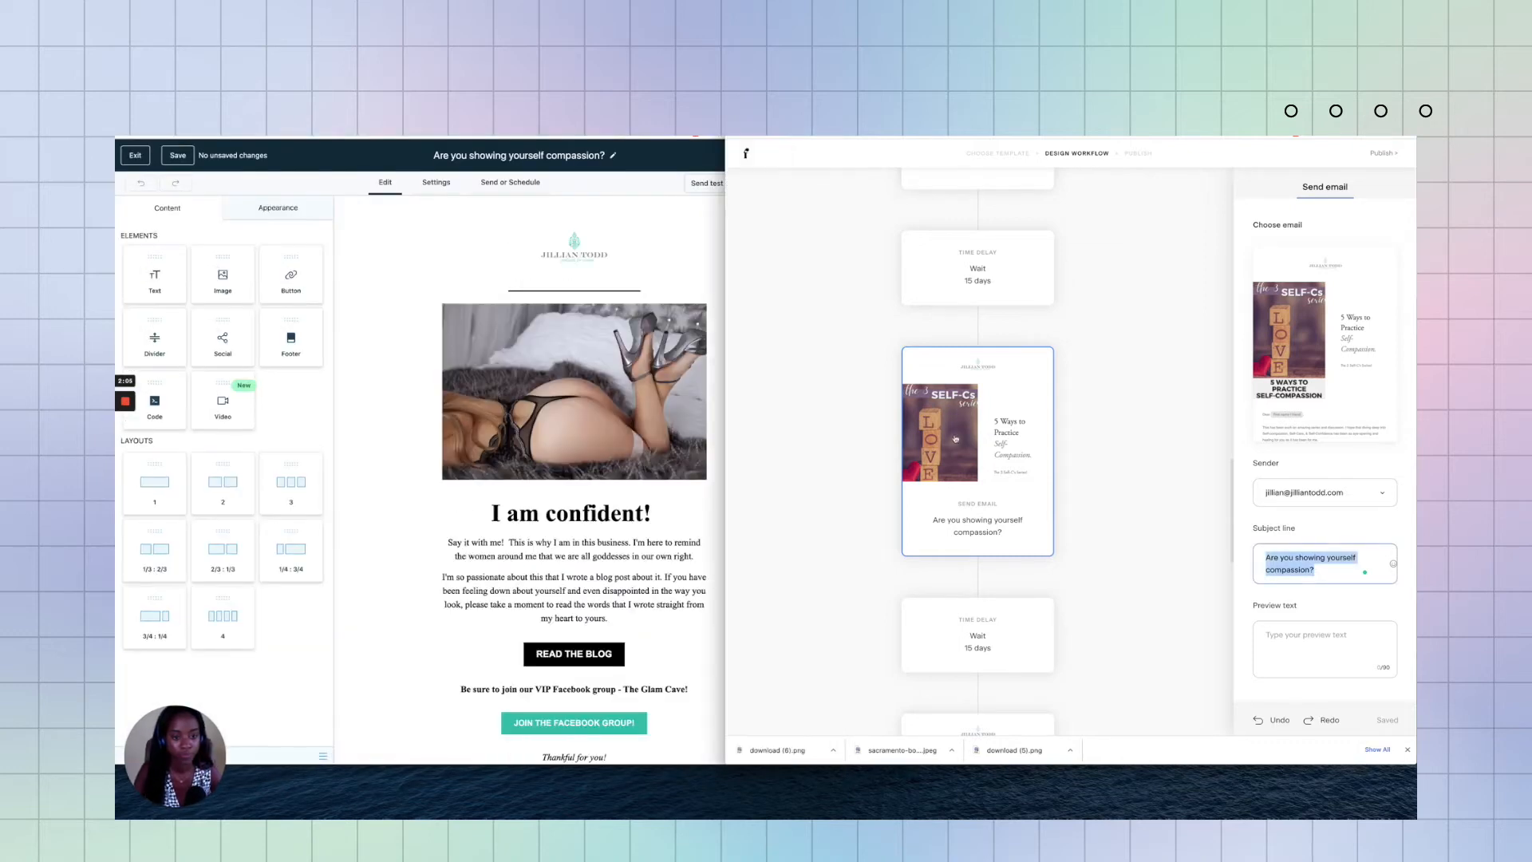
mouse_move(954, 437)
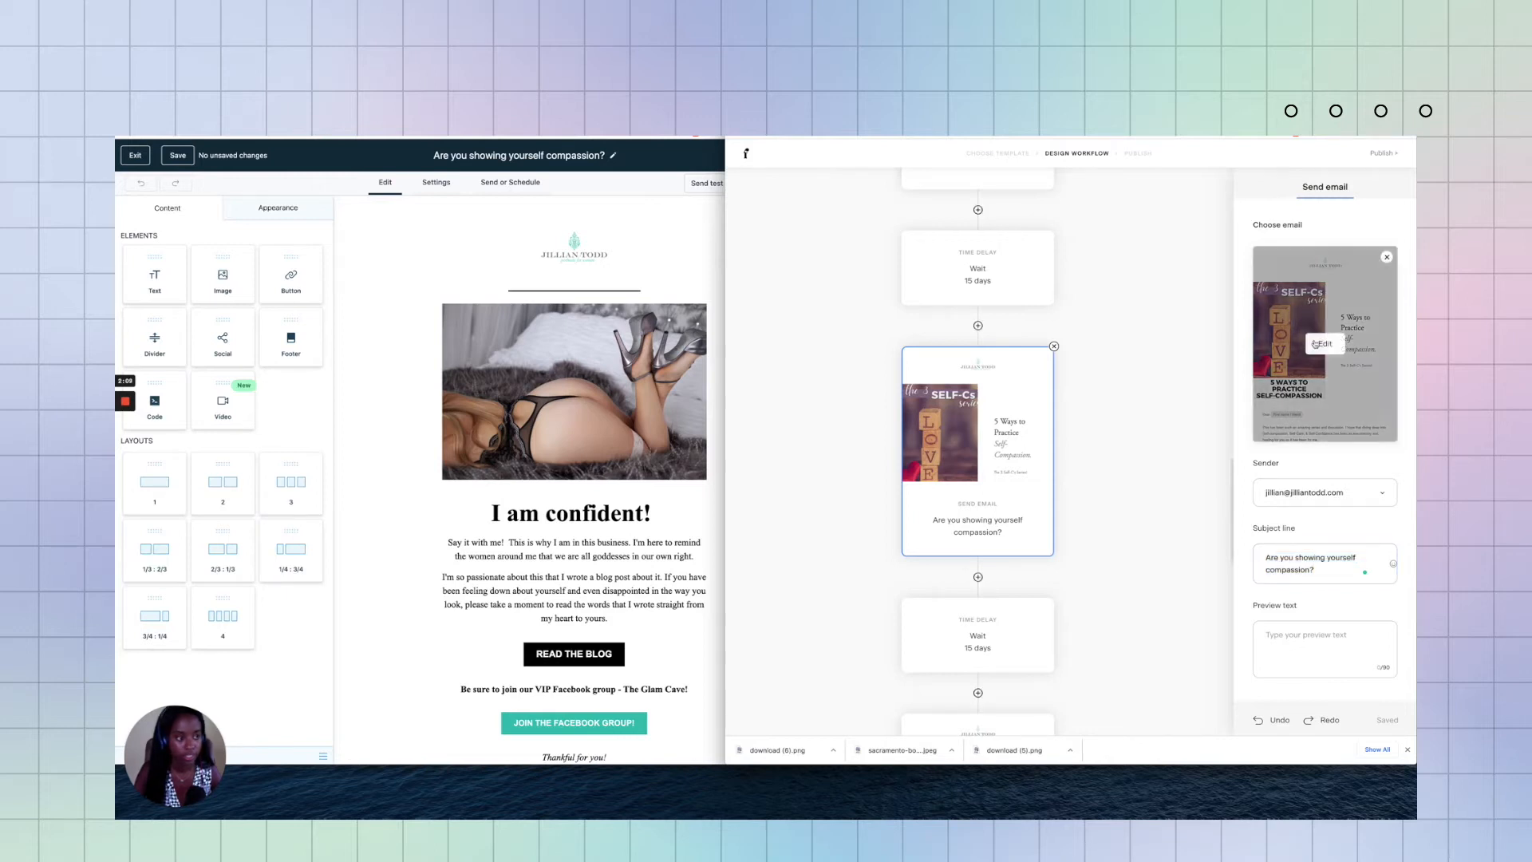
left_click(1324, 343)
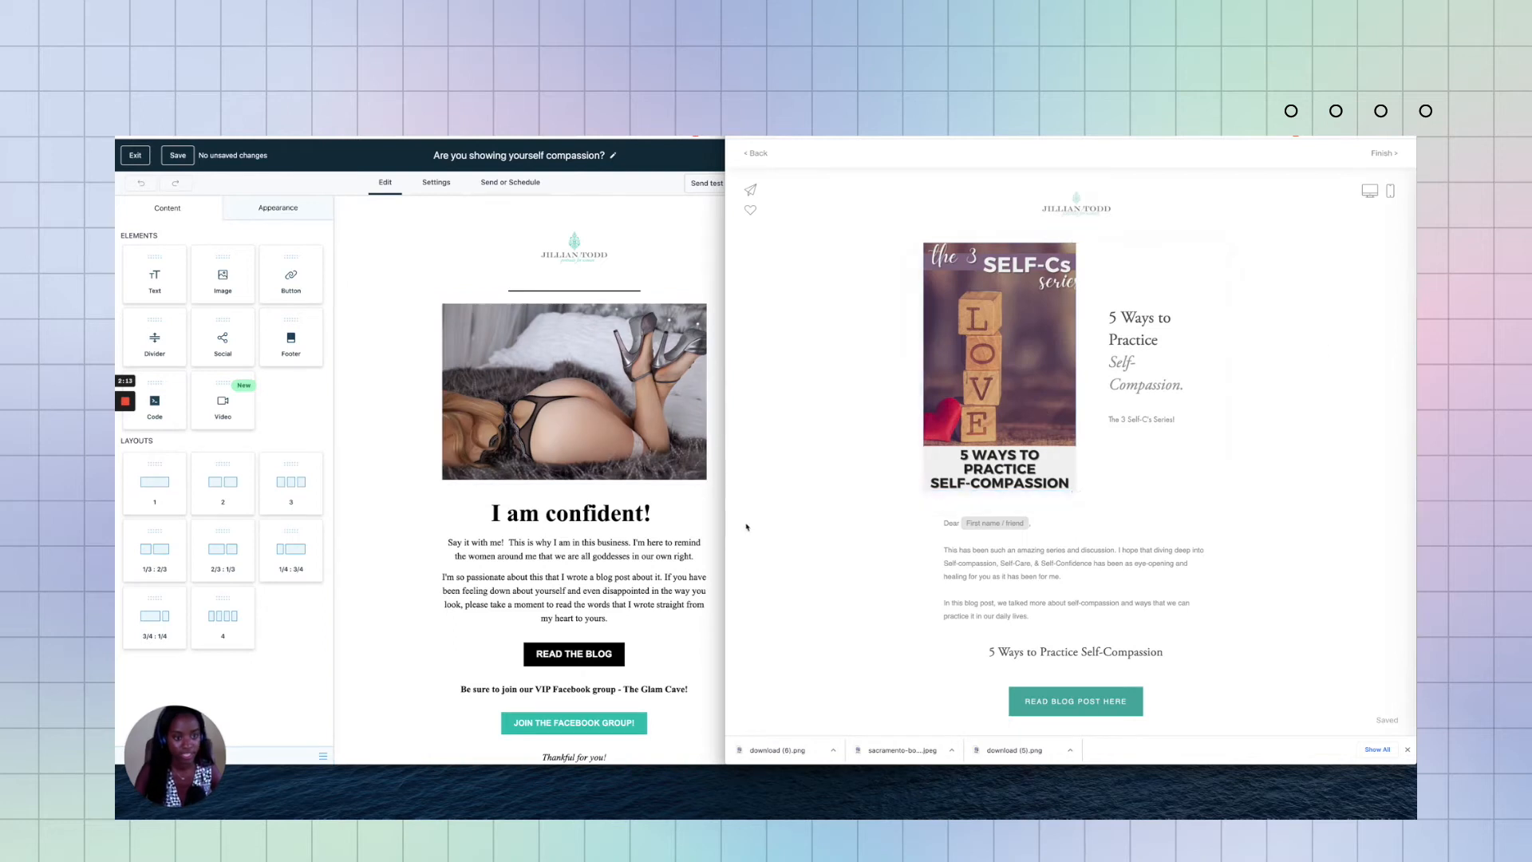
left_click(1075, 700)
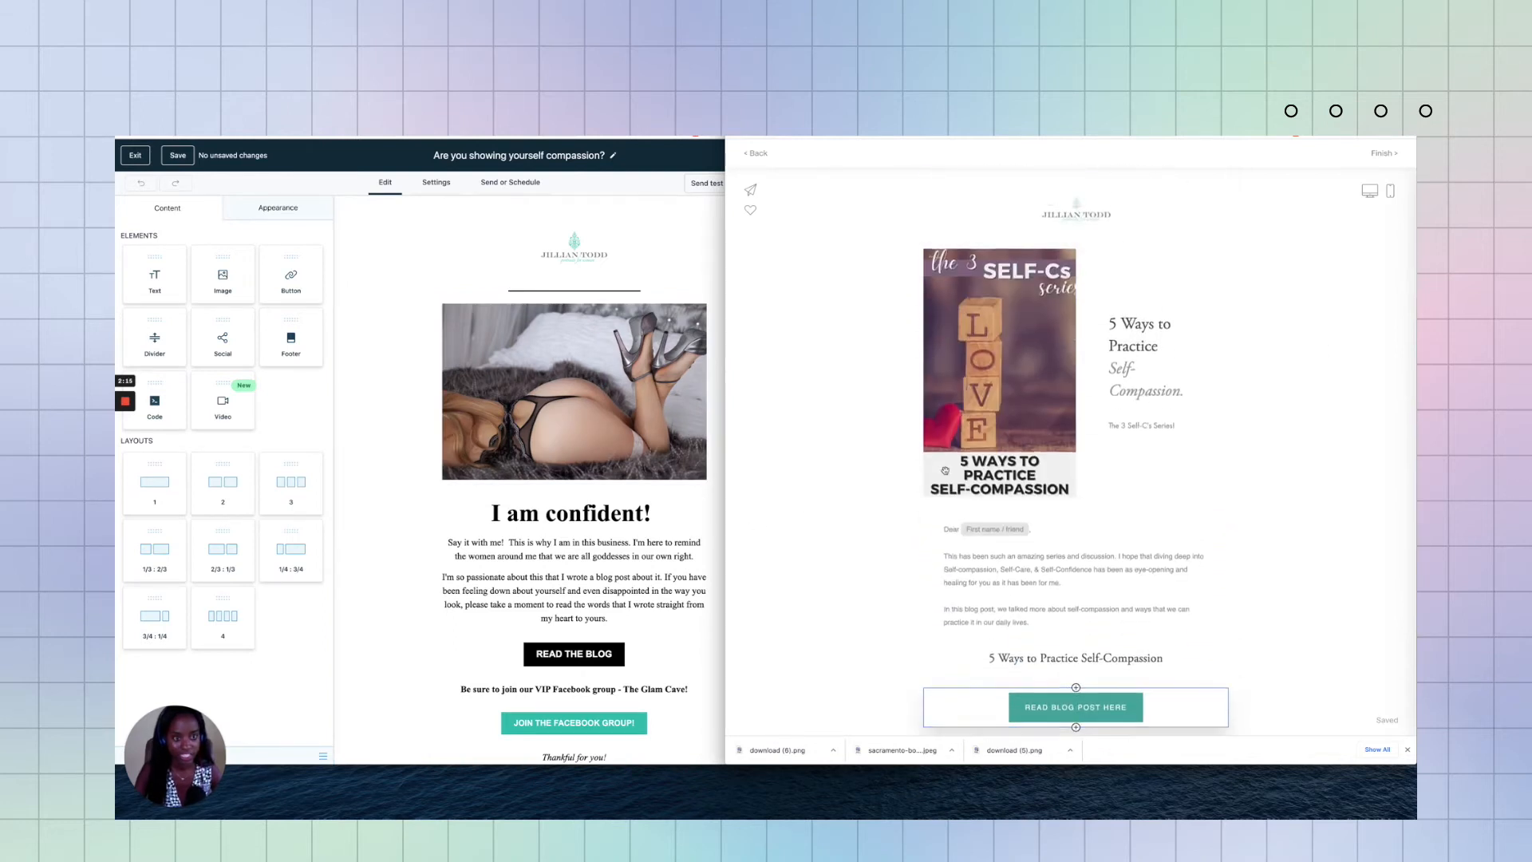
left_click(573, 391)
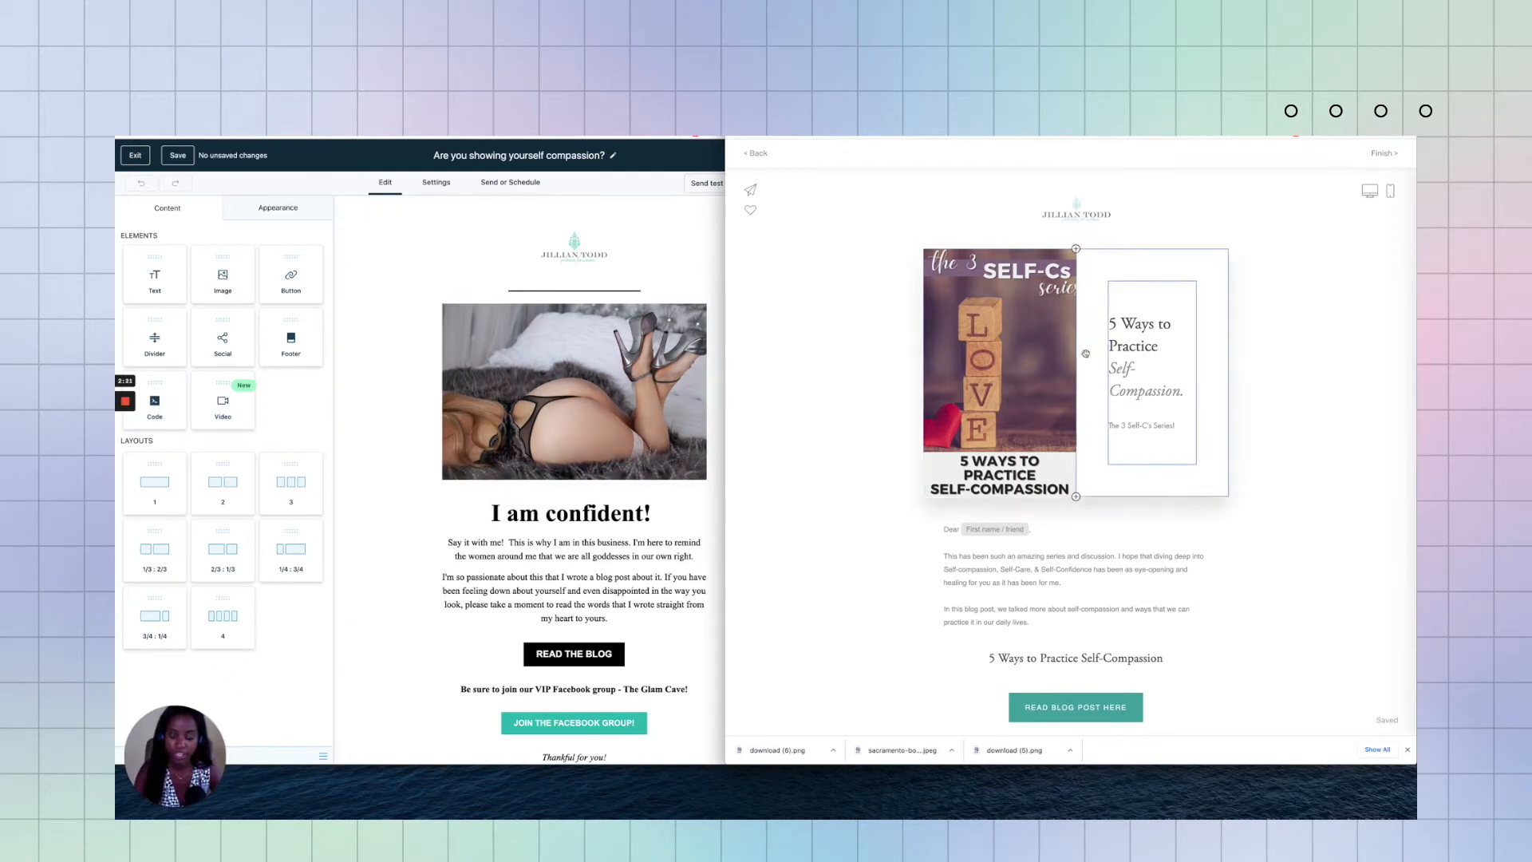
left_click(862, 479)
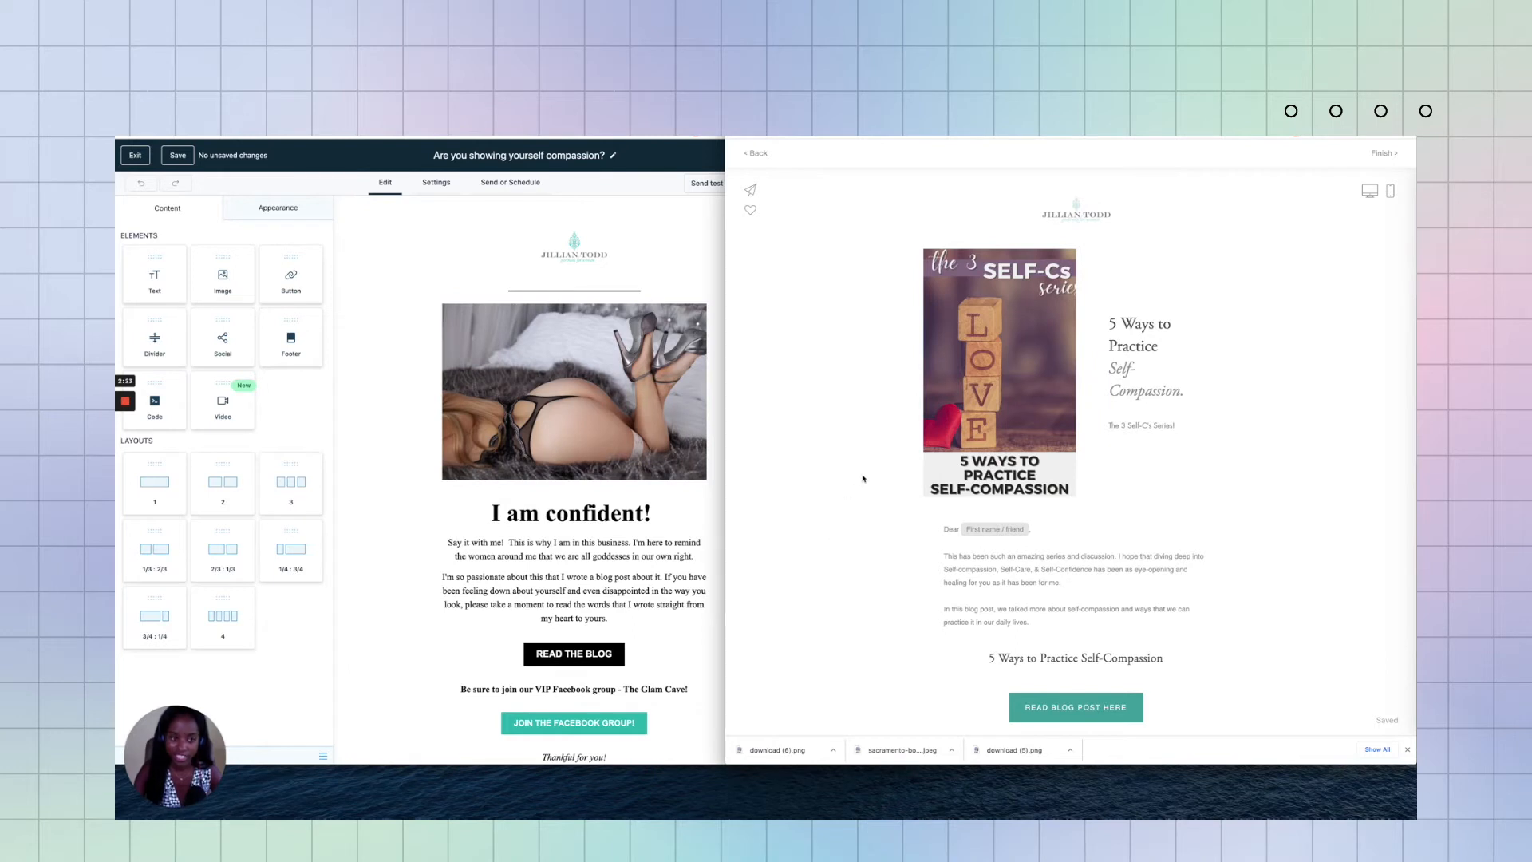
left_click(1075, 371)
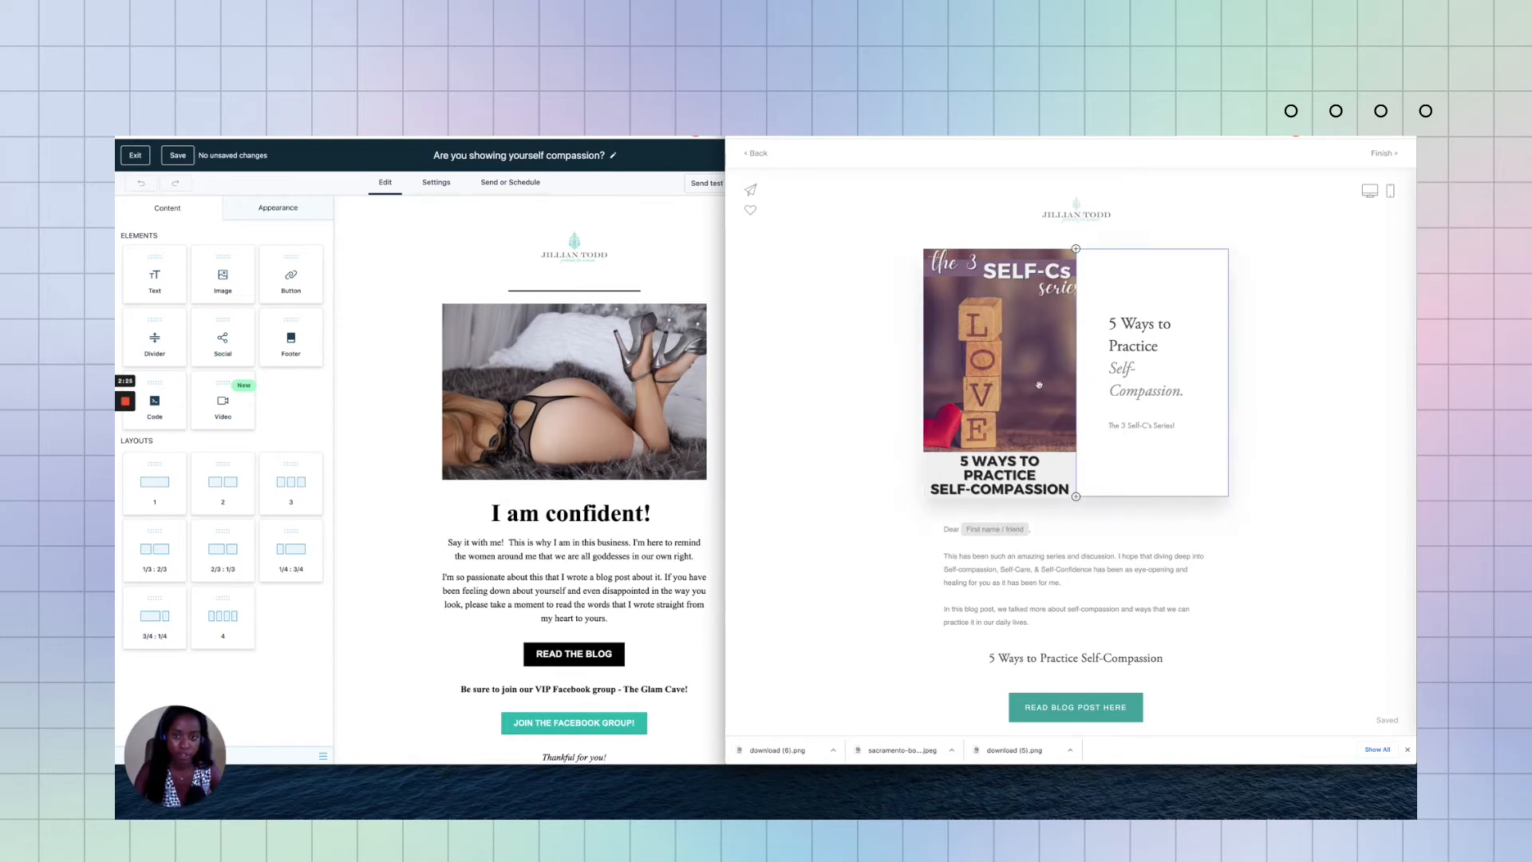
left_click(571, 576)
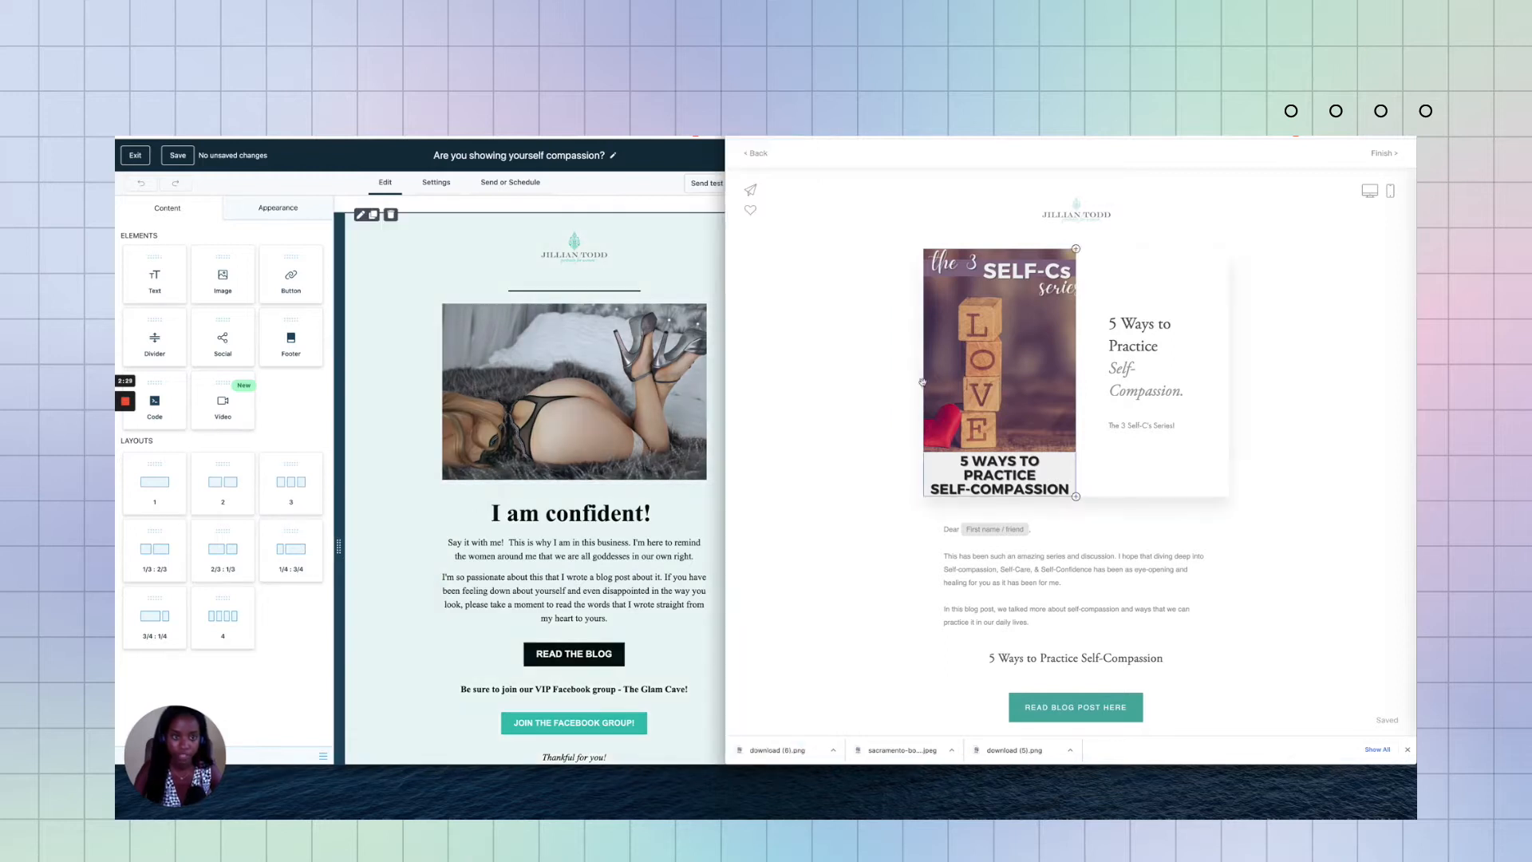
Step: Save the series cover image to Downloads and select the original email's title text
left_click(999, 371)
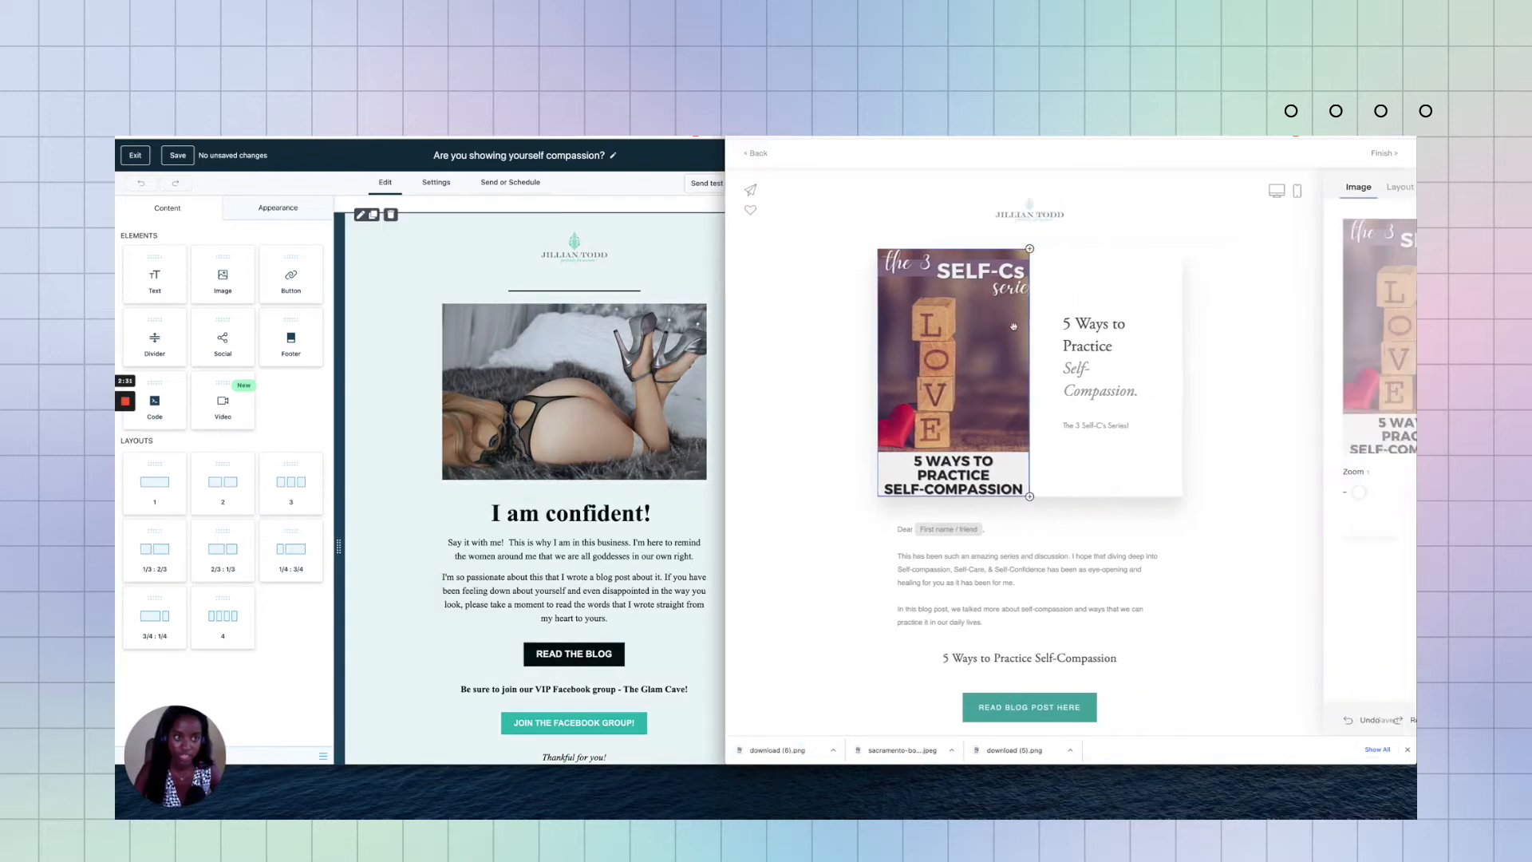
right_click(954, 371)
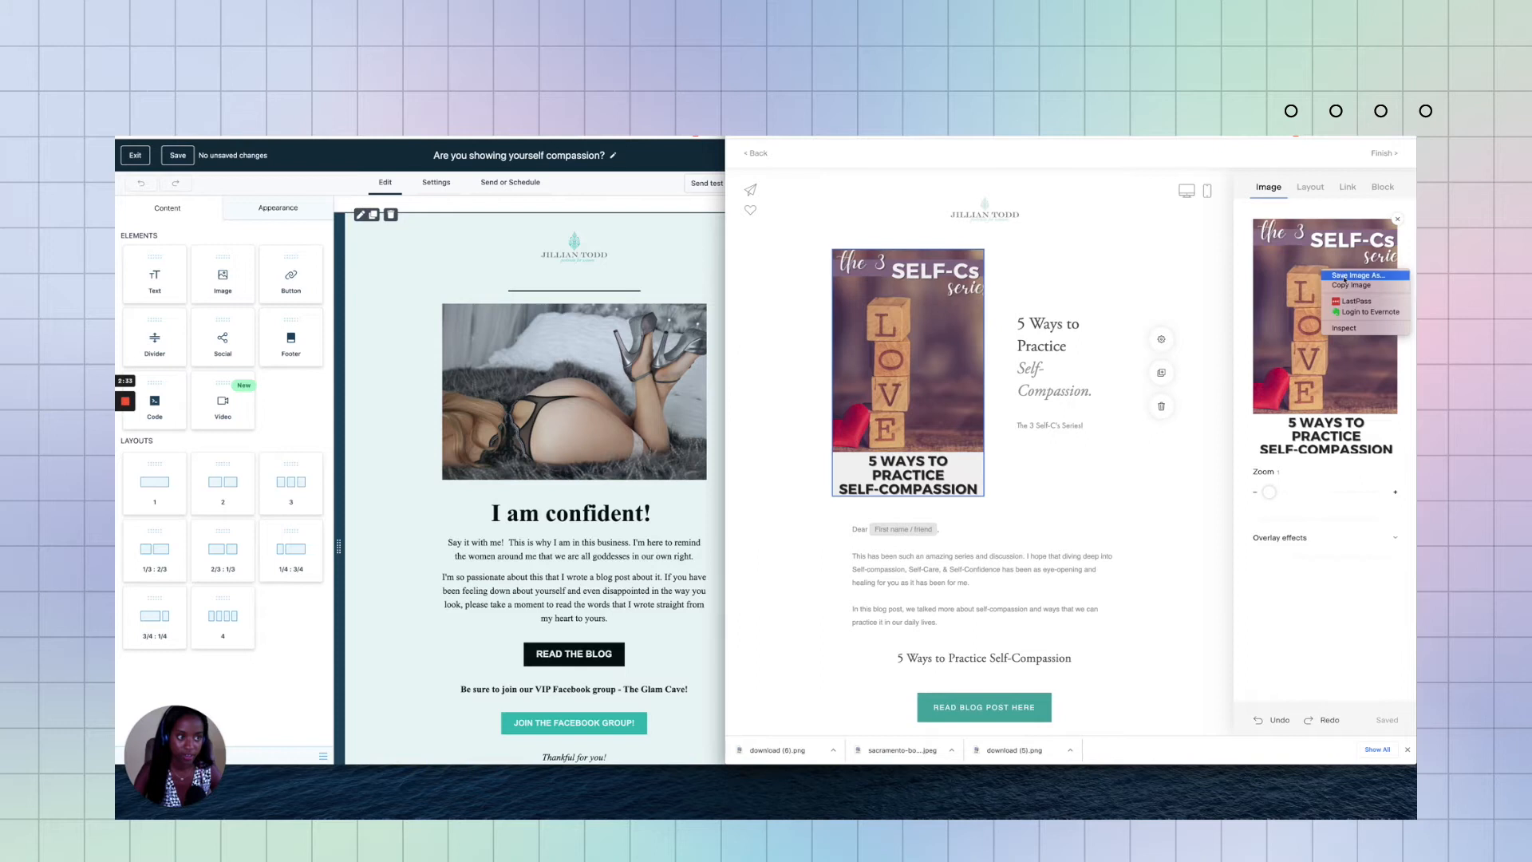
left_click(1352, 275)
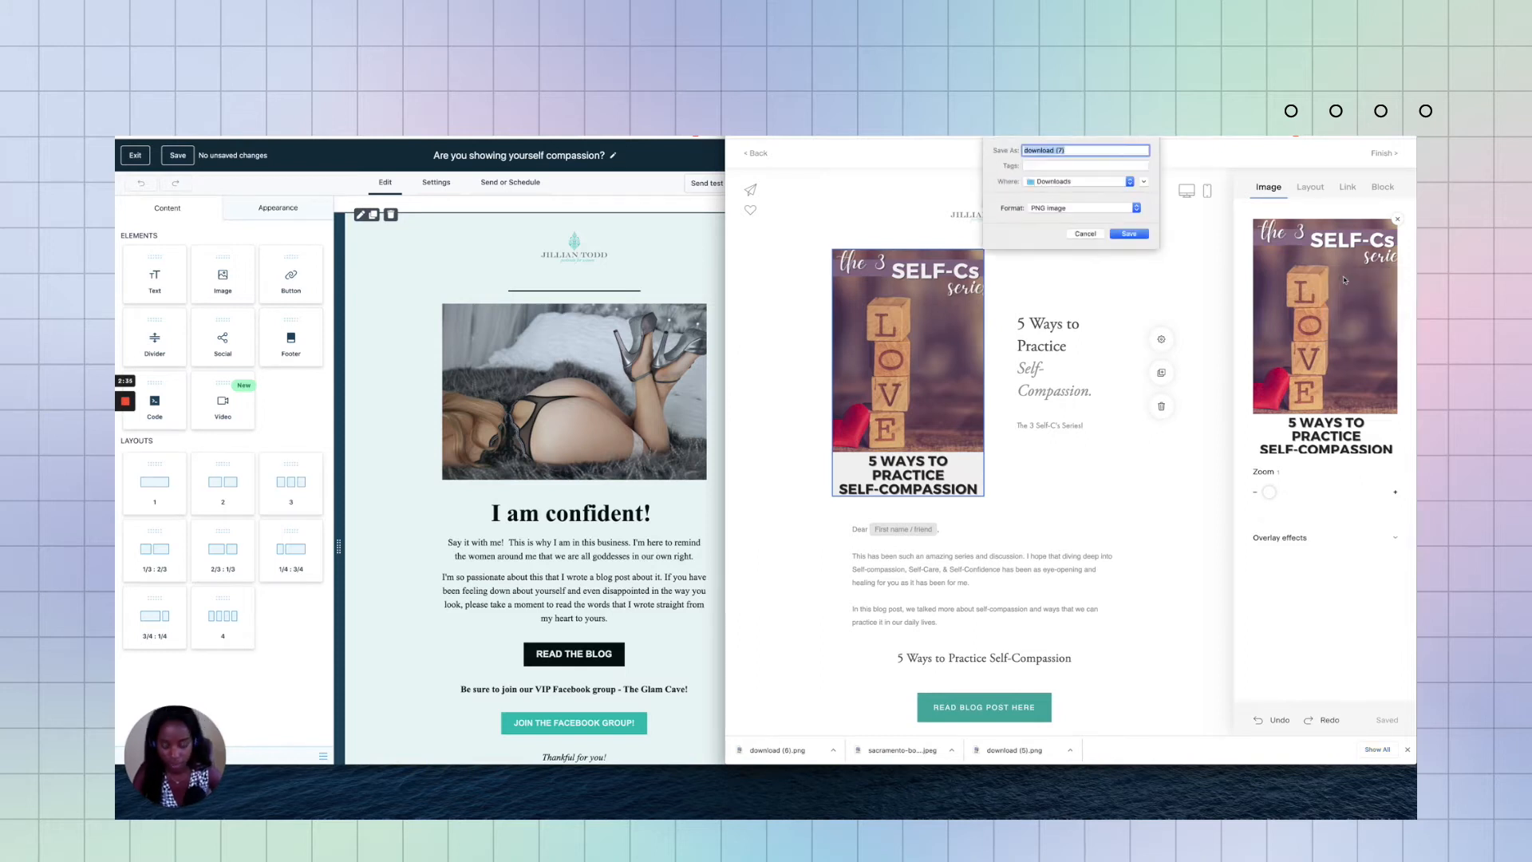
left_click(1127, 234)
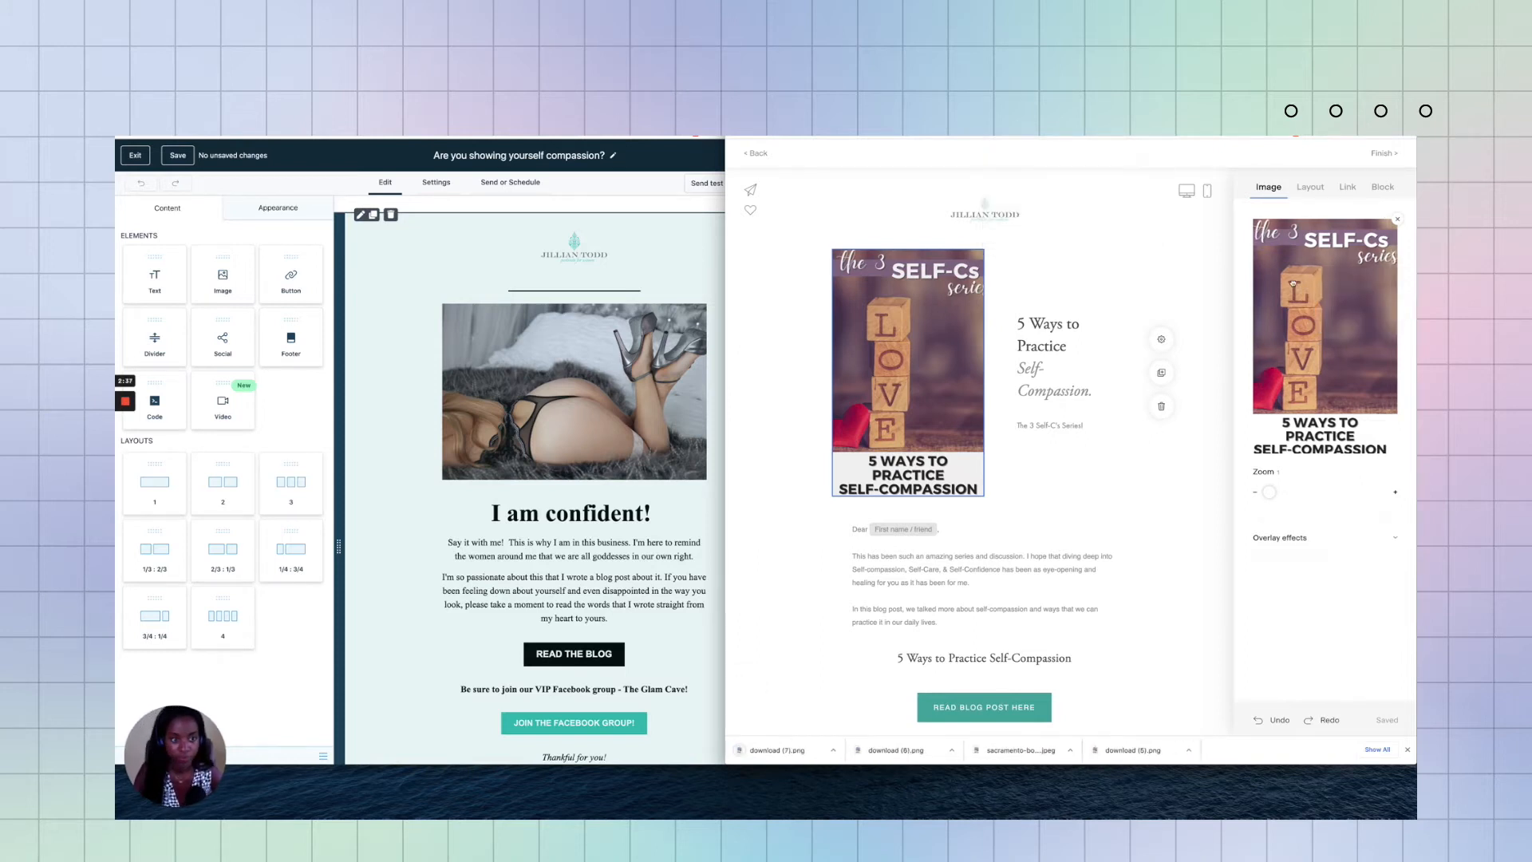
left_click(1055, 356)
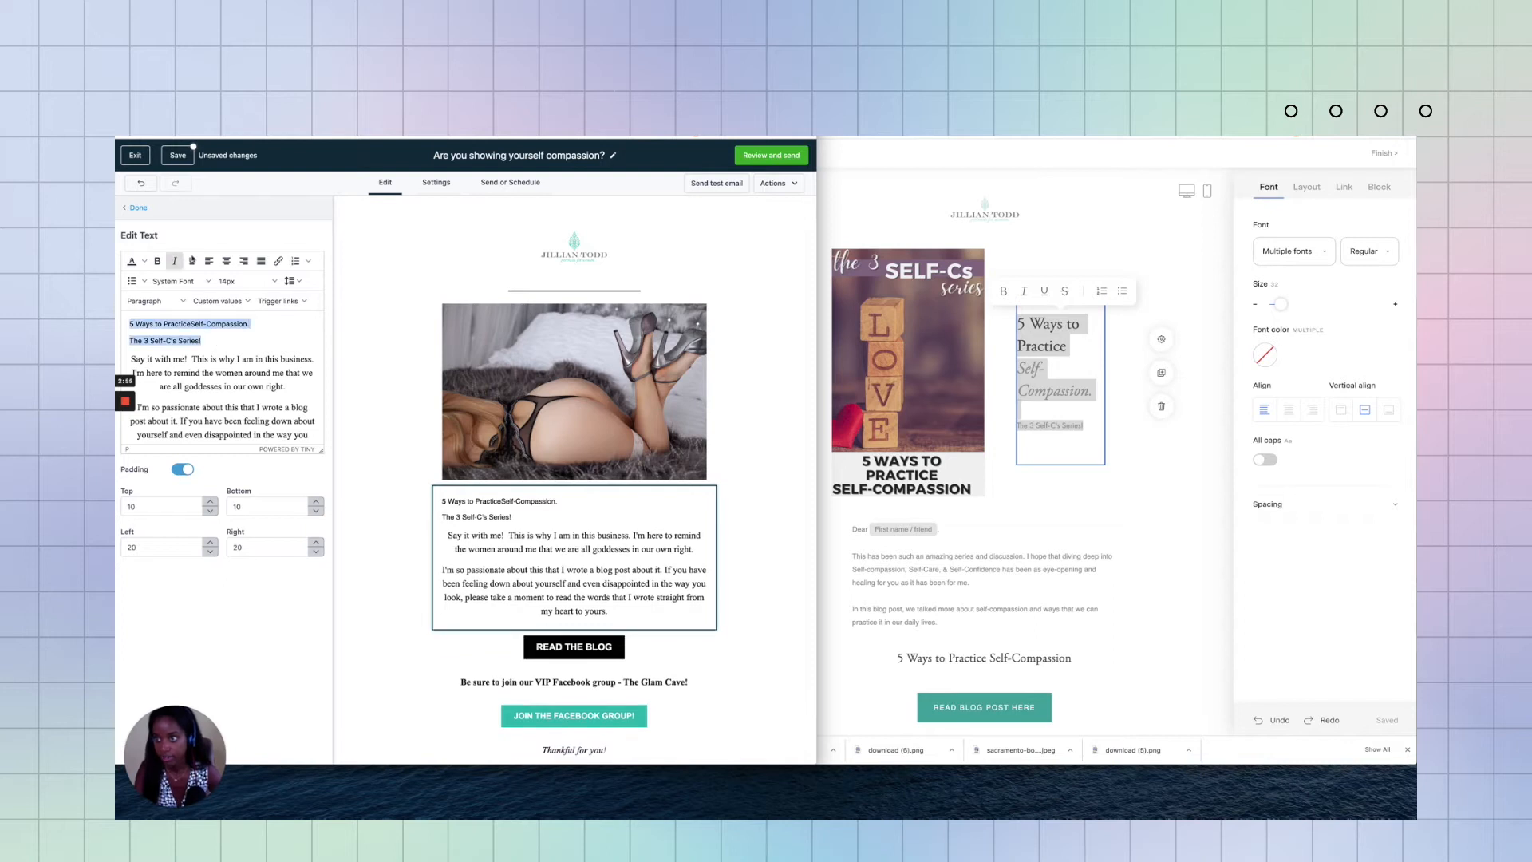
Step: Make the title a 36px Times New Roman heading
left_click(176, 281)
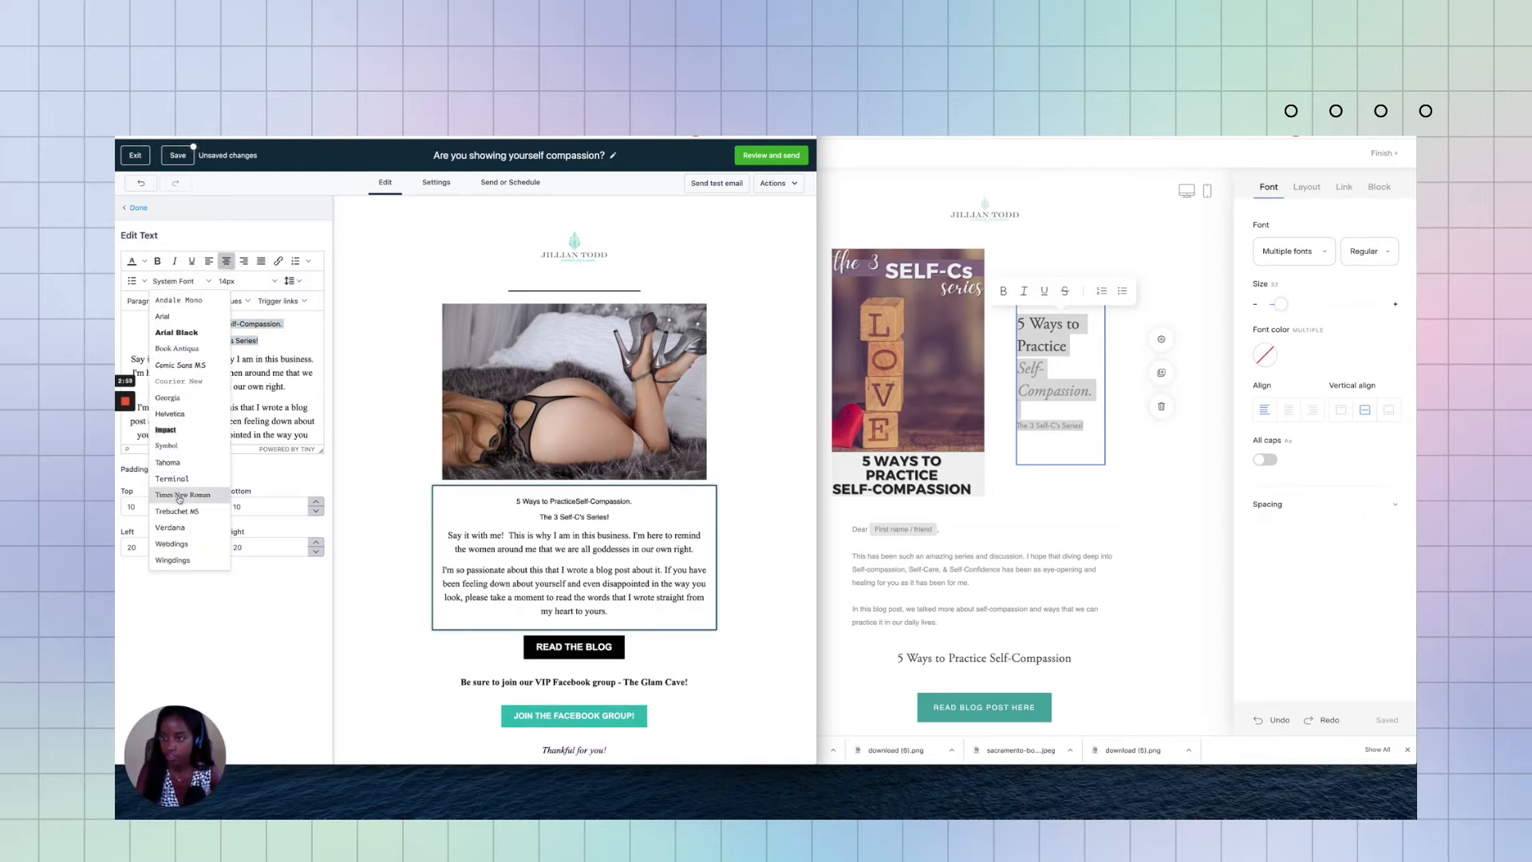
left_click(183, 495)
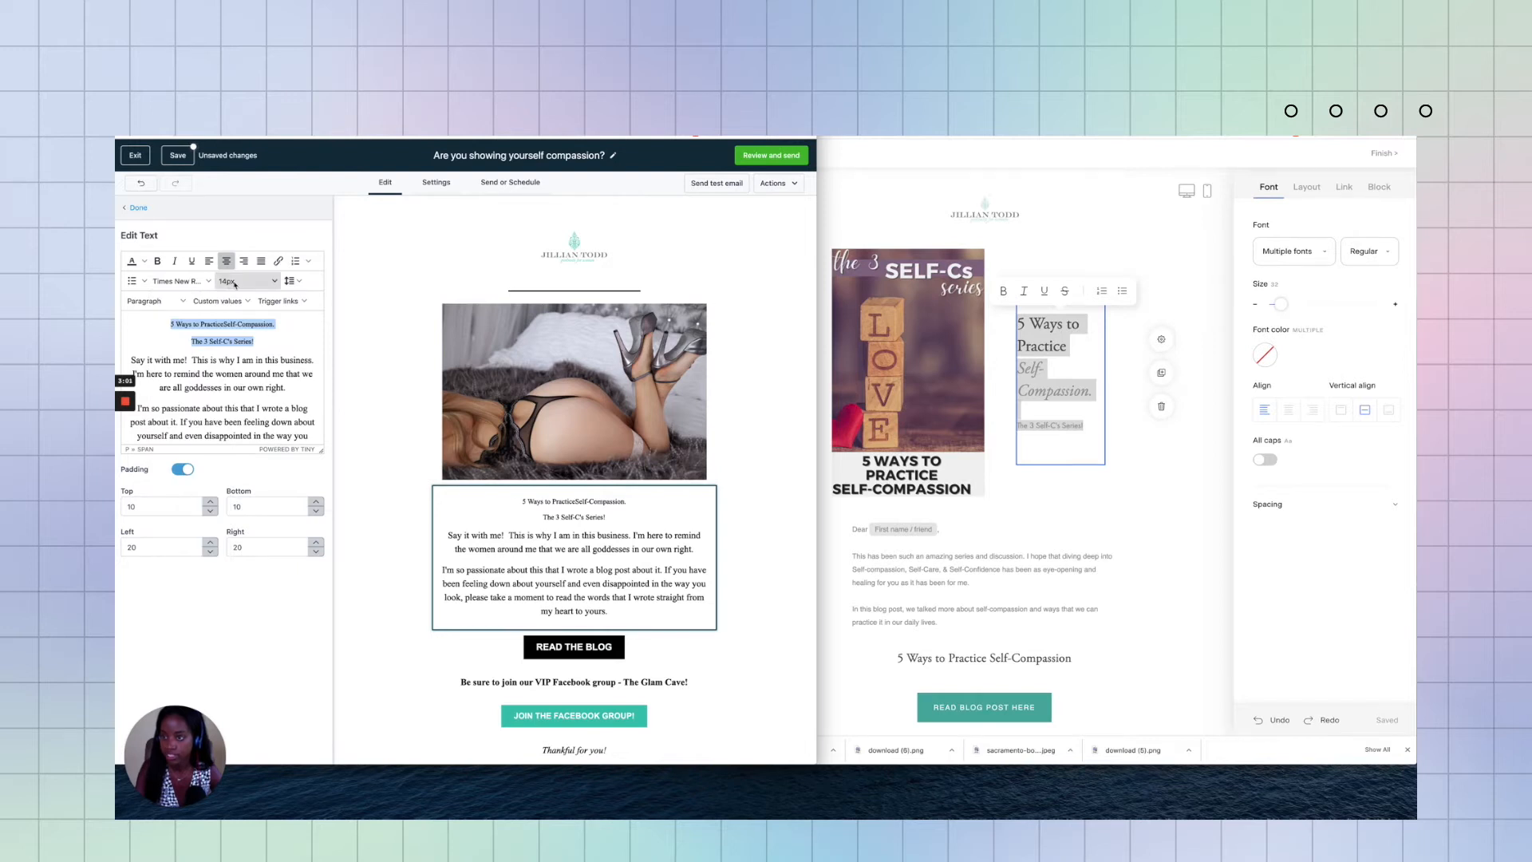
left_click(180, 280)
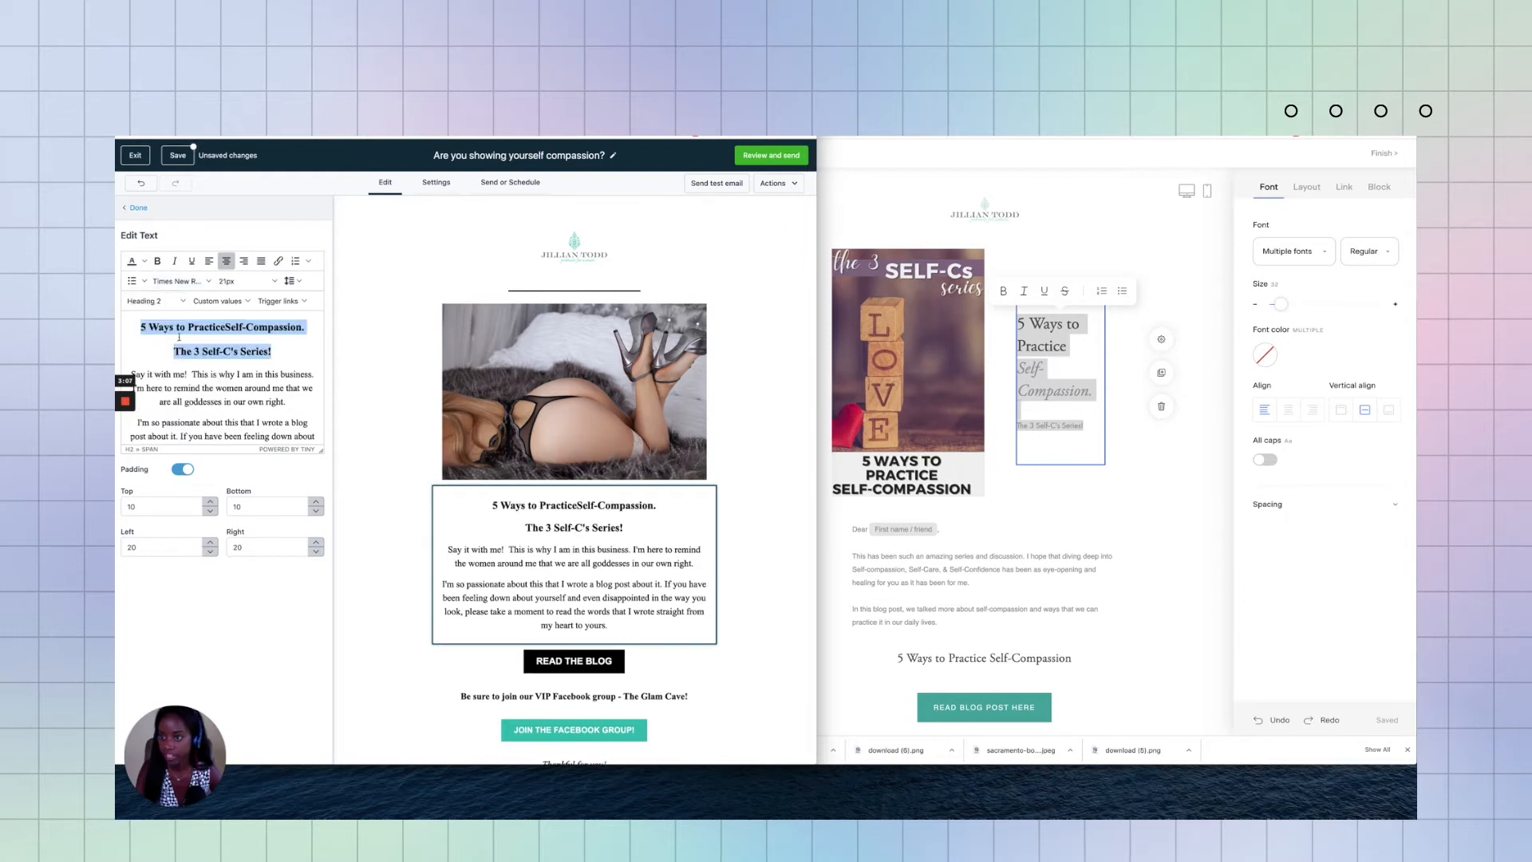
left_click(230, 281)
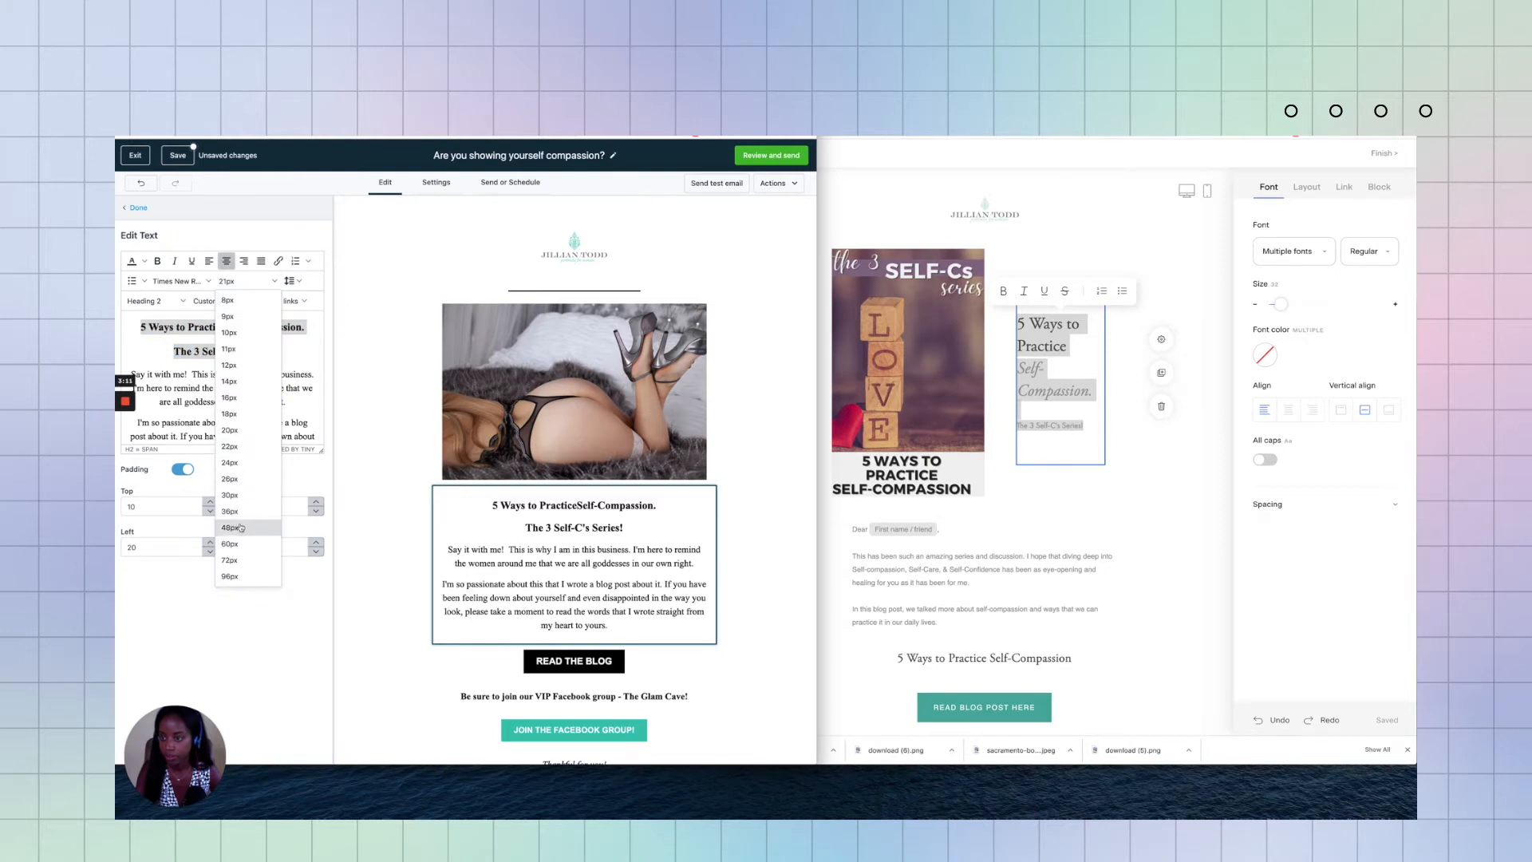
left_click(229, 511)
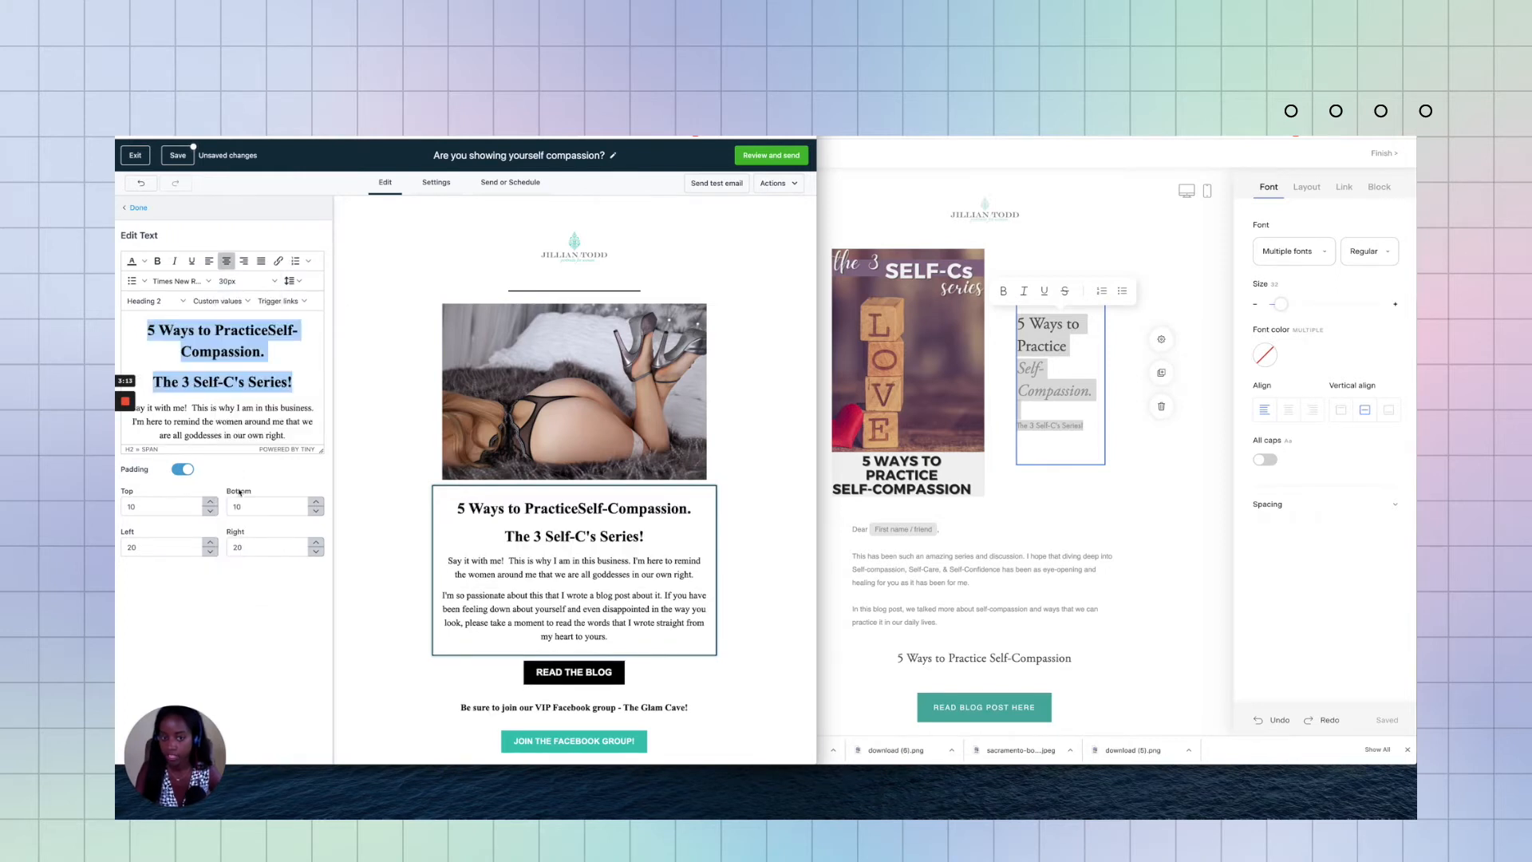
left_click(247, 282)
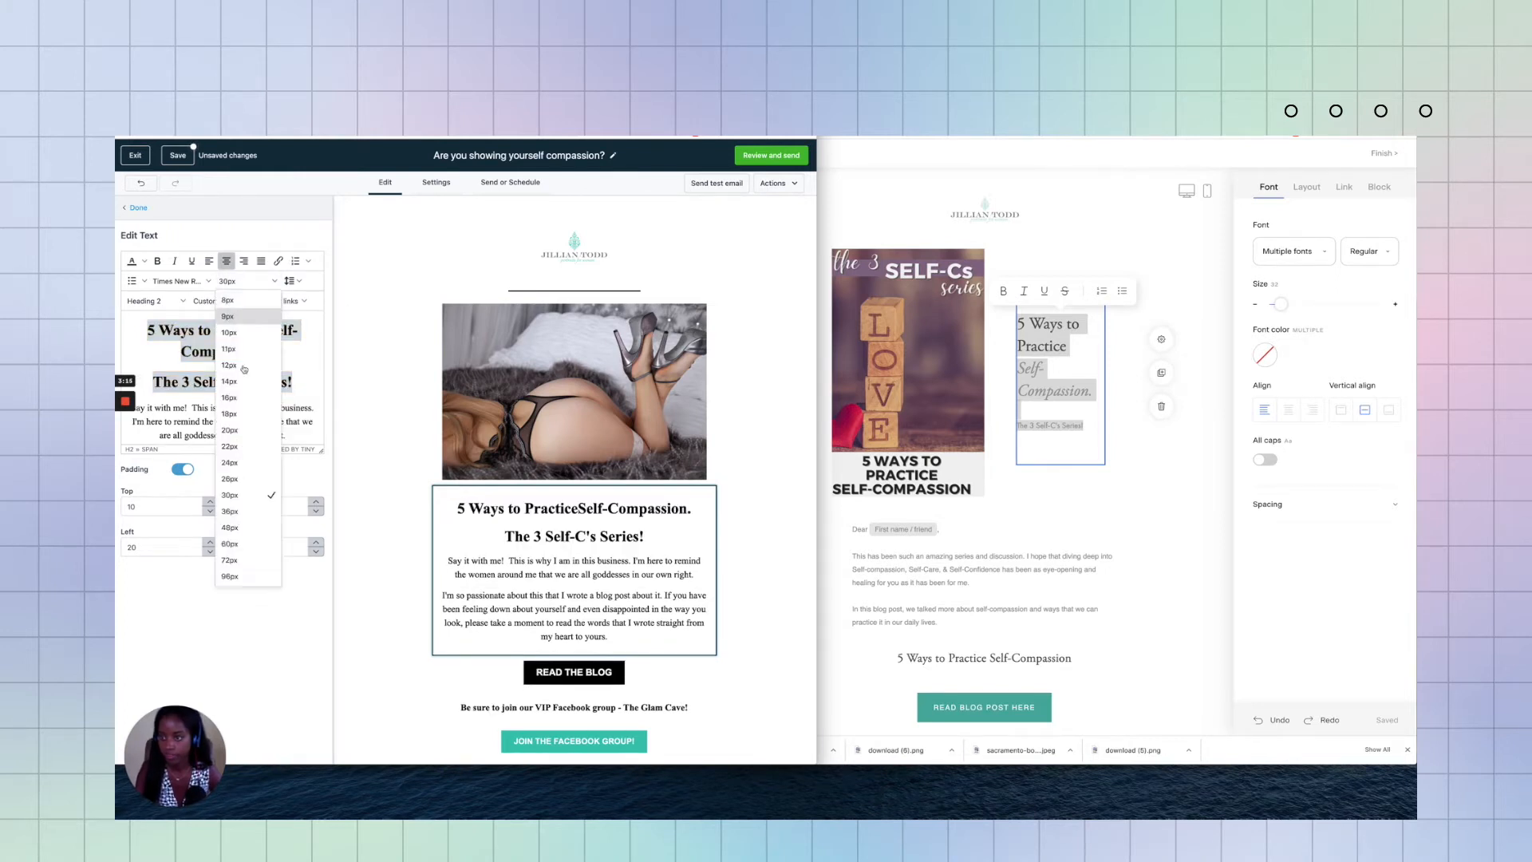
left_click(229, 511)
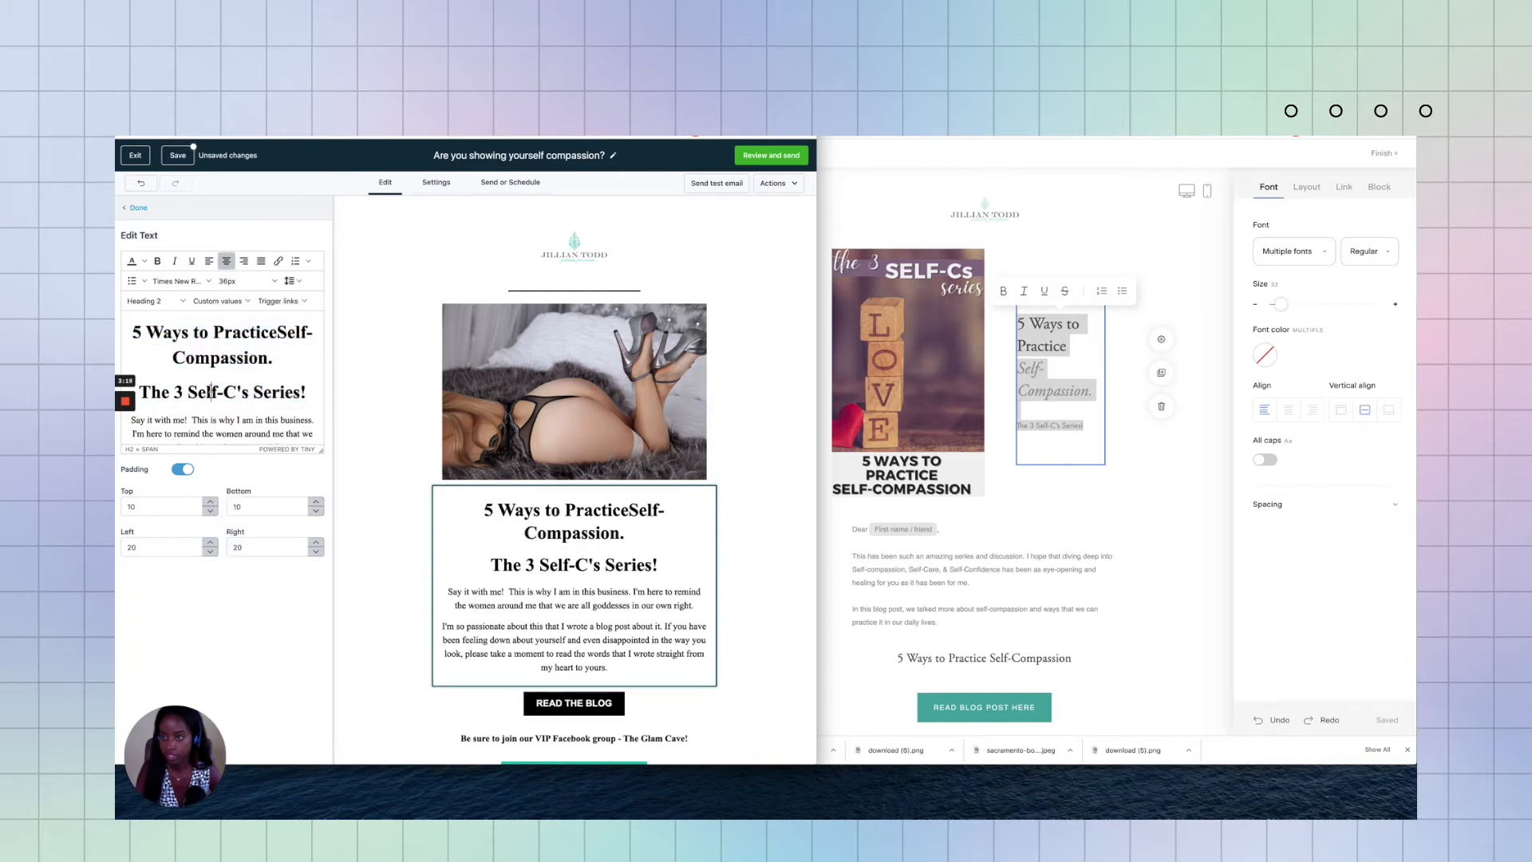
Step: Make the series line 22px, bold and italic
left_click(249, 282)
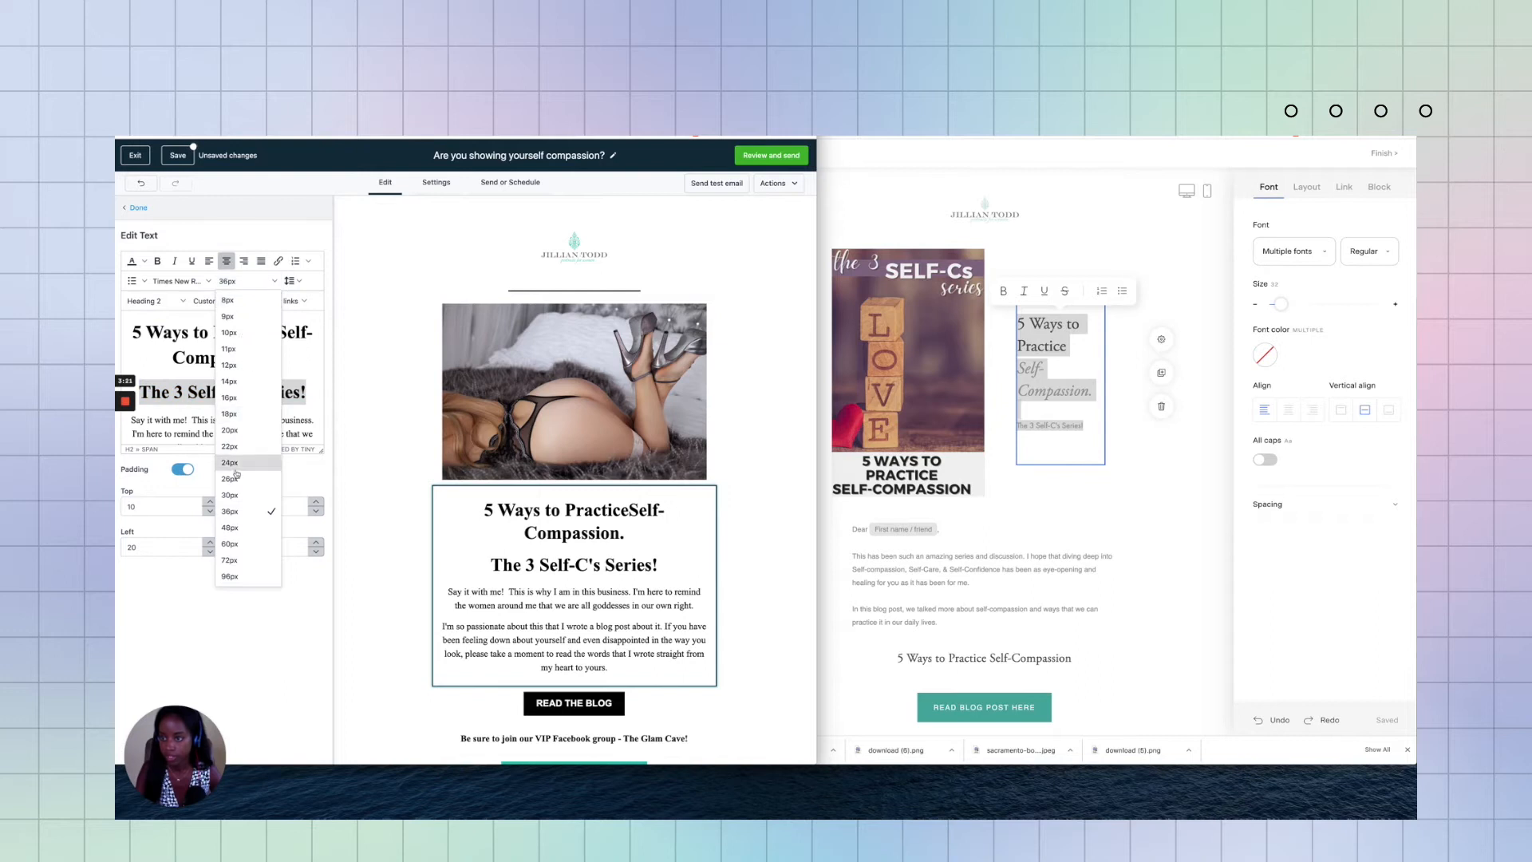
left_click(229, 447)
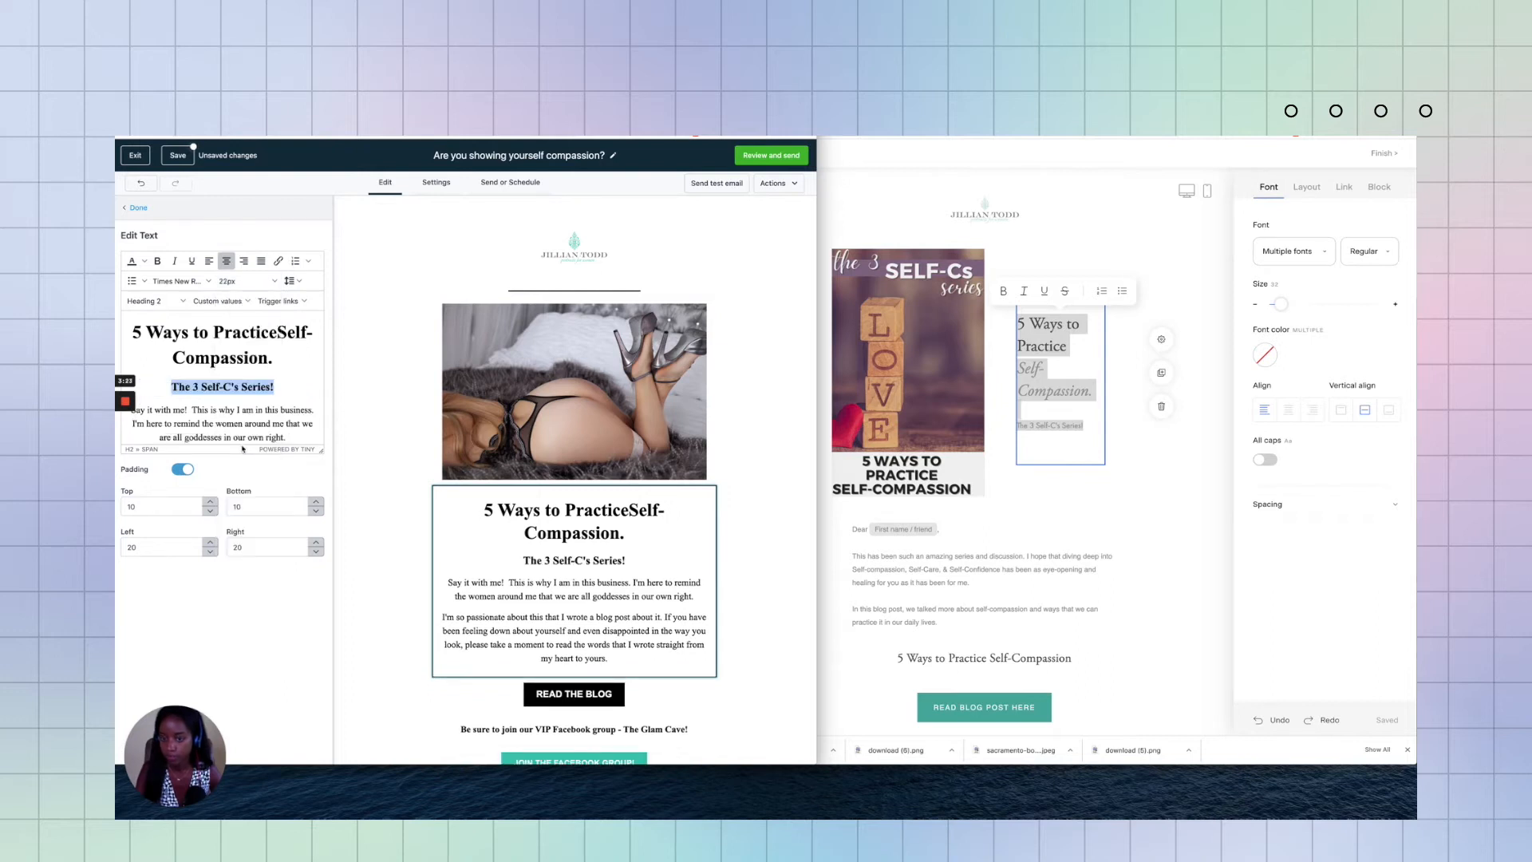
left_click(157, 261)
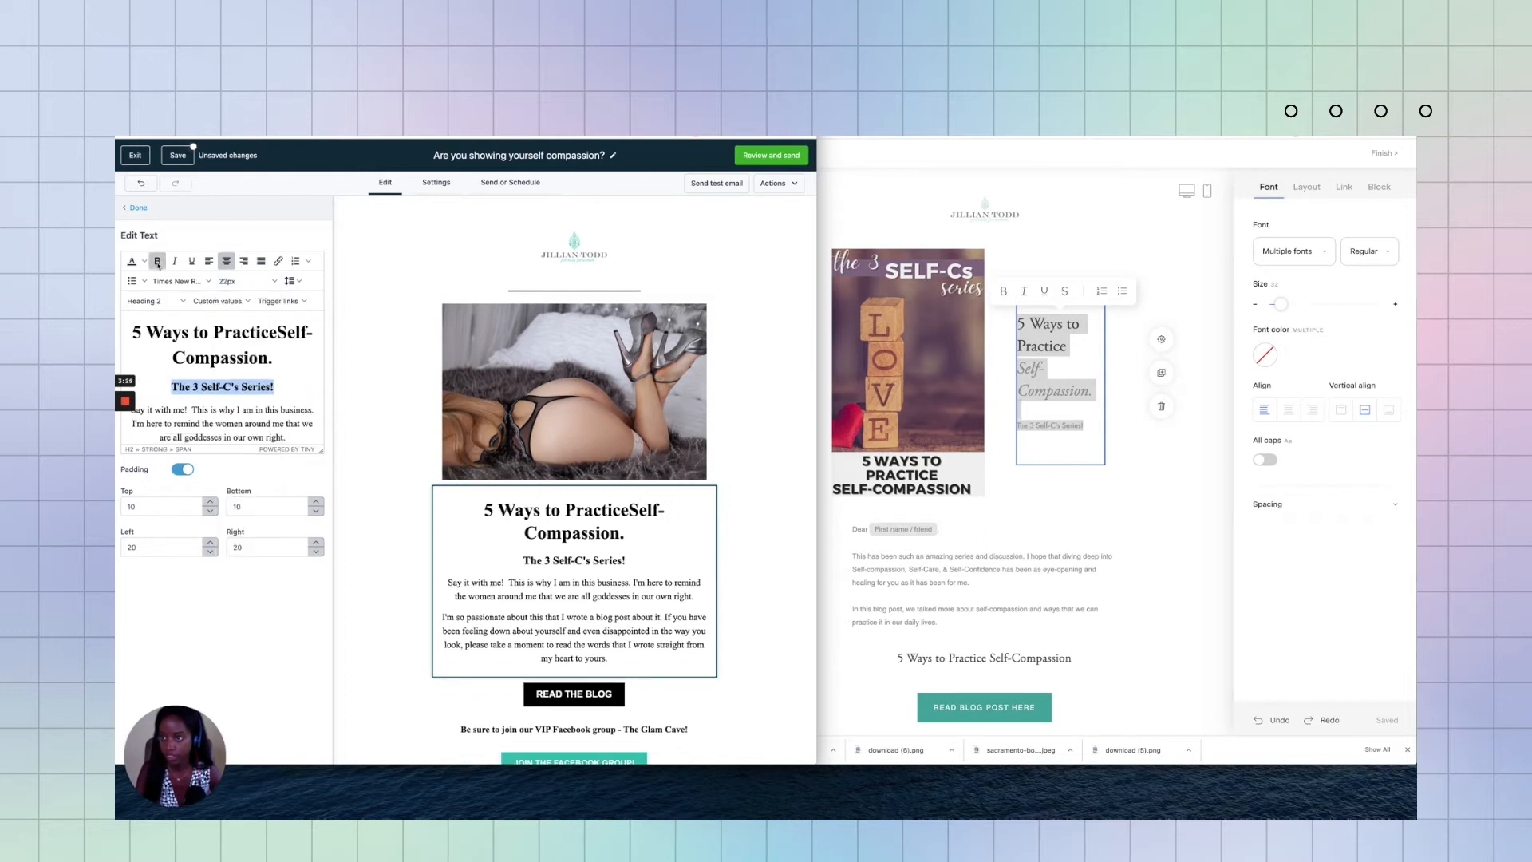
left_click(156, 261)
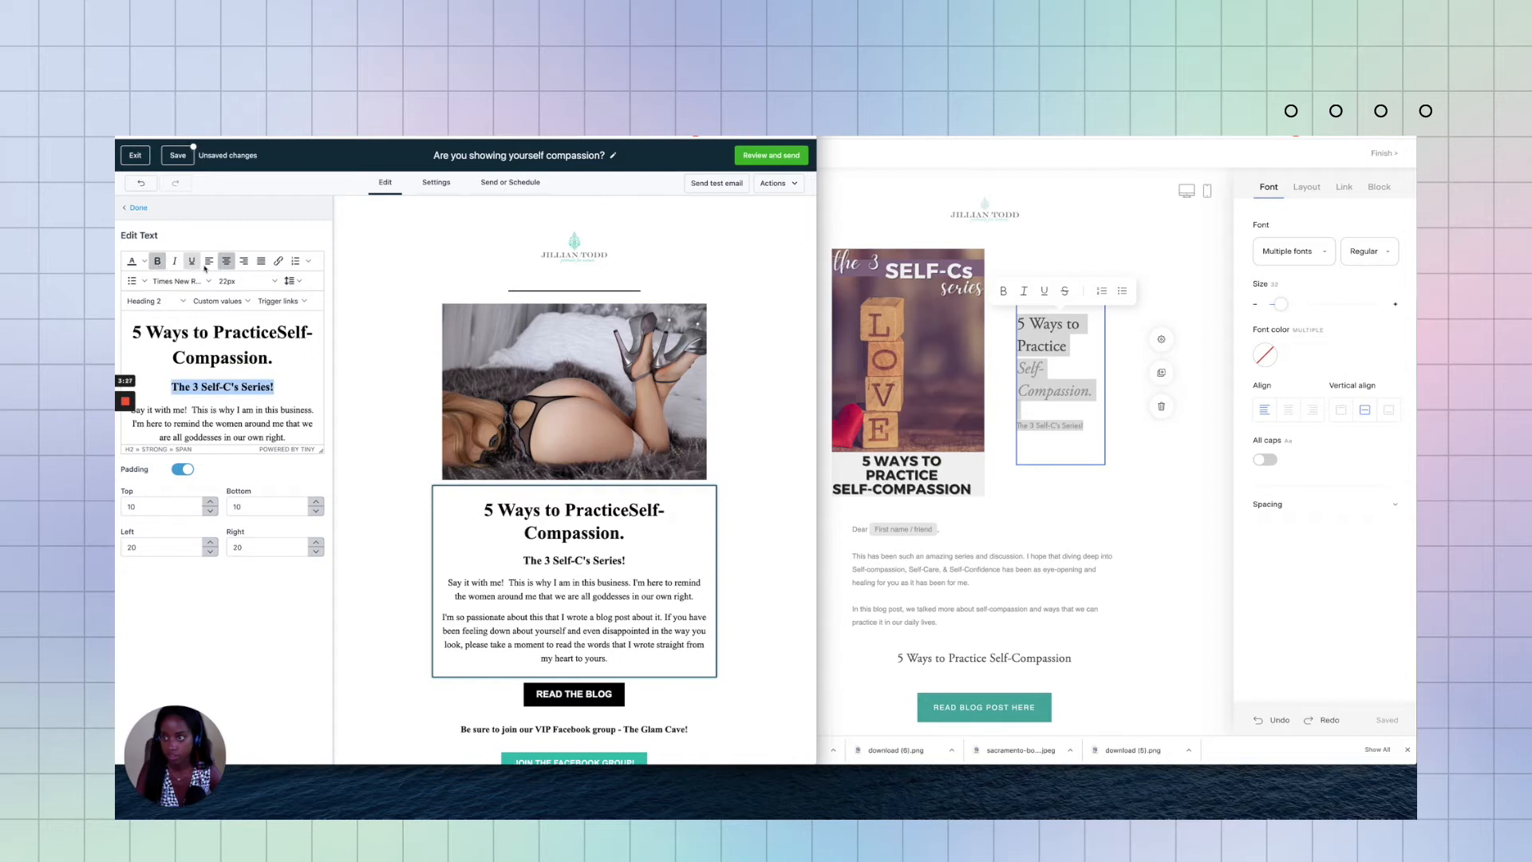
left_click(174, 261)
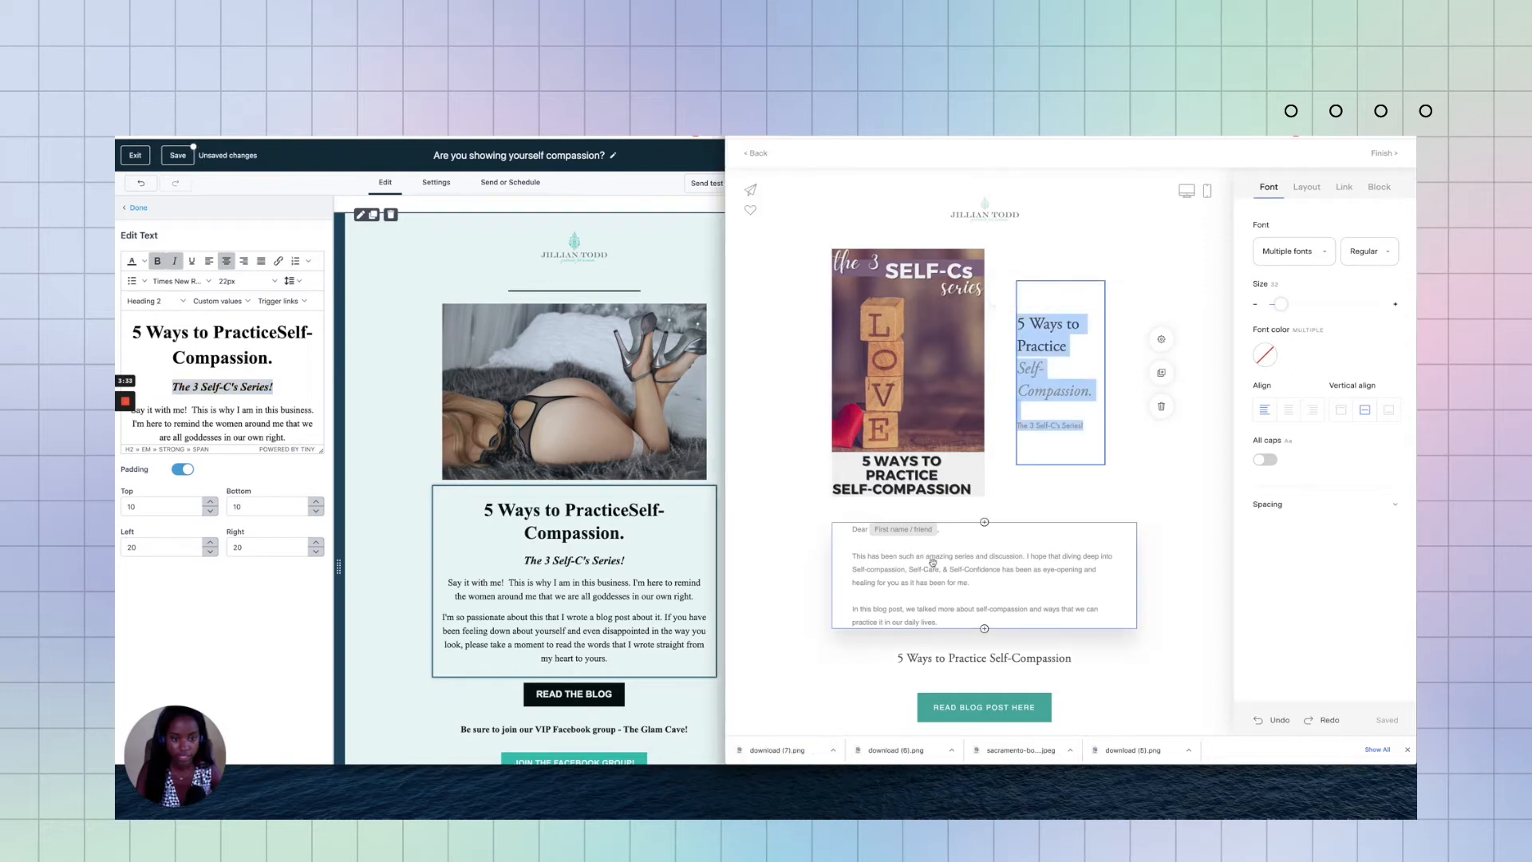
Step: Replace the body with the Flodesk paragraphs, left-aligned at 18px
left_click(933, 556)
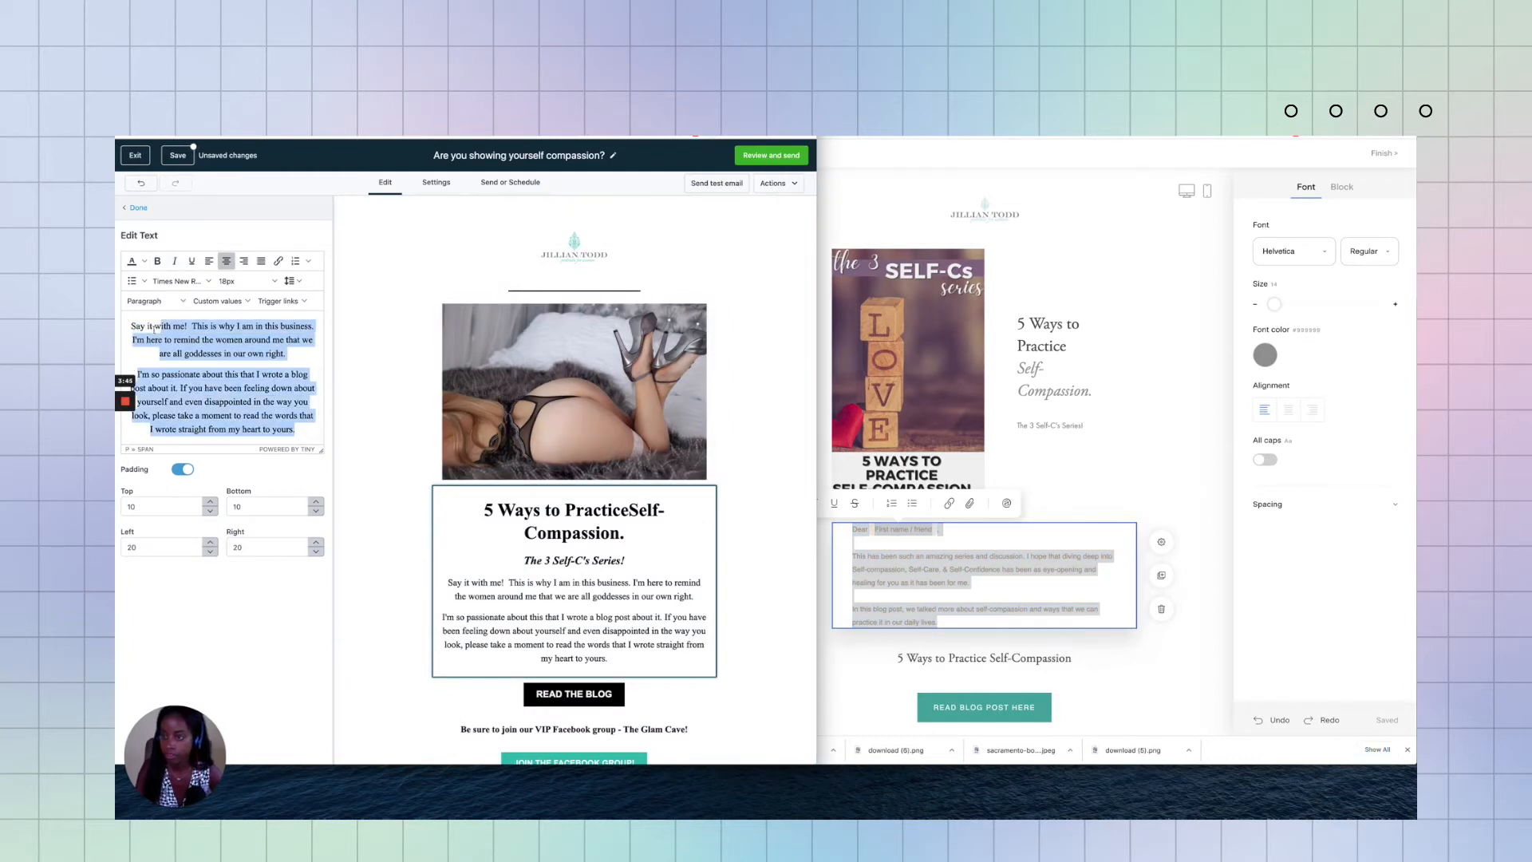
scroll("up", 3)
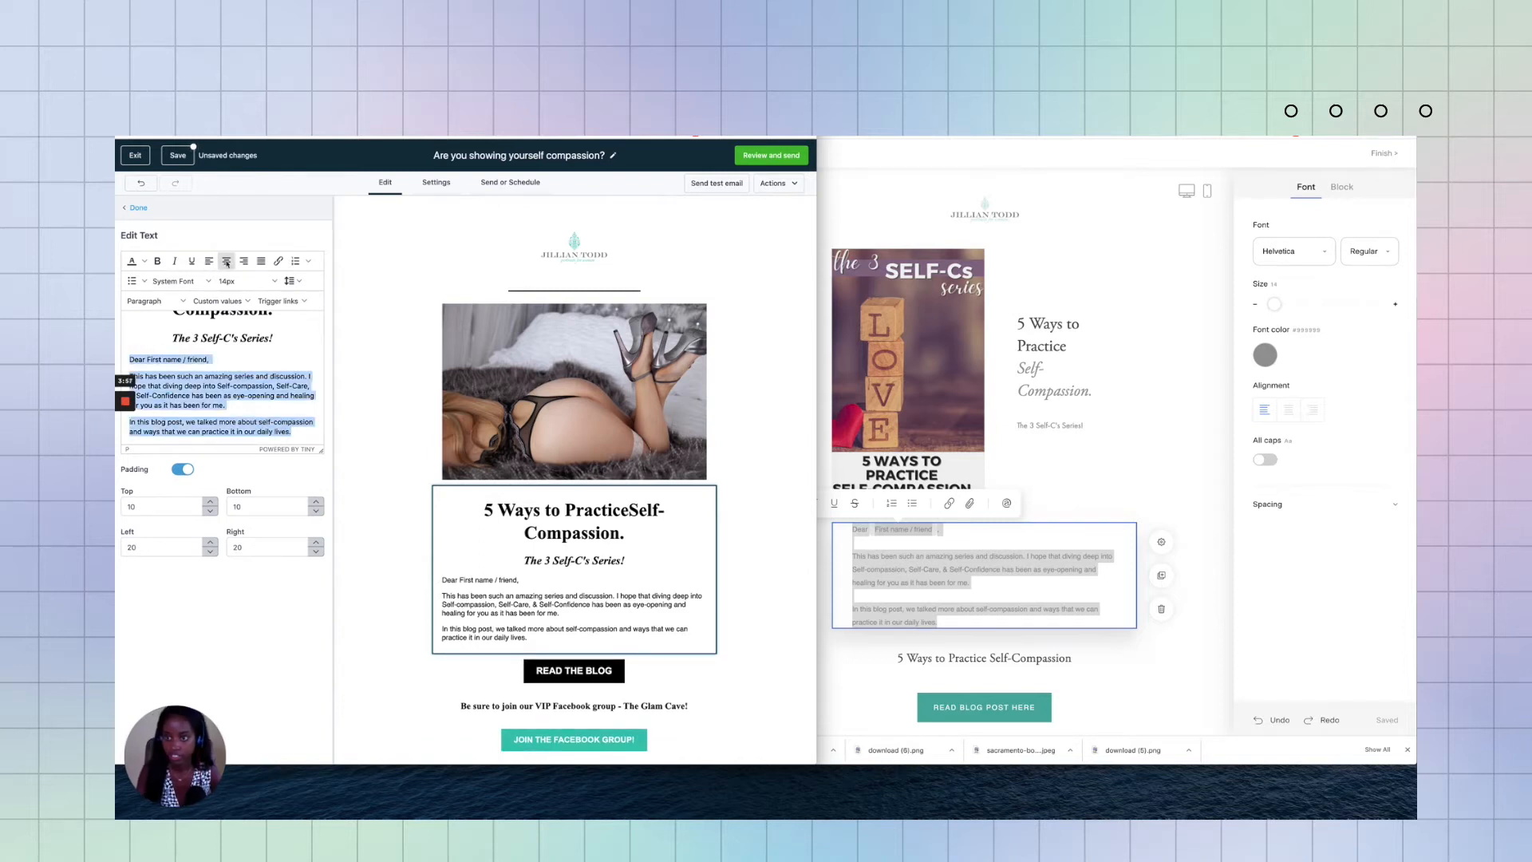
left_click(209, 260)
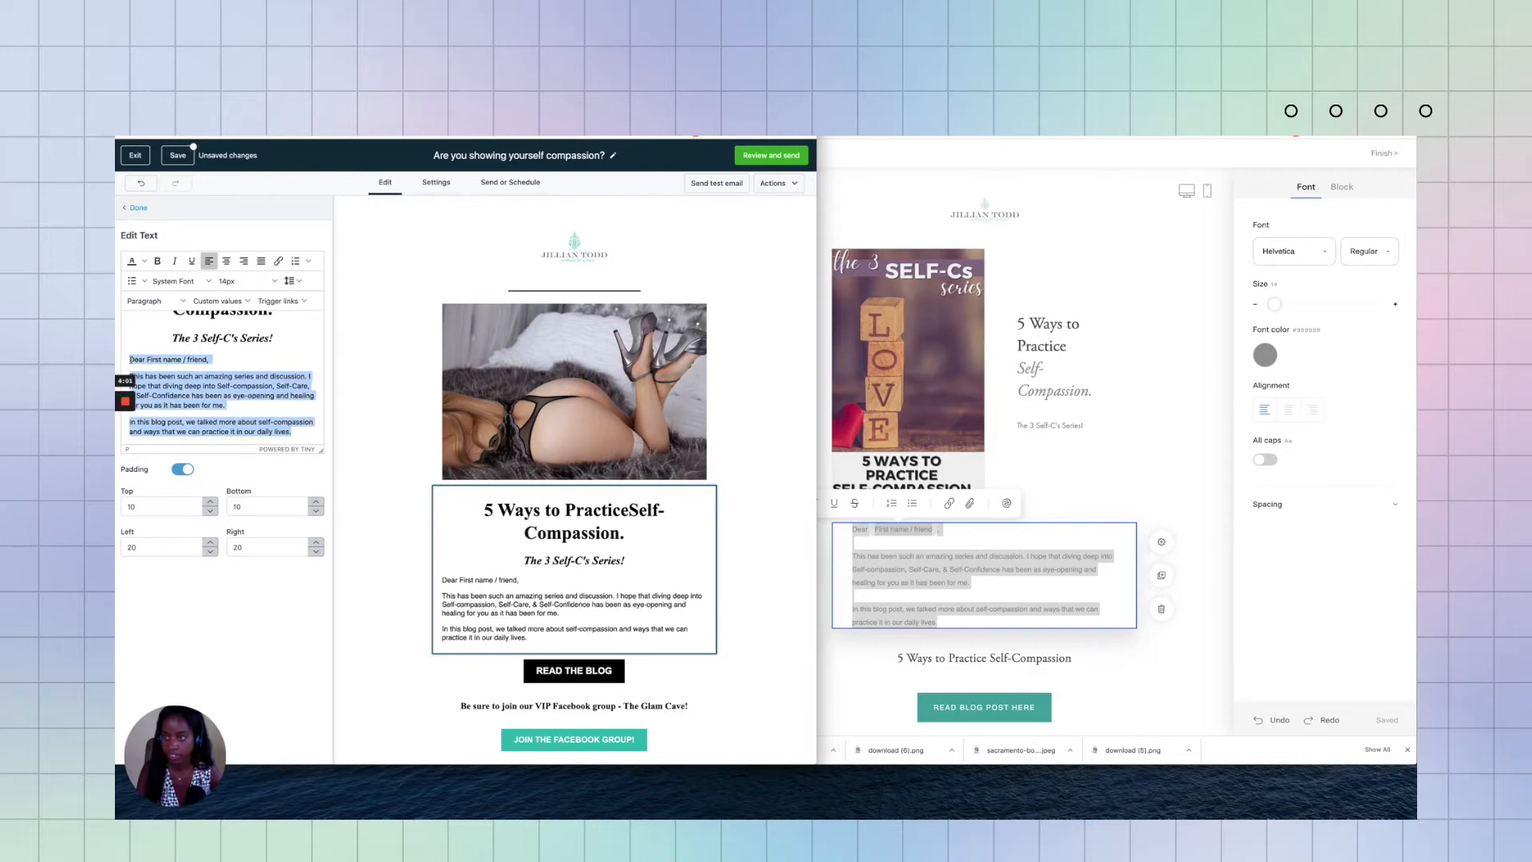
left_click(174, 280)
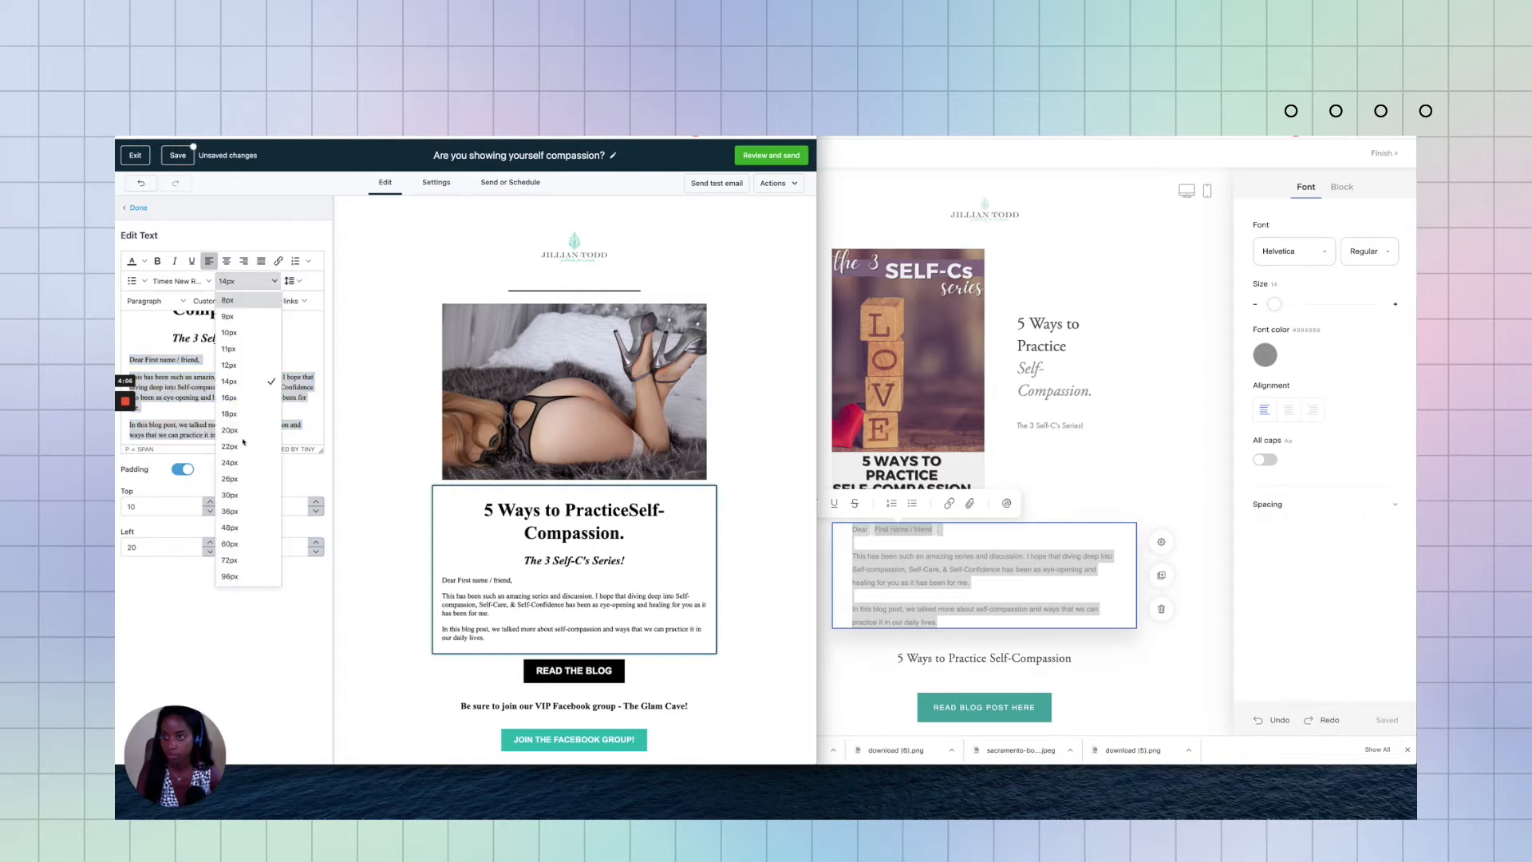
left_click(230, 413)
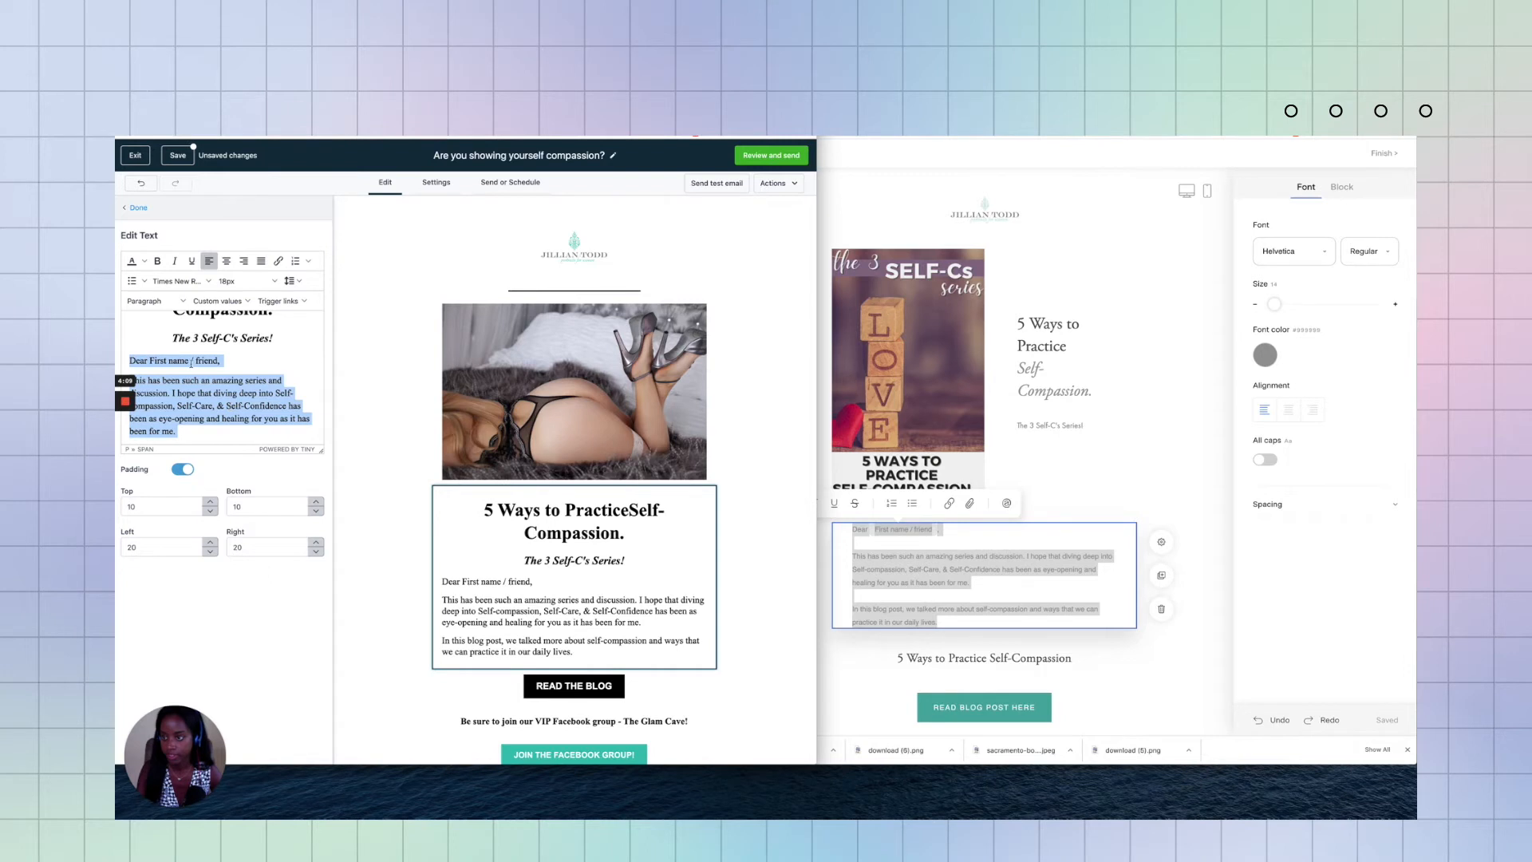
Step: Delete the placeholder name after 'Dear' in the greeting
left_click(205, 360)
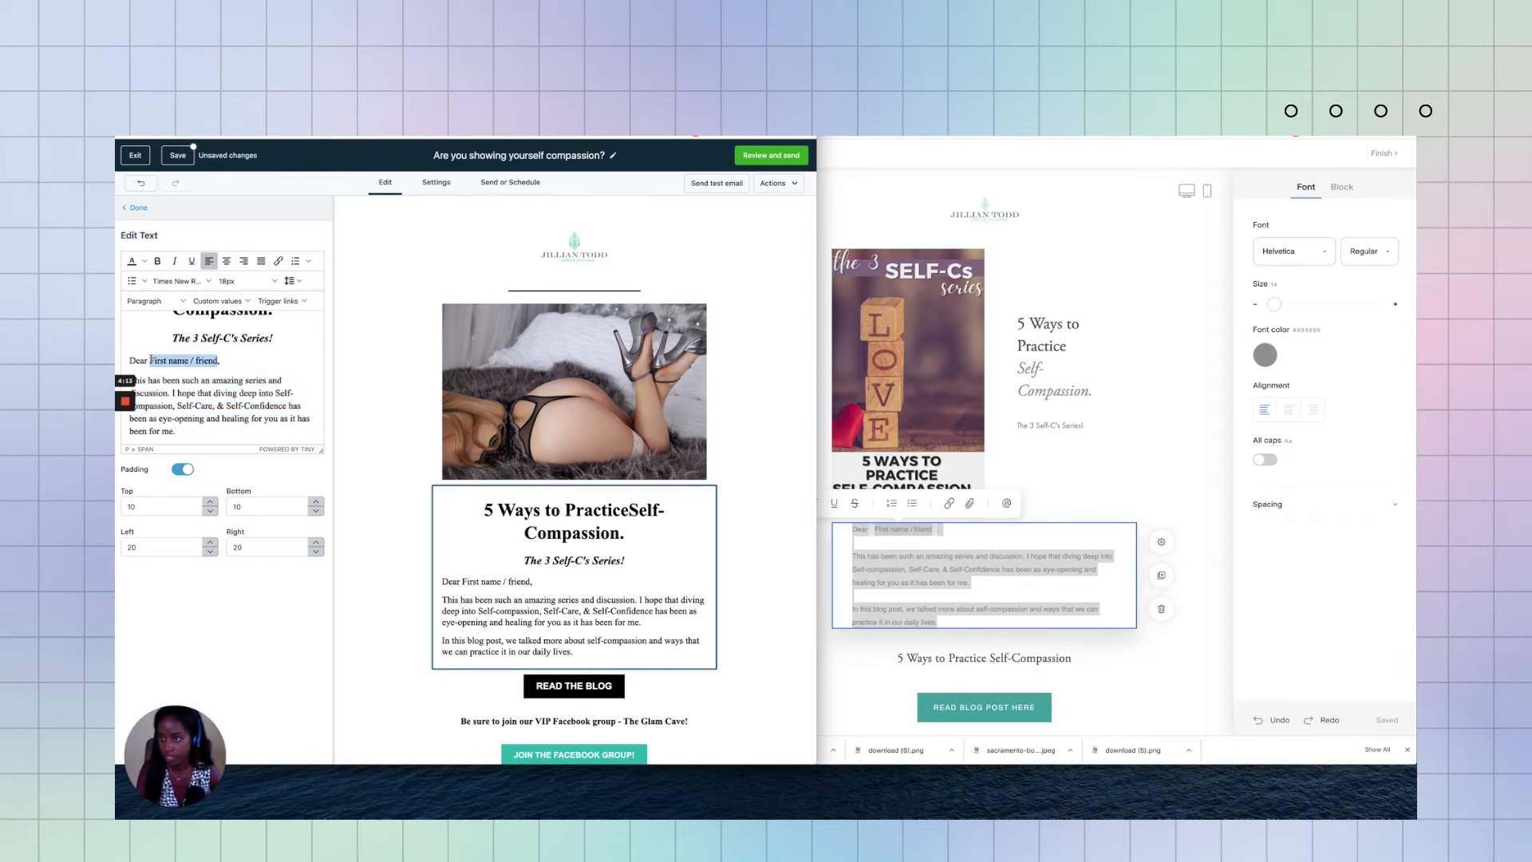
key("Delete")
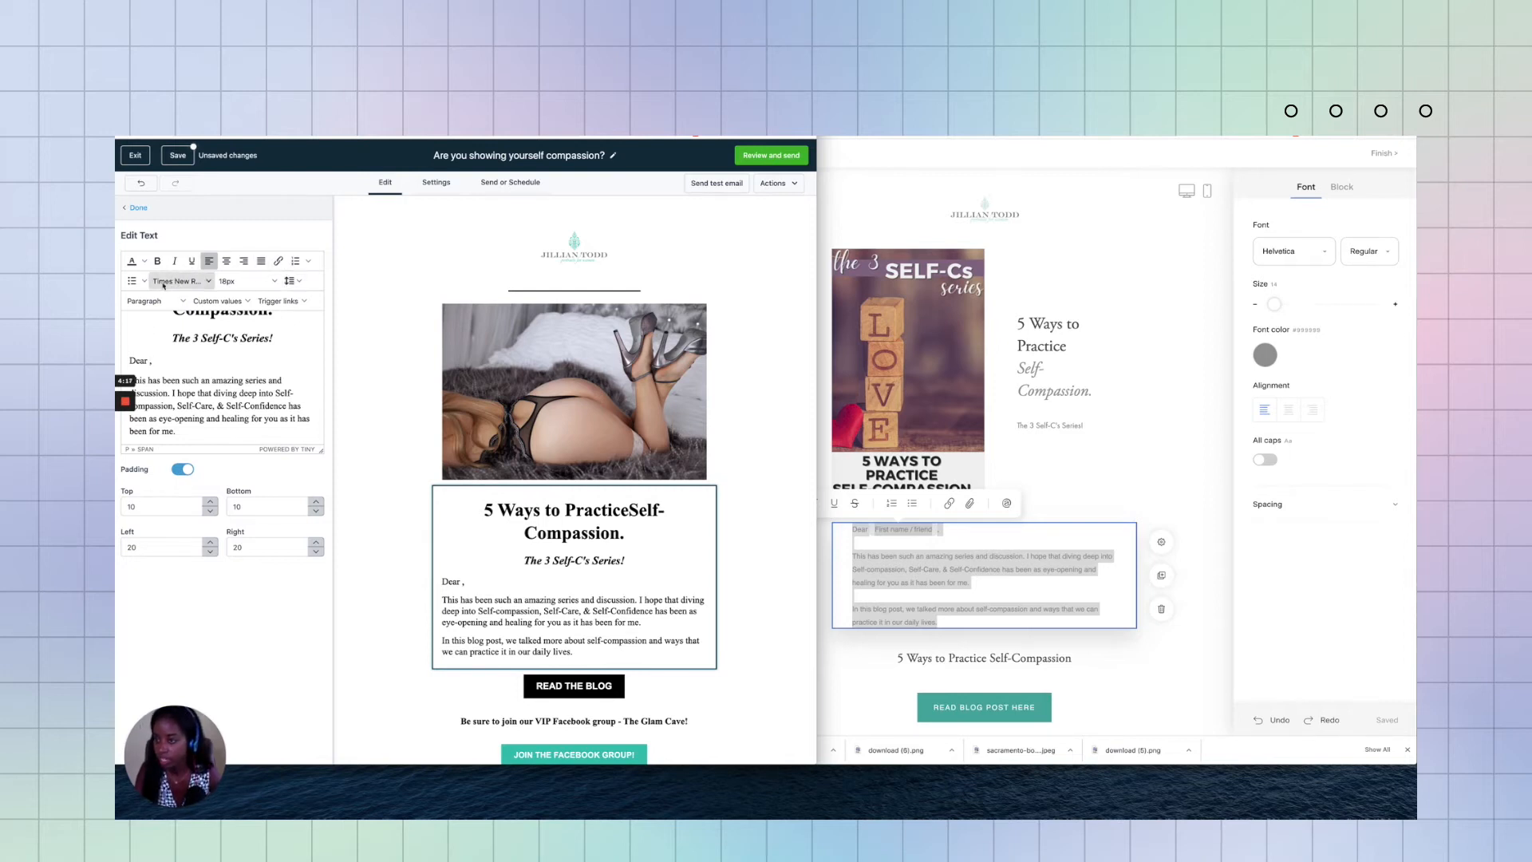
left_click(221, 300)
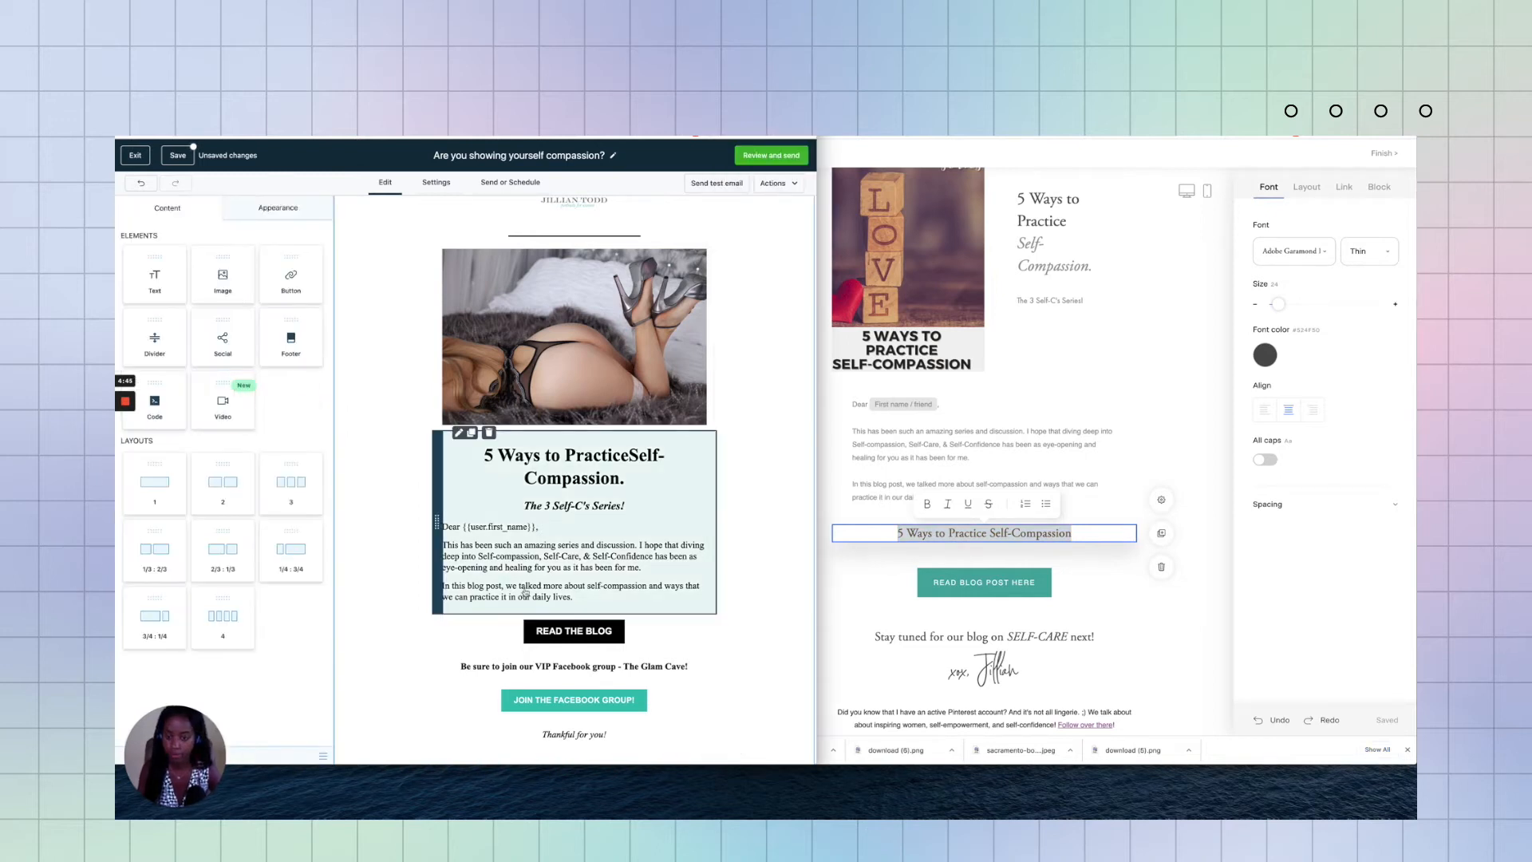
Step: Add '5 Ways to Practice Self-Compassion' at the body's end, centred at 36px
left_click(574, 567)
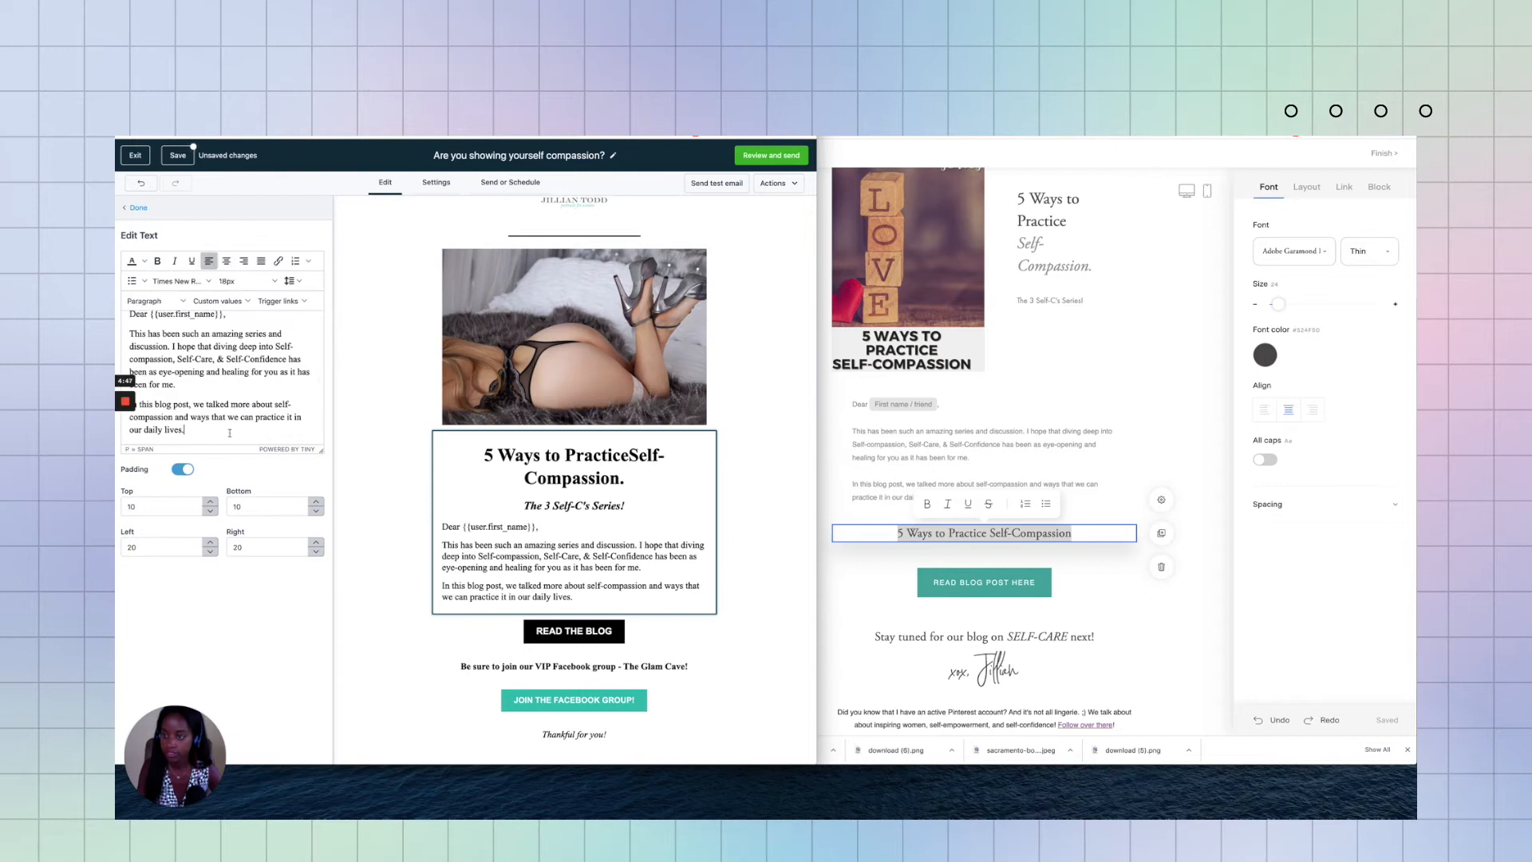
type("5 Ways to Practice Self-Compassion")
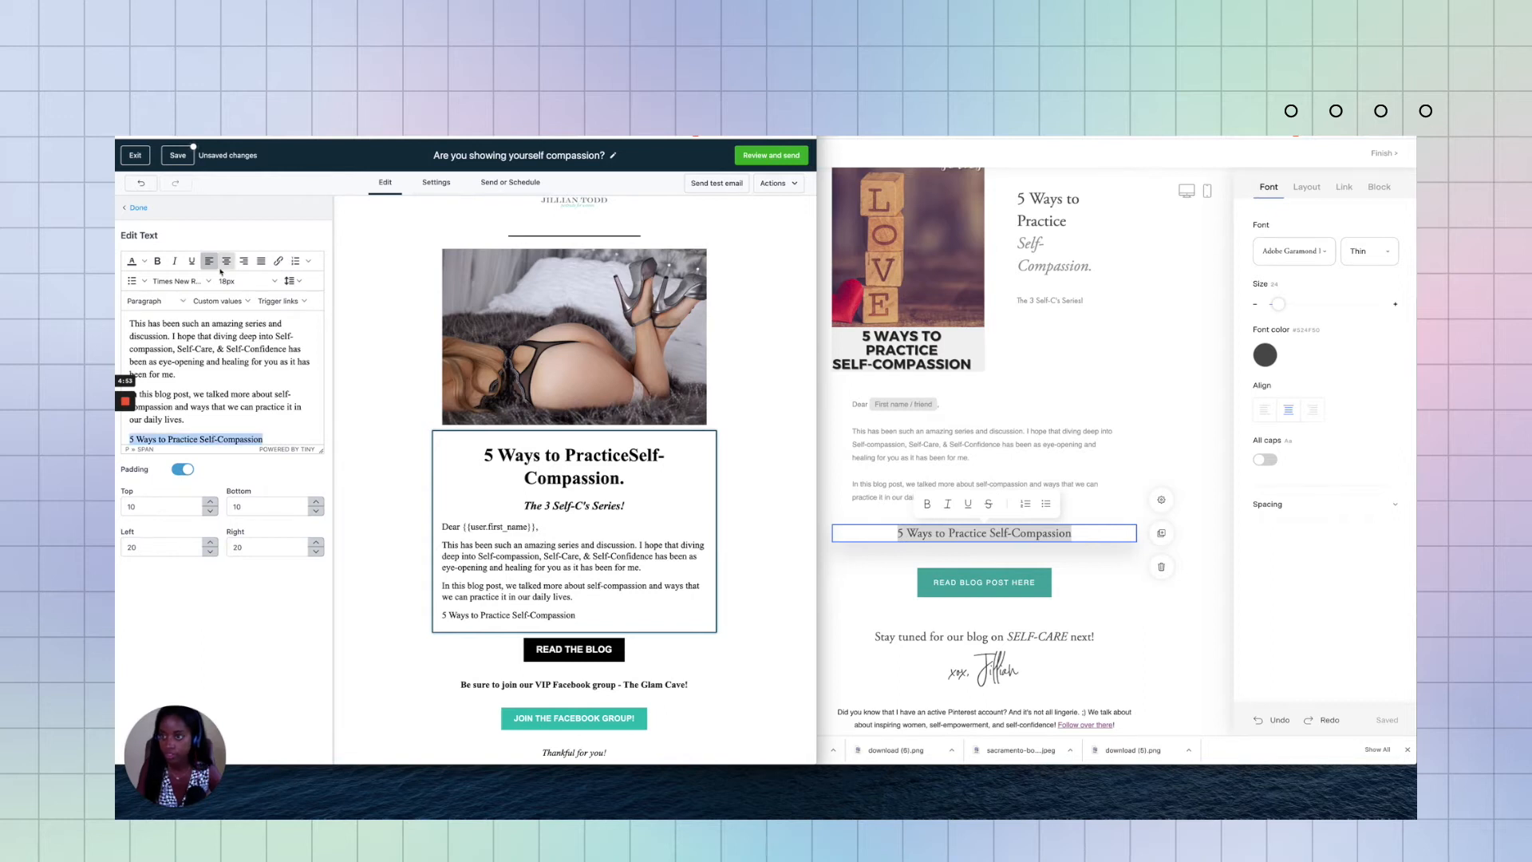
left_click(229, 282)
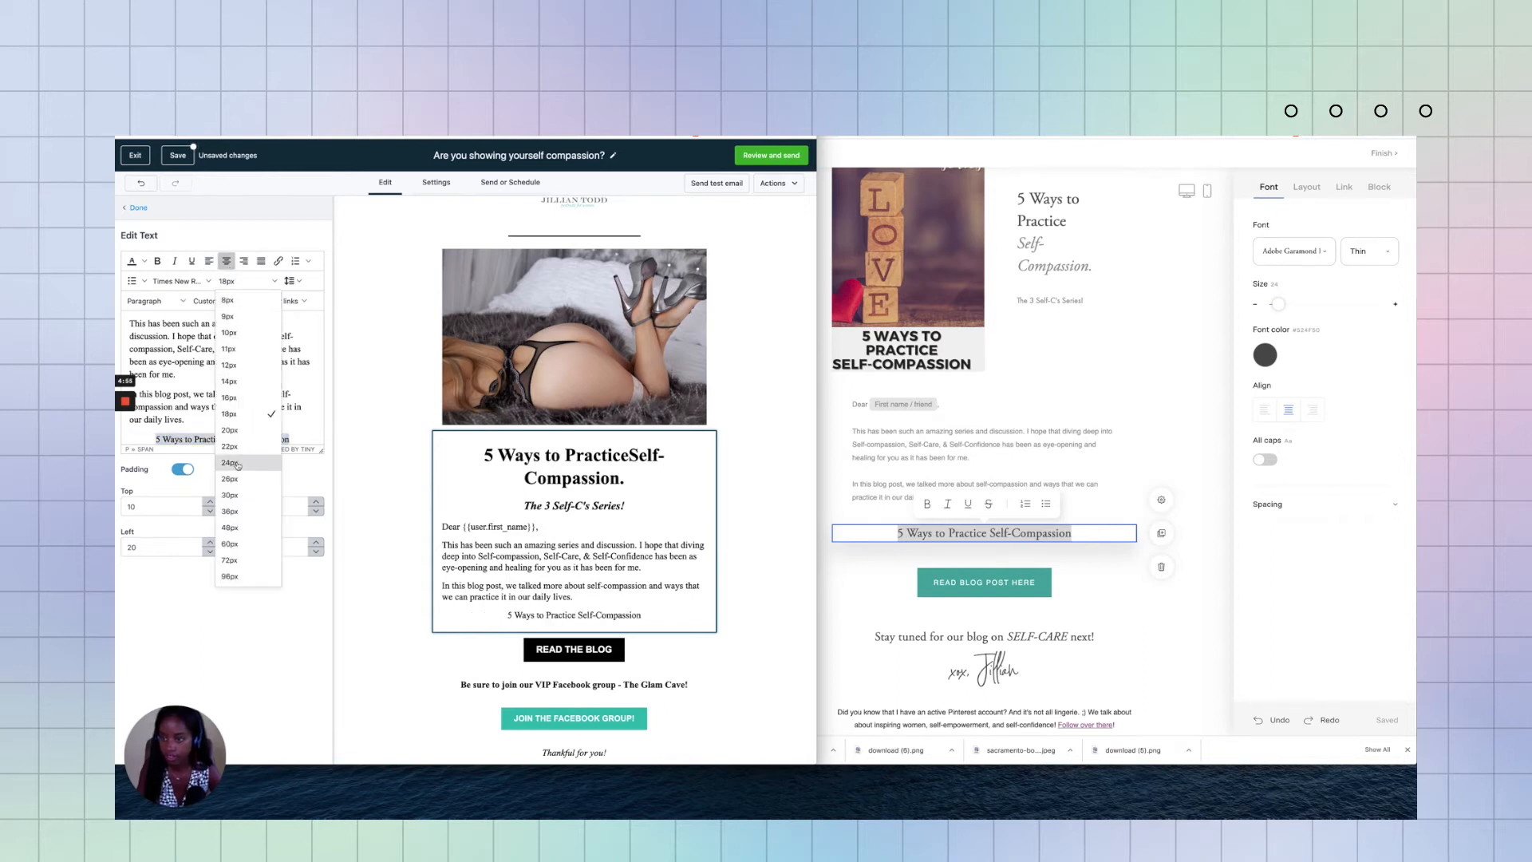
left_click(229, 511)
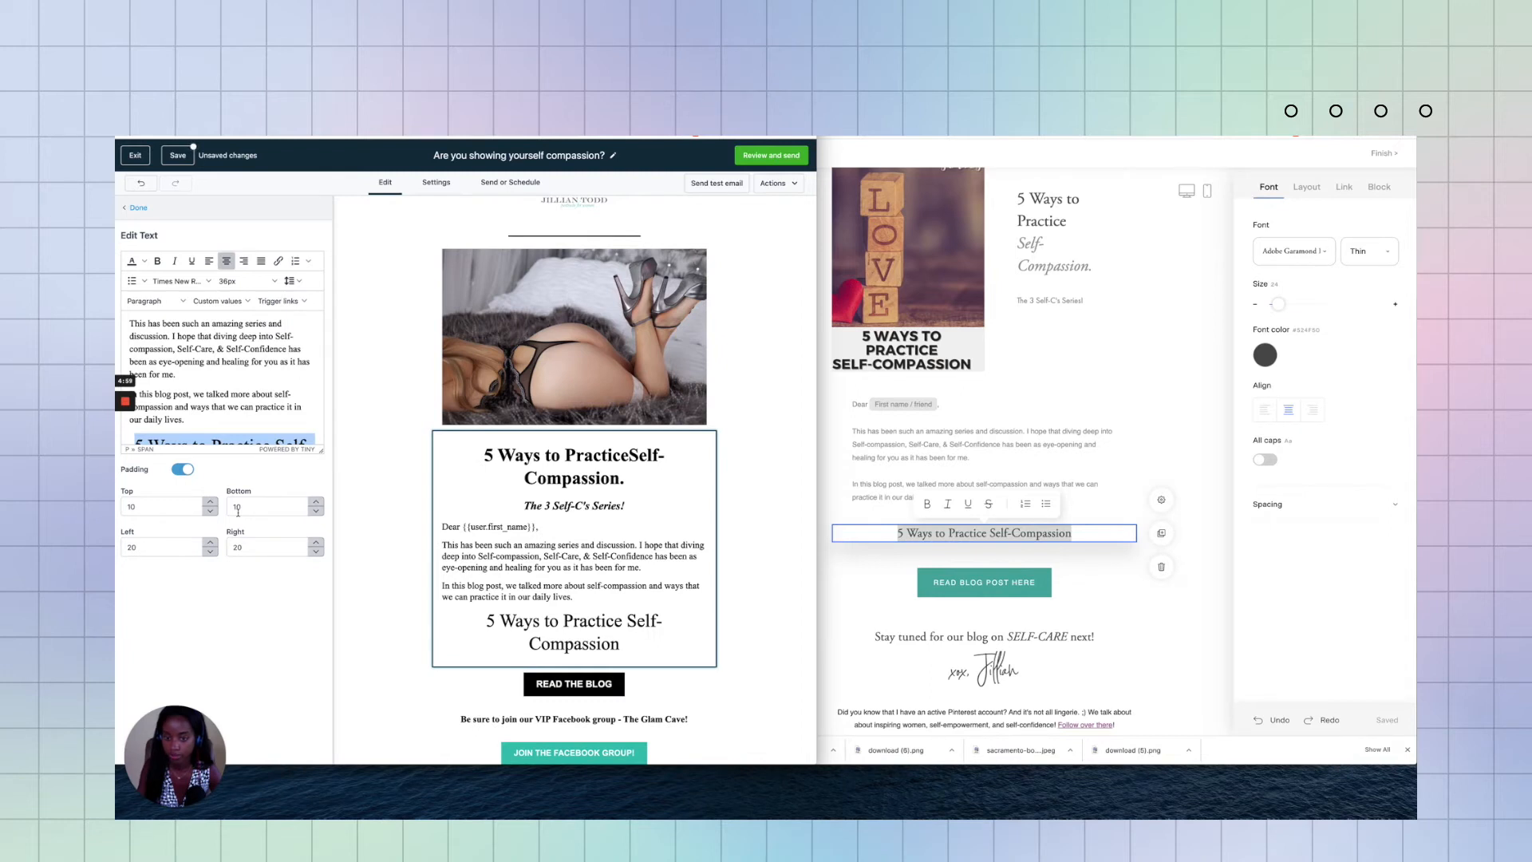
scroll("down", 3)
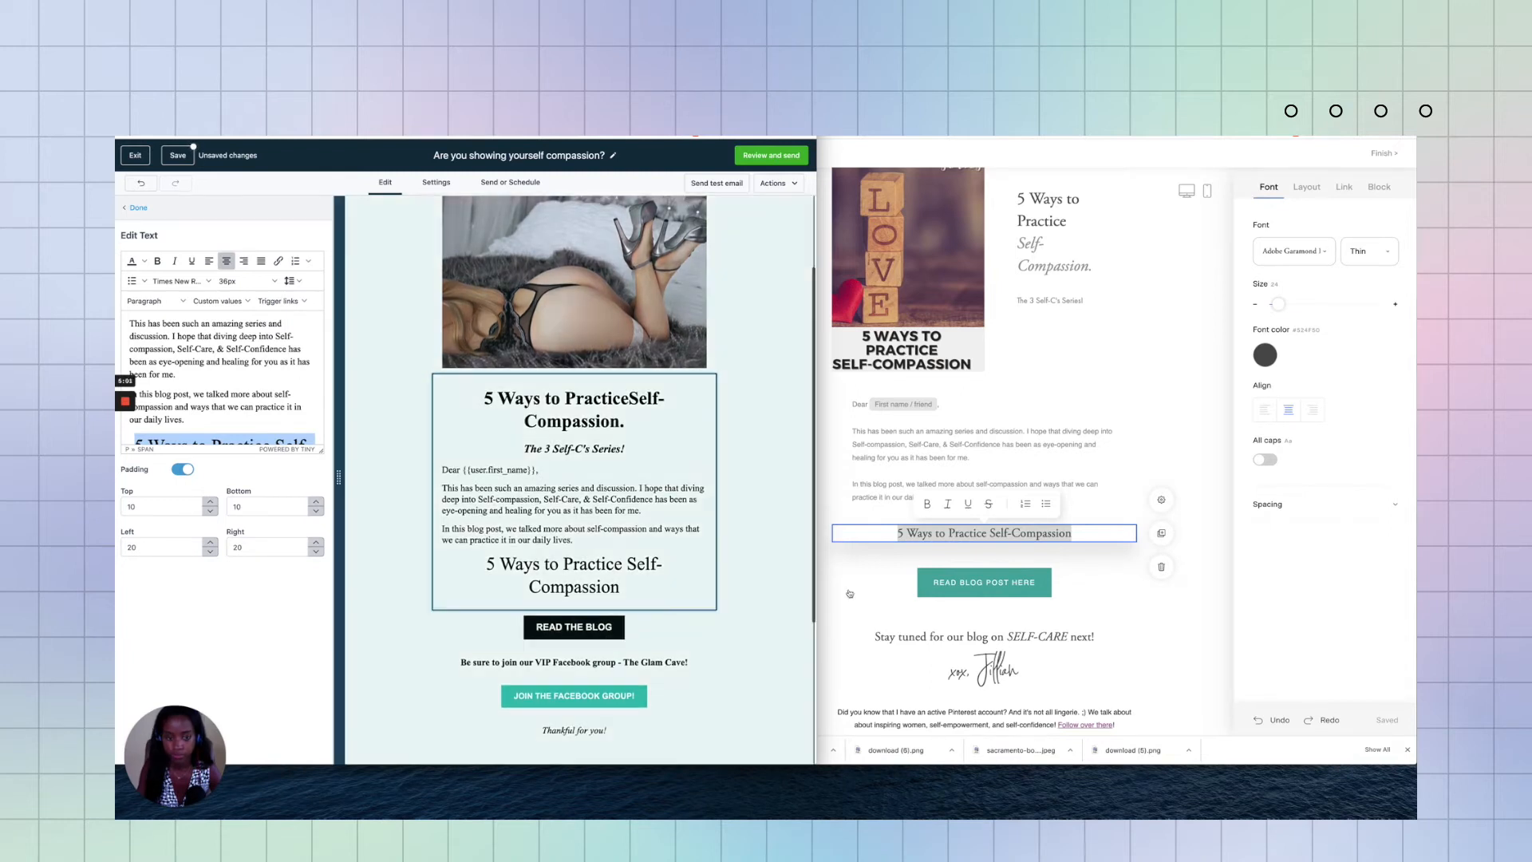
Step: Link the READ THE BLOG button to the Flodesk blog post URL
left_click(983, 581)
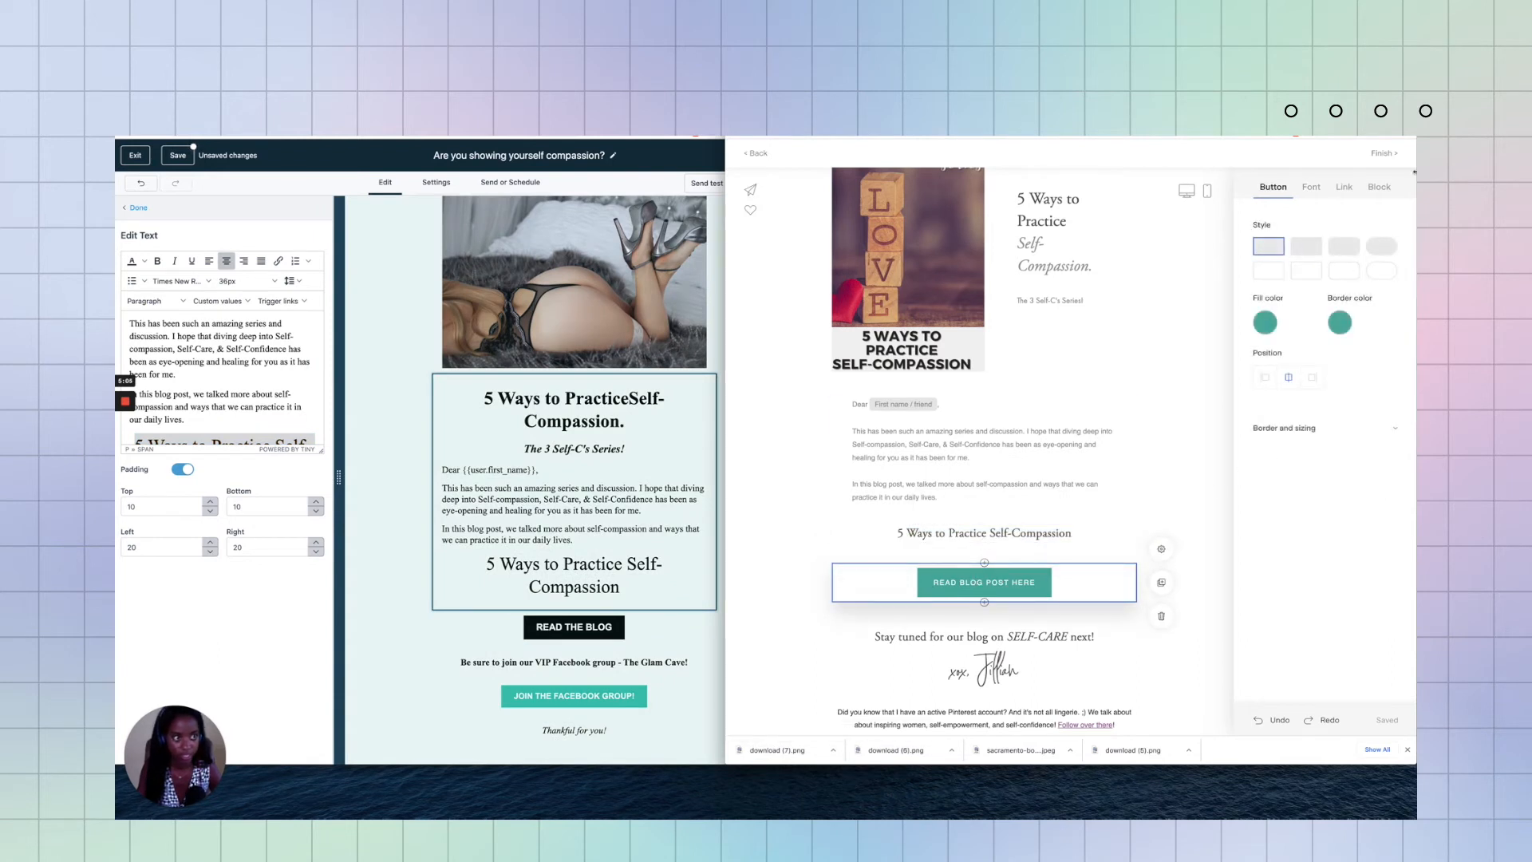
left_click(1344, 186)
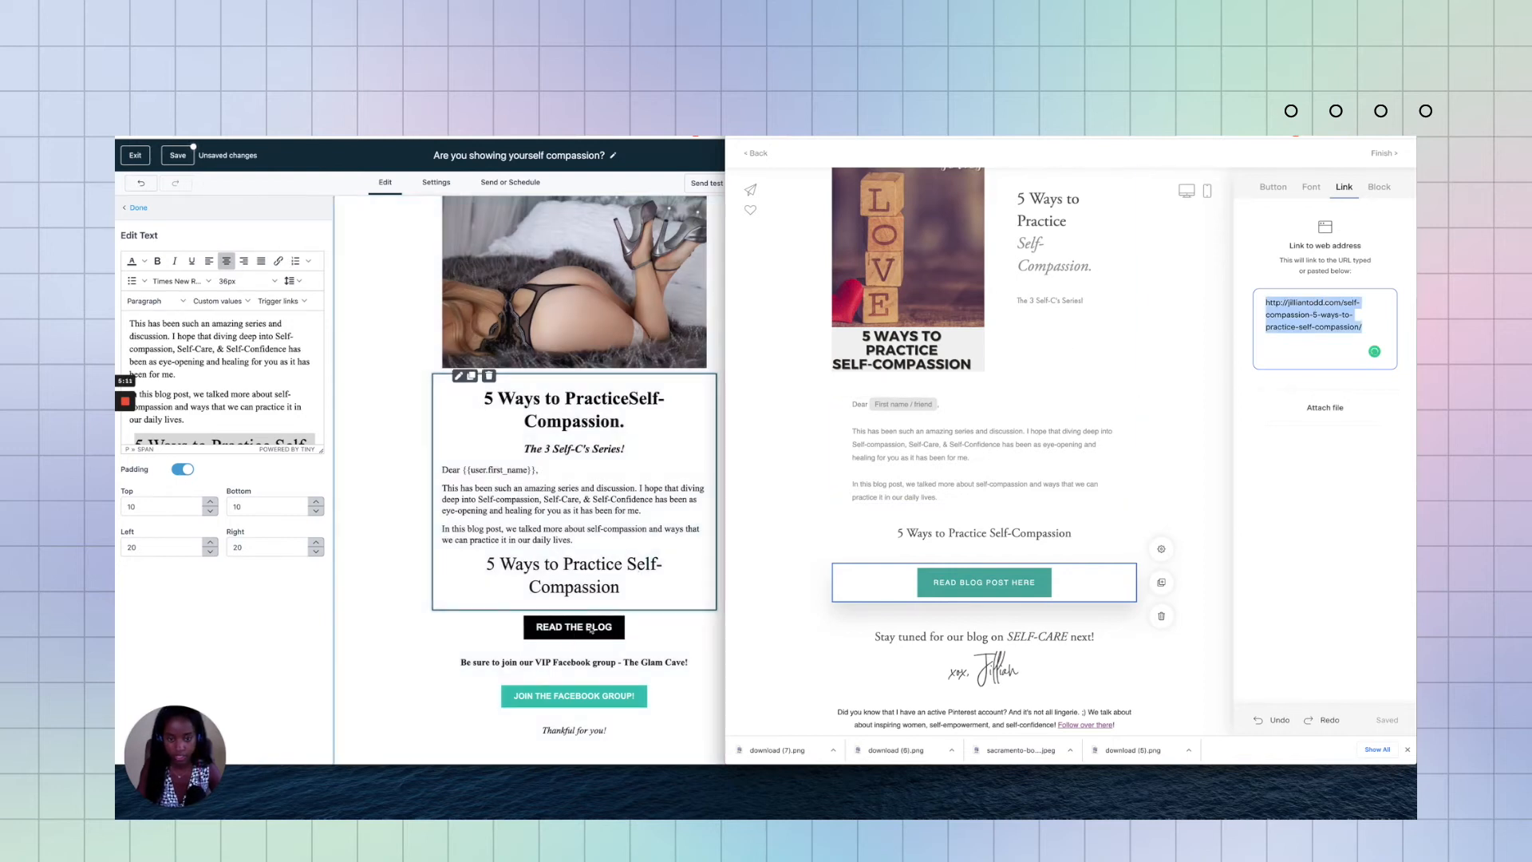
left_click(574, 626)
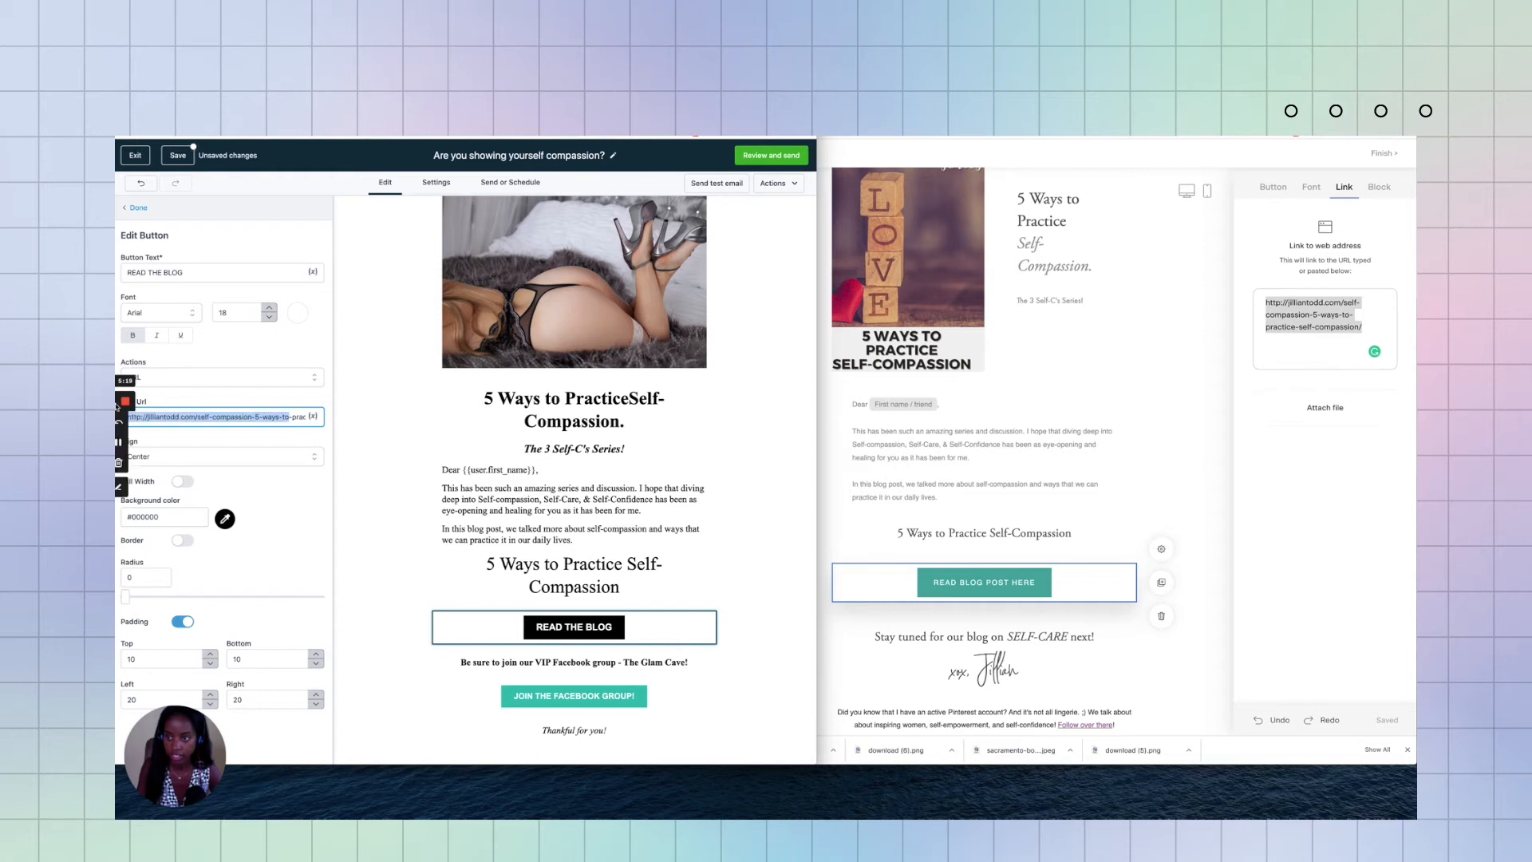
left_click(574, 498)
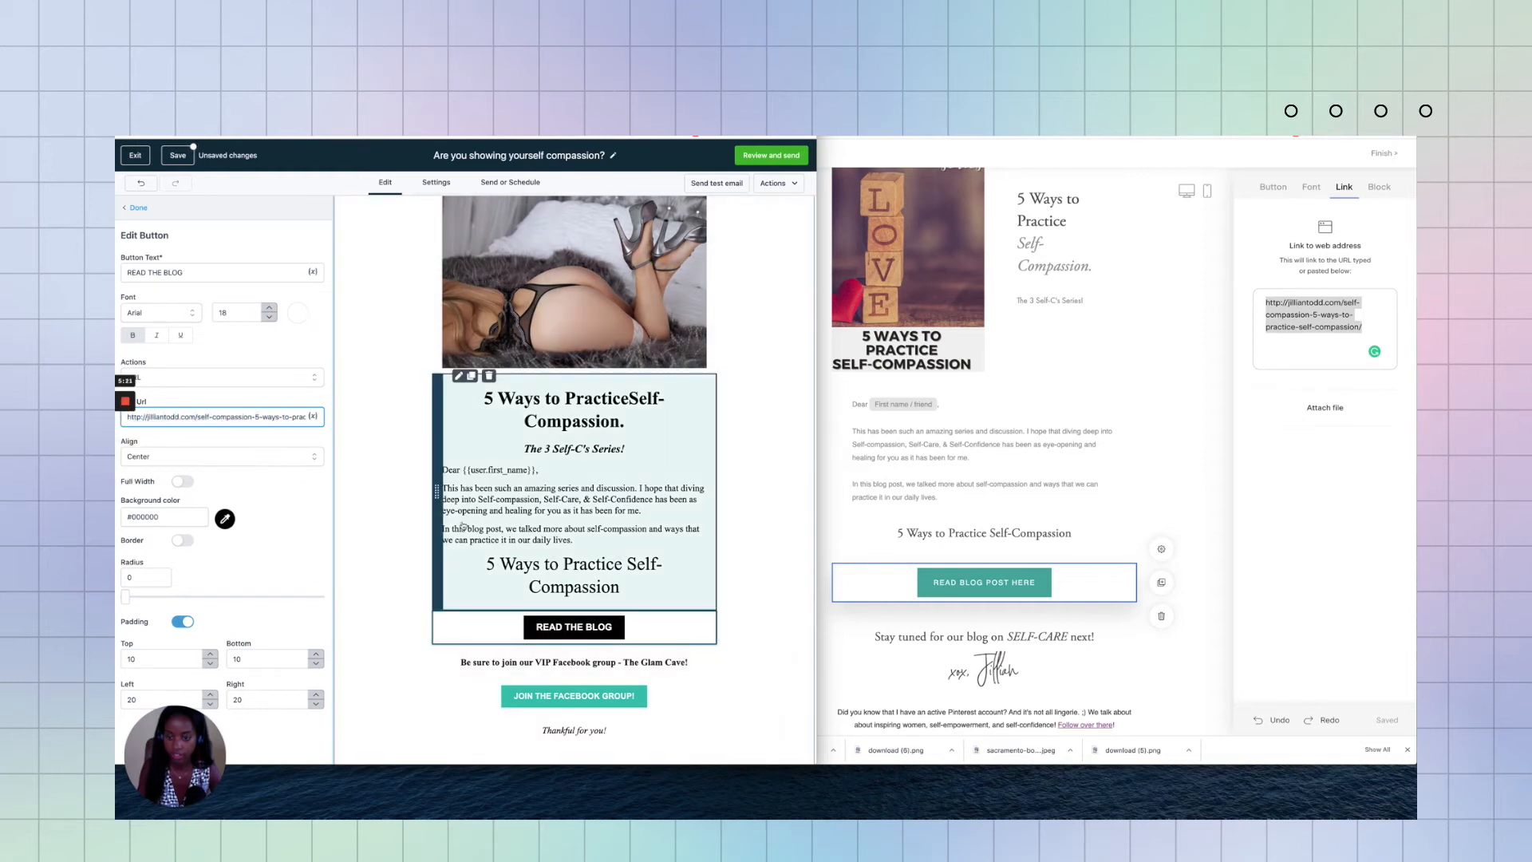
Step: Shrink the closing 5 Ways heading to one line, then reopen the button's settings
left_click(573, 695)
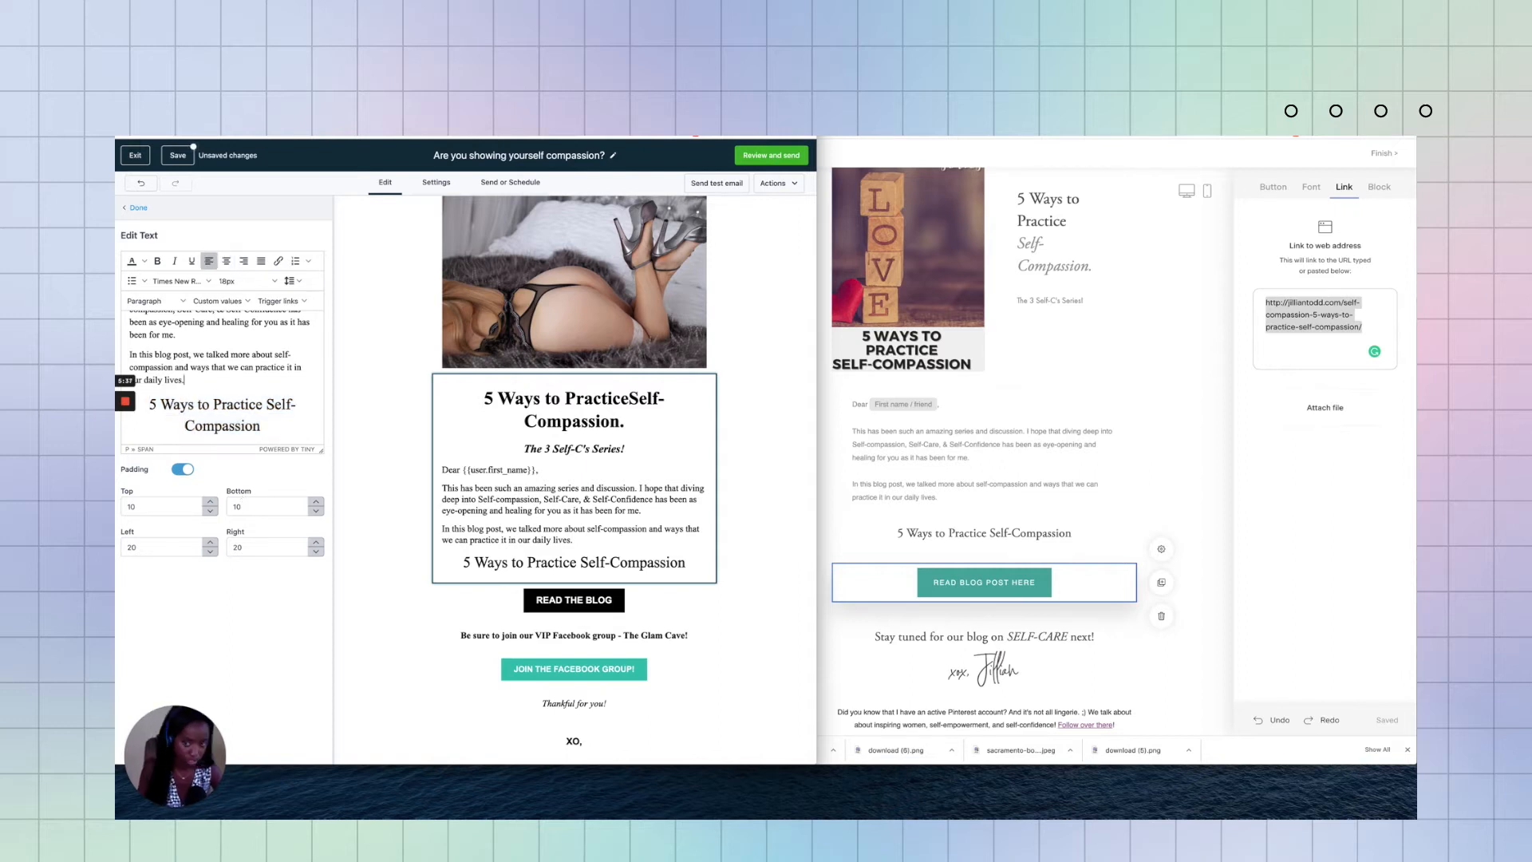
left_click(574, 600)
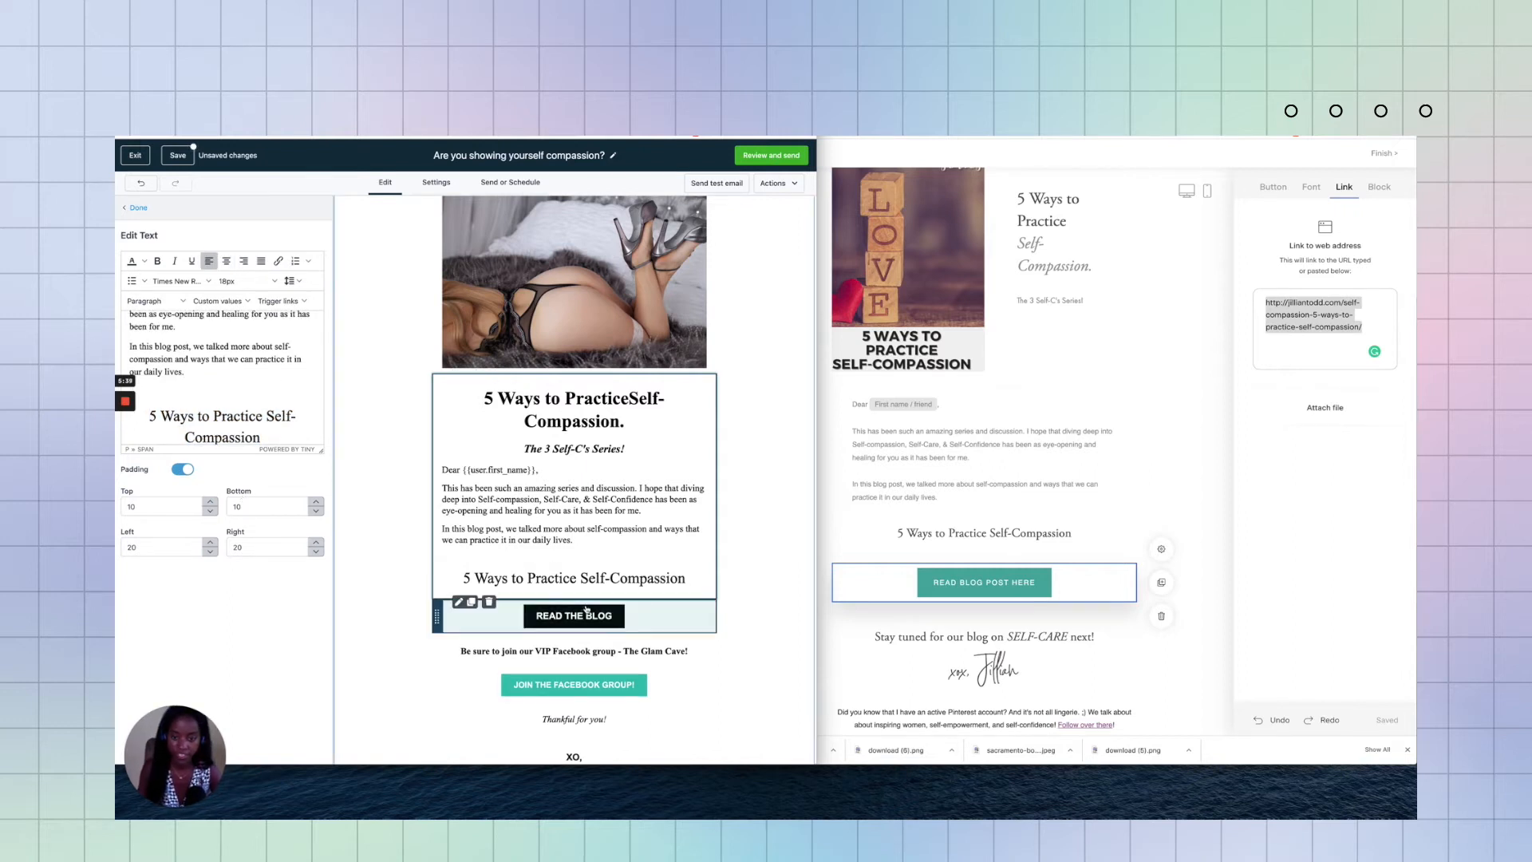
left_click(573, 684)
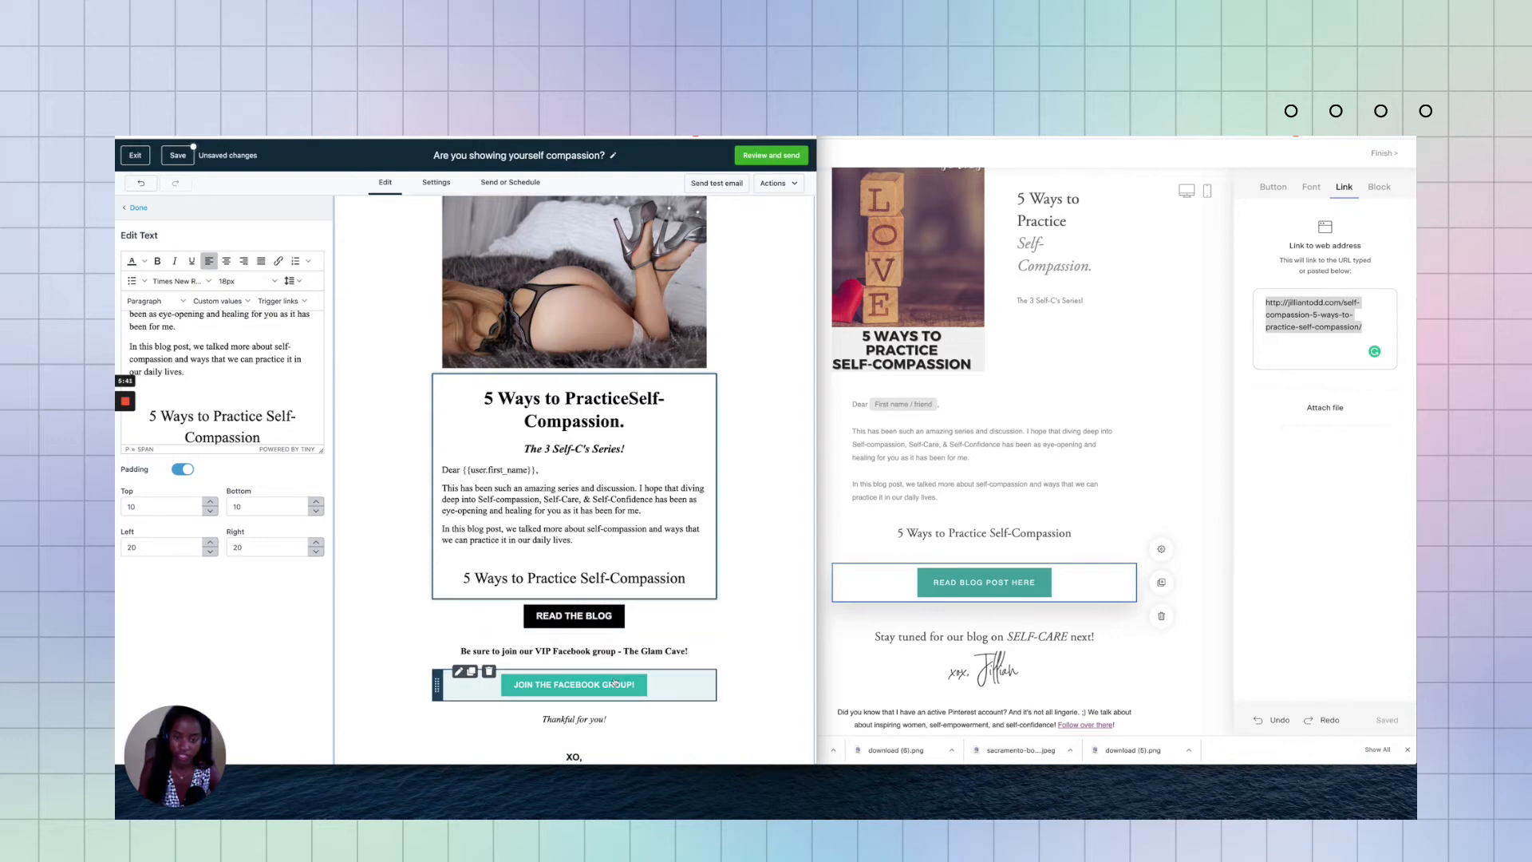
left_click(574, 577)
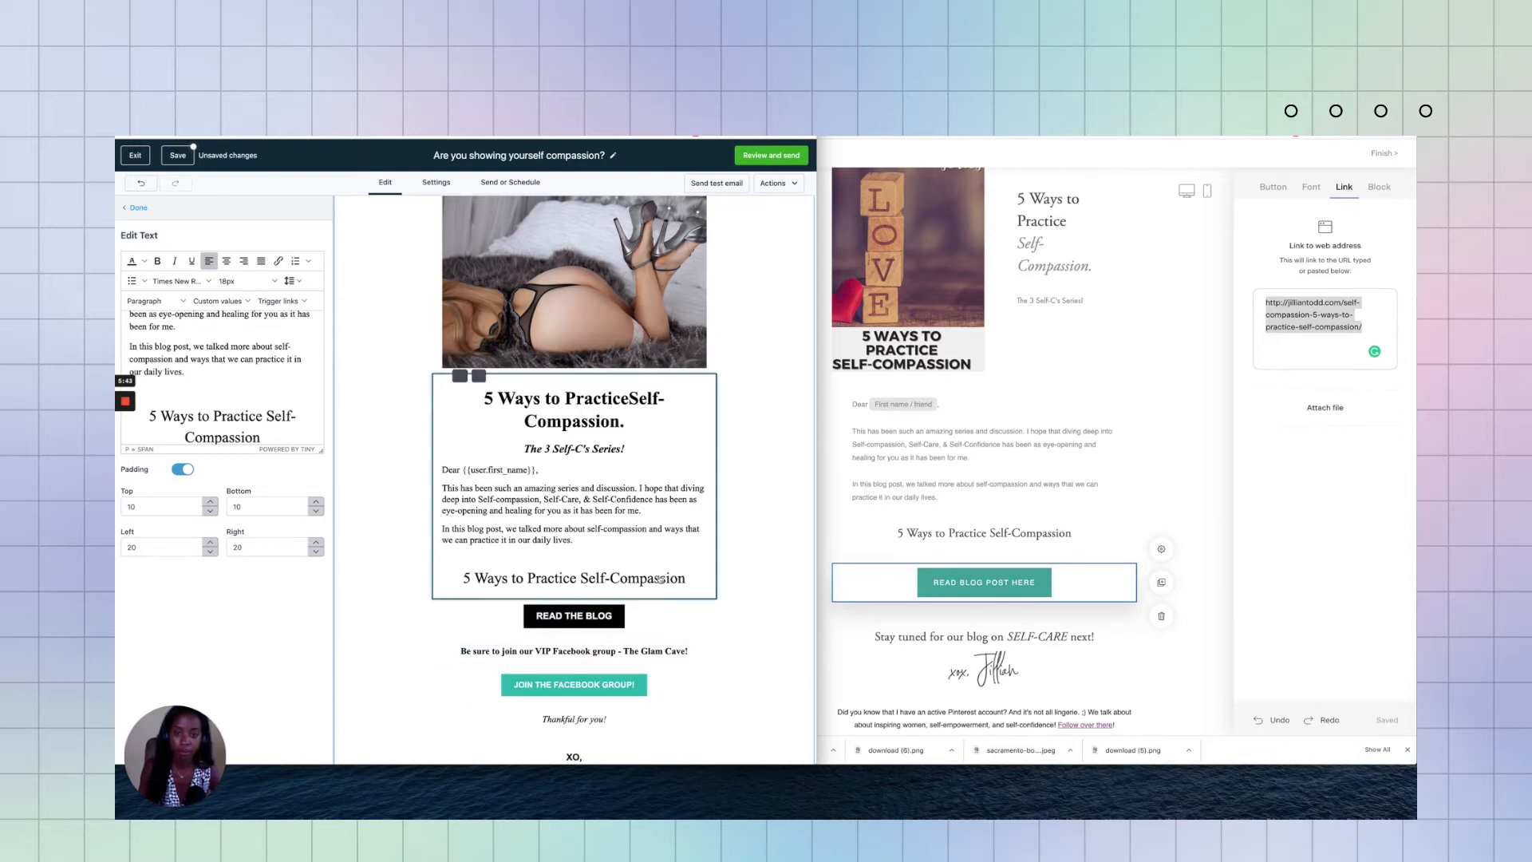
scroll("up", 3)
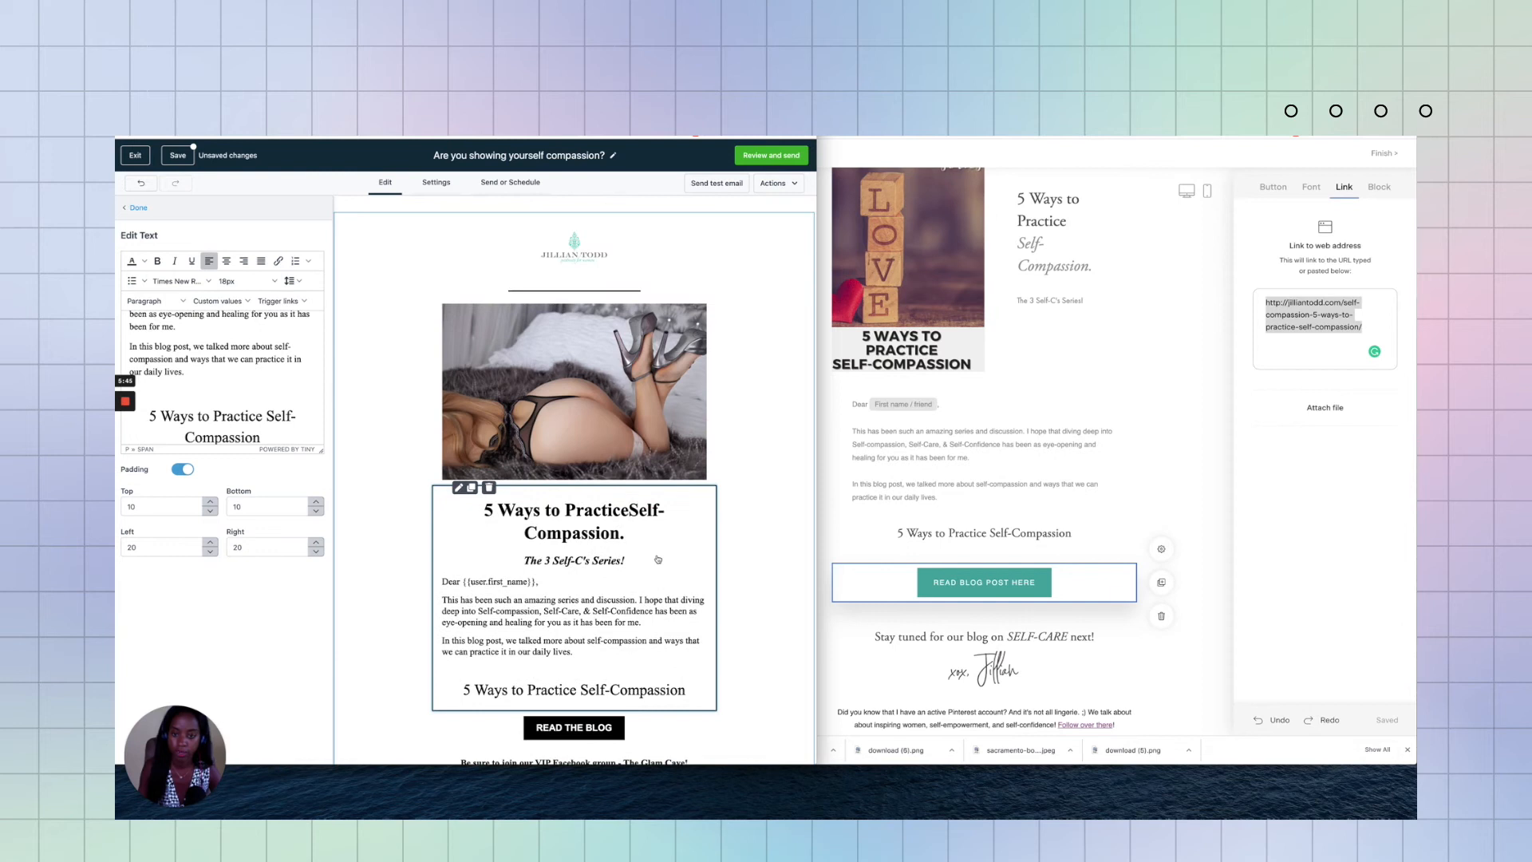
mouse_move(621, 643)
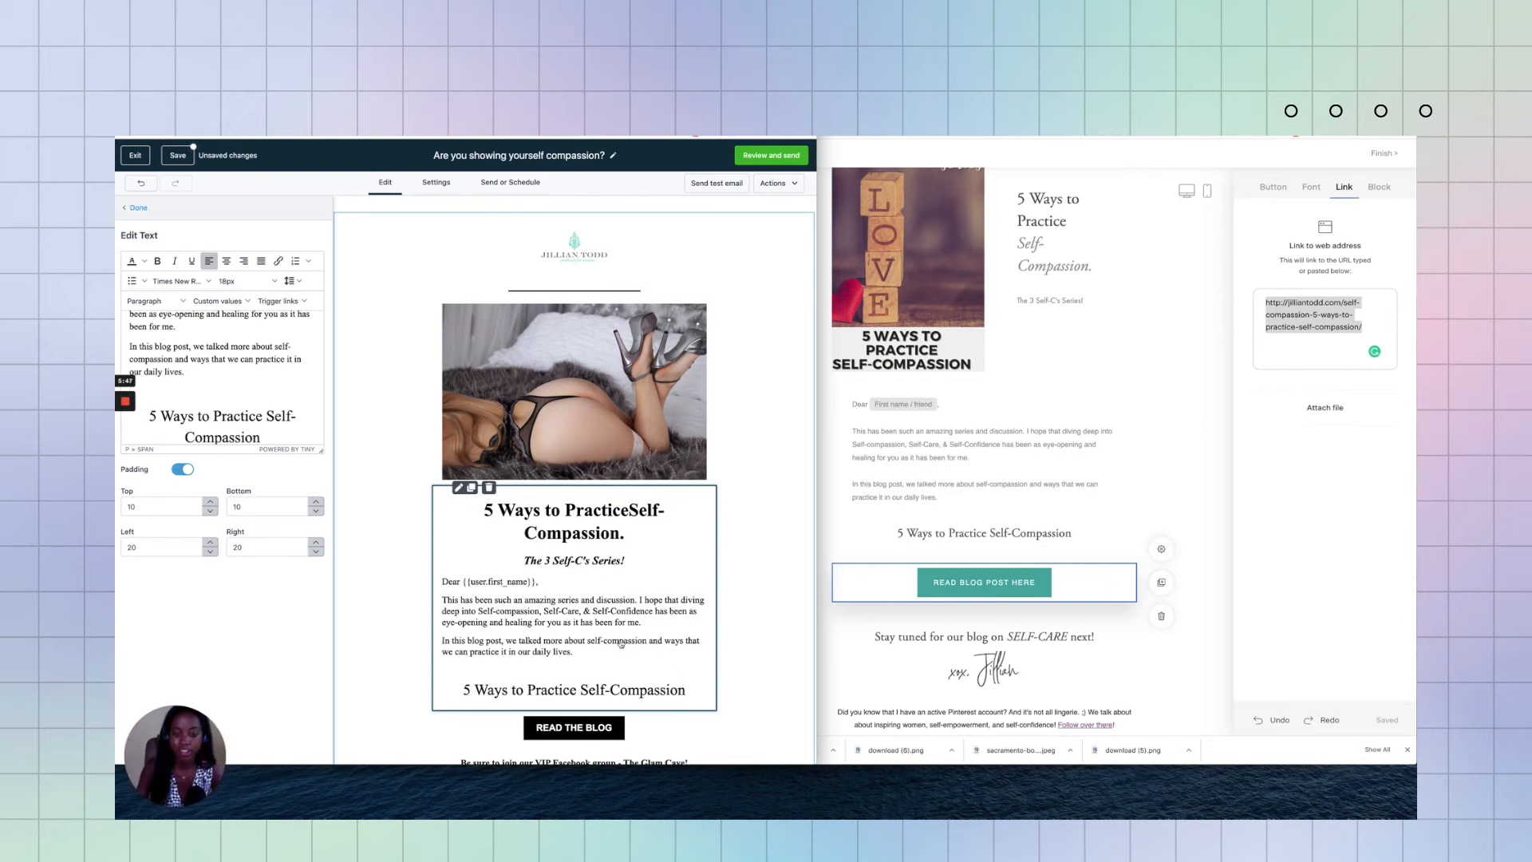
scroll("down", 3)
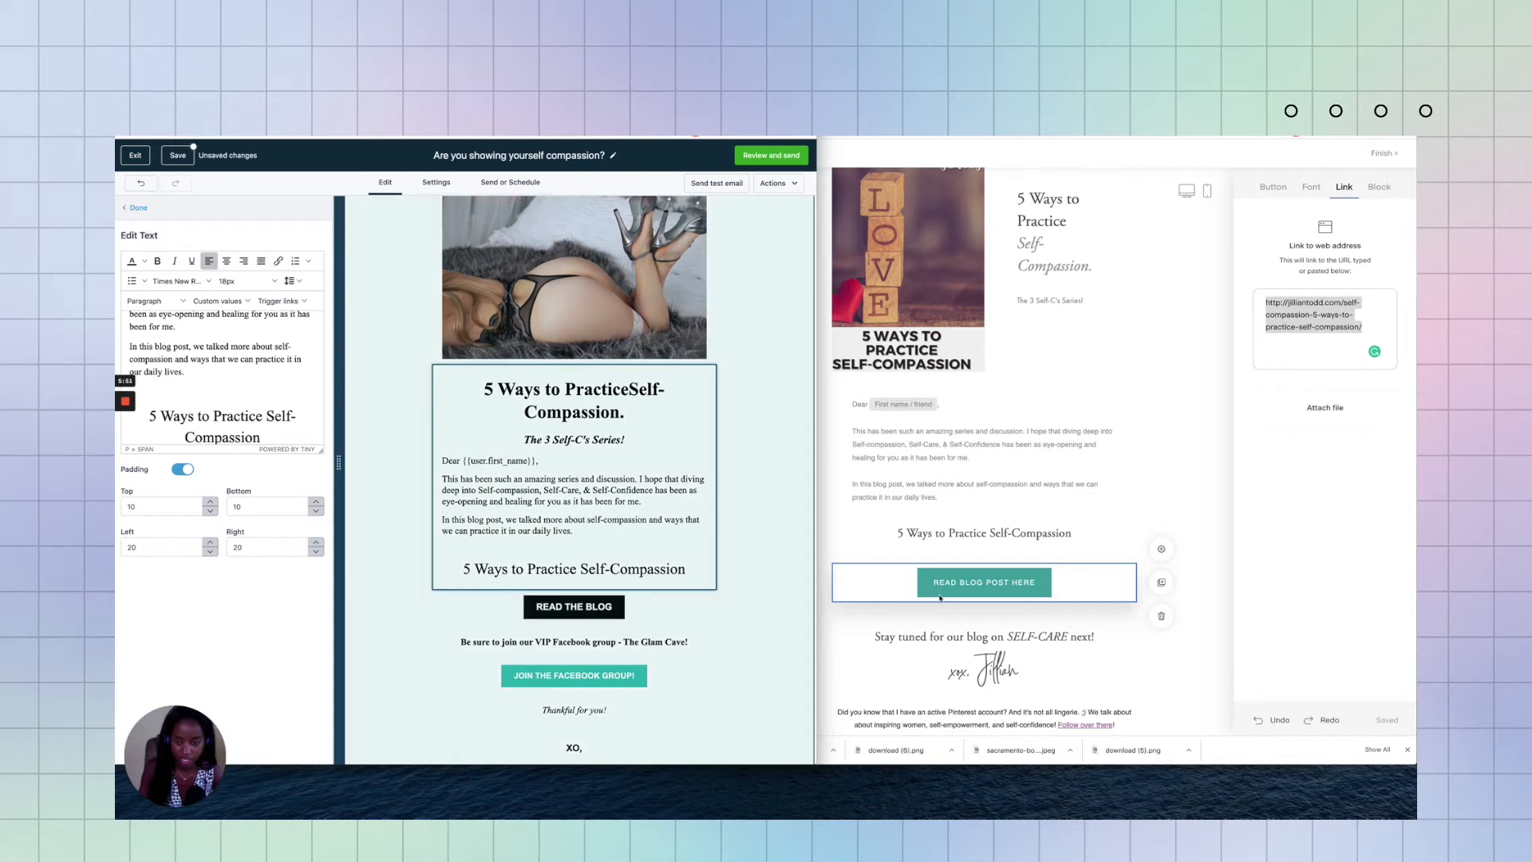
left_click(574, 606)
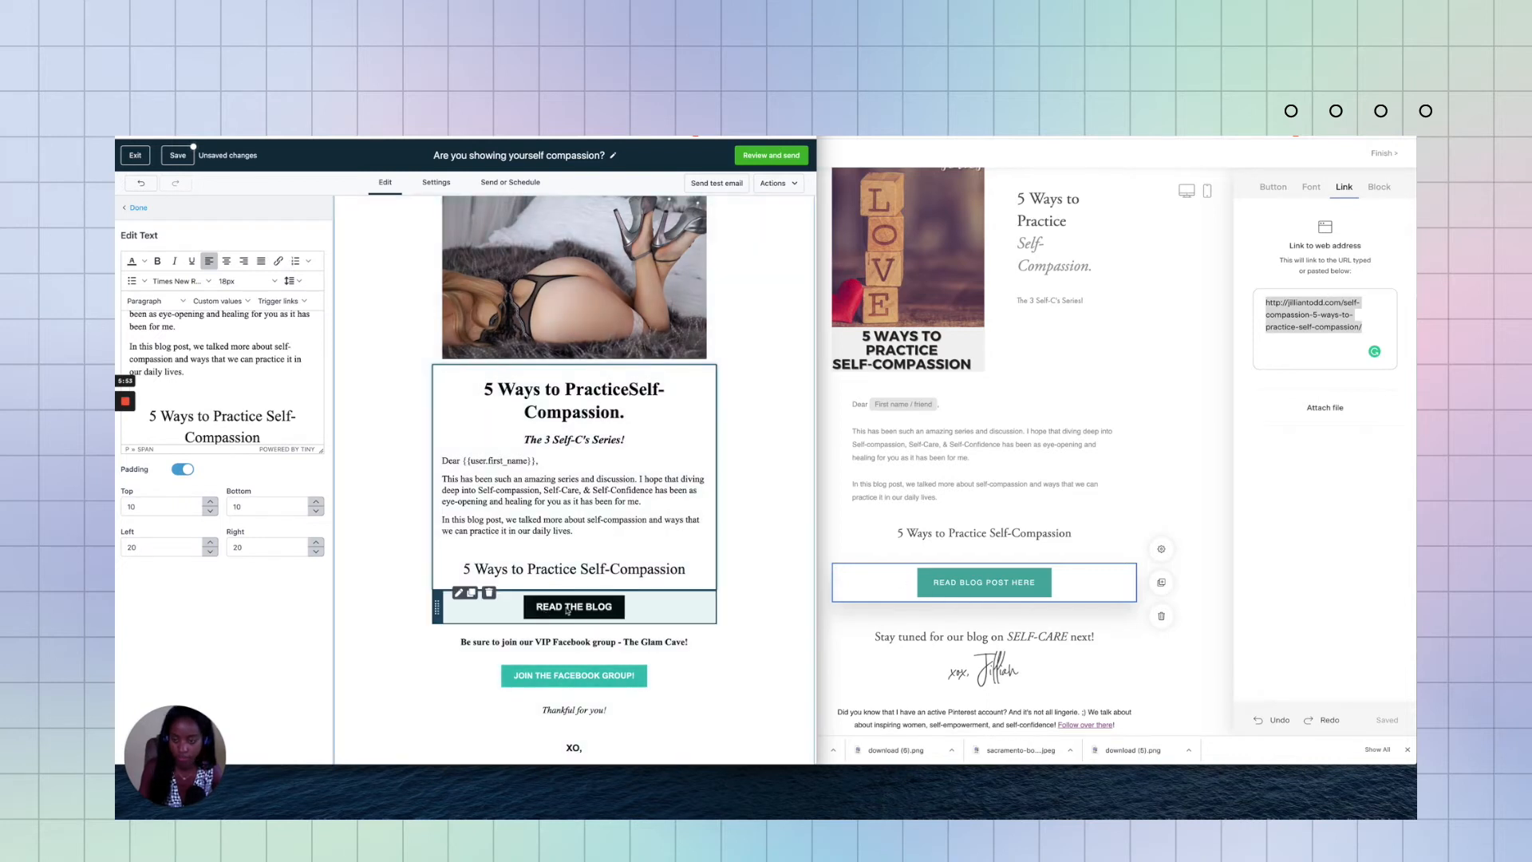
left_click(574, 606)
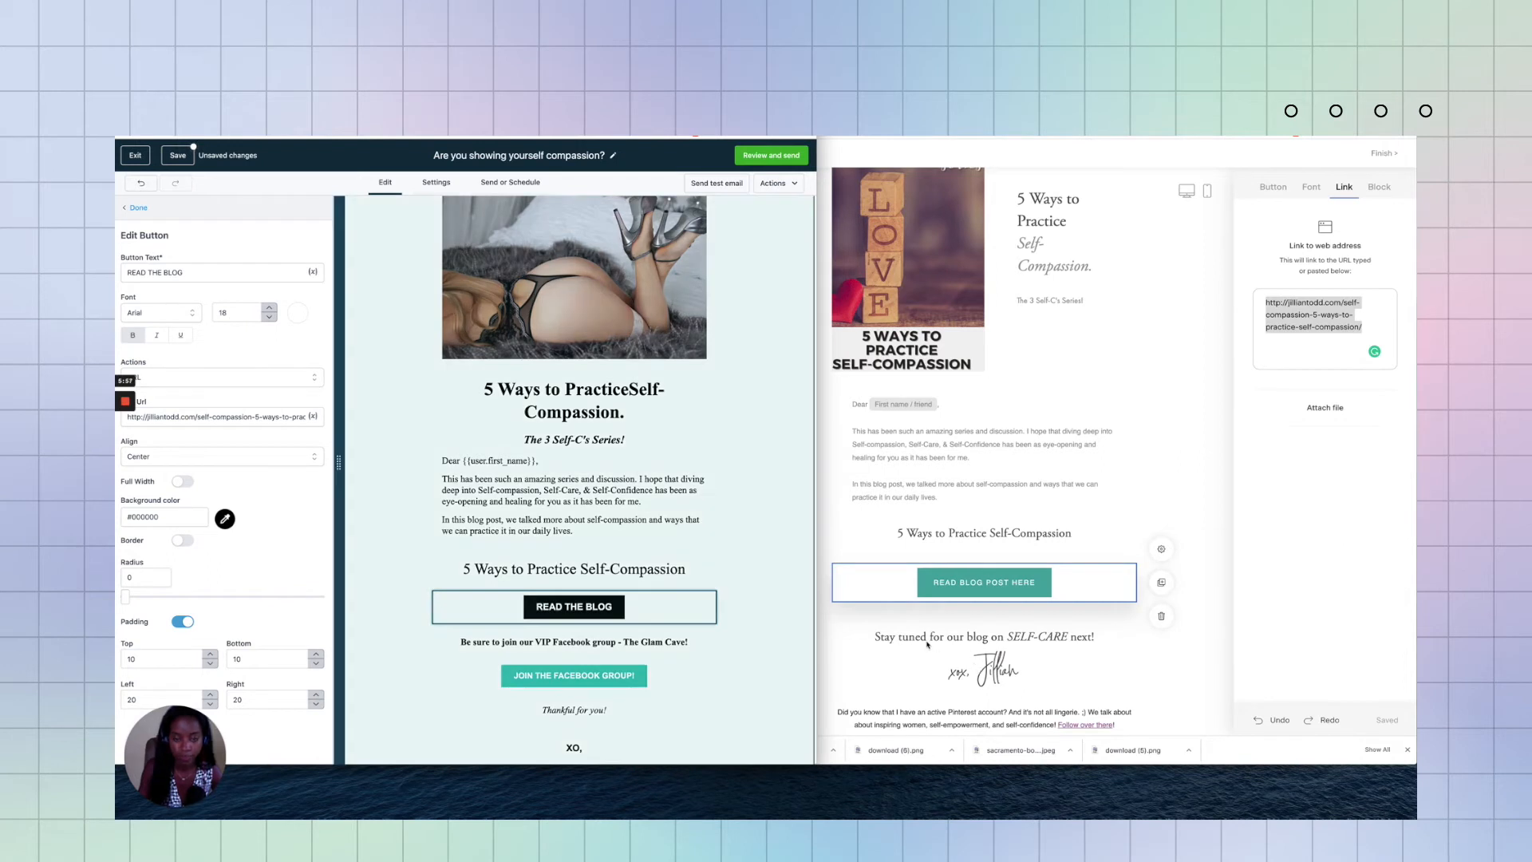
Step: Copy 'Stay tuned for our blog on SELF-CARE next!' from Flodesk into the Facebook group line
left_click(984, 636)
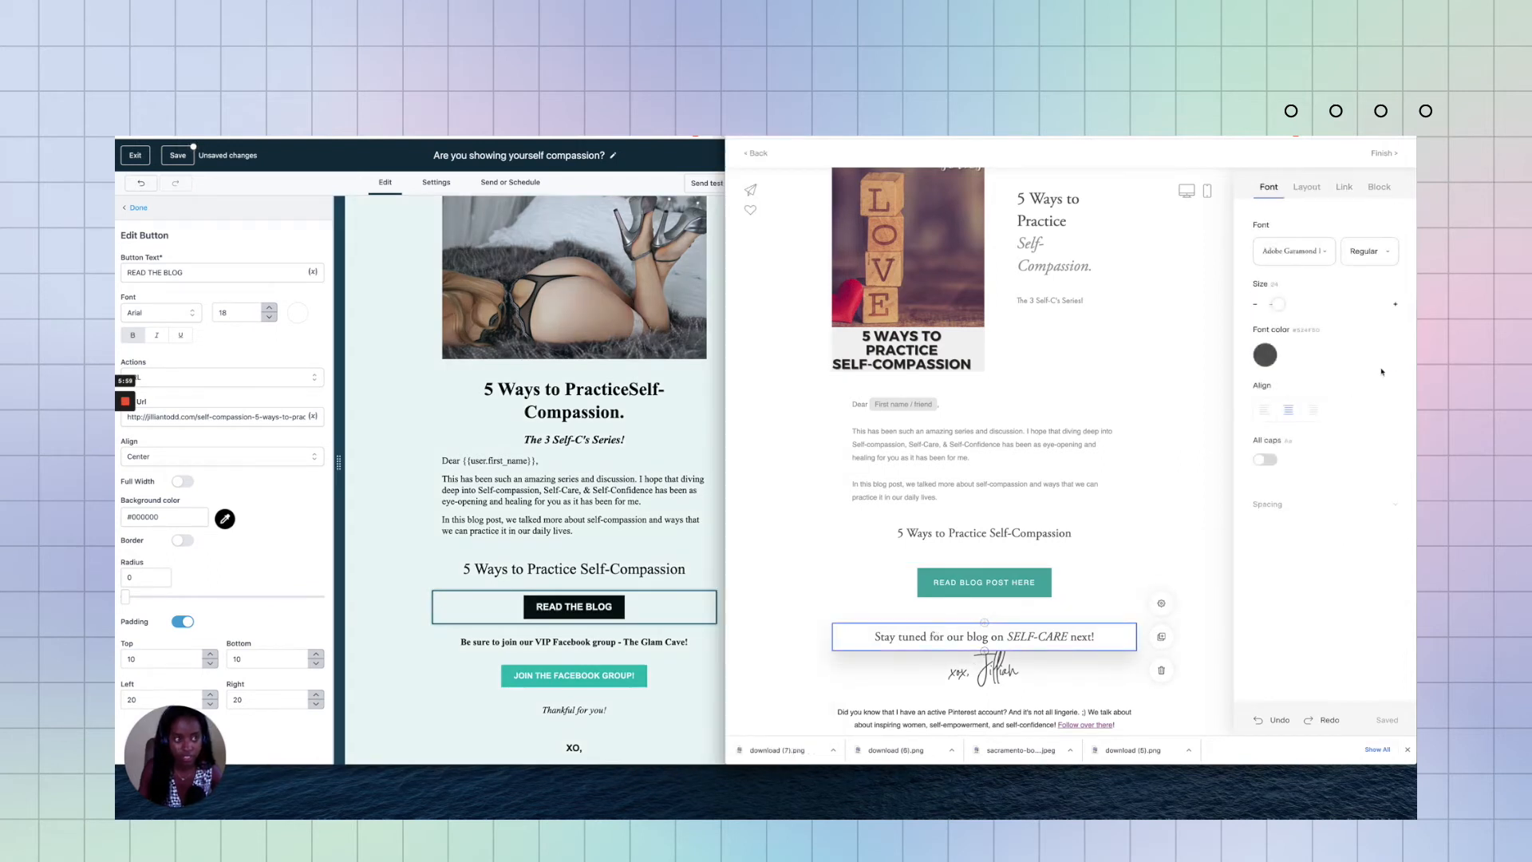
triple_click(983, 636)
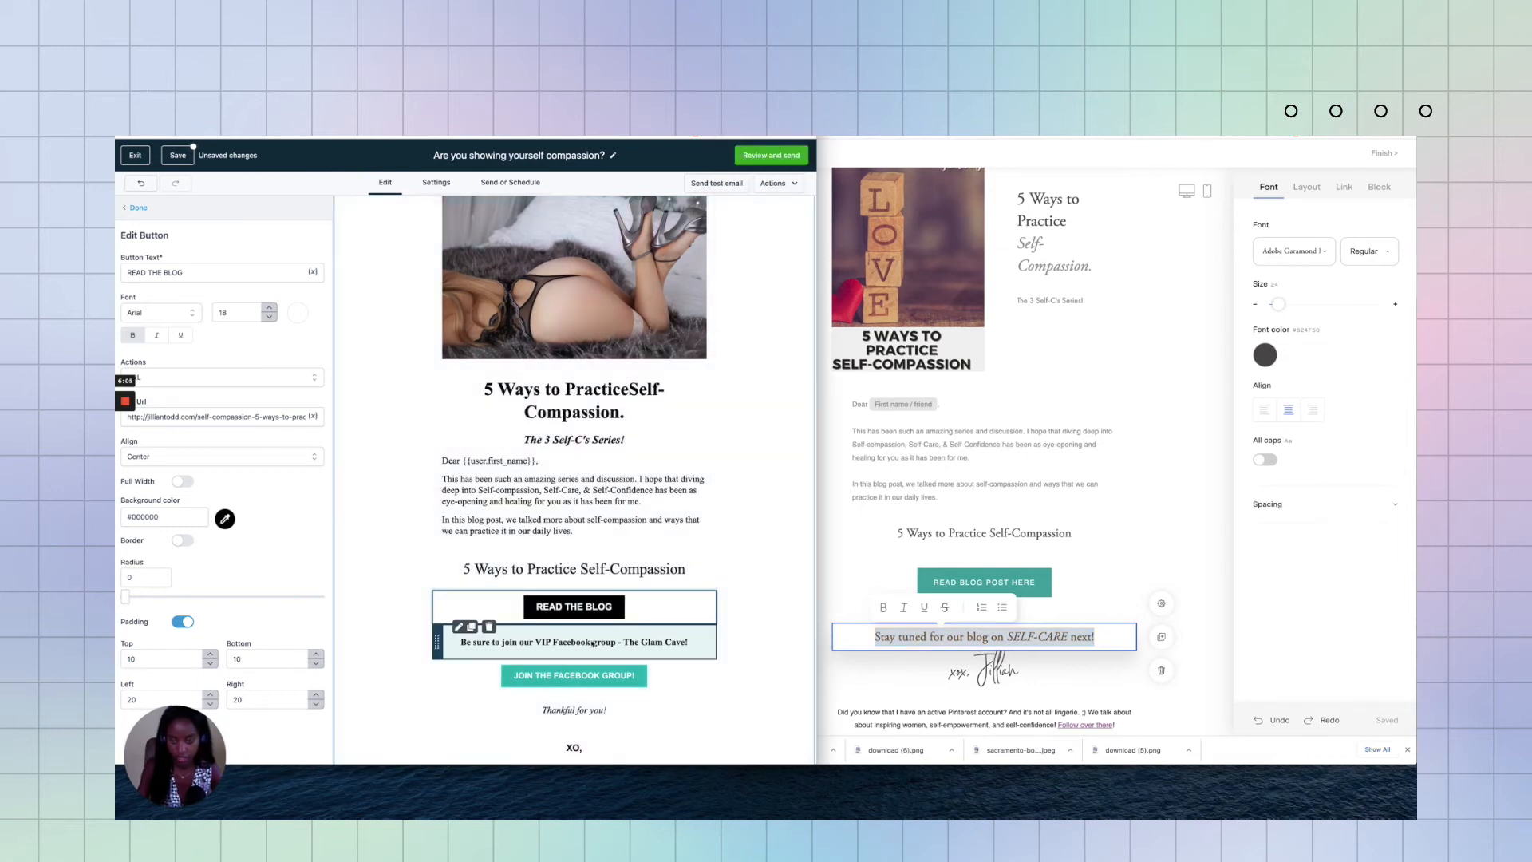
left_click(574, 641)
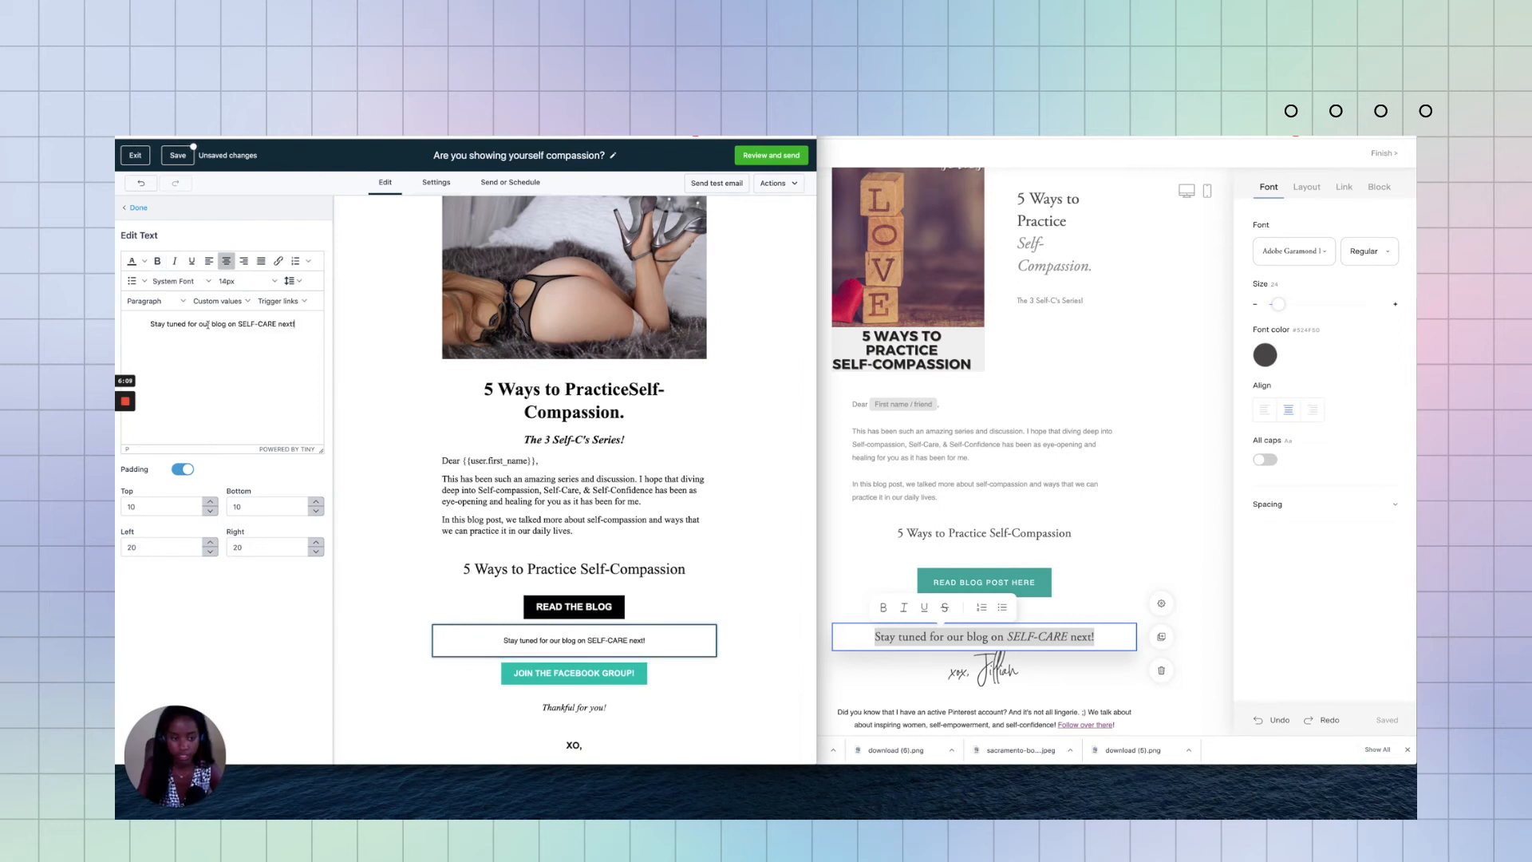
mouse_move(248, 435)
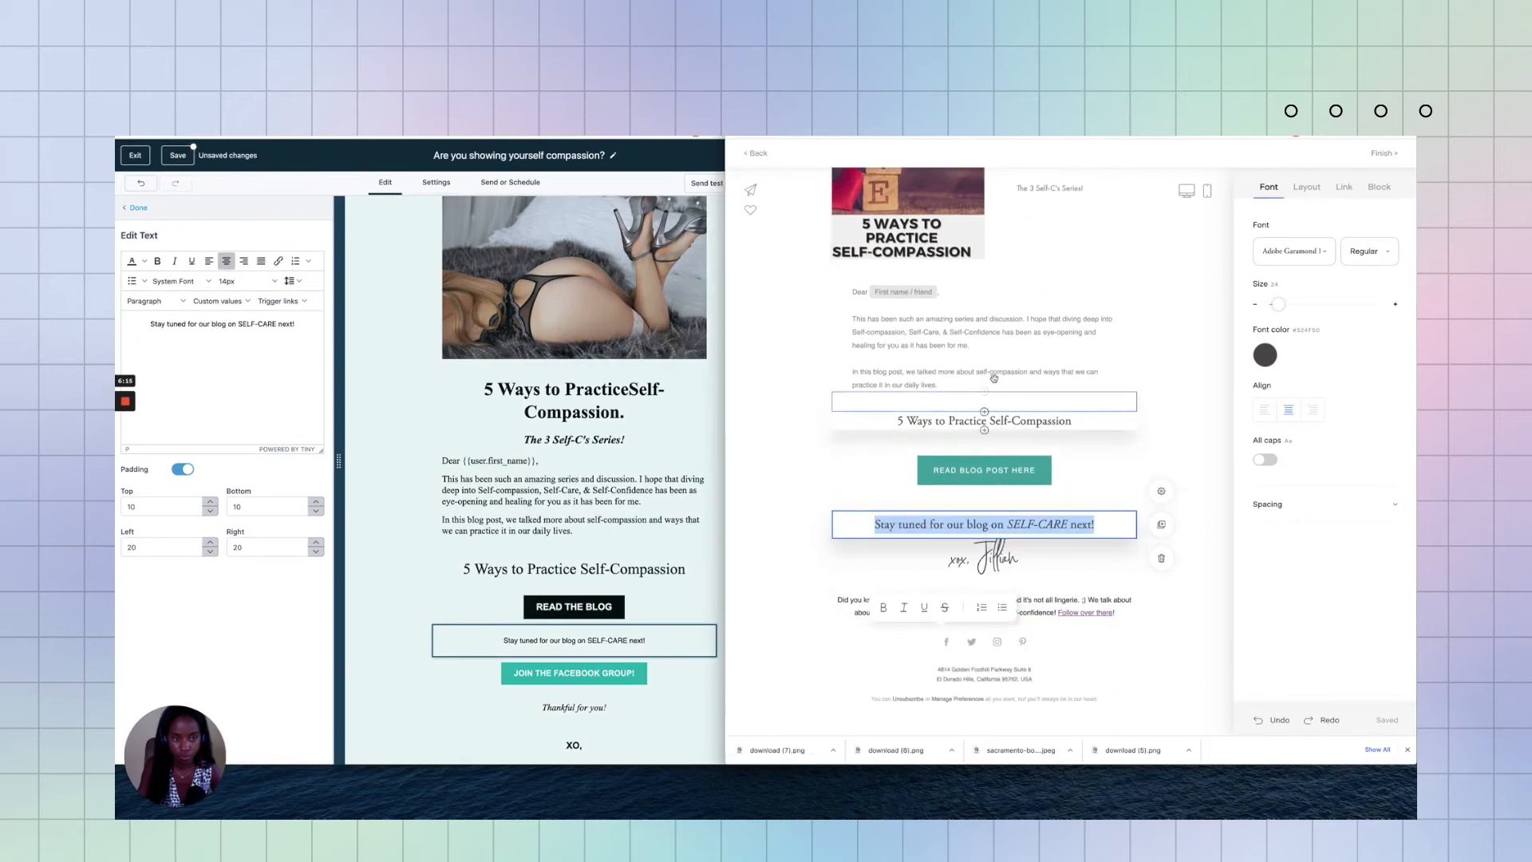
left_click(982, 337)
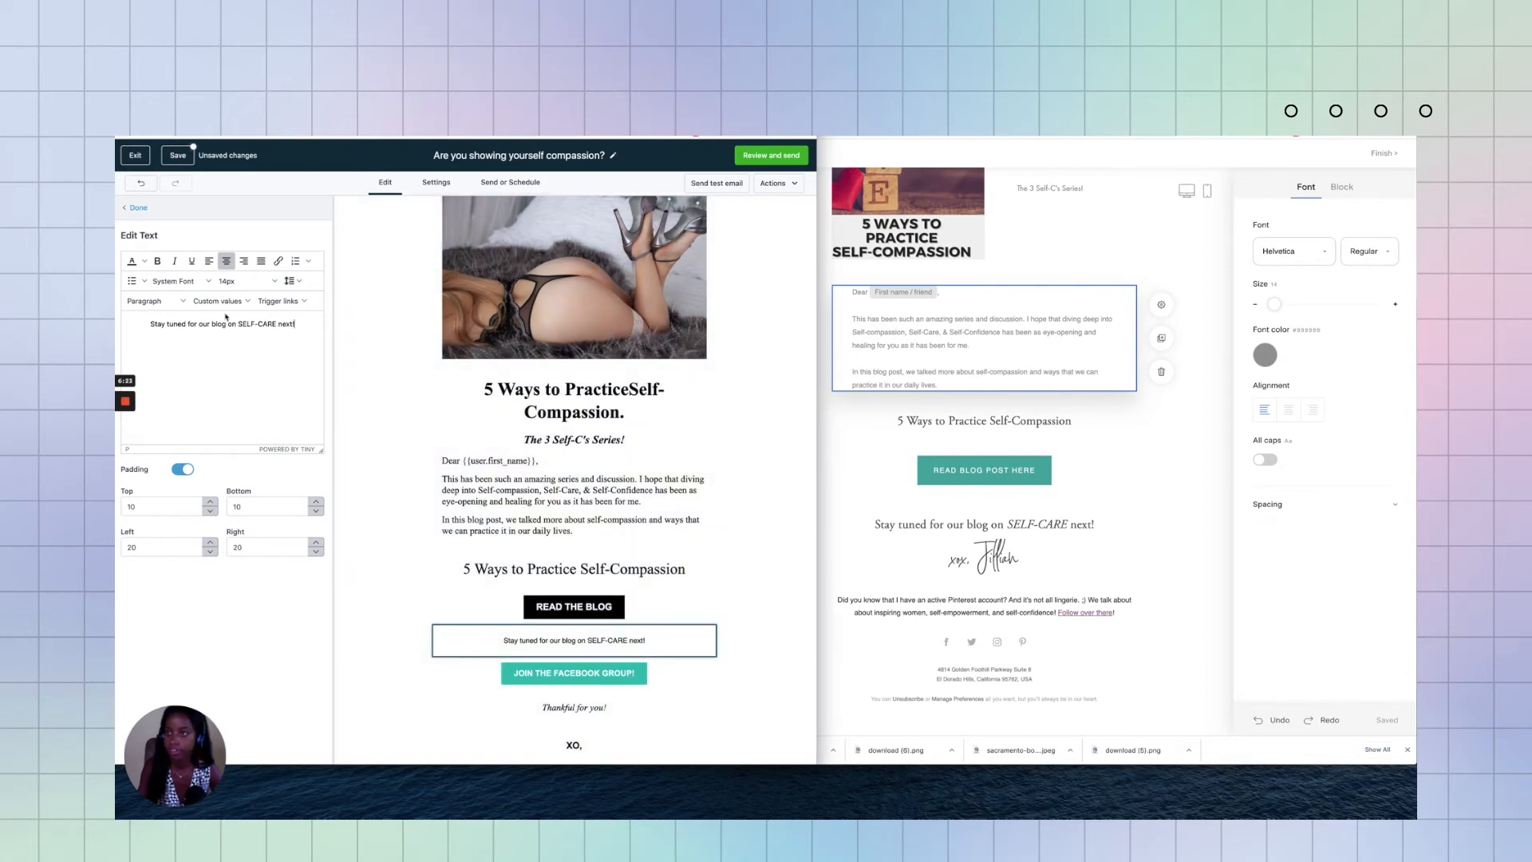
Step: Restyle the Stay tuned line as non-bold 20px Times New Roman
left_click(175, 280)
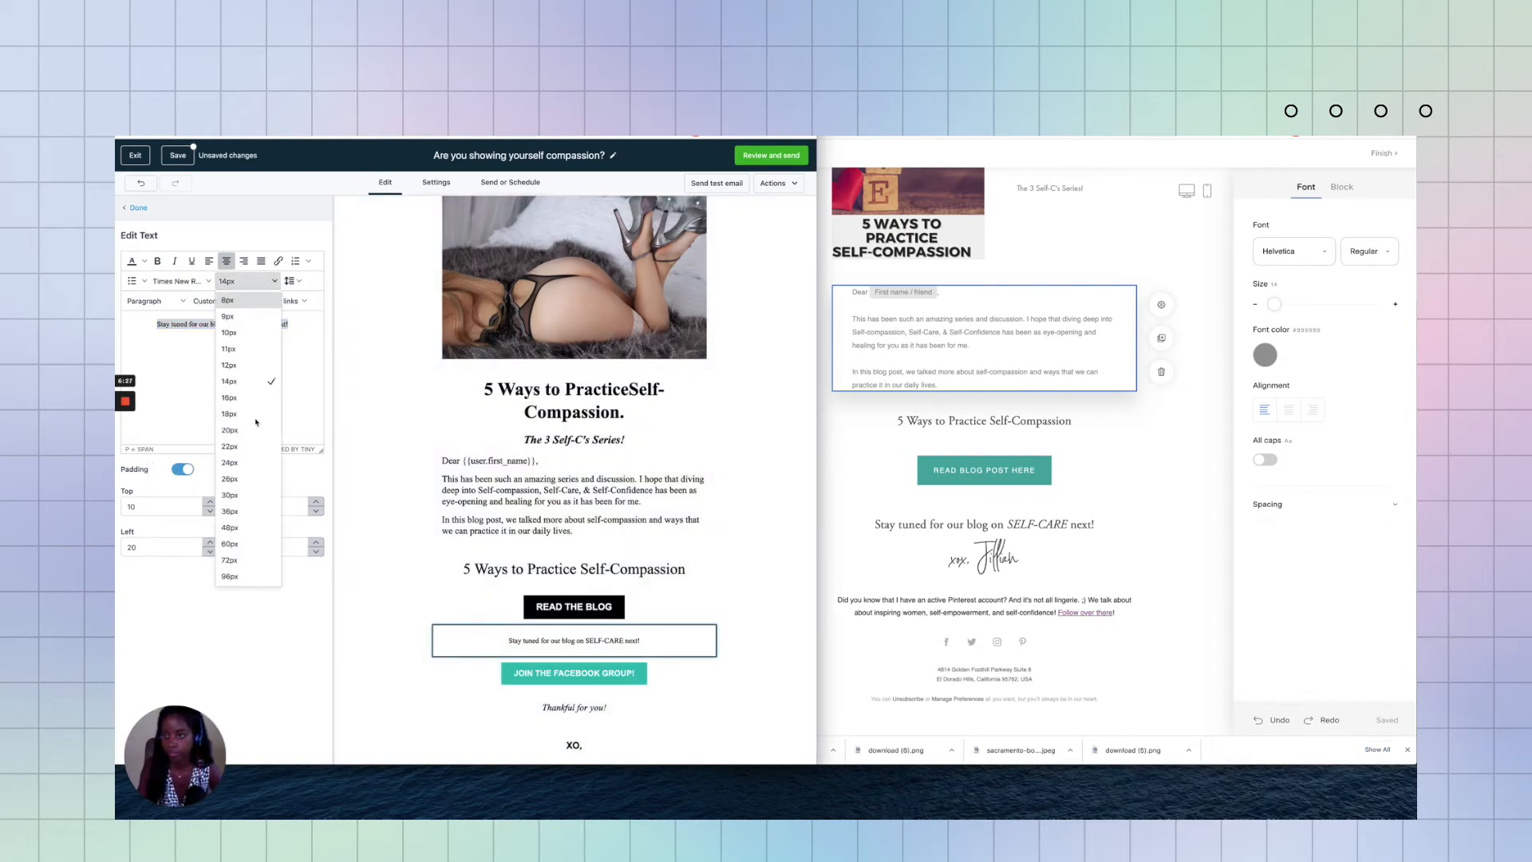
left_click(229, 413)
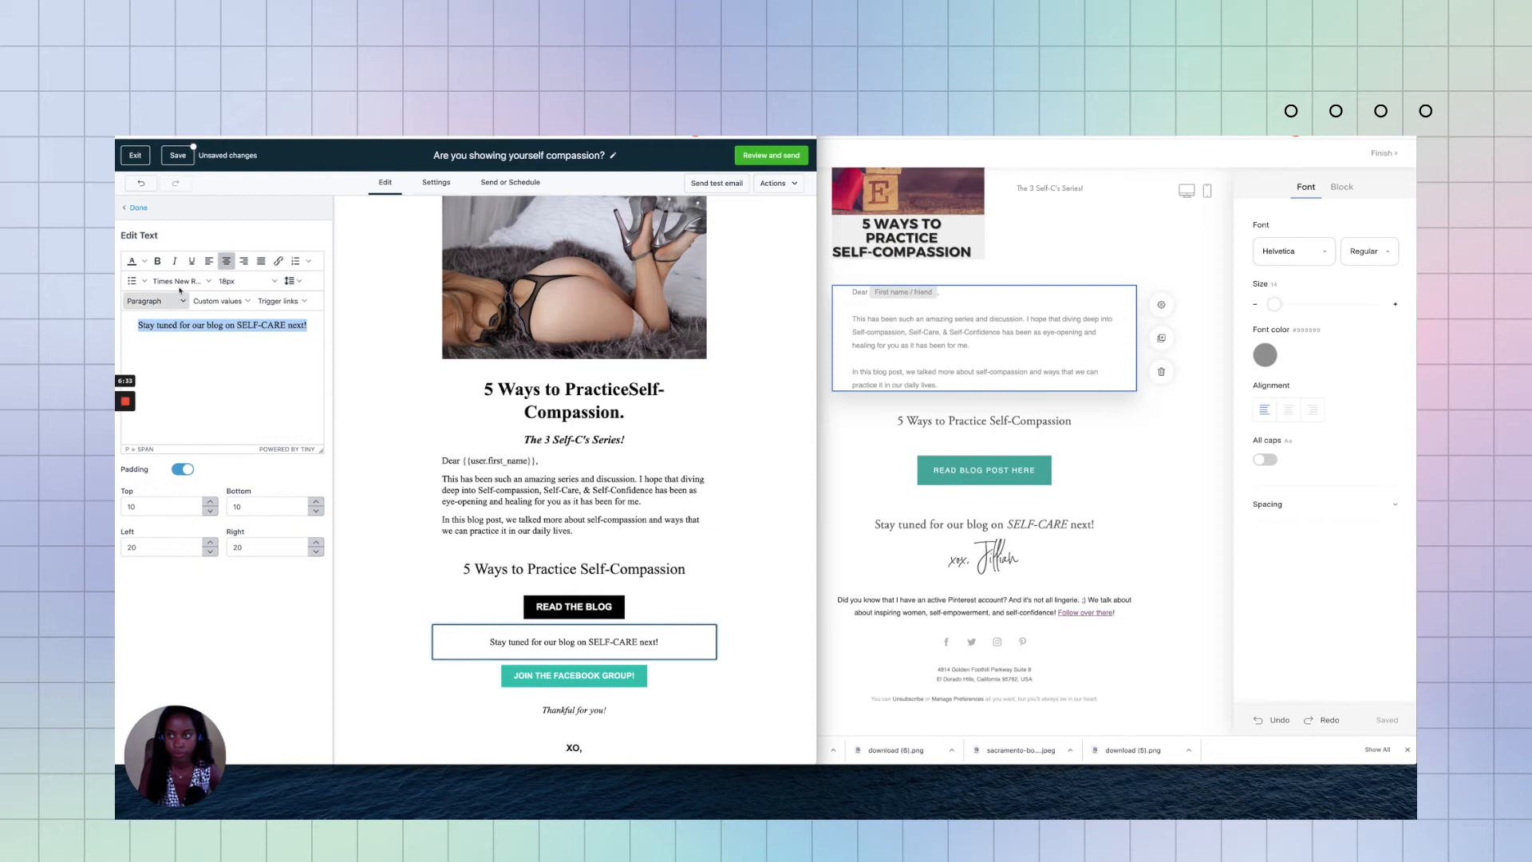
left_click(156, 261)
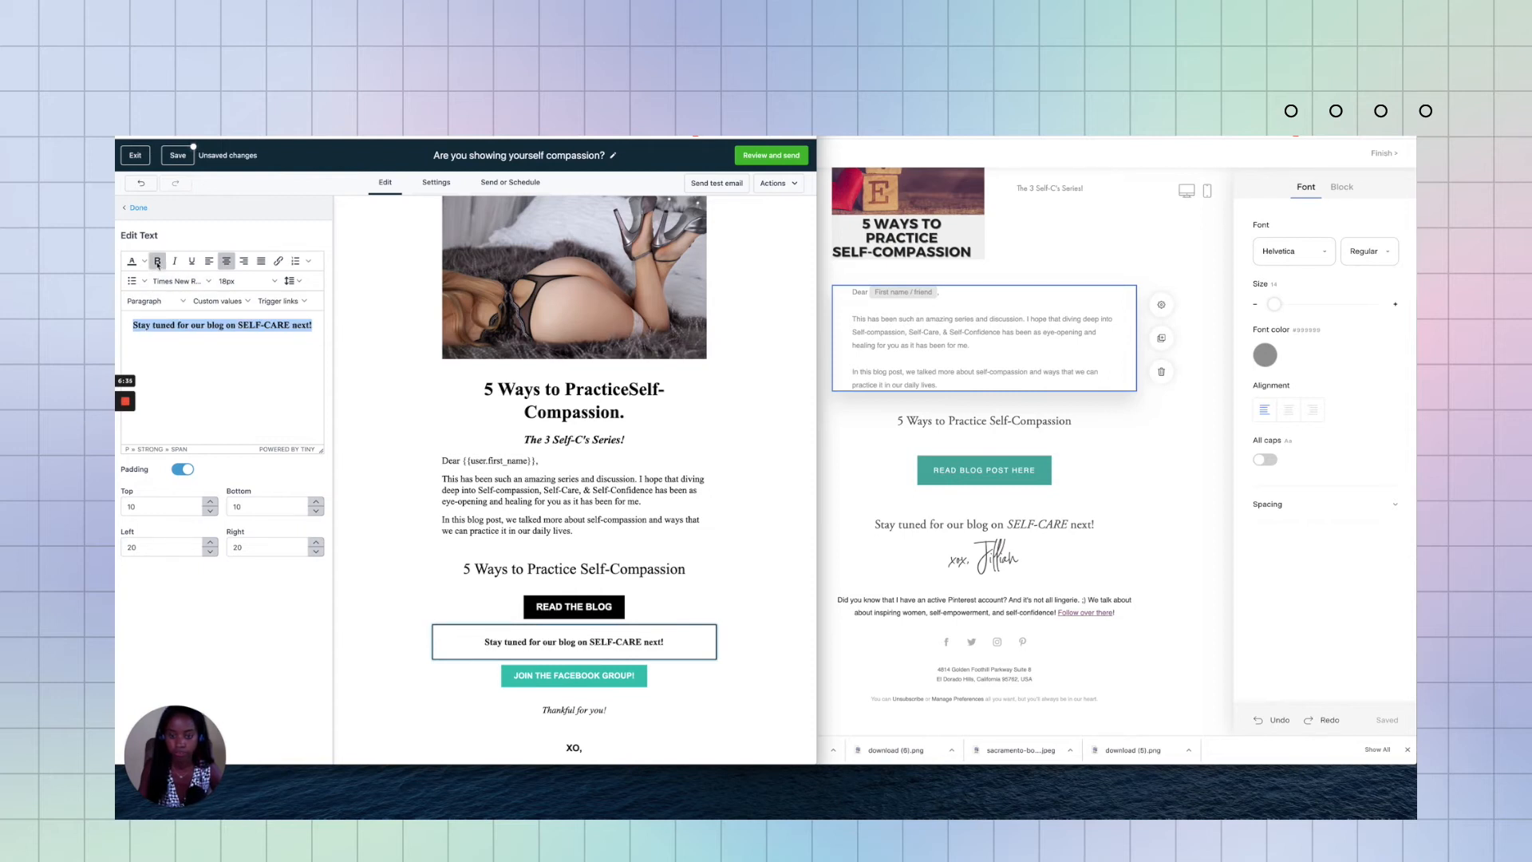
left_click(574, 478)
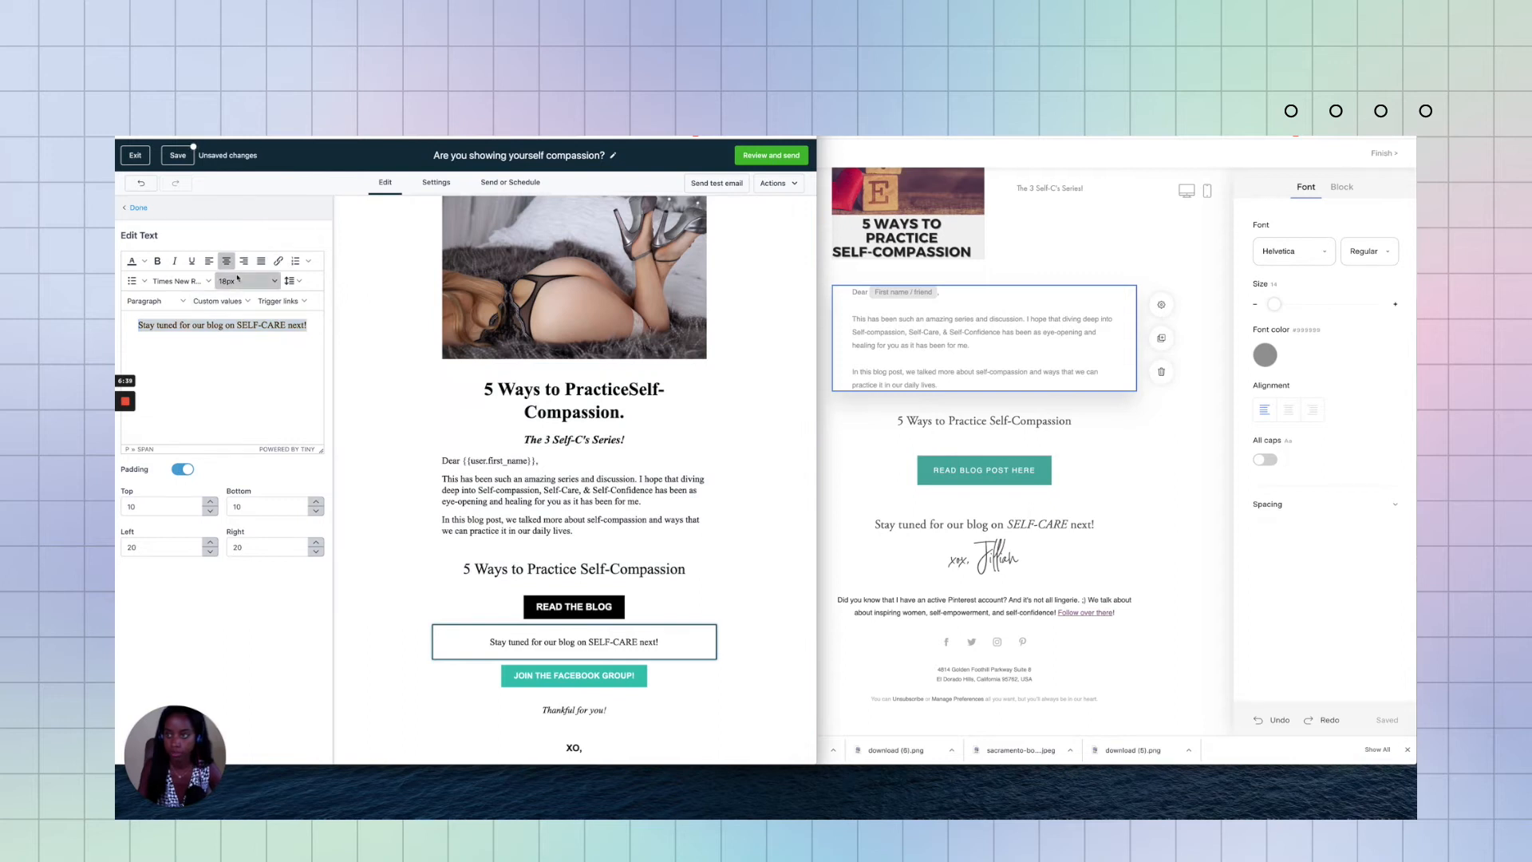
left_click(240, 280)
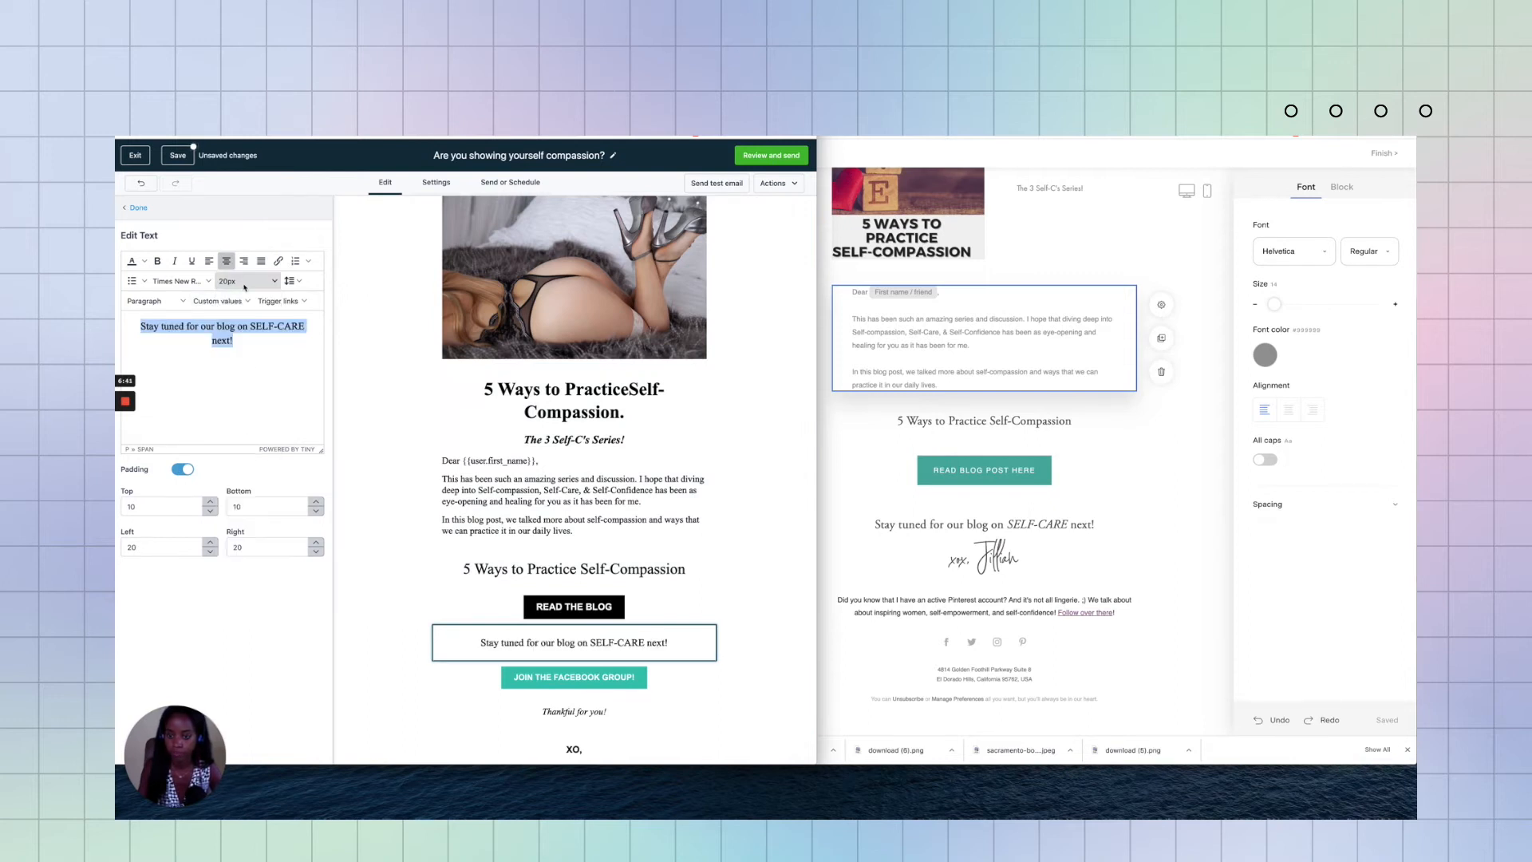
mouse_move(244, 292)
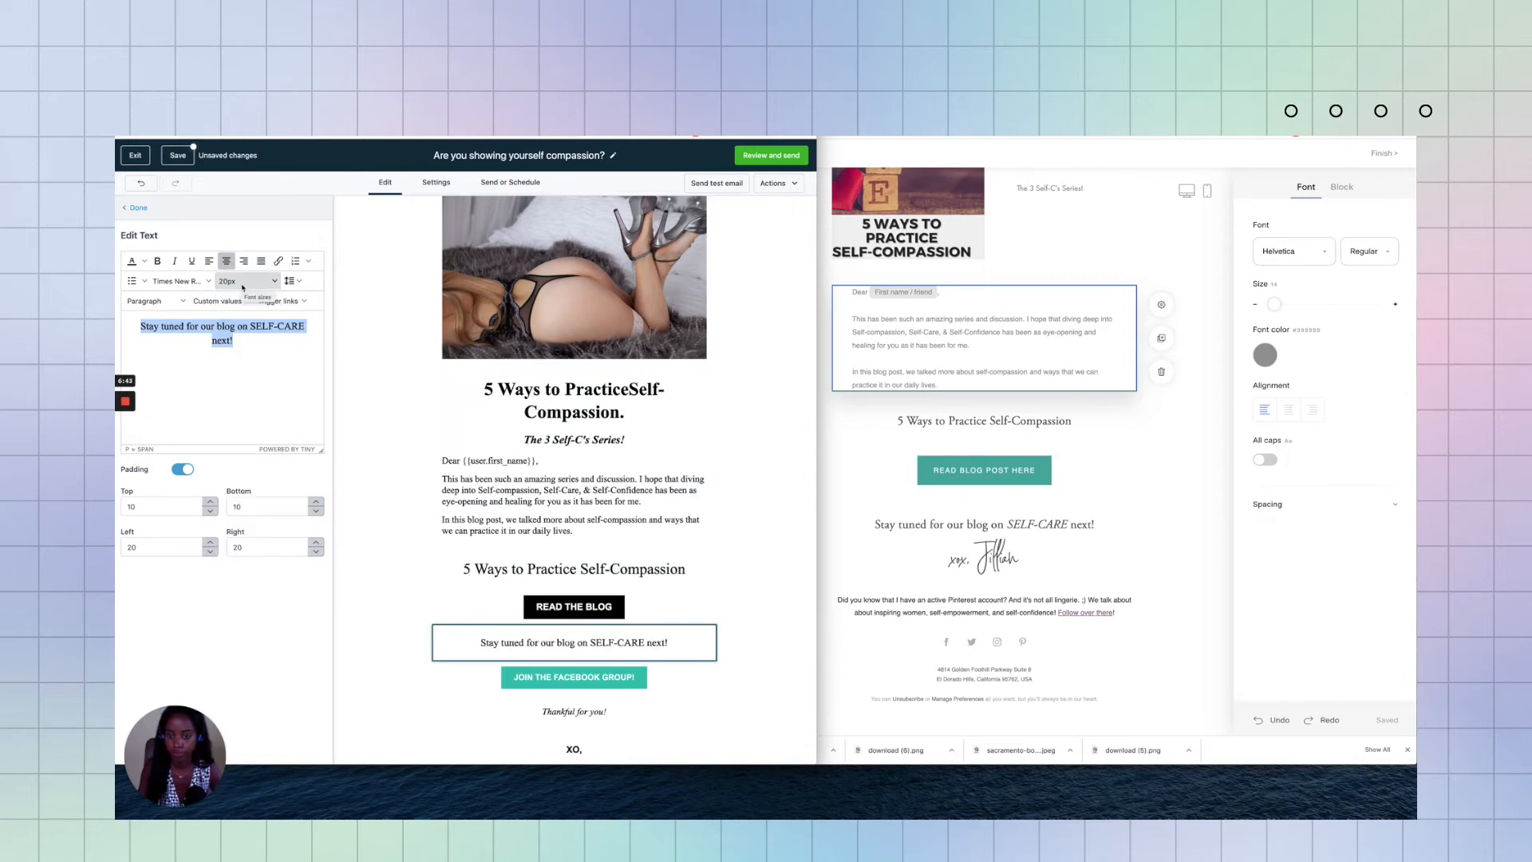
left_click(574, 479)
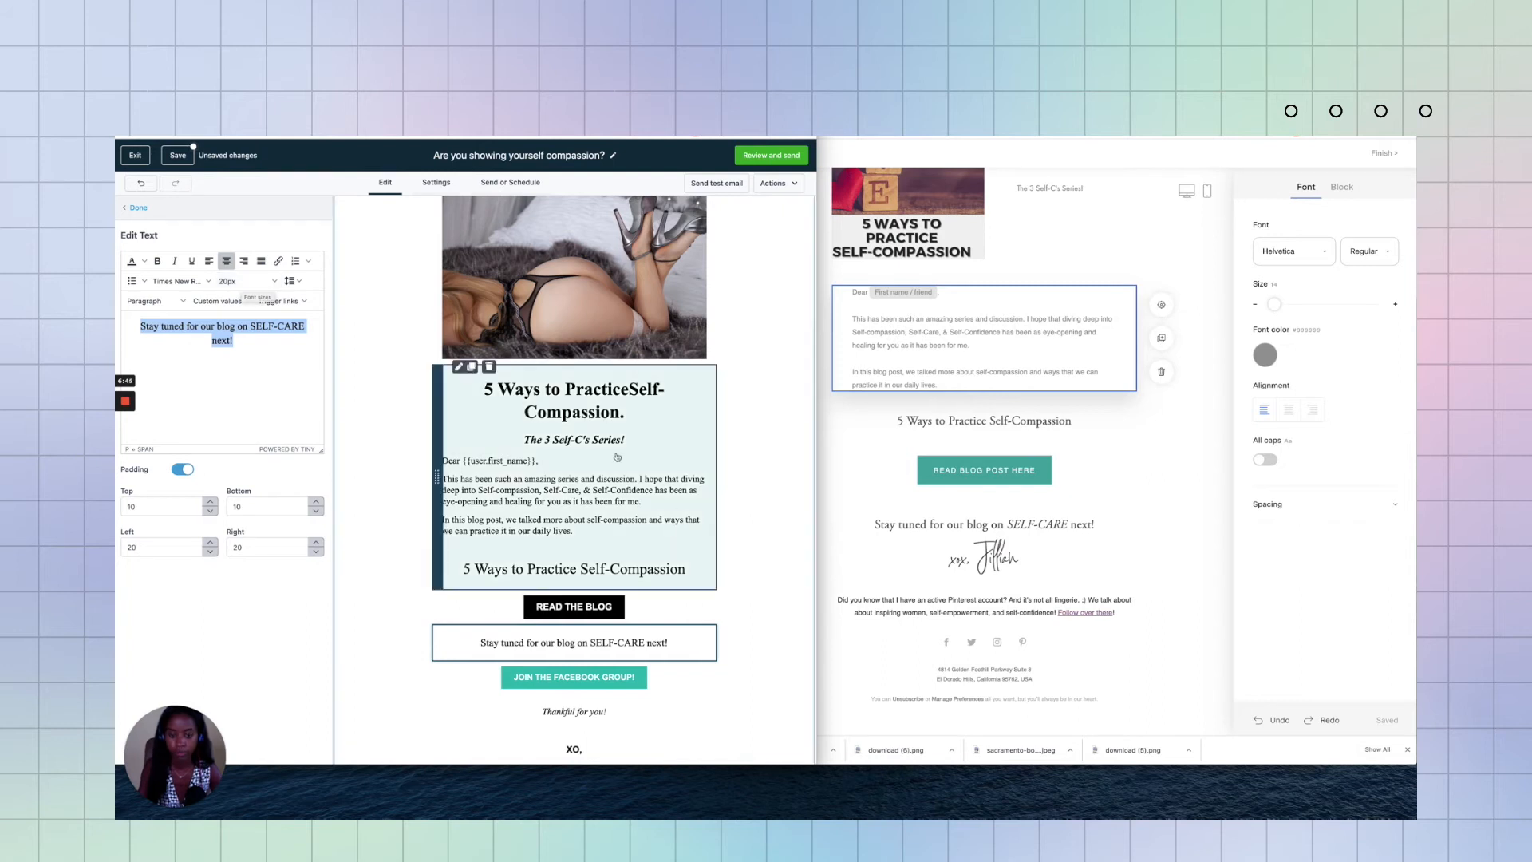
left_click(573, 678)
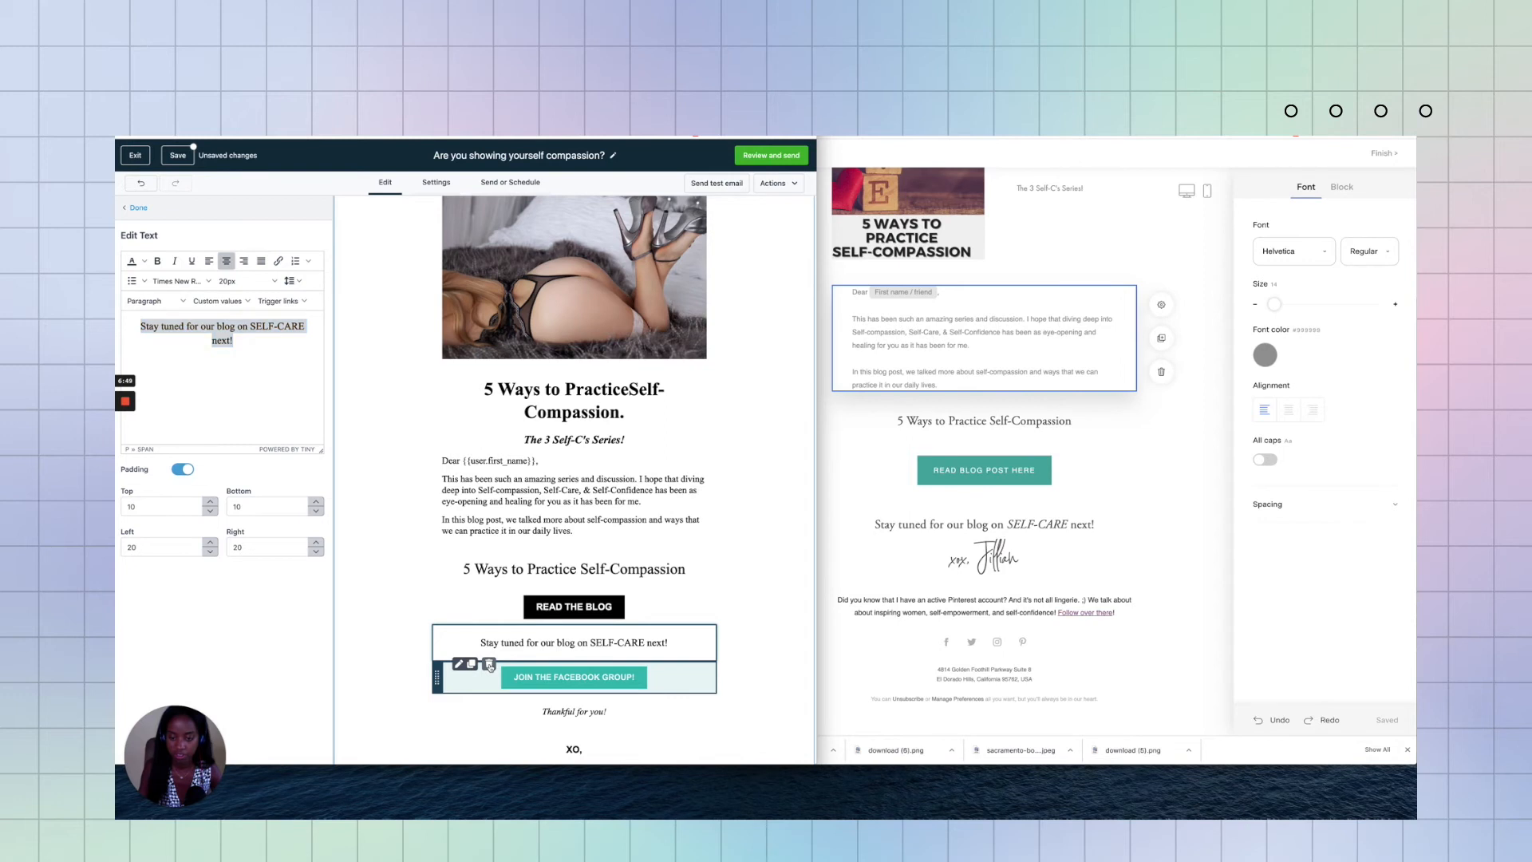
Step: Delete the JOIN THE FACEBOOK GROUP! button block from the email
left_click(135, 207)
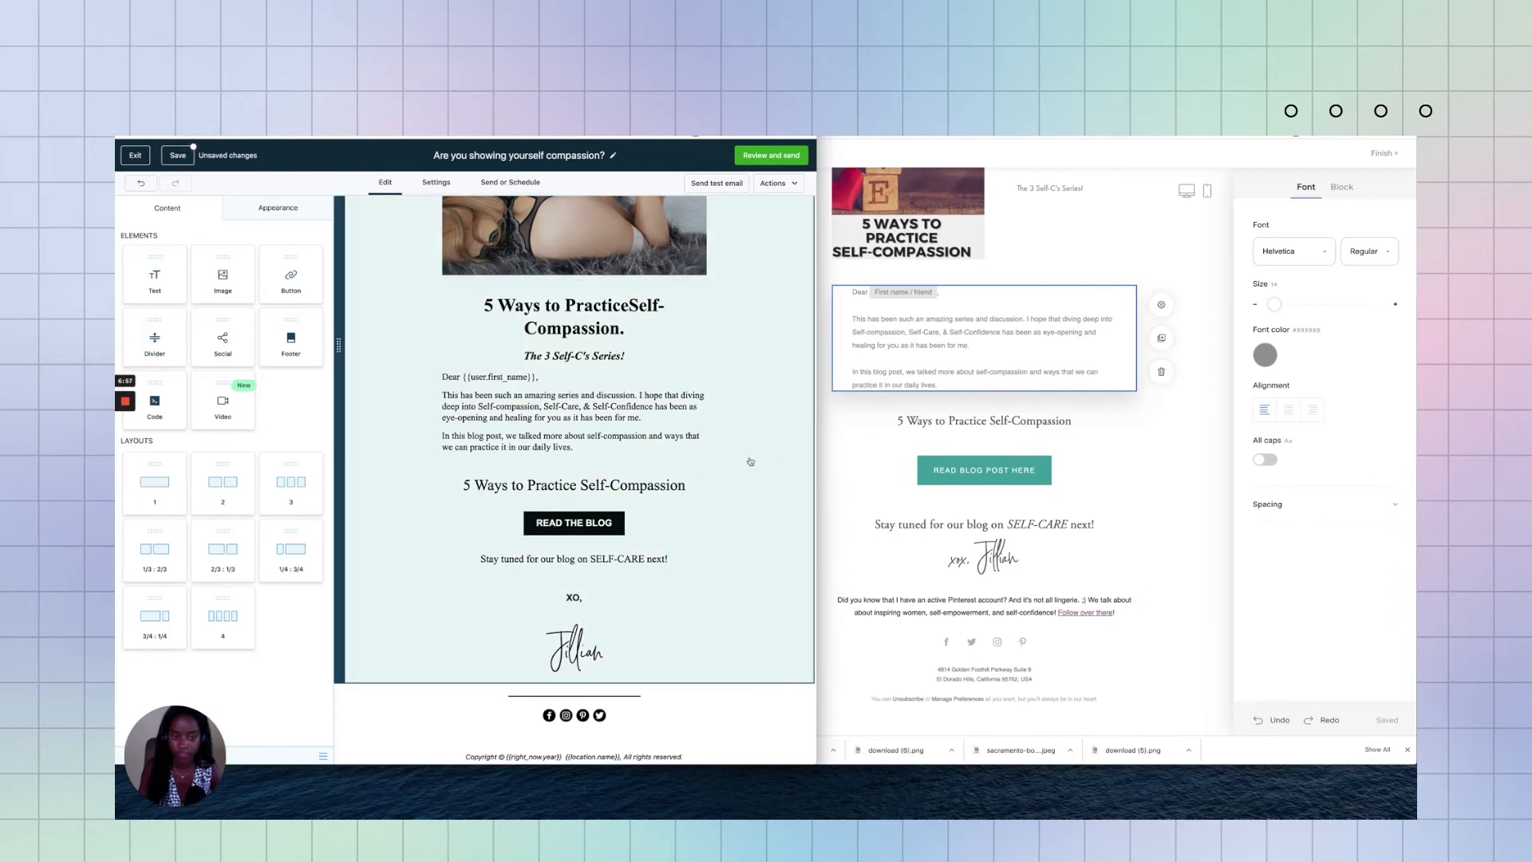
mouse_move(765, 436)
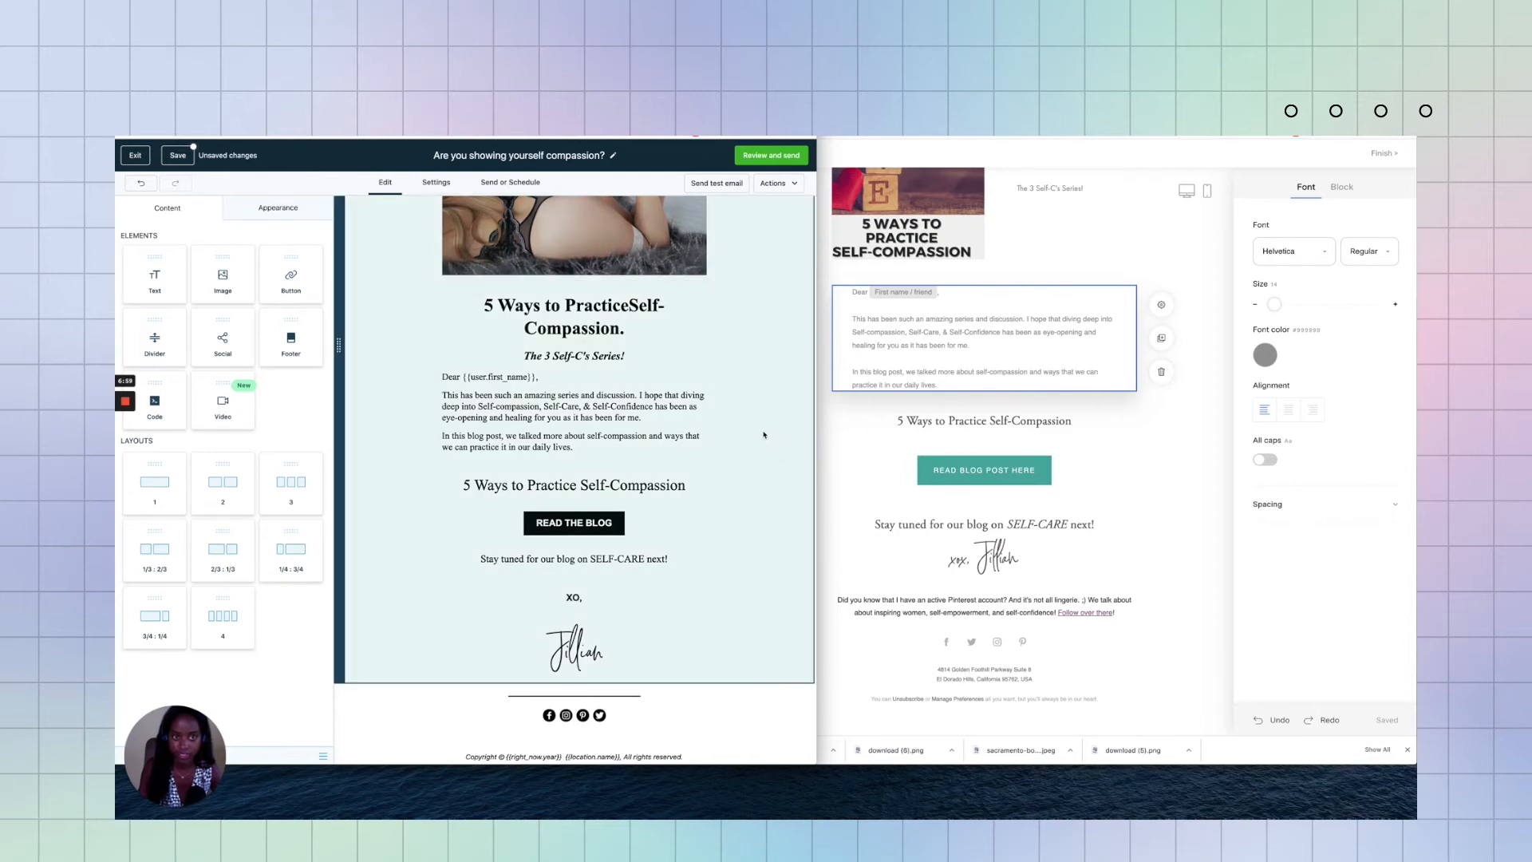
scroll("up", 3)
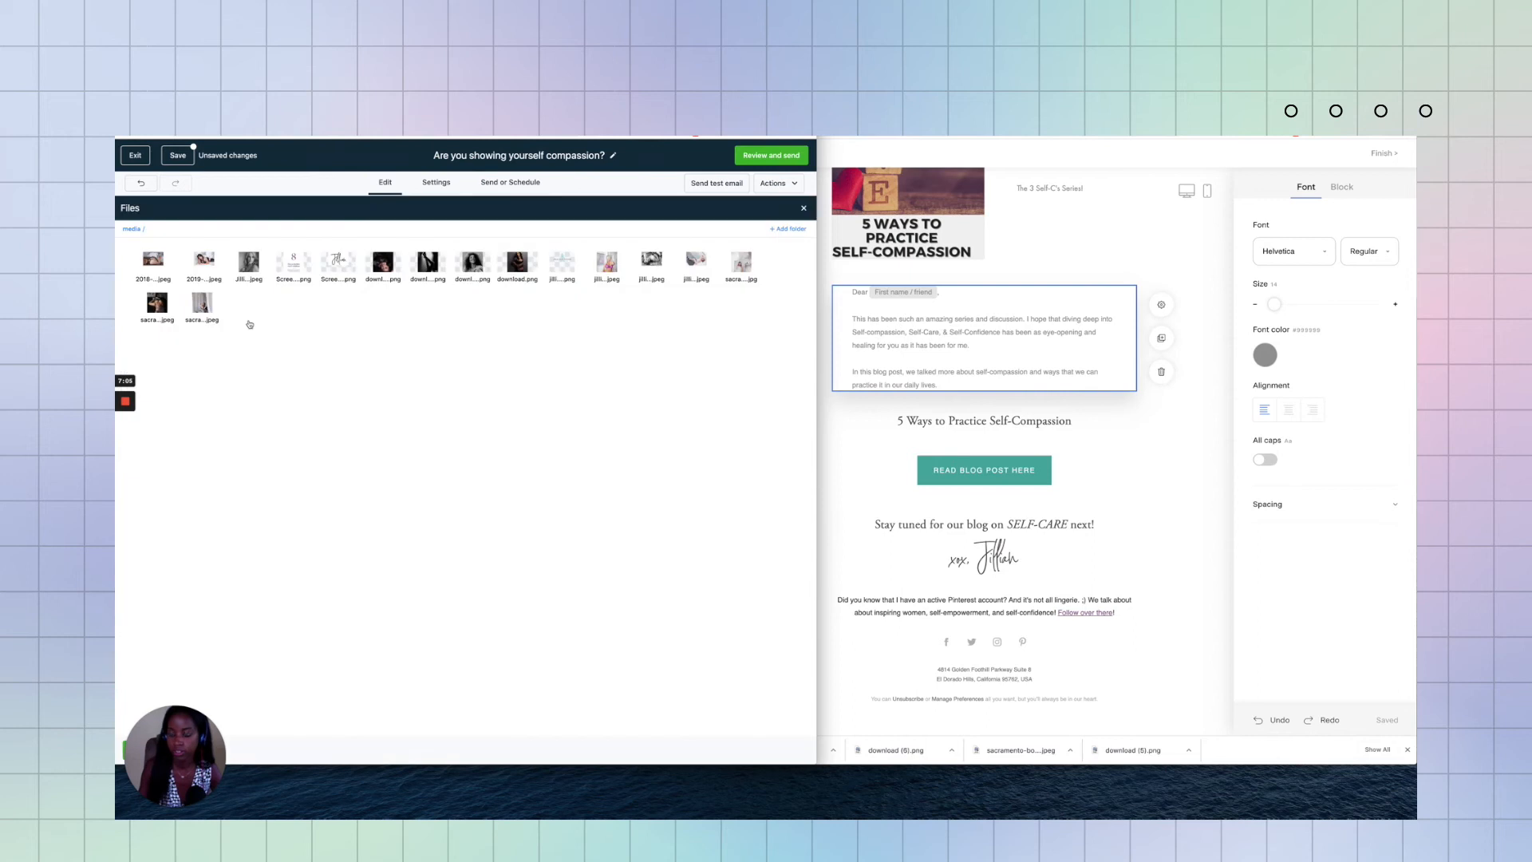
mouse_move(336, 261)
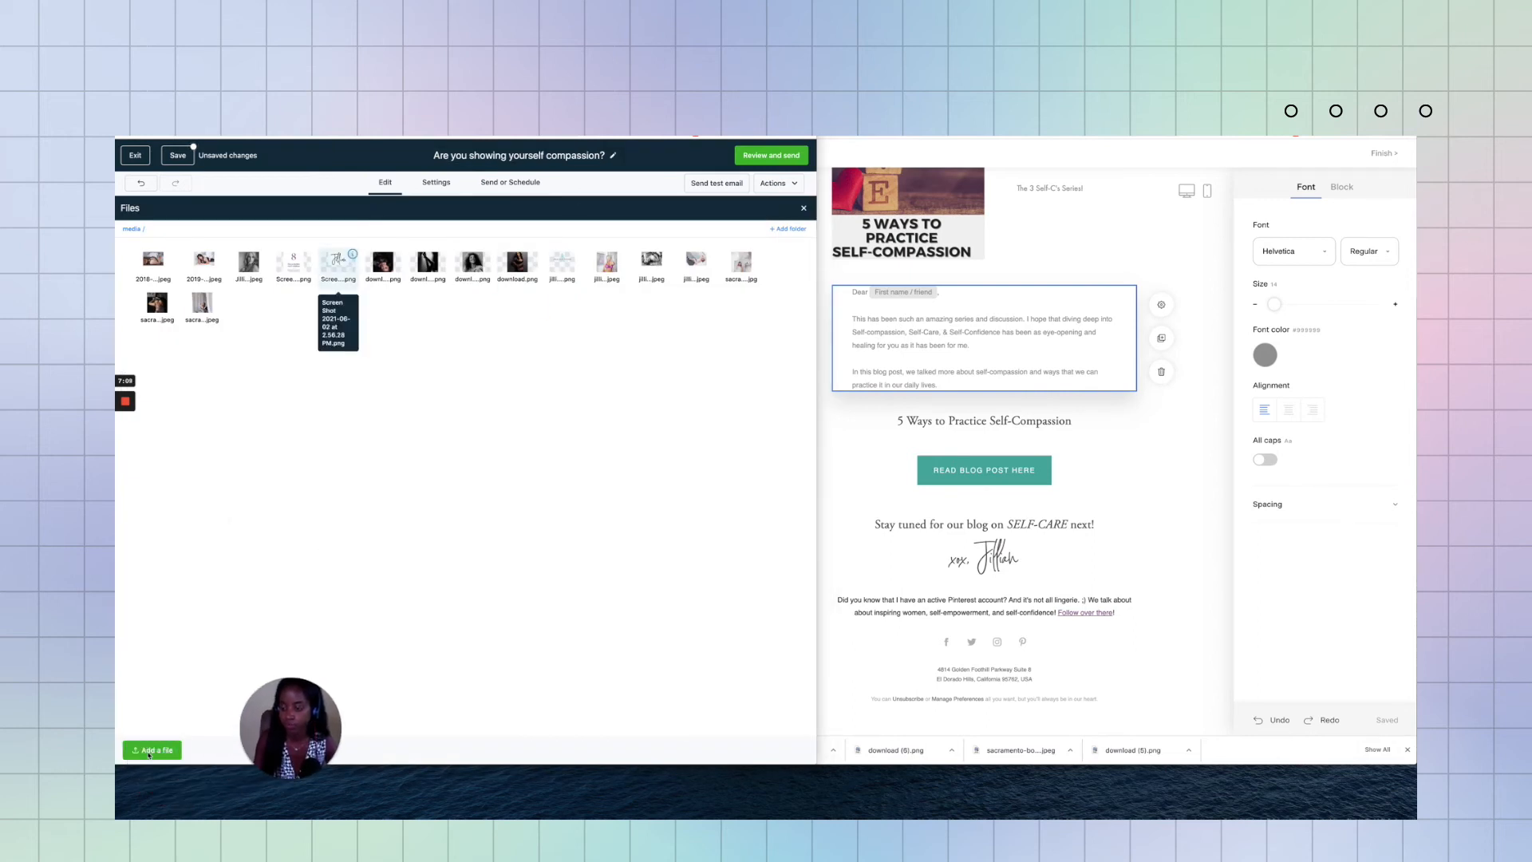
Step: Upload download (7).png from Downloads into the HighLevel media library
left_click(151, 750)
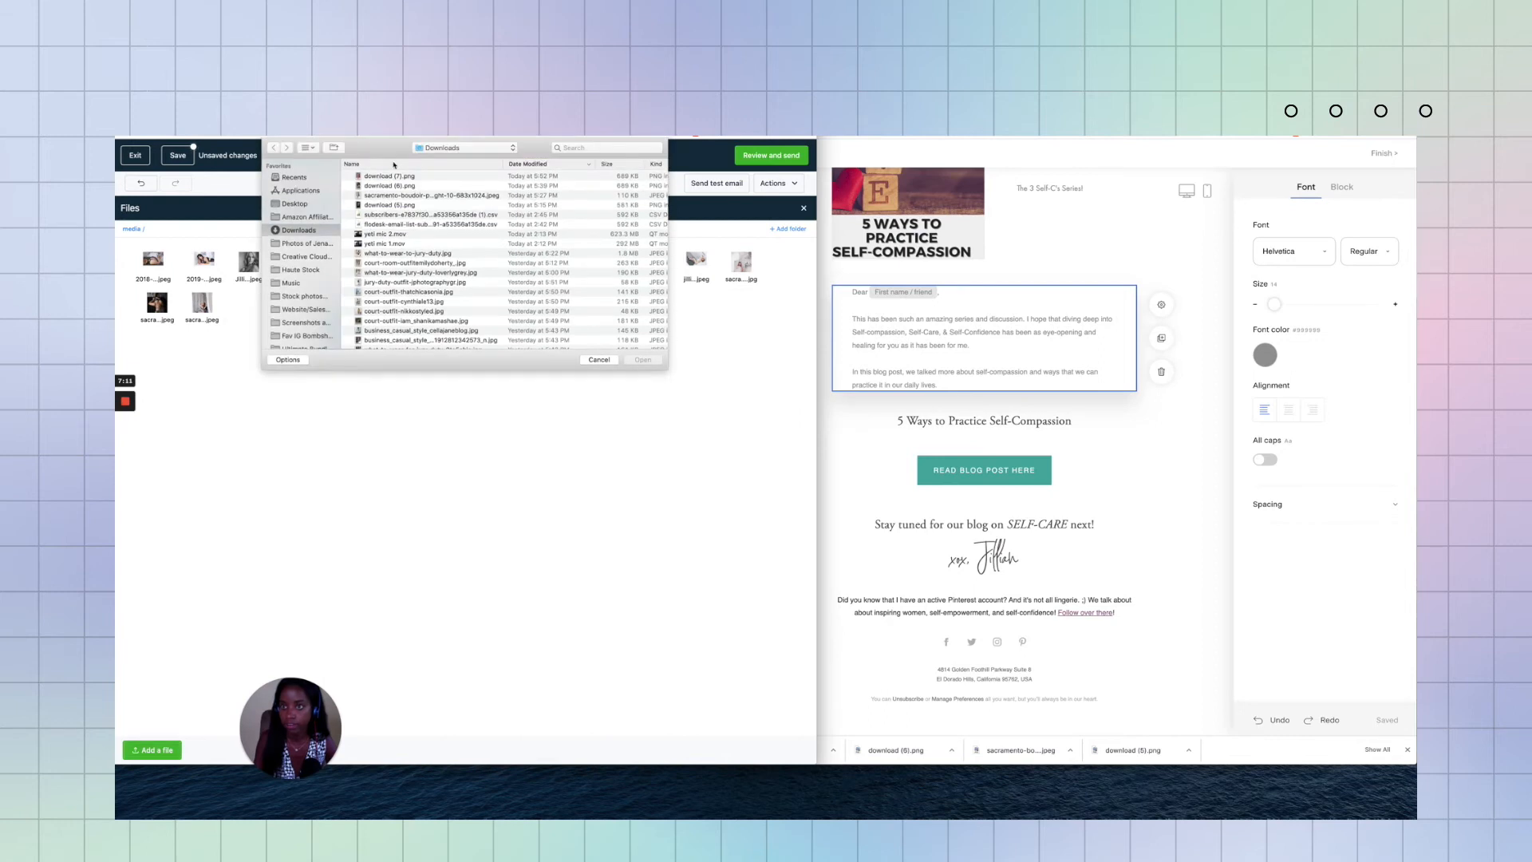
left_click(389, 175)
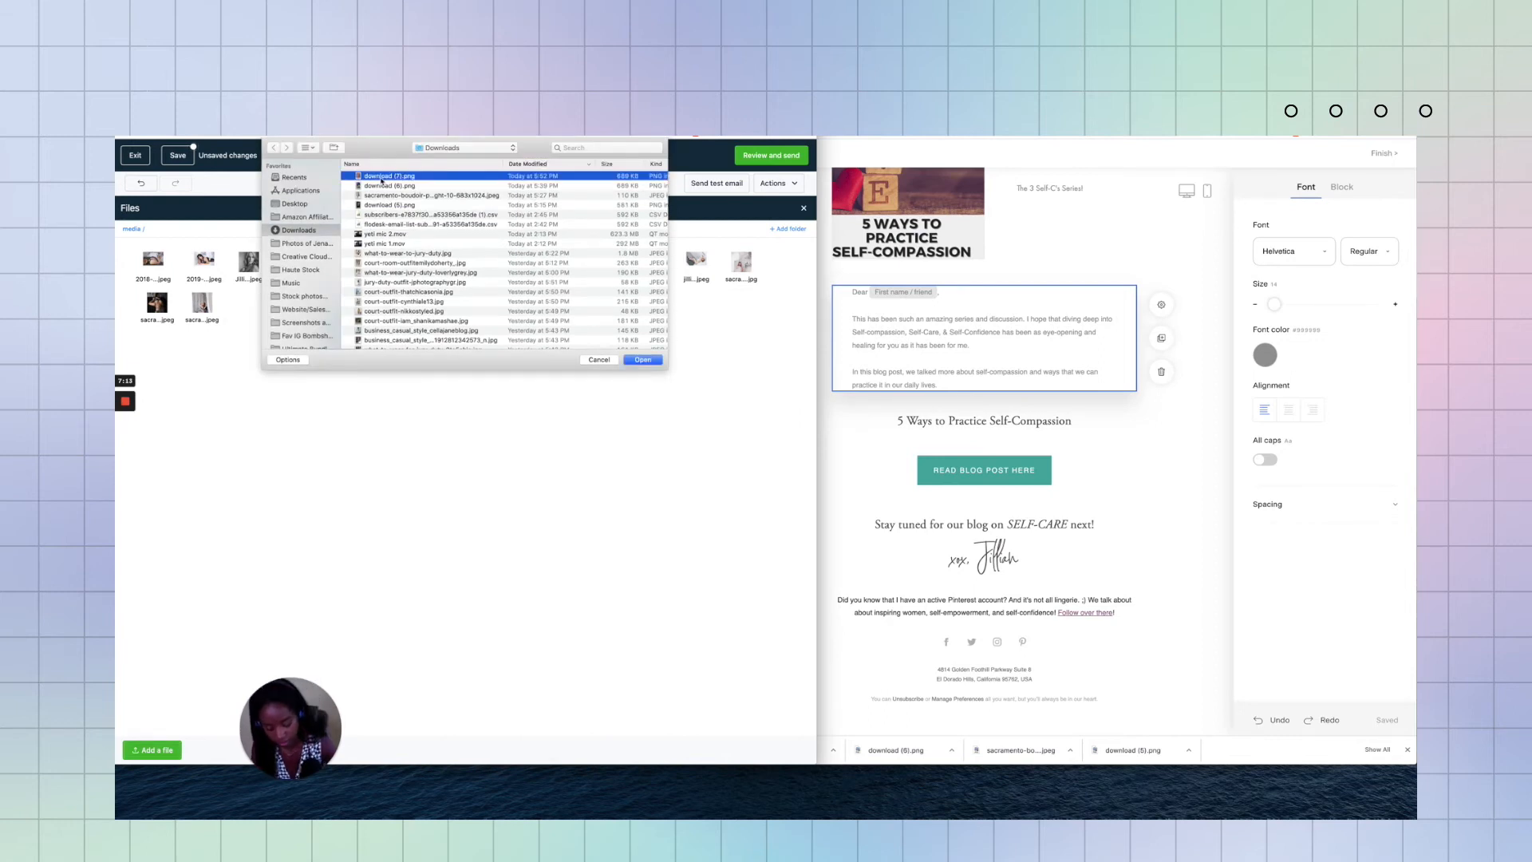
left_click(642, 360)
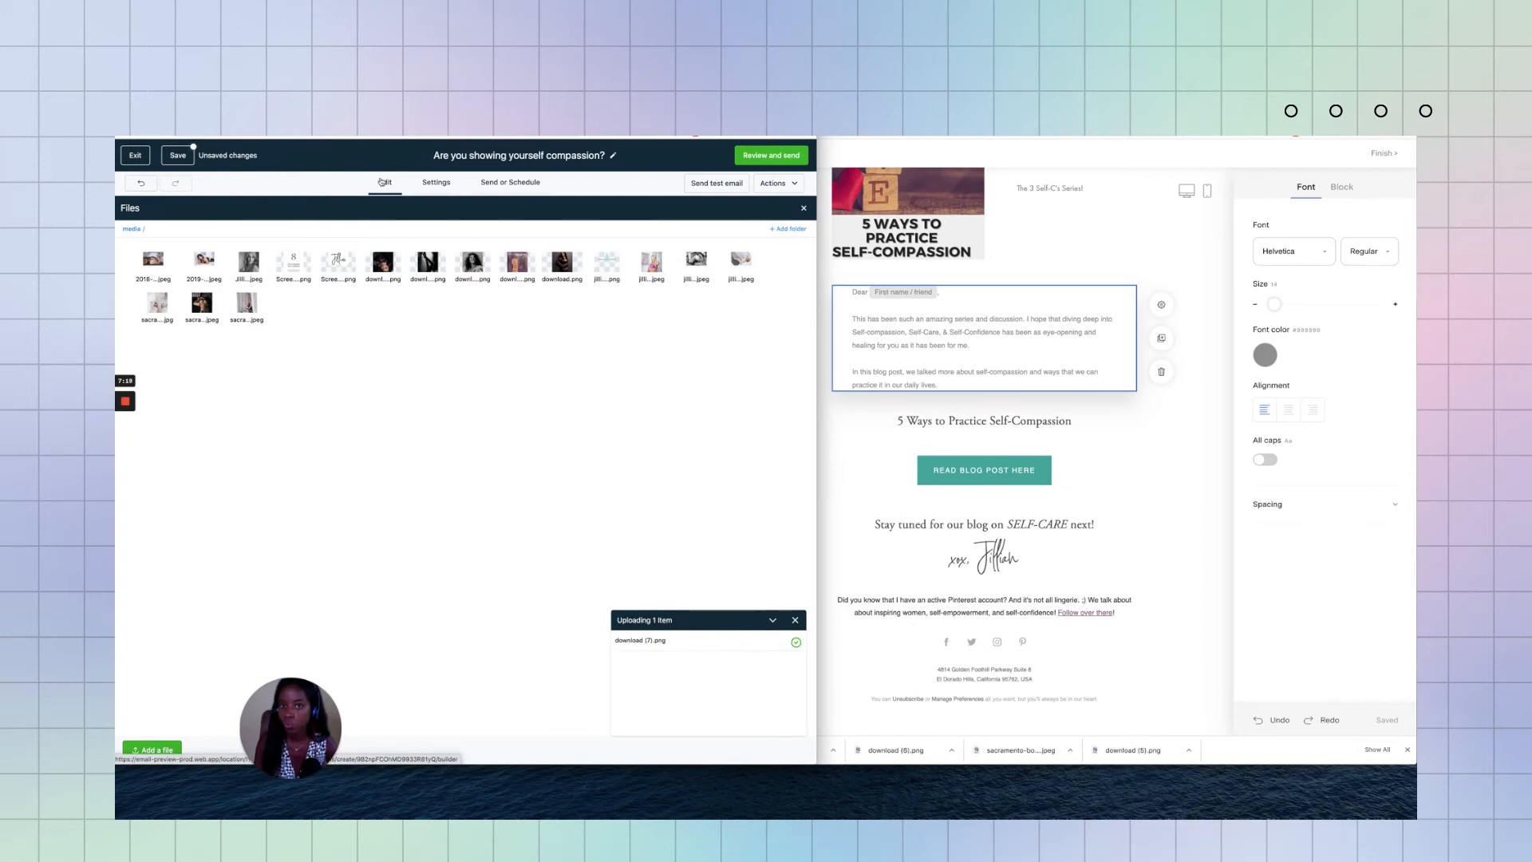
mouse_move(516, 264)
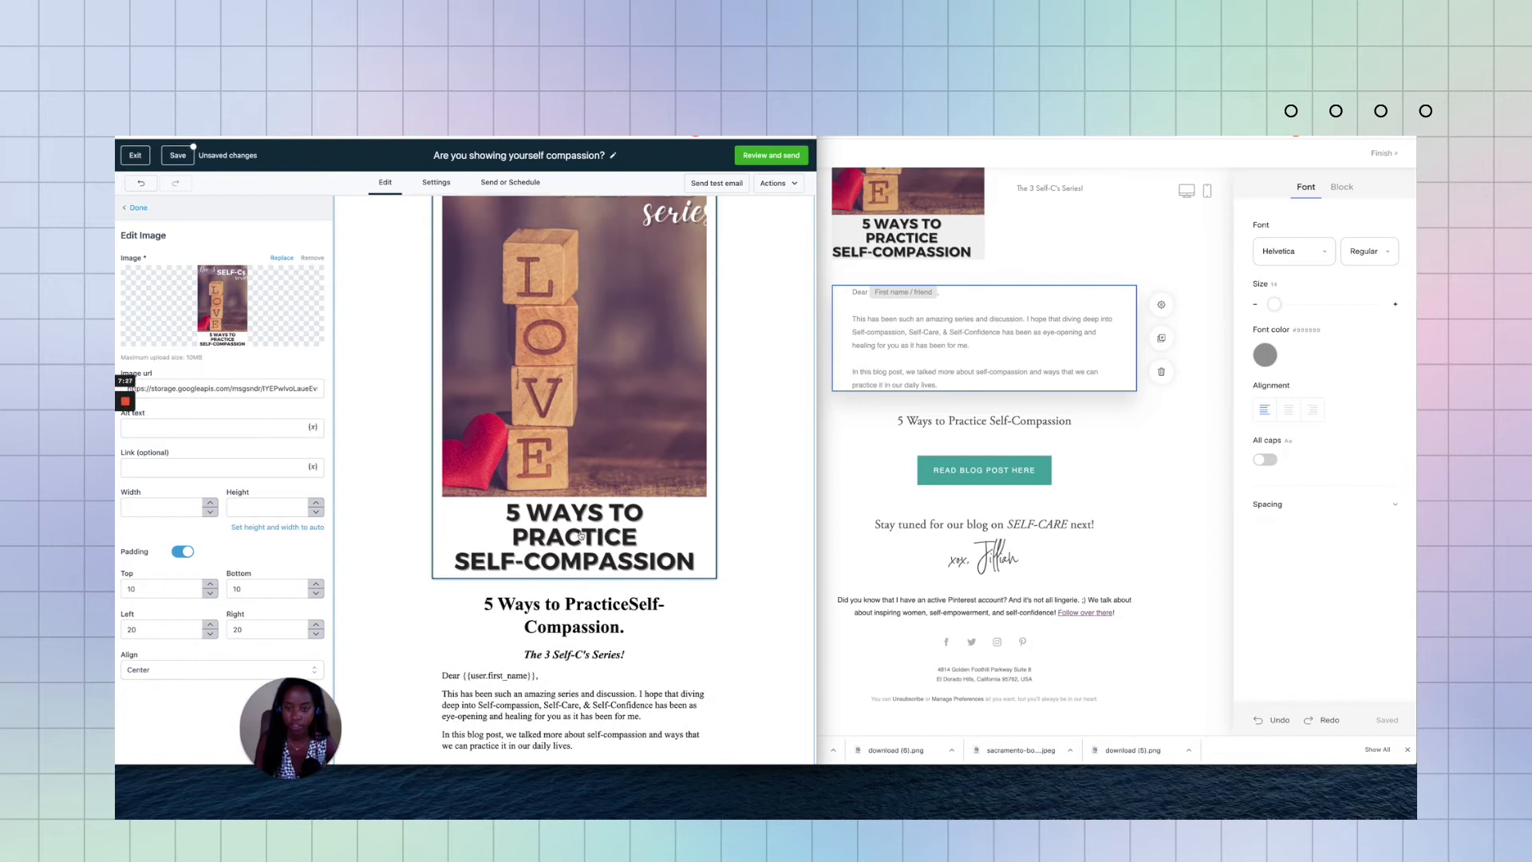
Step: Review the email against Flodesk, checking the intro text and READ THE BLOG button settings
left_click(573, 615)
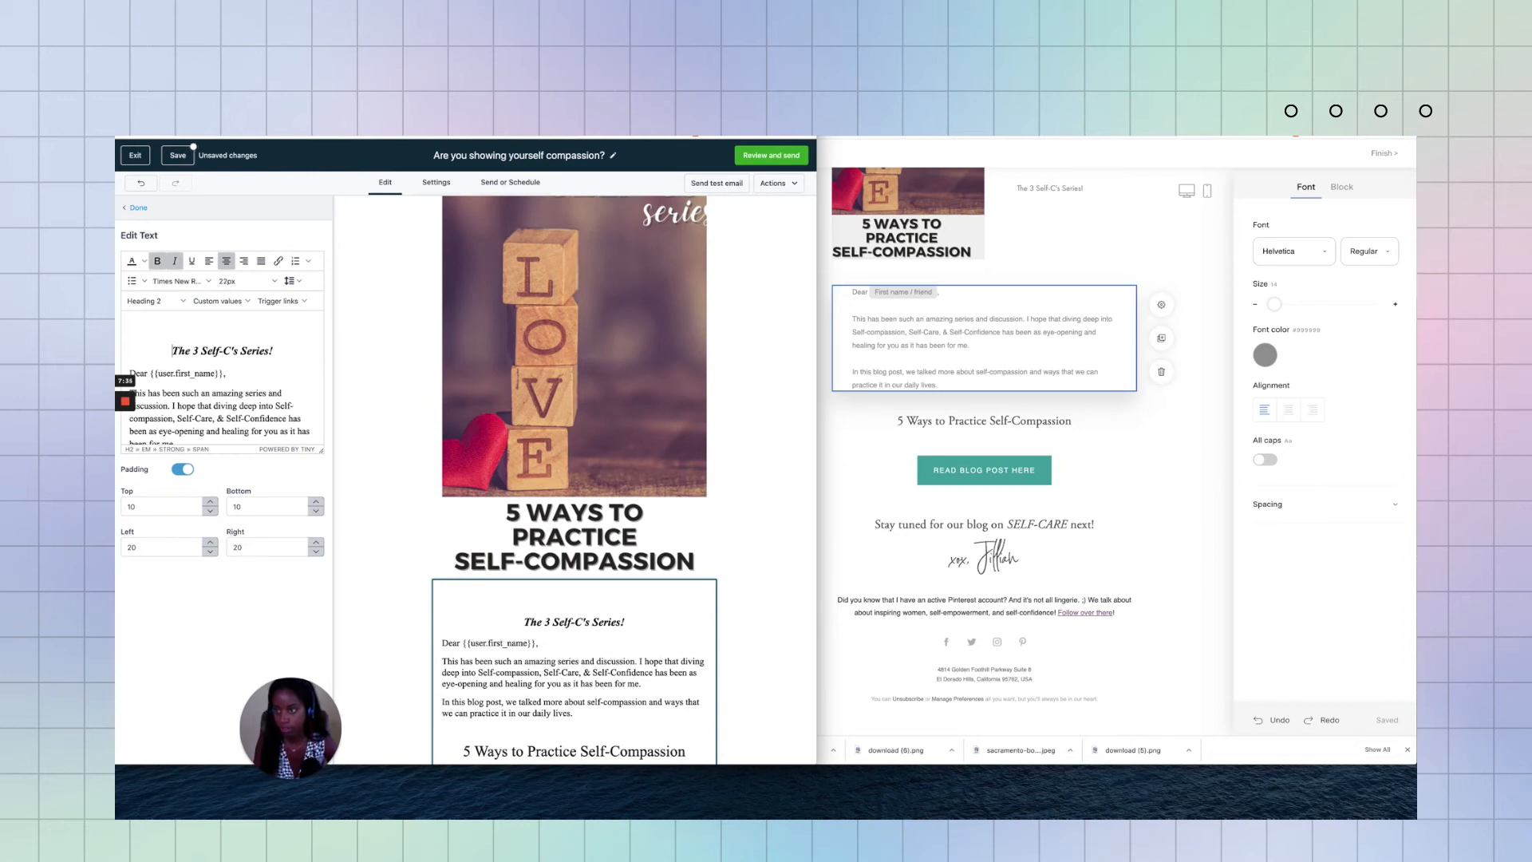
scroll("down", 3)
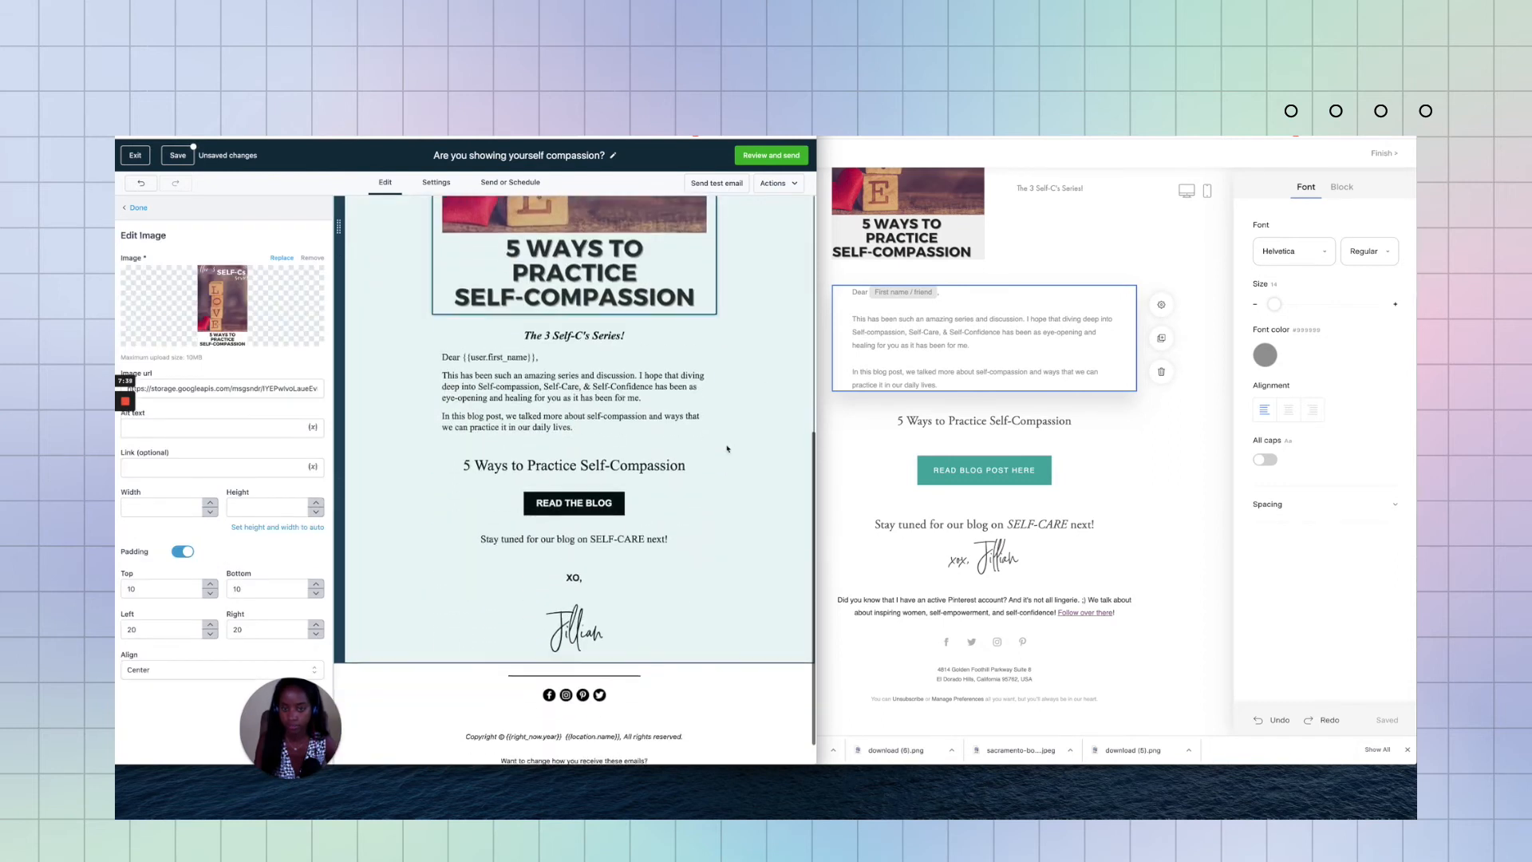
scroll("up", 3)
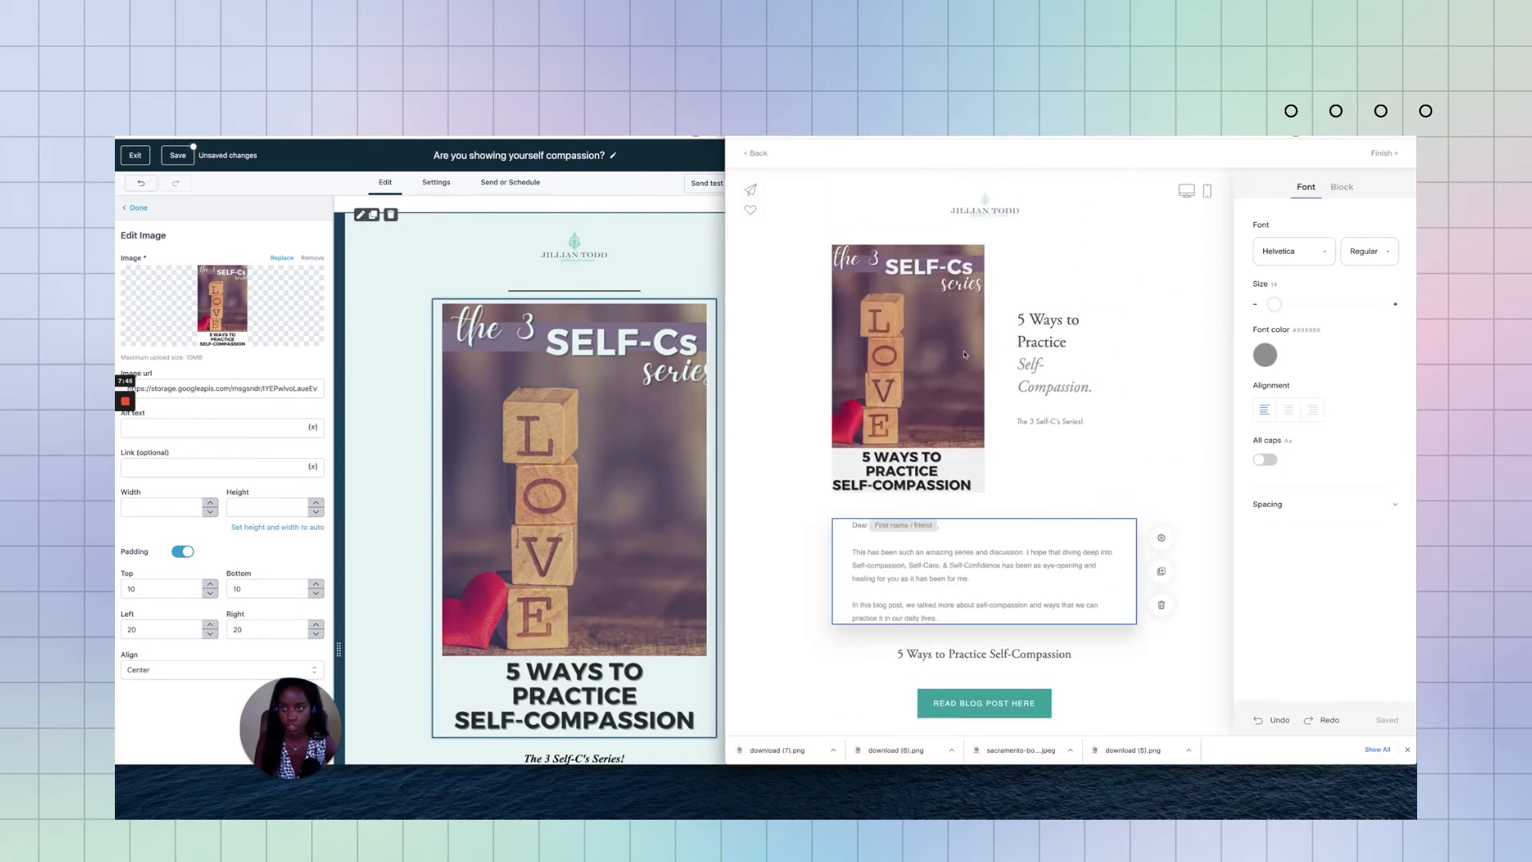
scroll("down", 3)
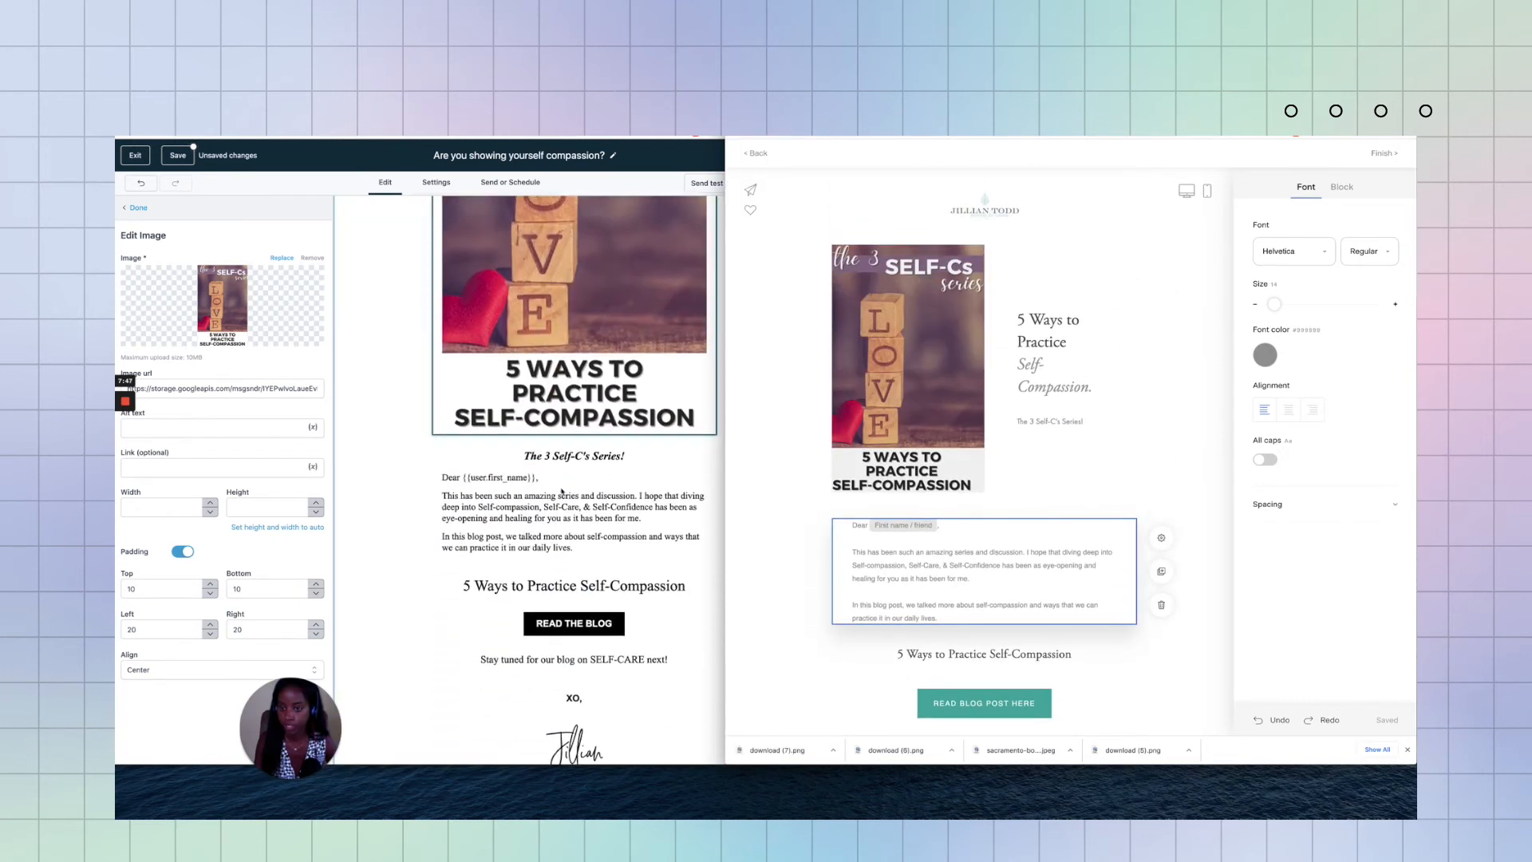
left_click(906, 361)
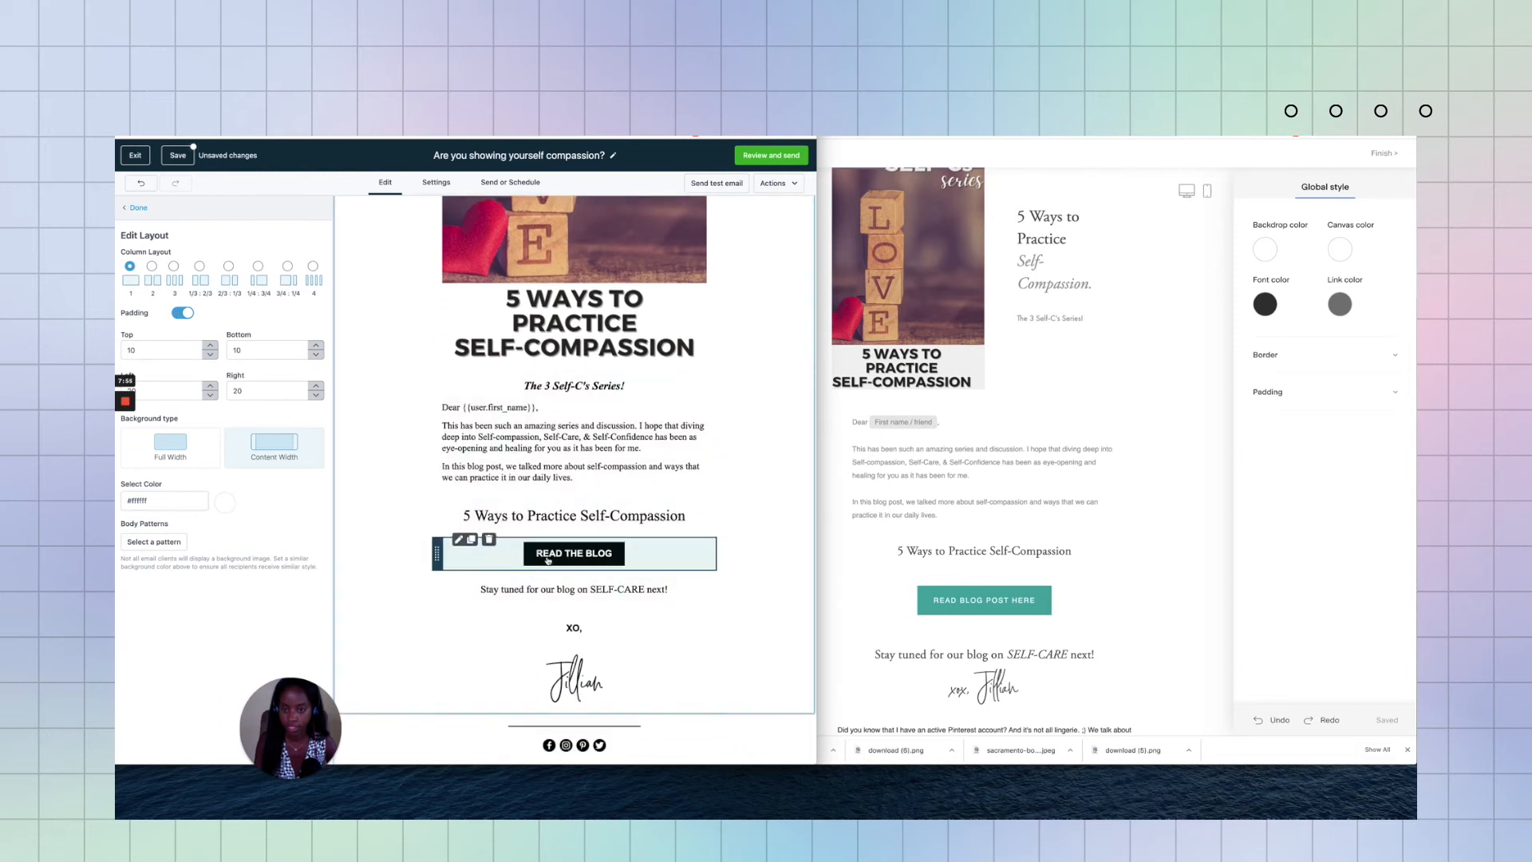
left_click(574, 553)
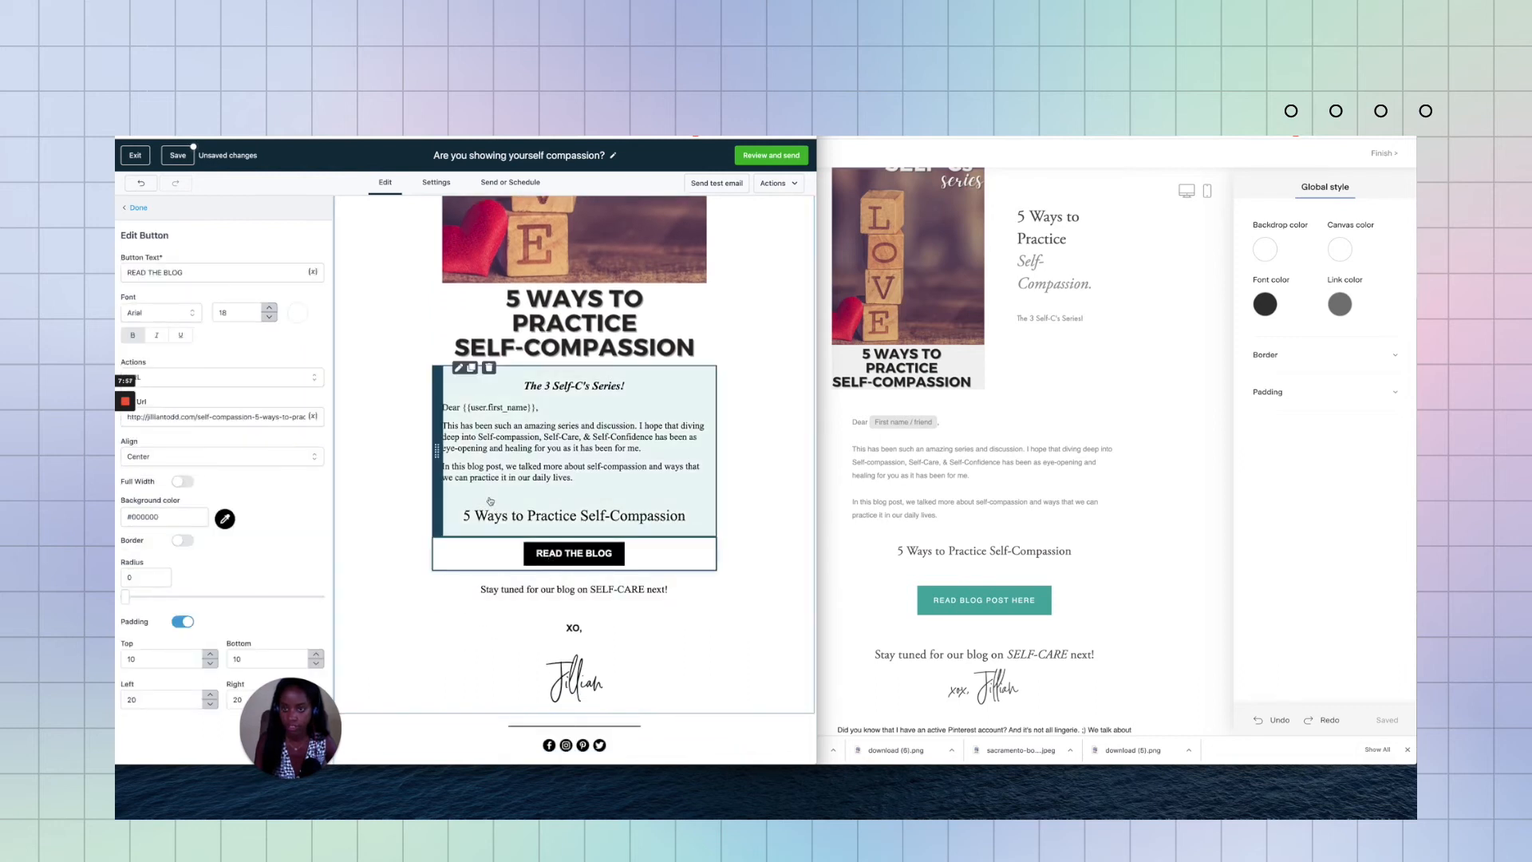
scroll("down", 3)
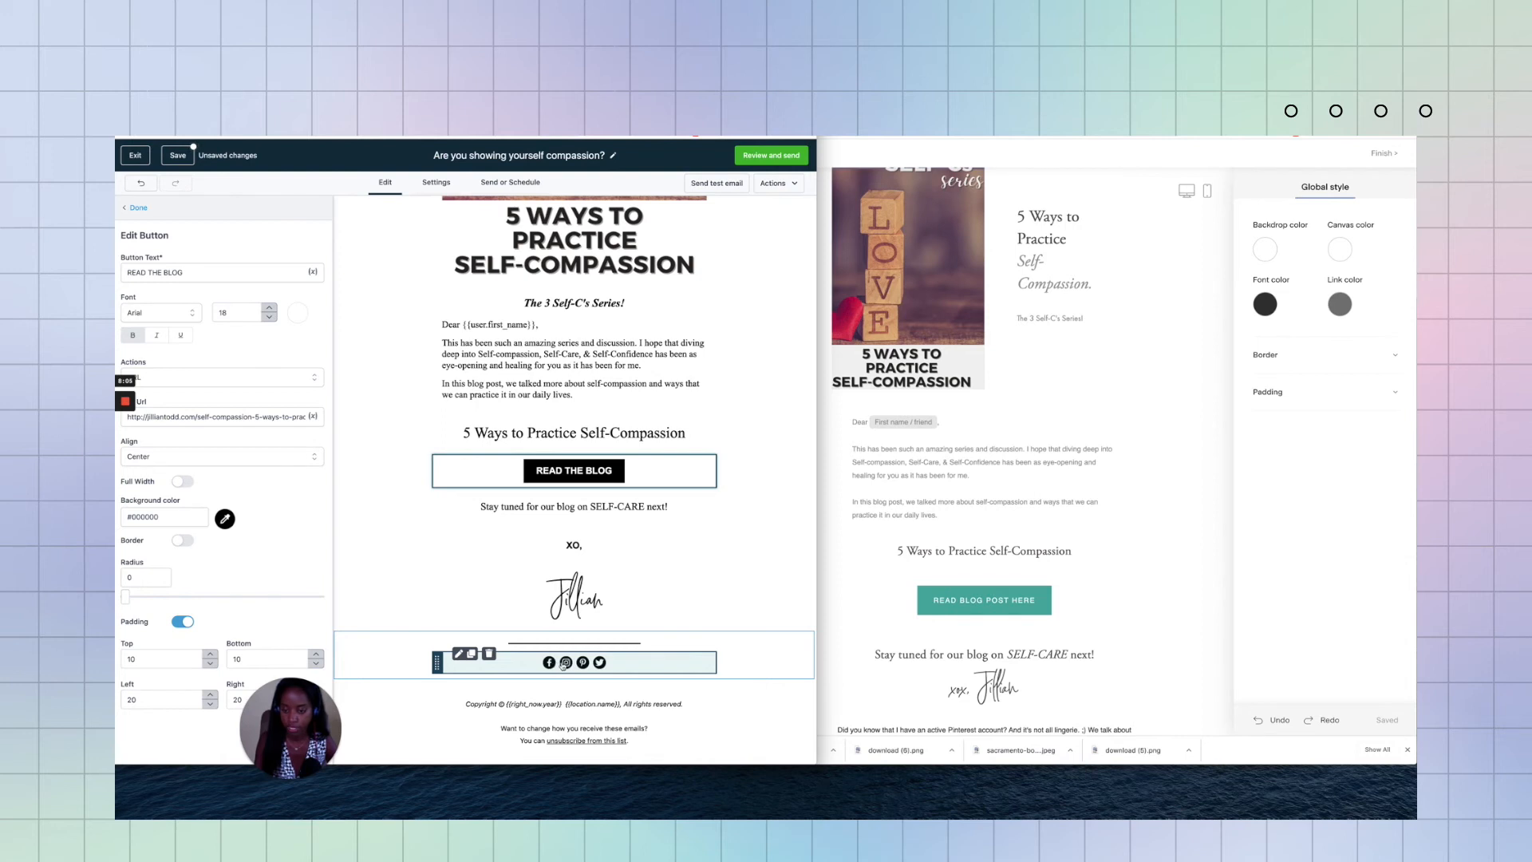
scroll("up", 3)
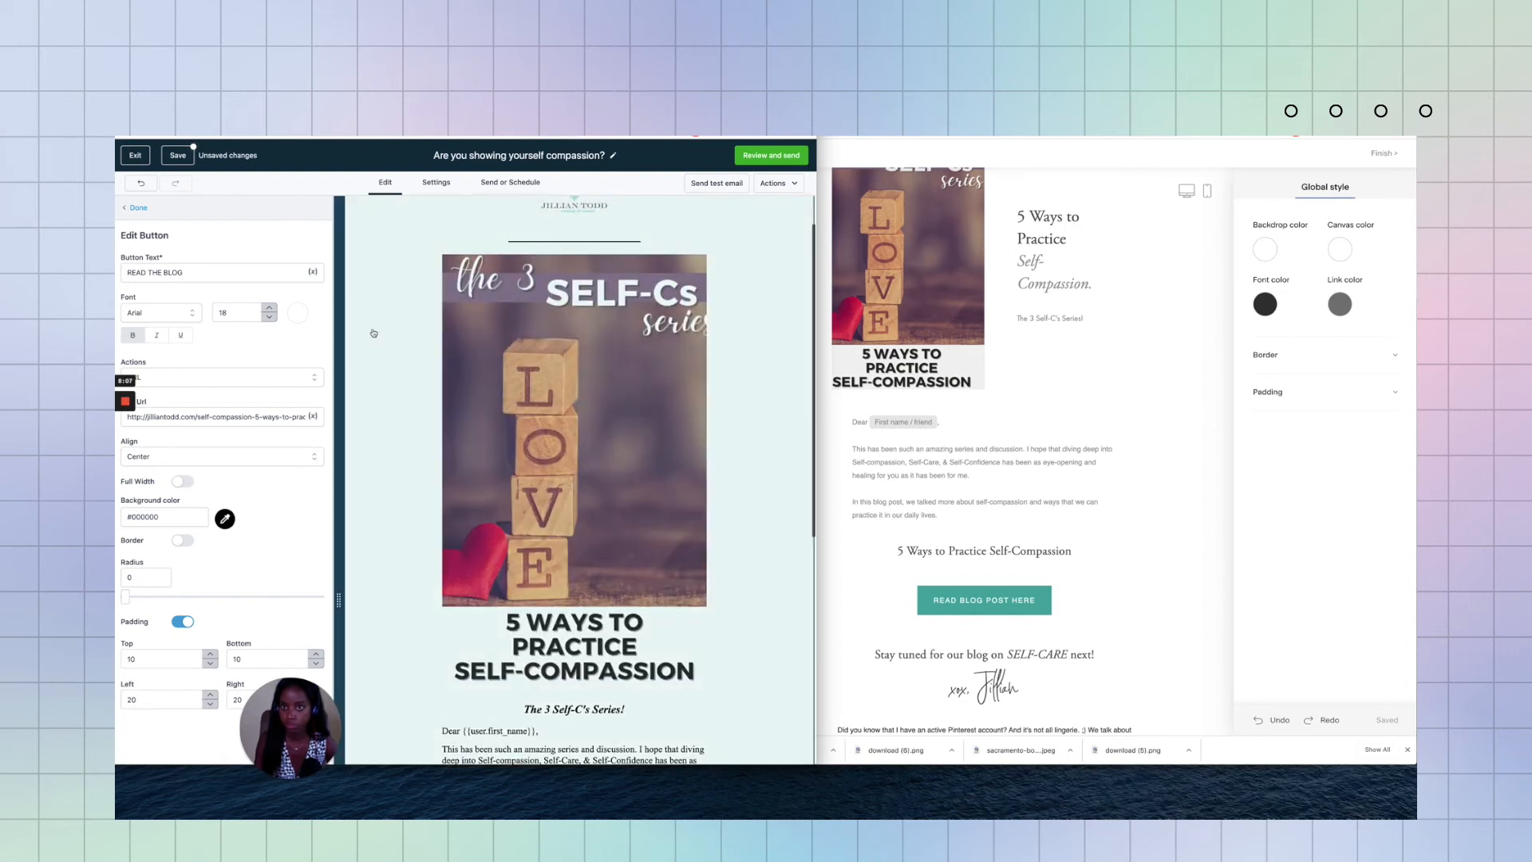
Step: Save the 'Are you showing yourself compassion?' template until 'Saved!' appears
left_click(177, 156)
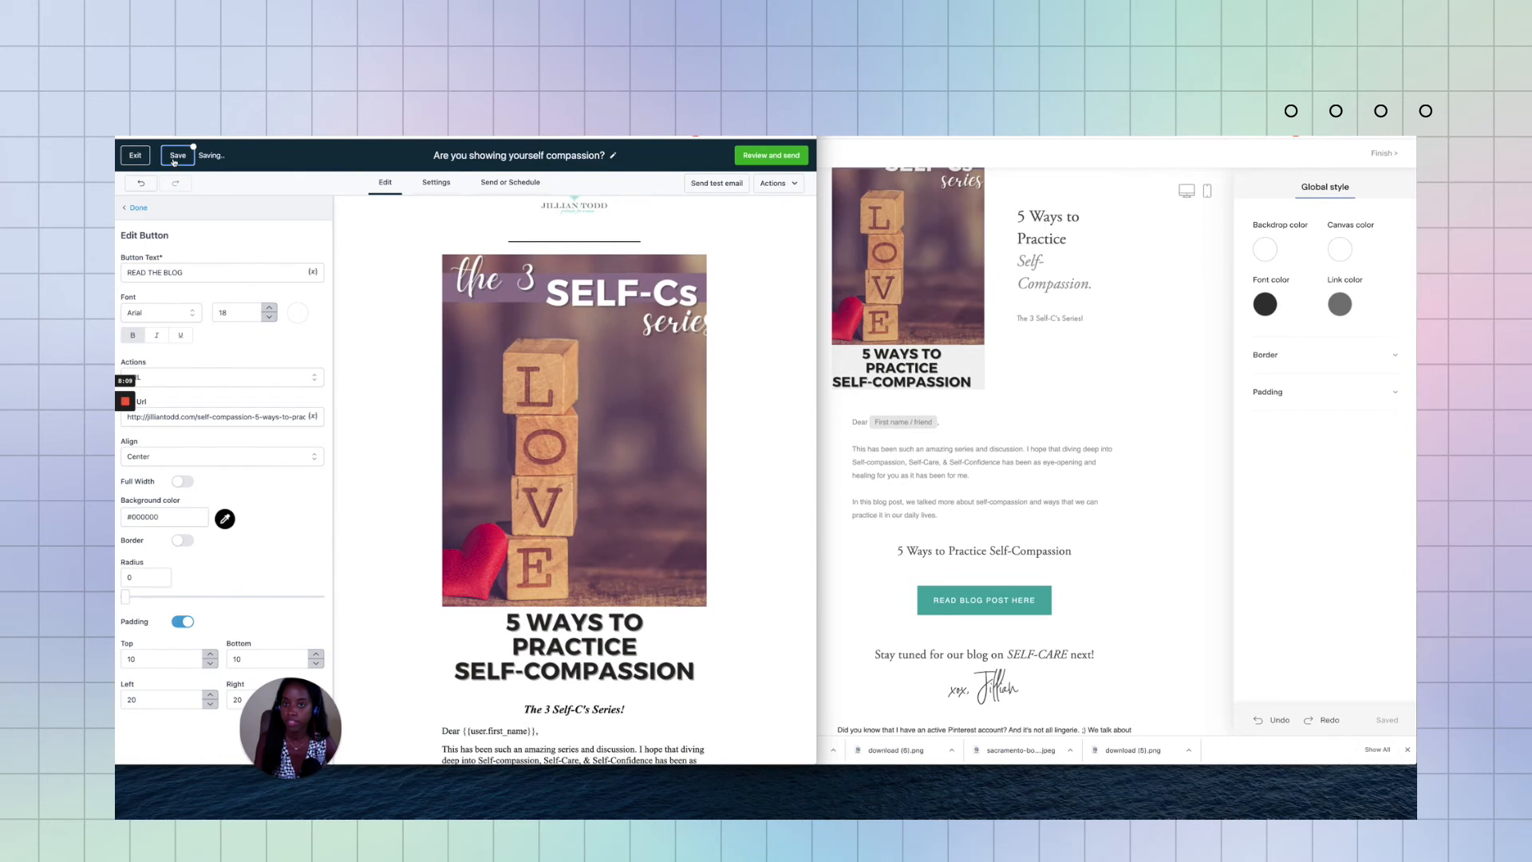
left_click(177, 156)
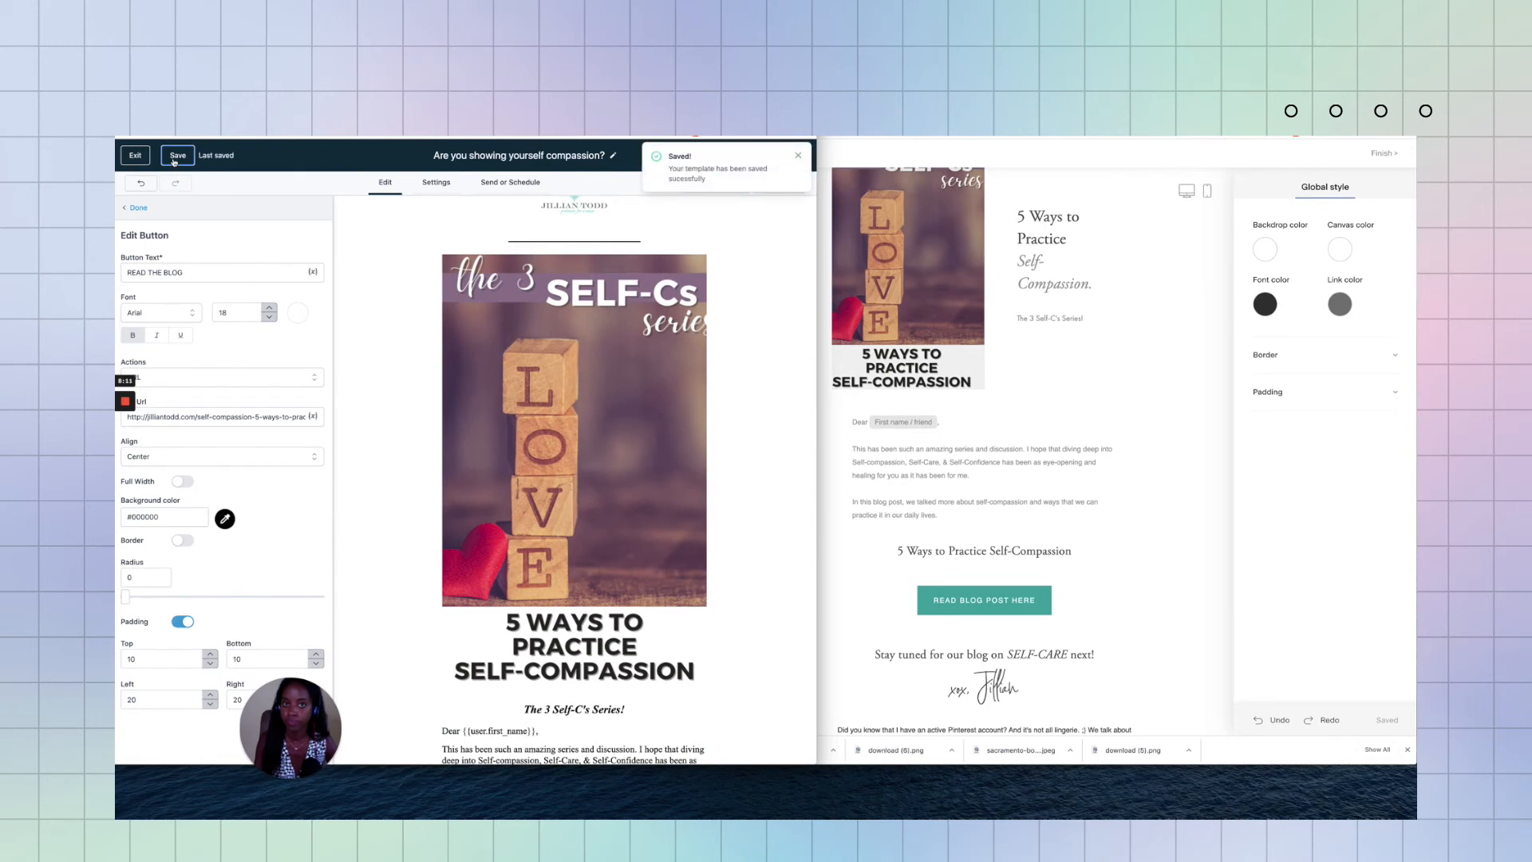
left_click(177, 154)
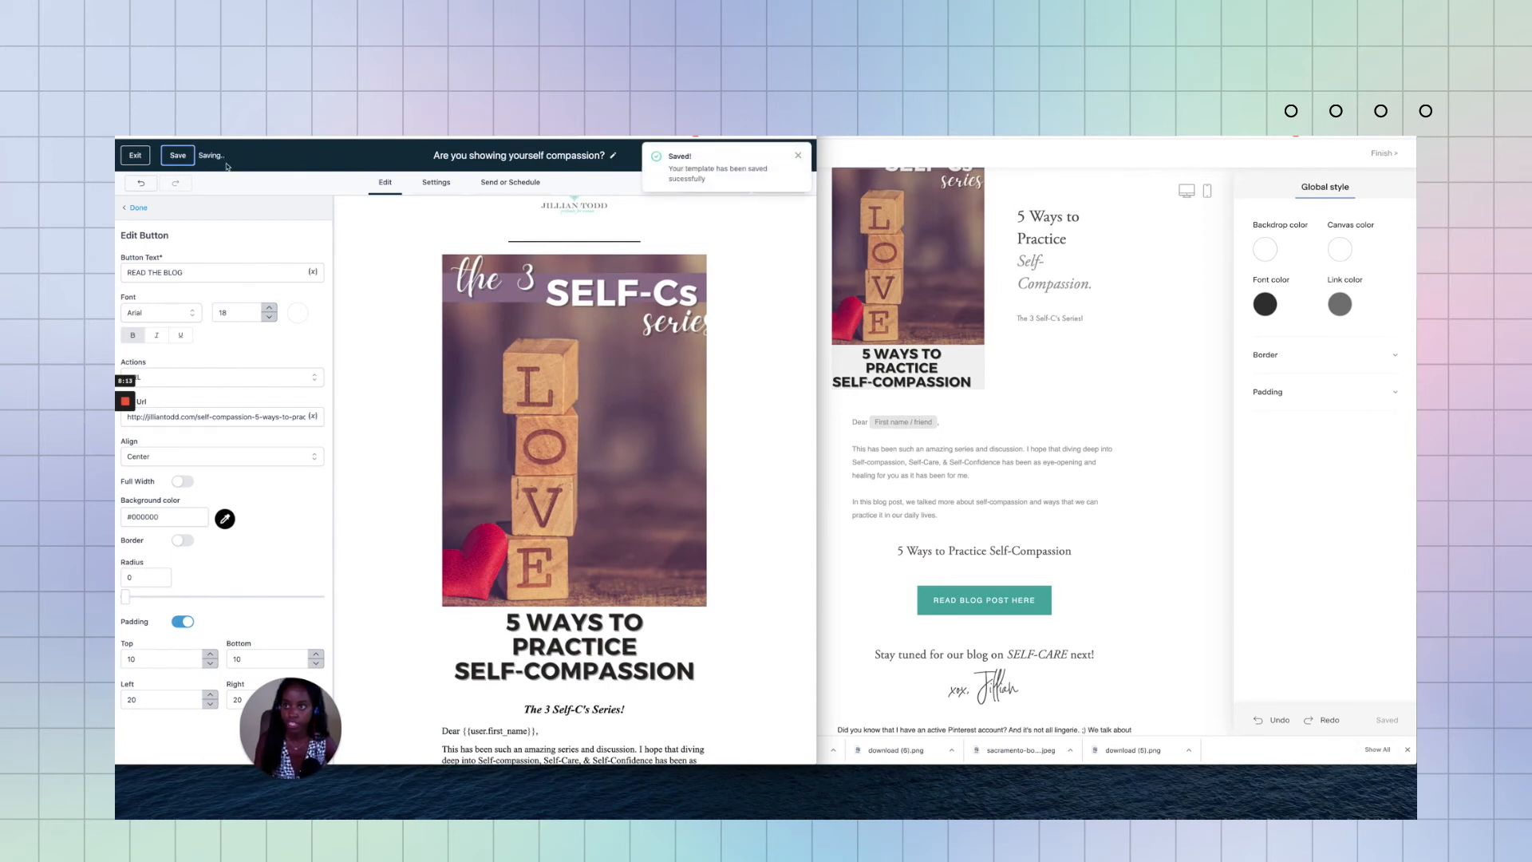
left_click(177, 155)
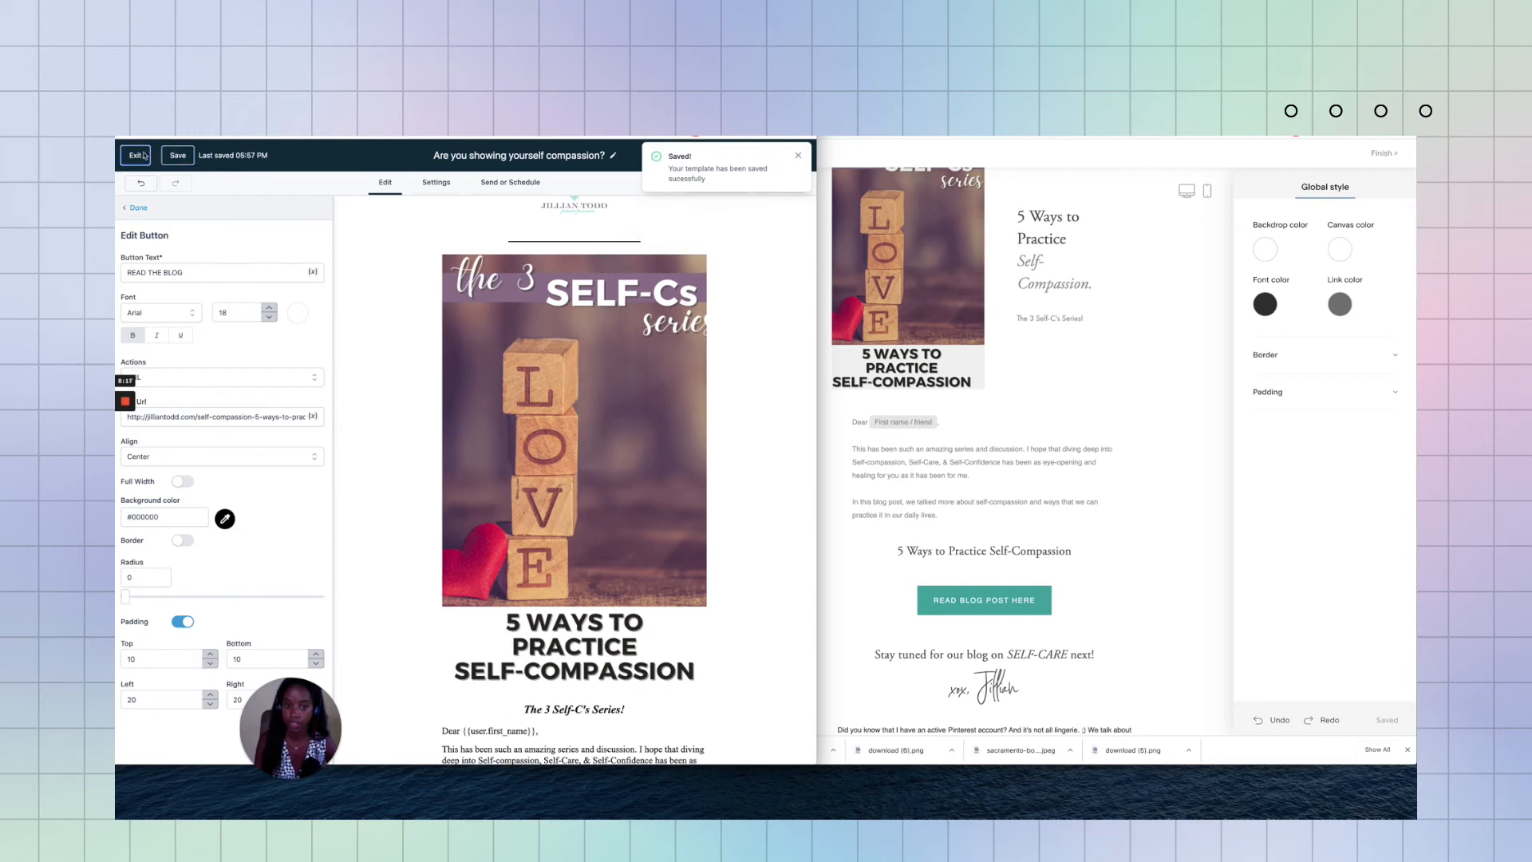
Step: Reopen the self-compassion email and duplicate its intro text block below the signature
left_click(135, 156)
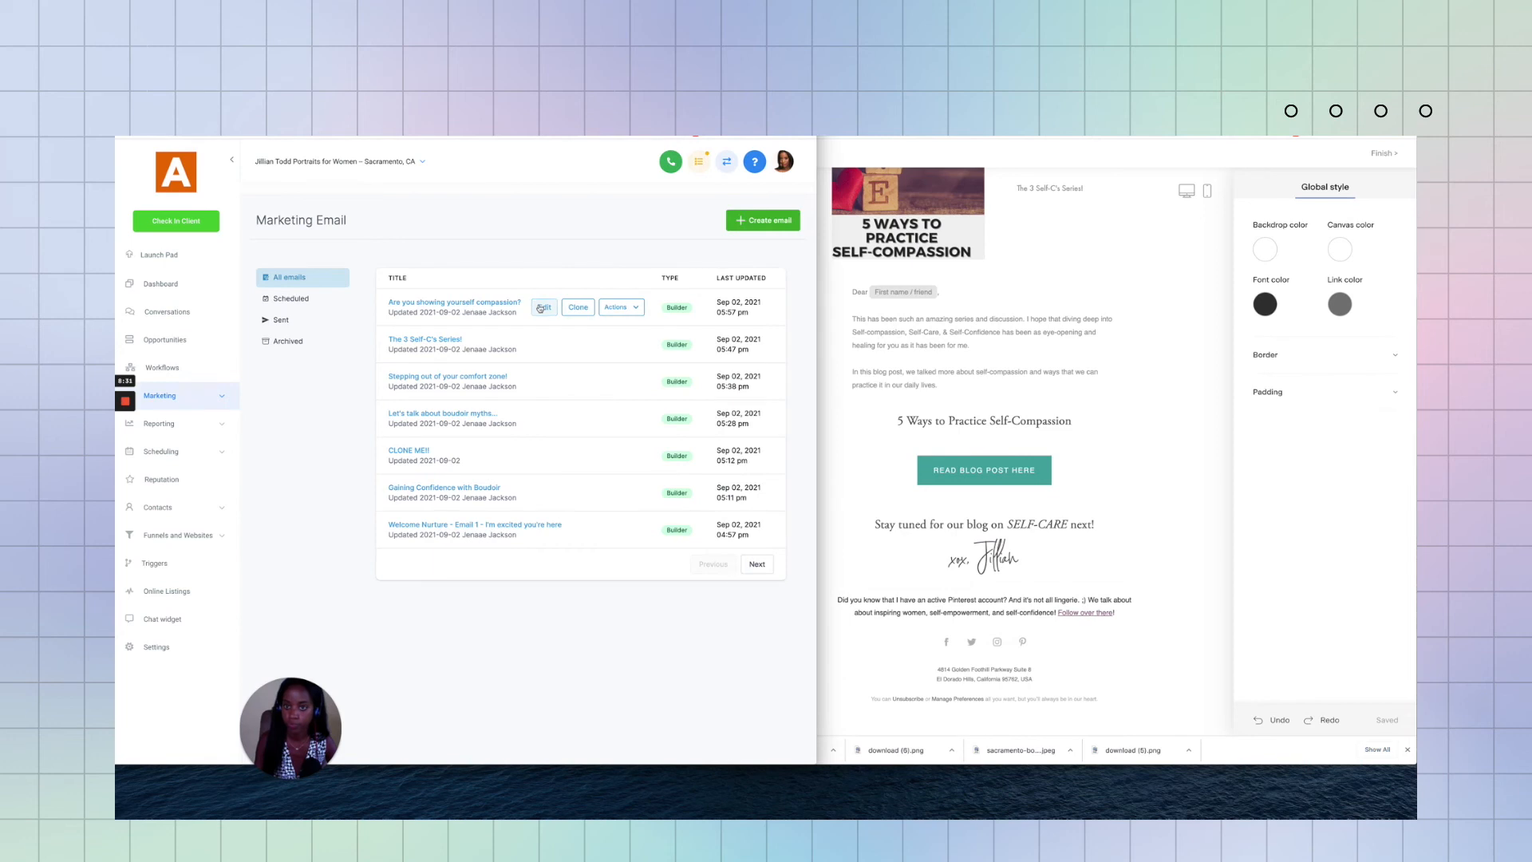
left_click(544, 306)
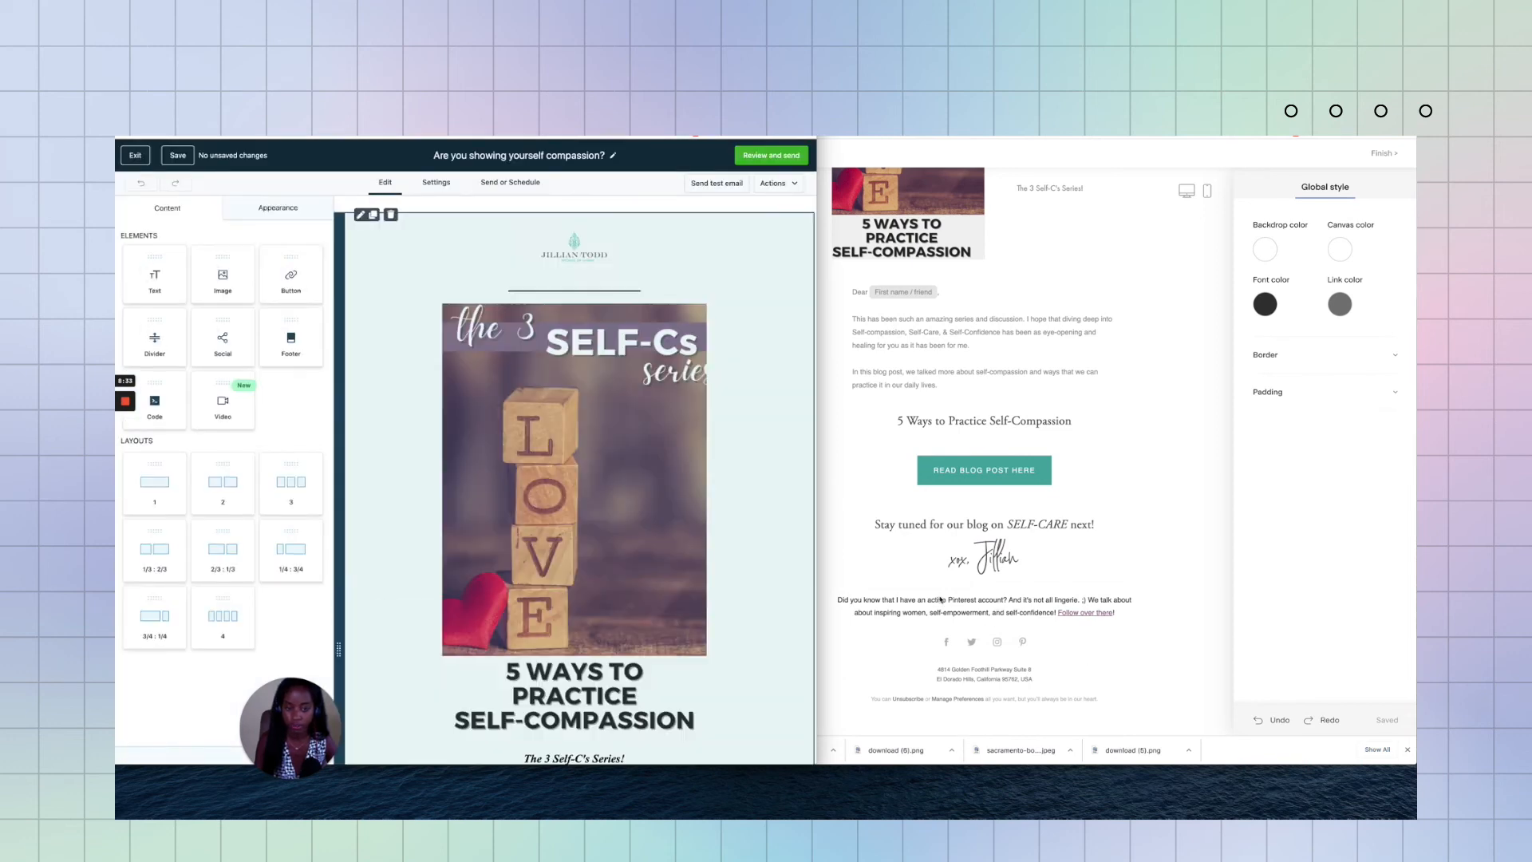
scroll("down", 3)
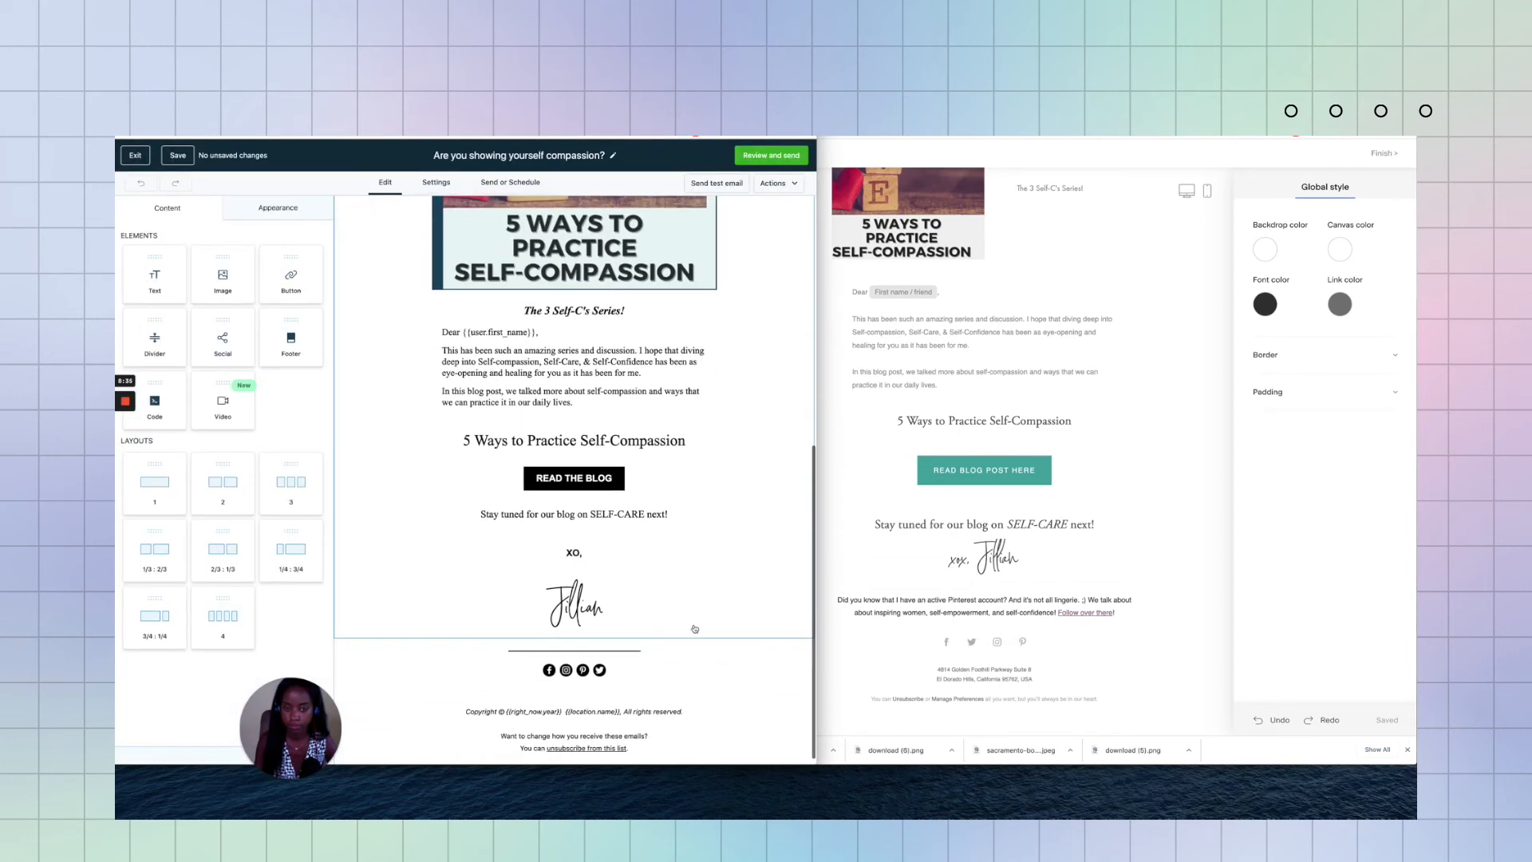
left_click(574, 514)
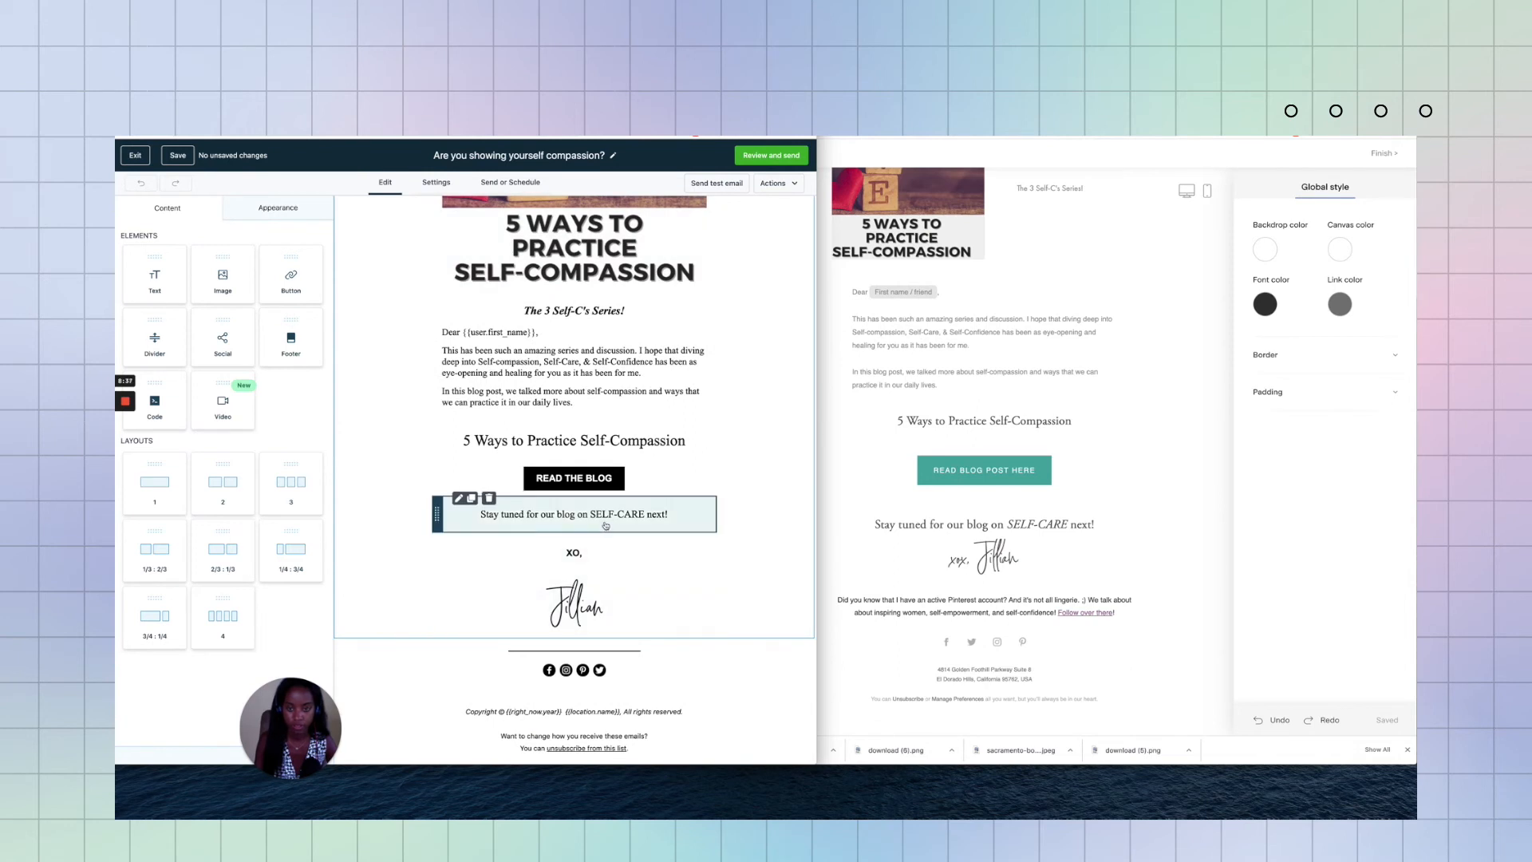
left_click(574, 376)
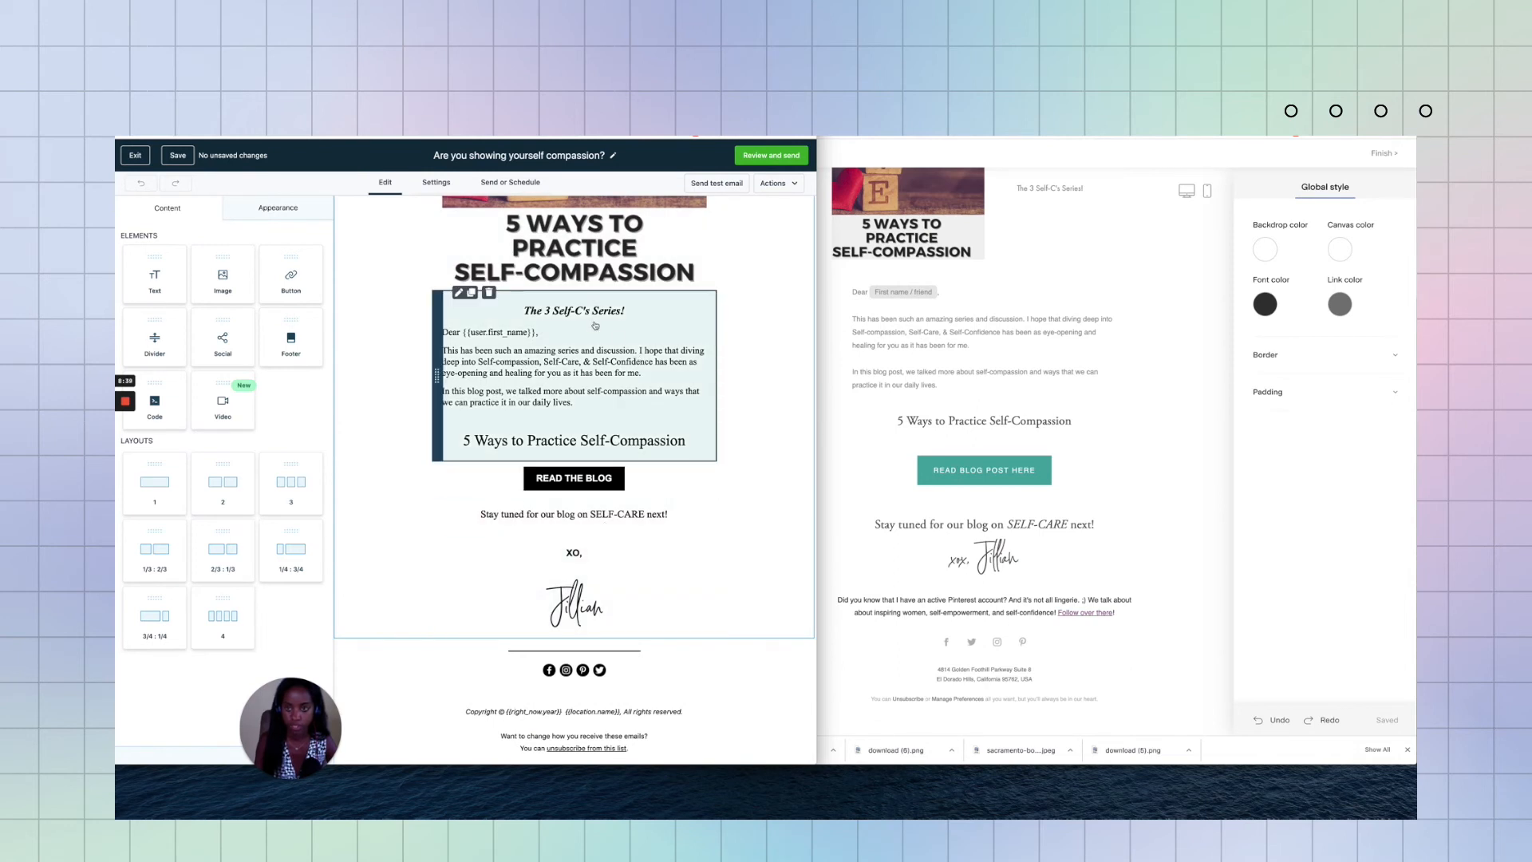
left_click(477, 292)
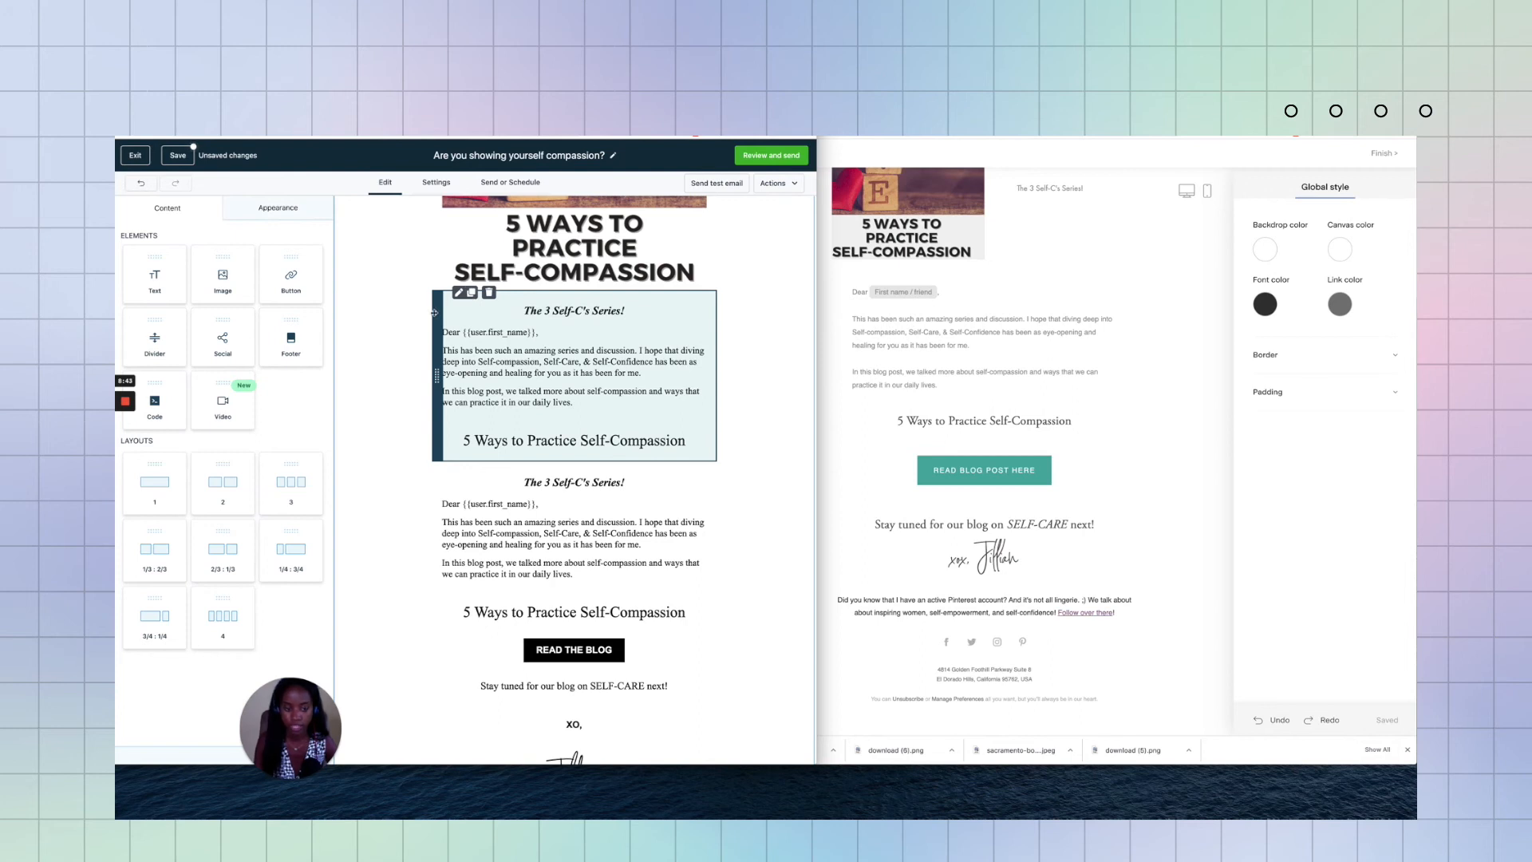
scroll("down", 3)
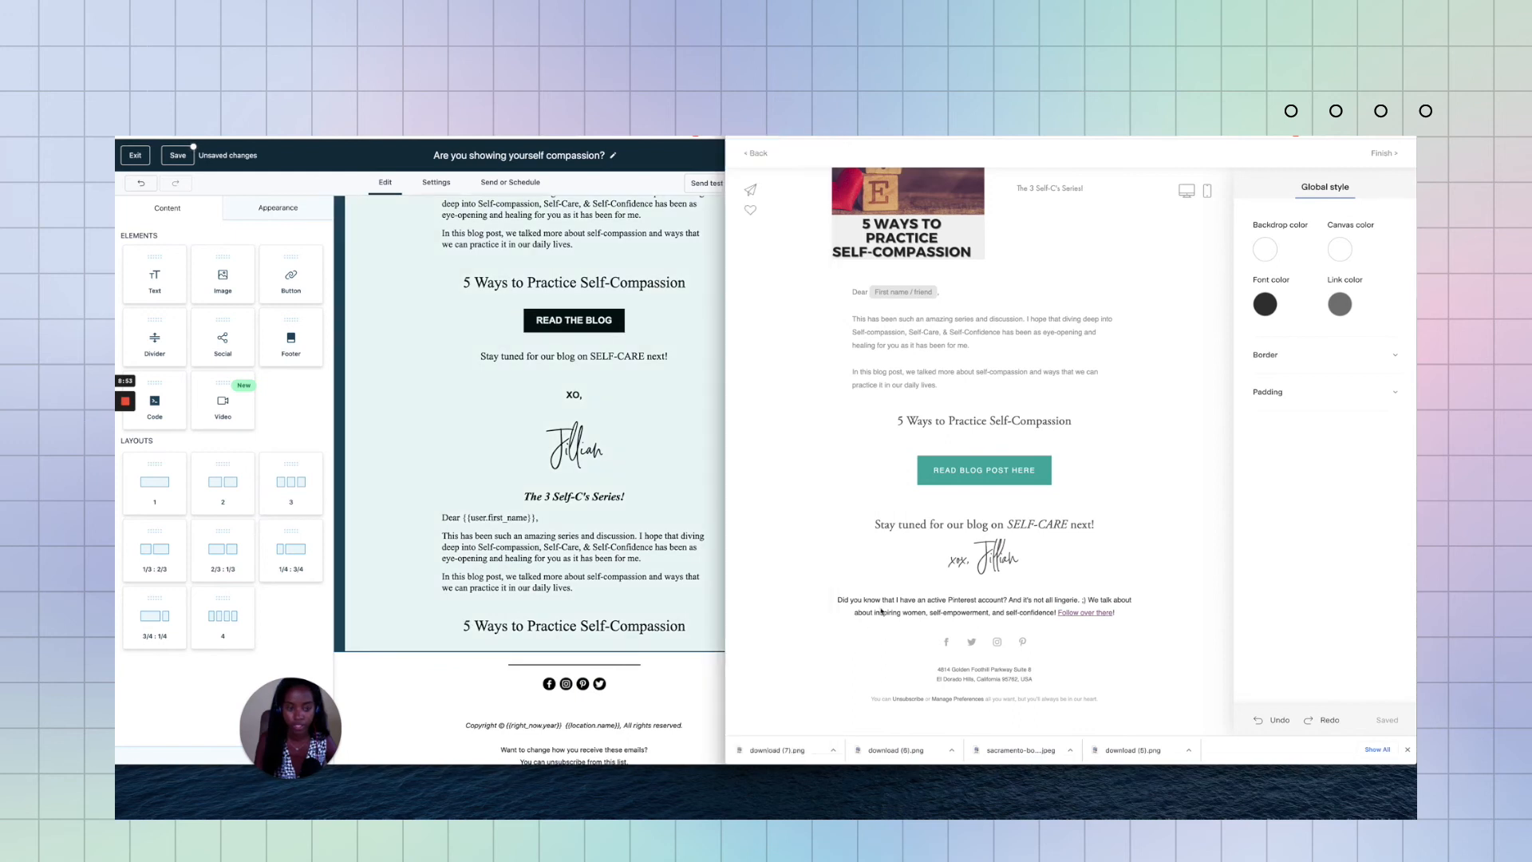
Step: Set the Pinterest sign-off block to Times New Roman with 'Follow over there!' in bold
left_click(982, 605)
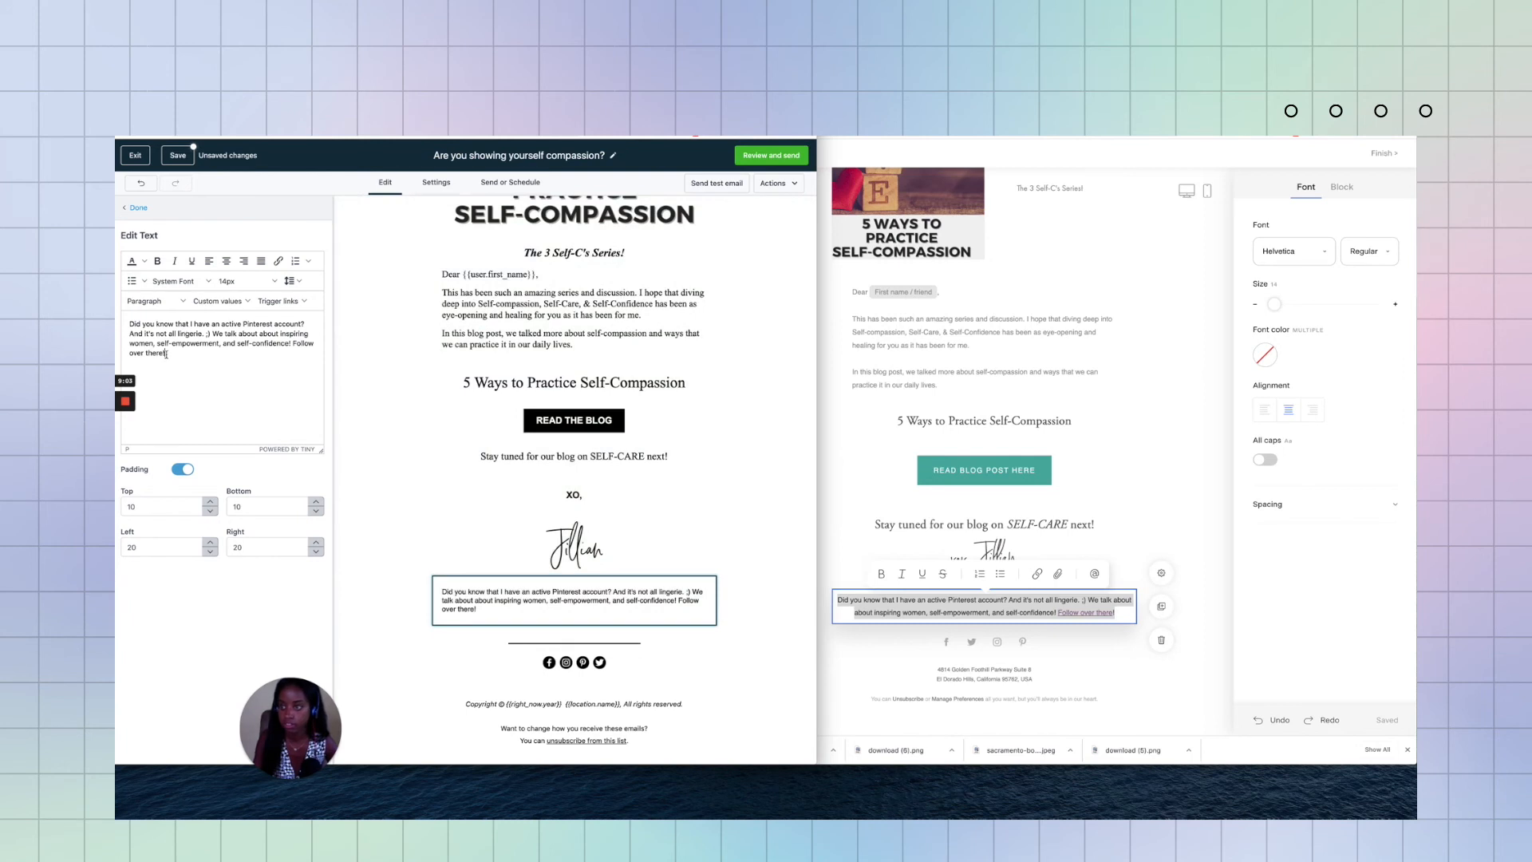
left_click(227, 281)
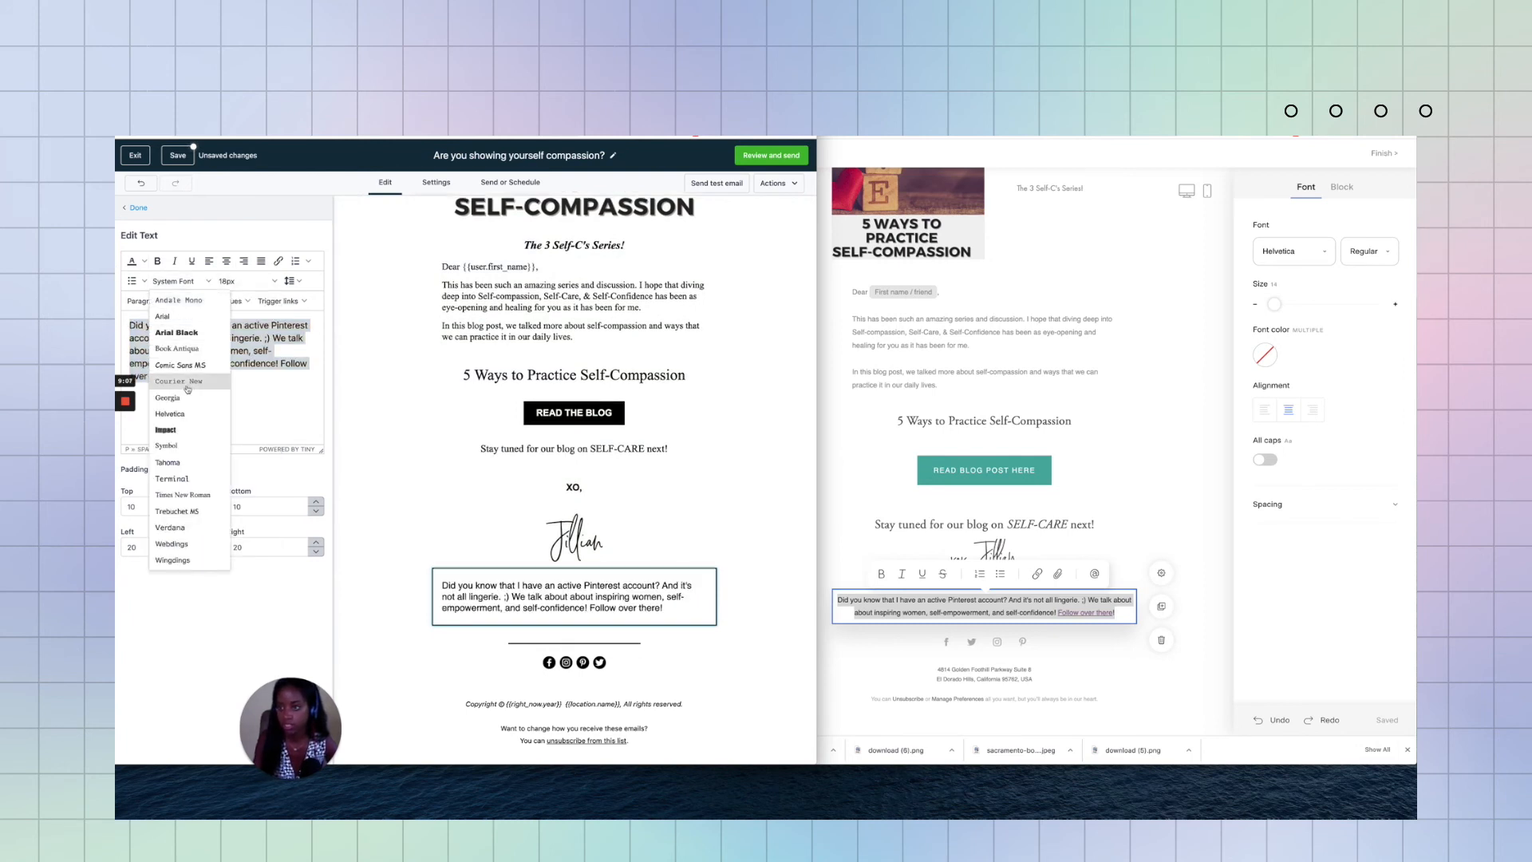
left_click(182, 495)
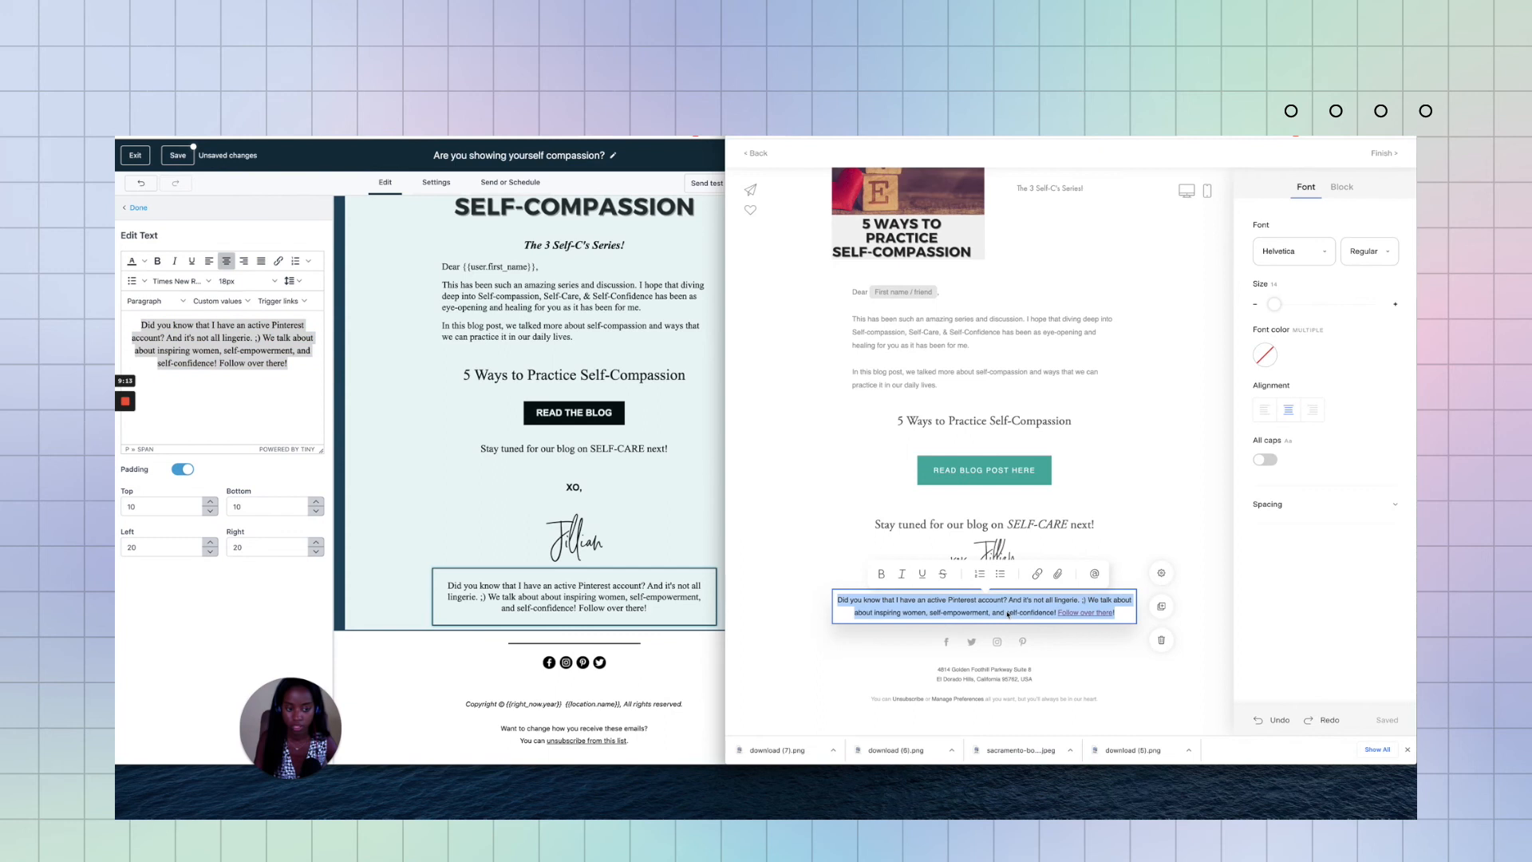
left_click(1036, 574)
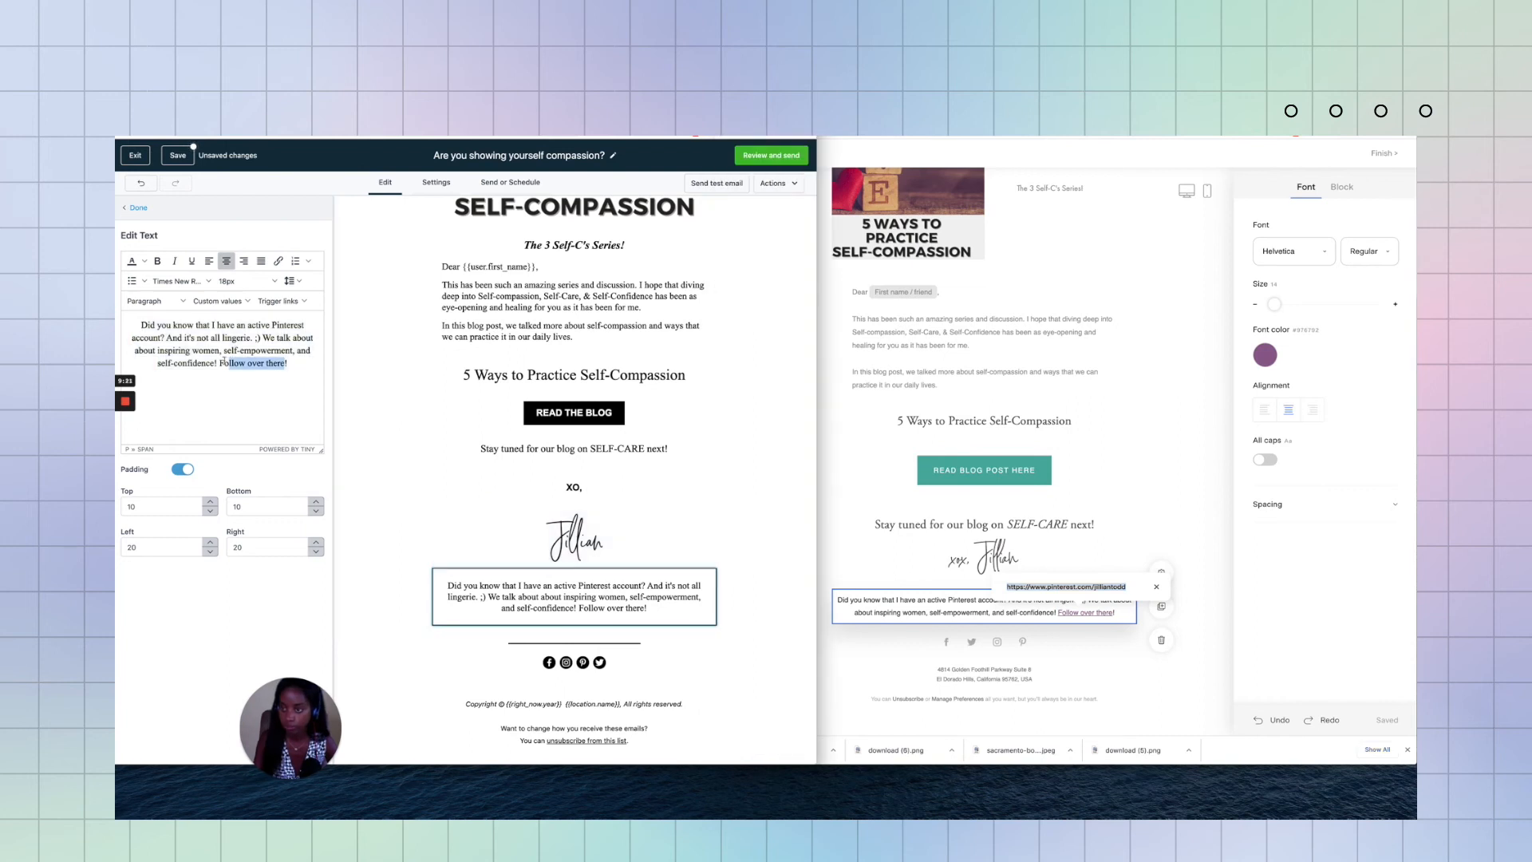
left_click(157, 261)
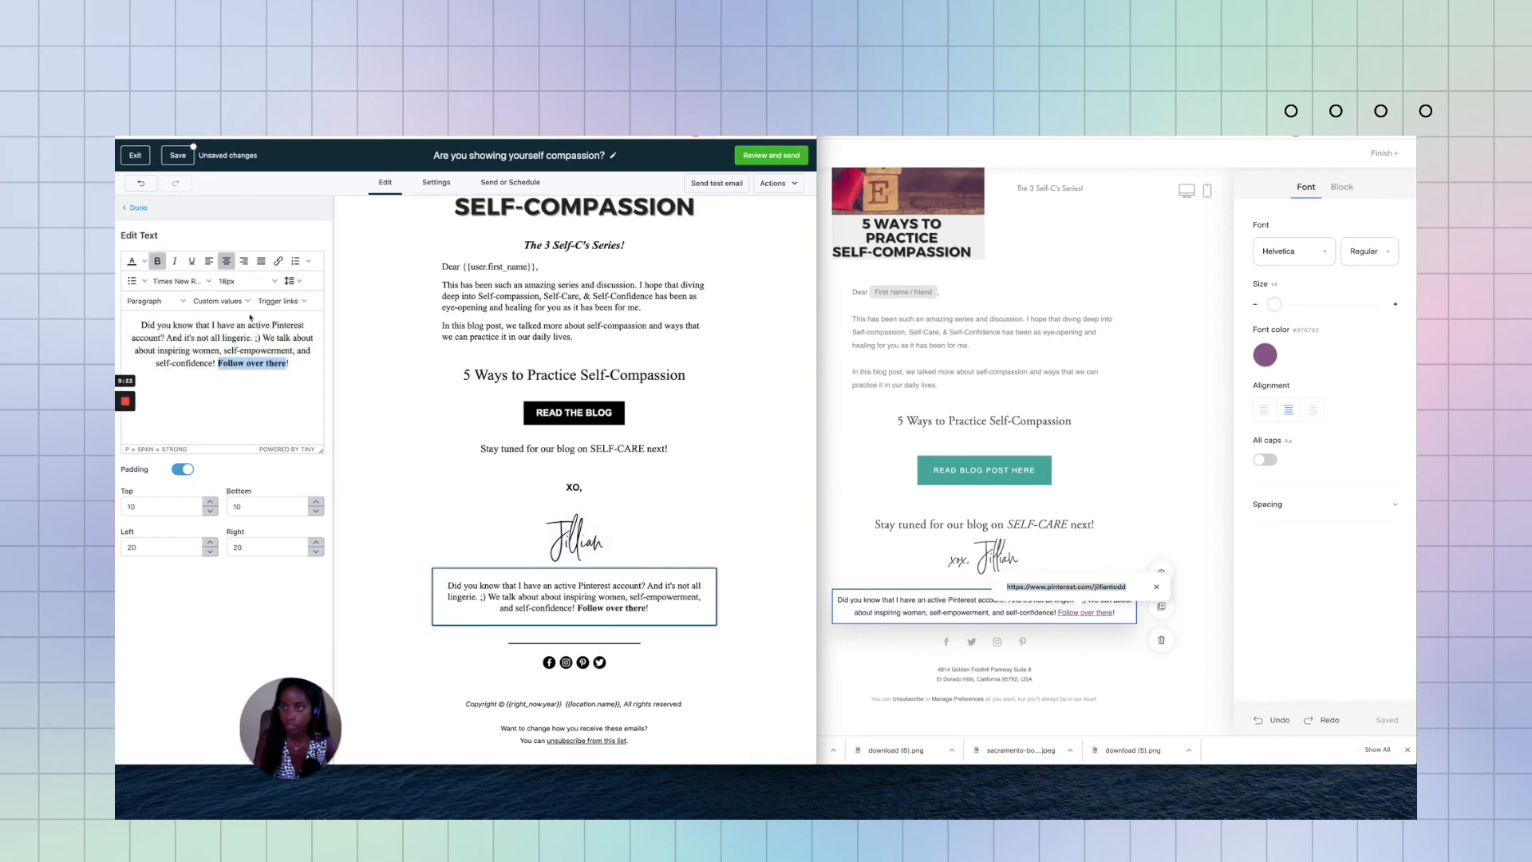
left_click(279, 261)
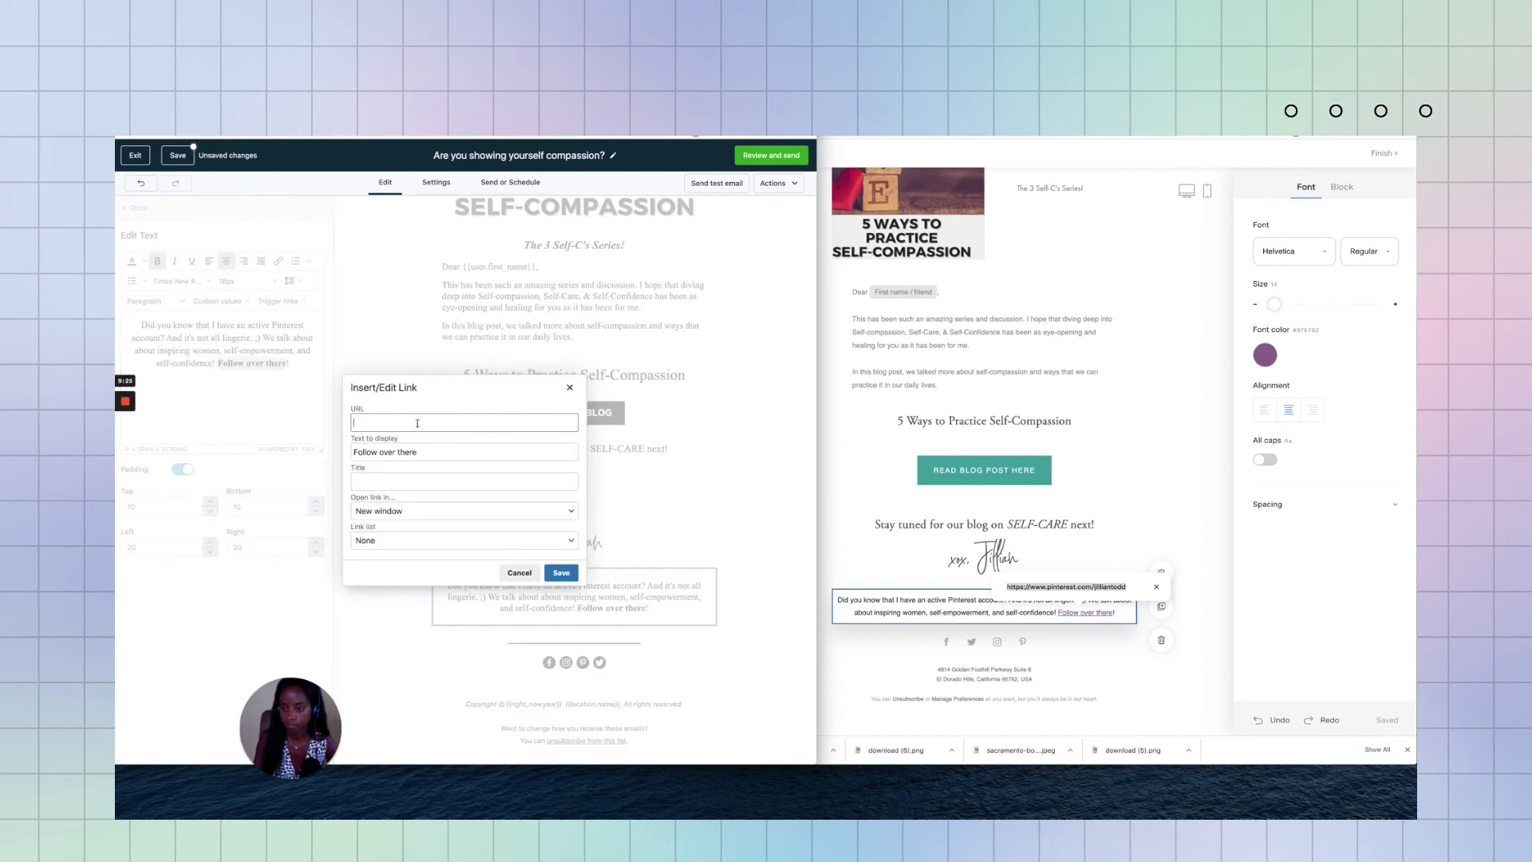
type("https://www.pinterest.com/jilliantodd")
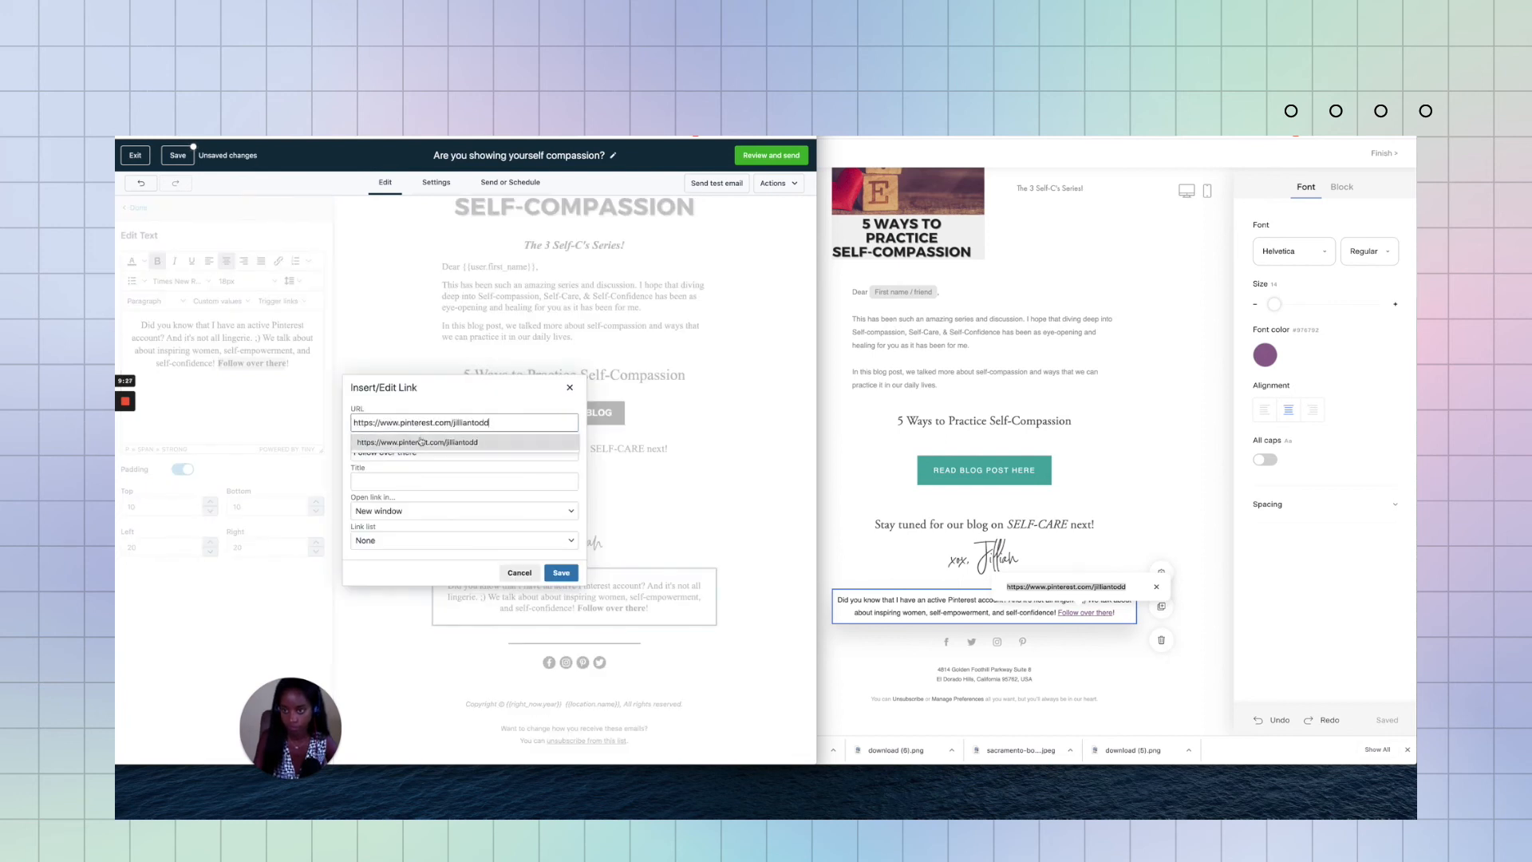
left_click(417, 441)
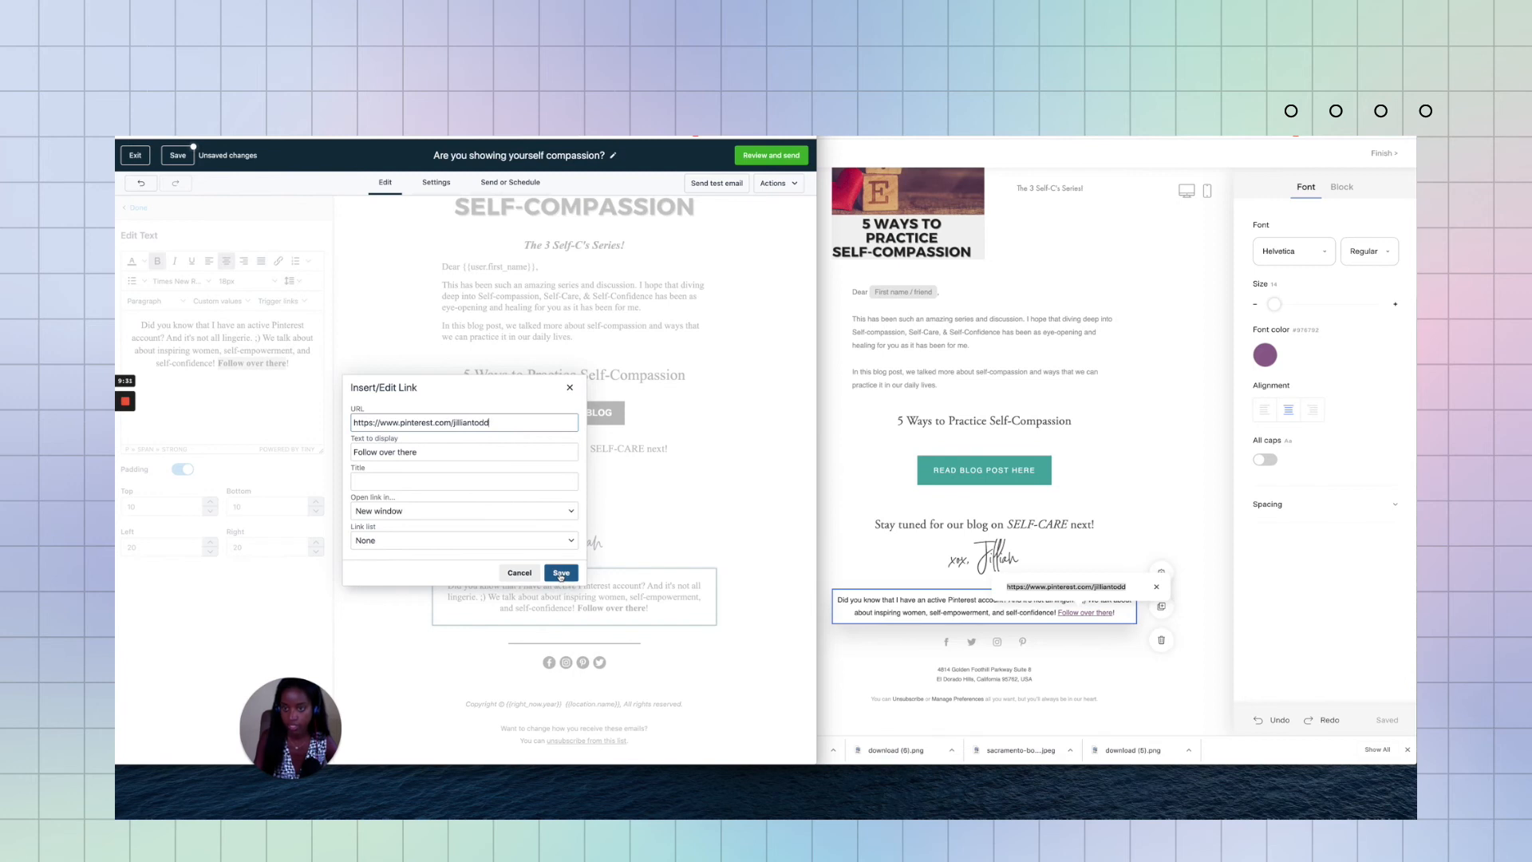
left_click(561, 573)
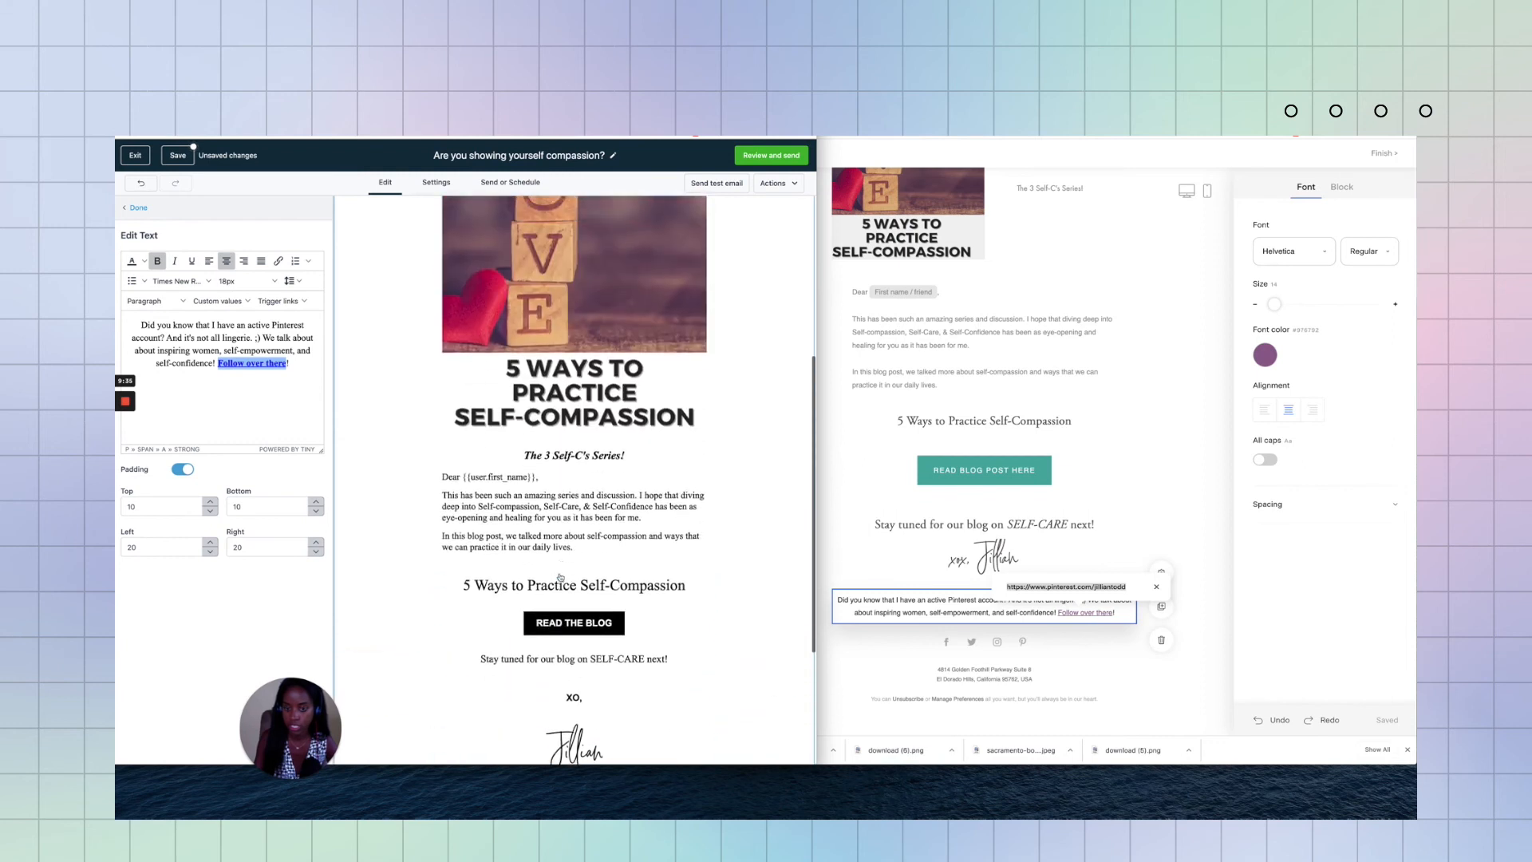
Step: Fix the punctuation after self-confidence and save the self-compassion email
scroll("down", 3)
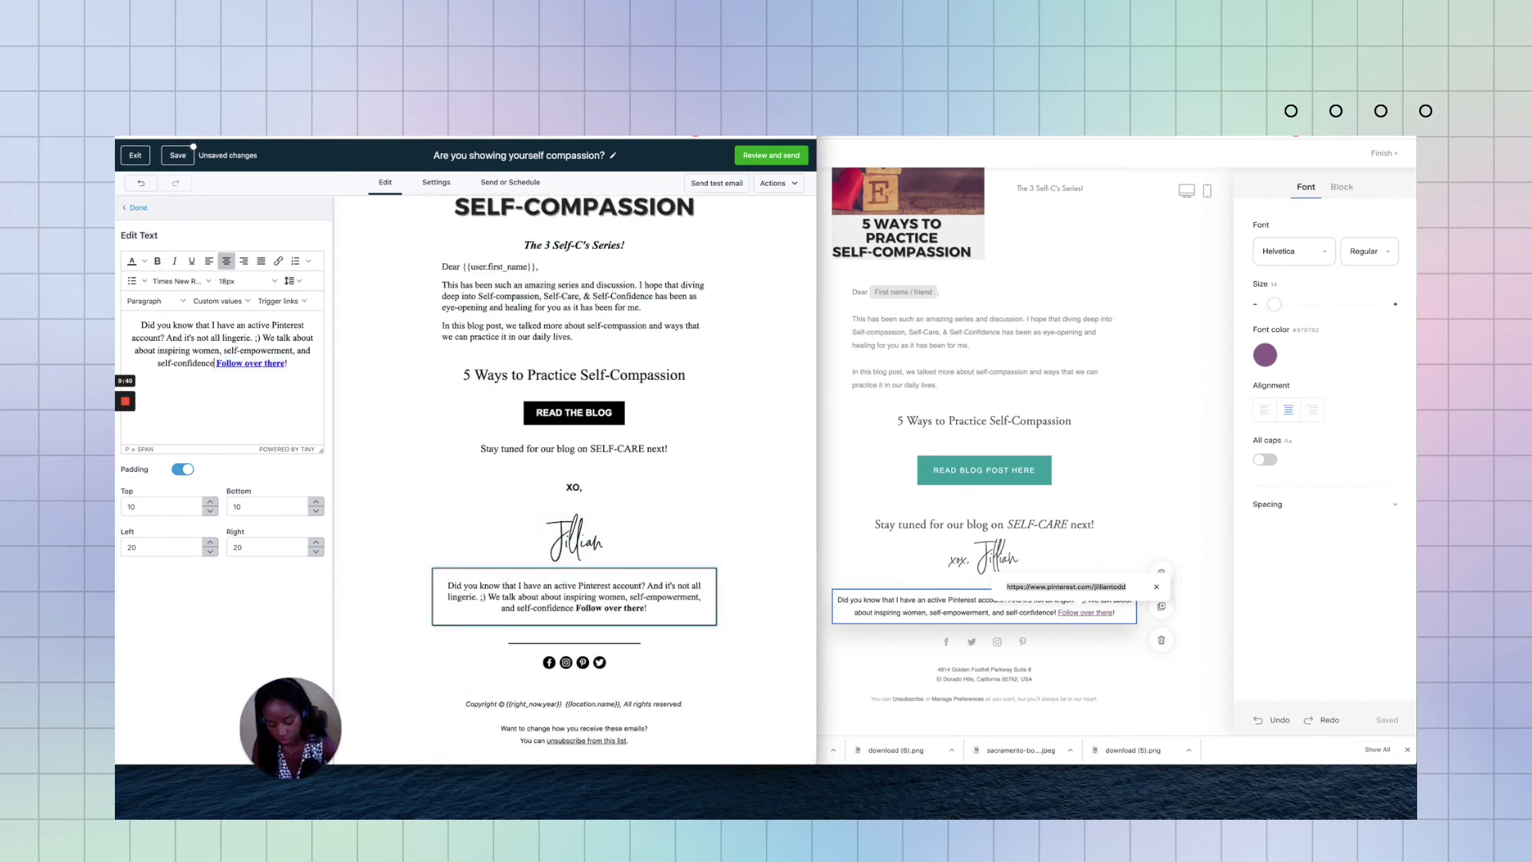
left_click(574, 536)
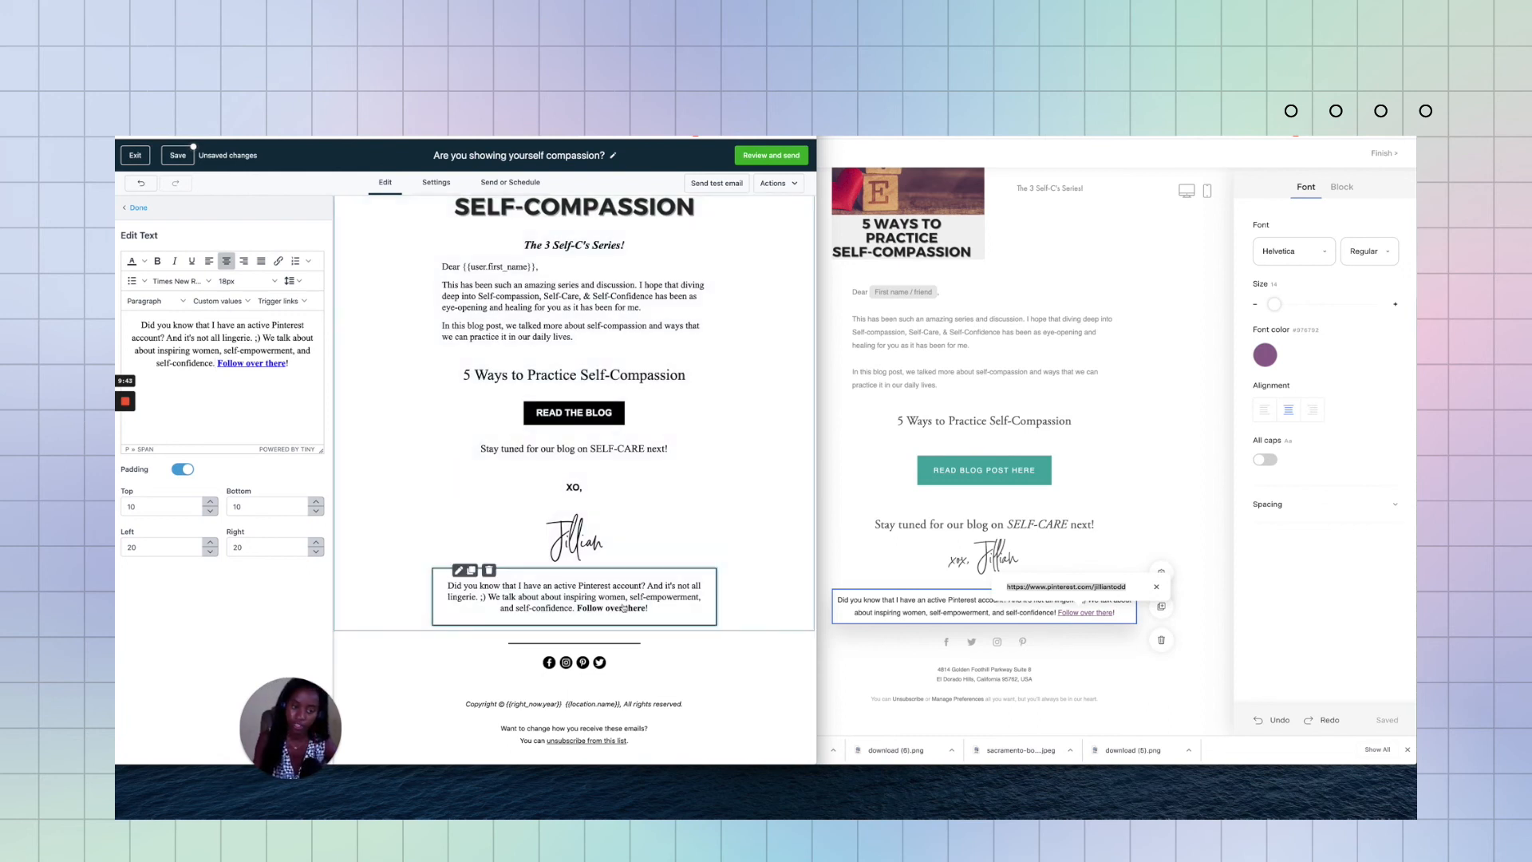
left_click(574, 537)
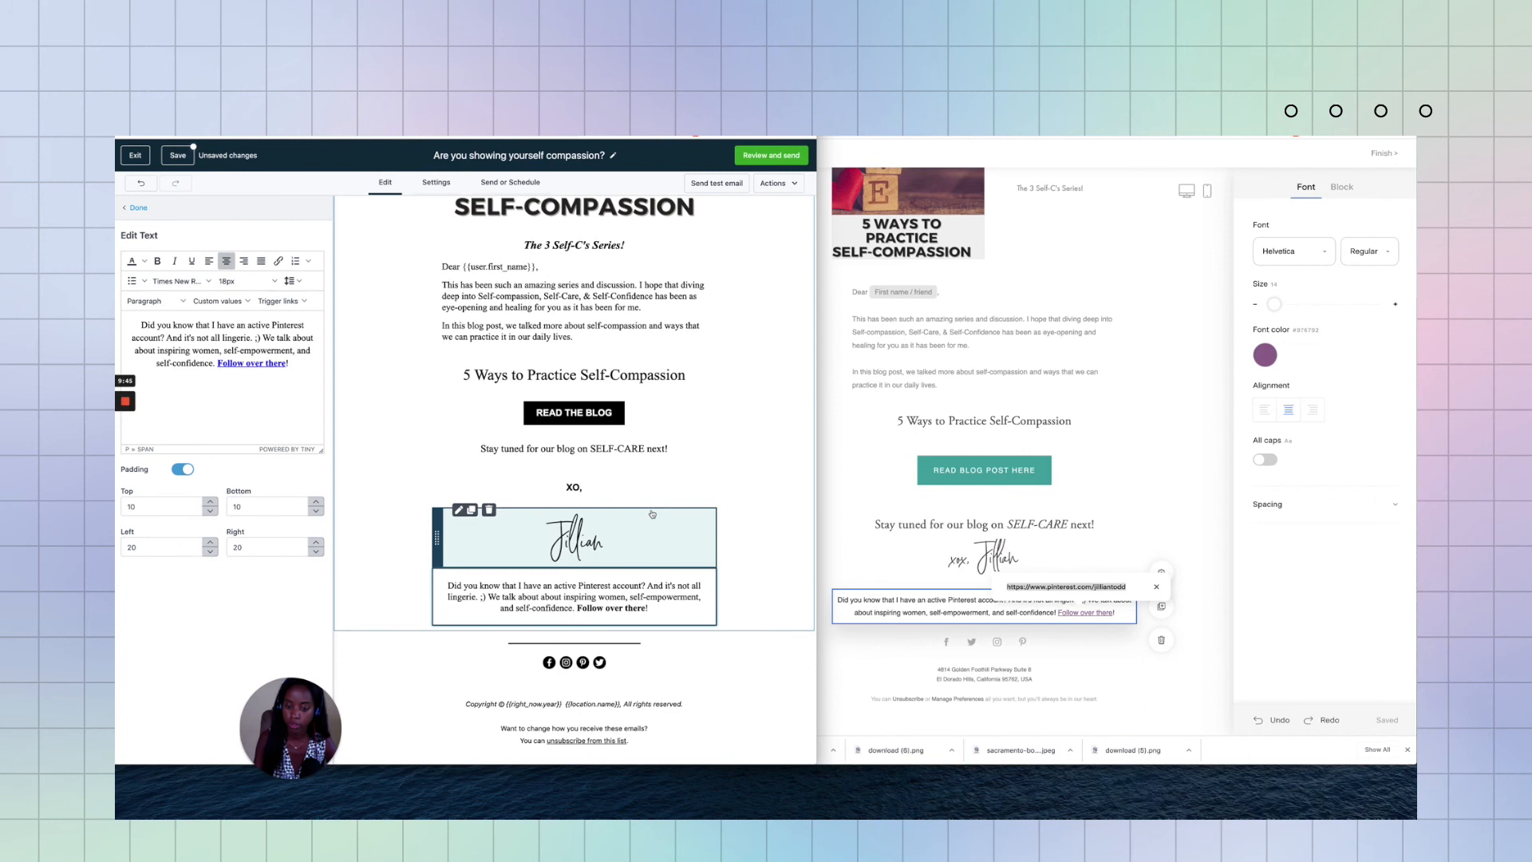
left_click(177, 156)
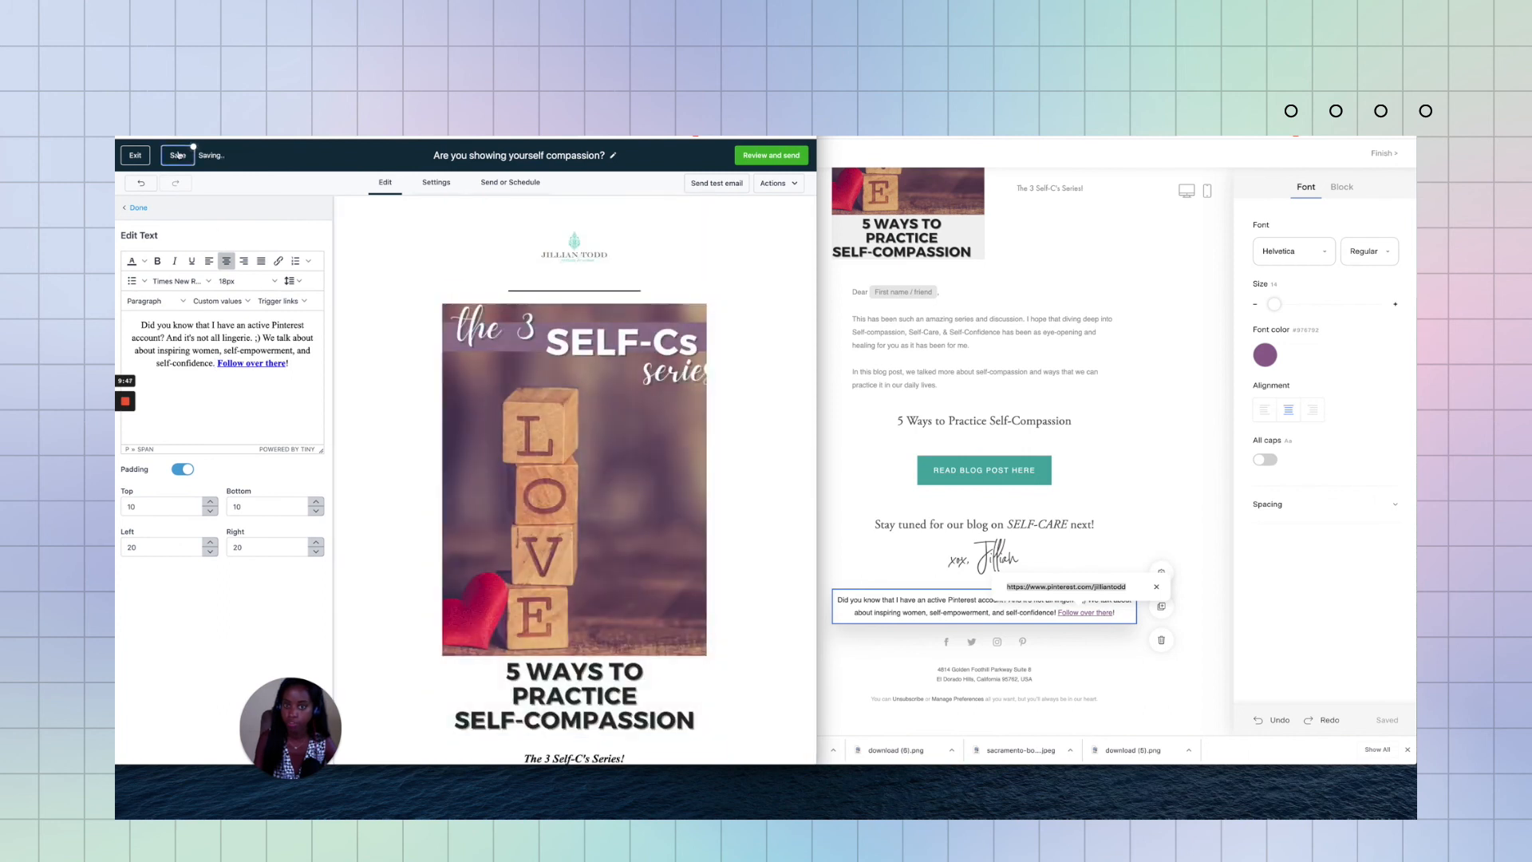
left_click(177, 156)
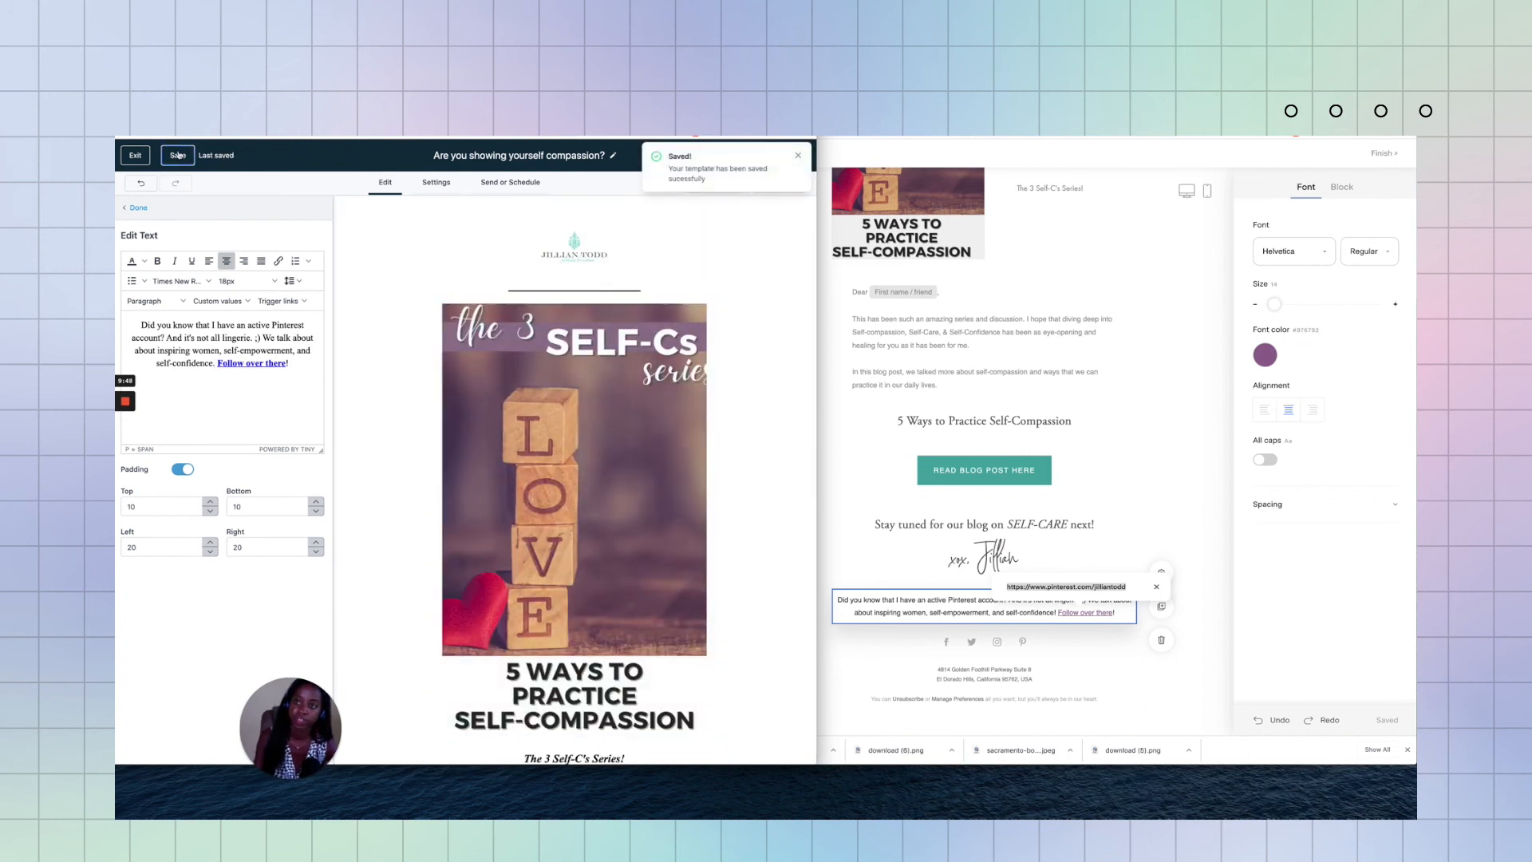
left_click(178, 154)
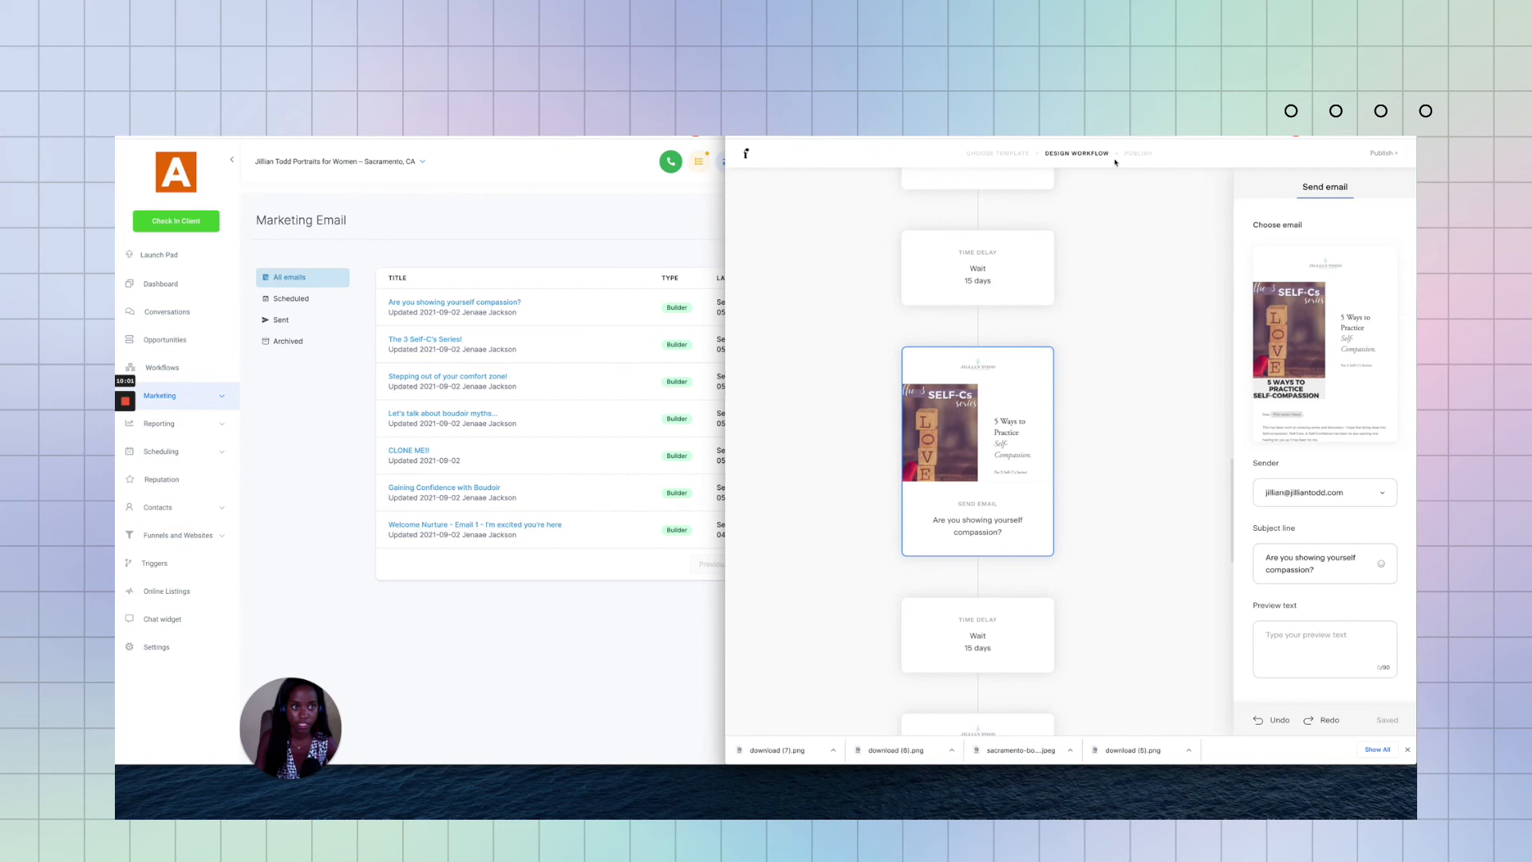
scroll("down", 3)
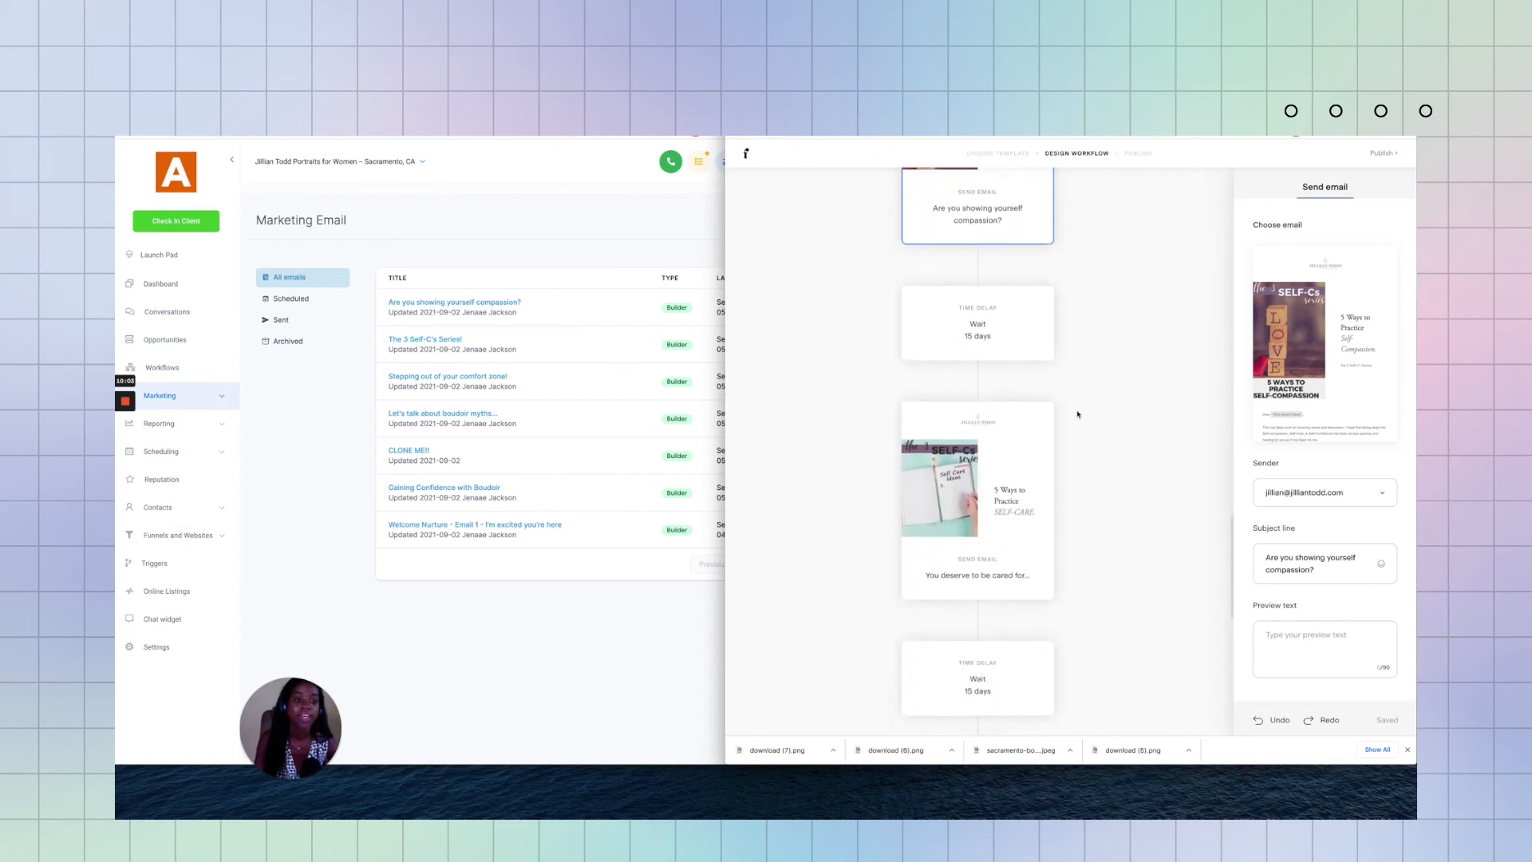
scroll("down", 3)
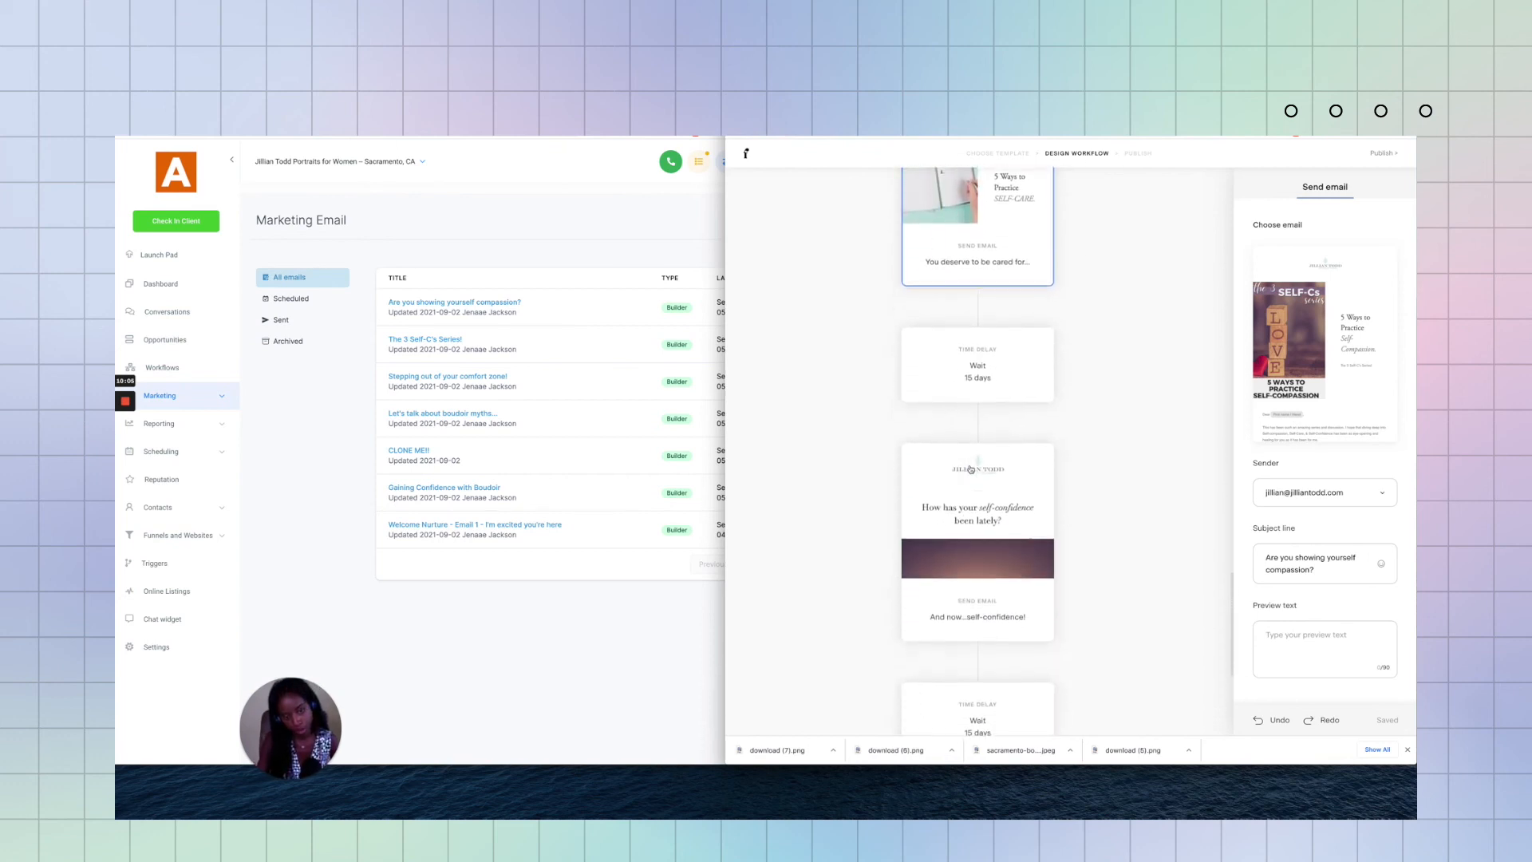
scroll("down", 3)
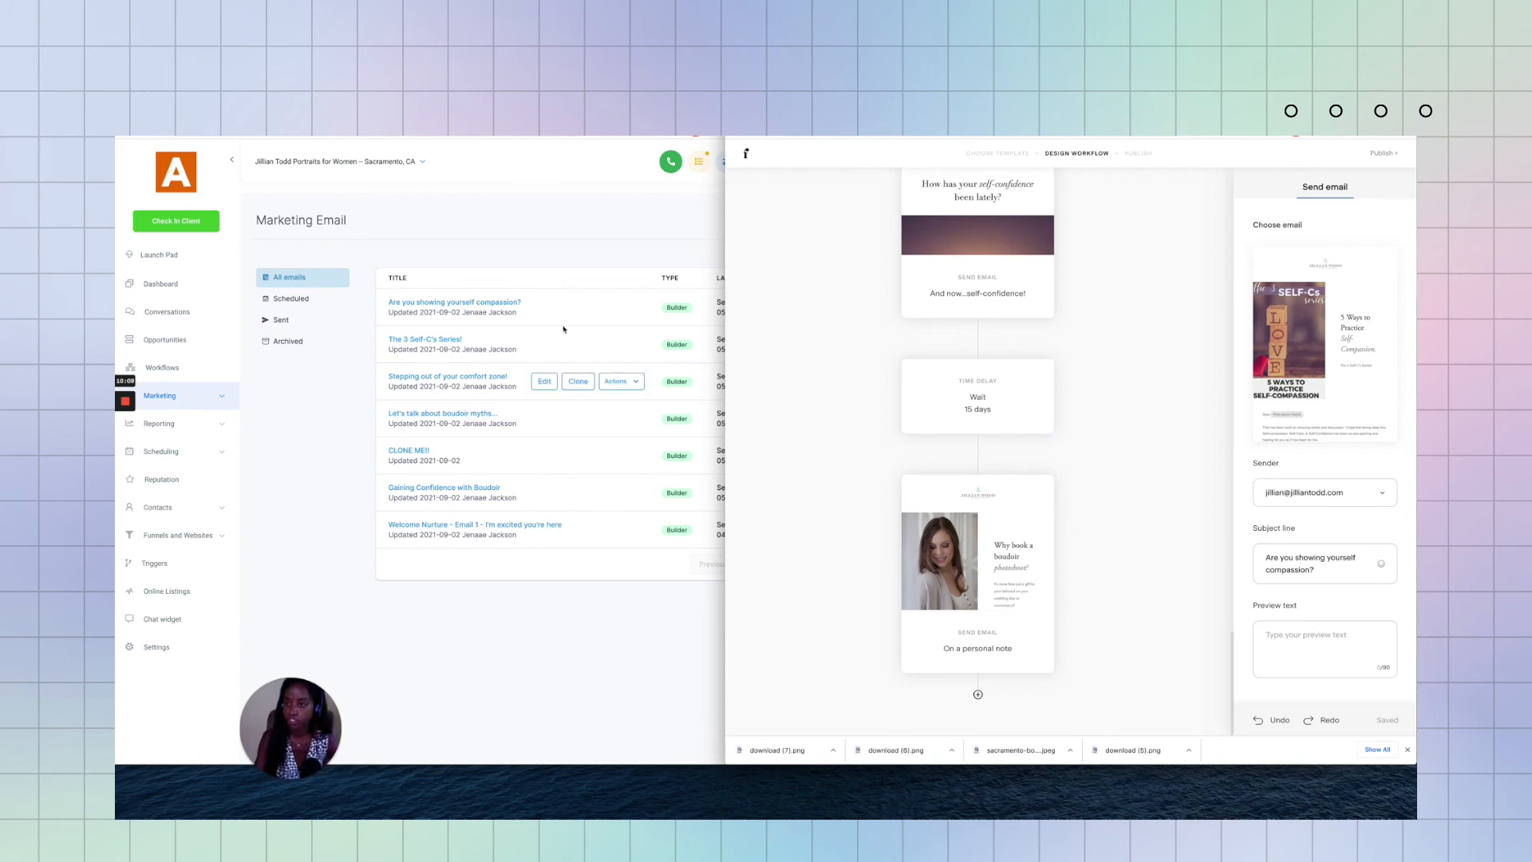
mouse_move(317, 441)
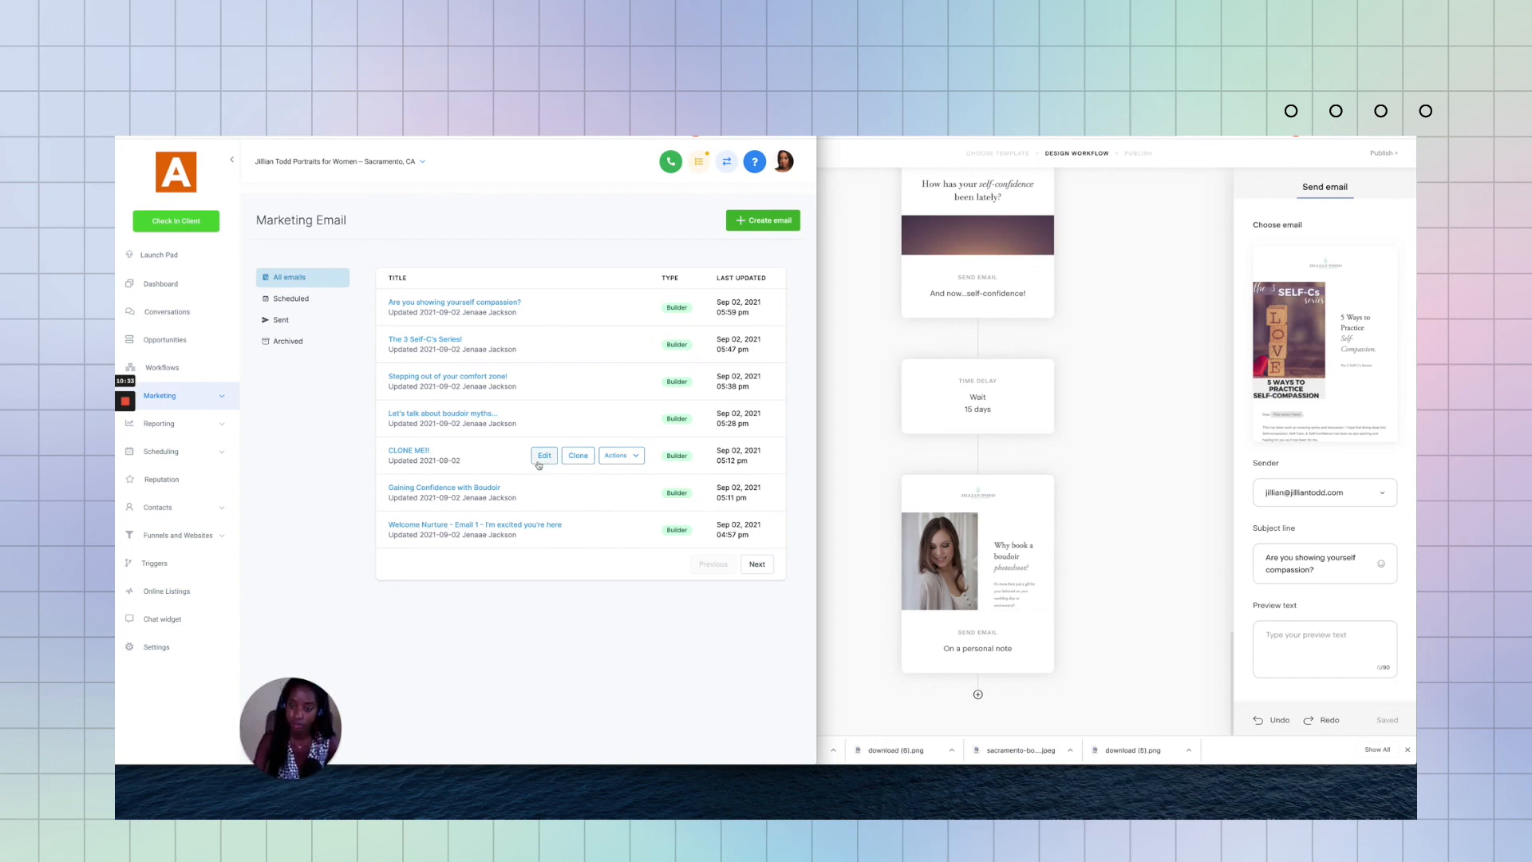
Step: Open the 'You deserve to be cared for...' self-care email in the builder and scroll through it
left_click(544, 456)
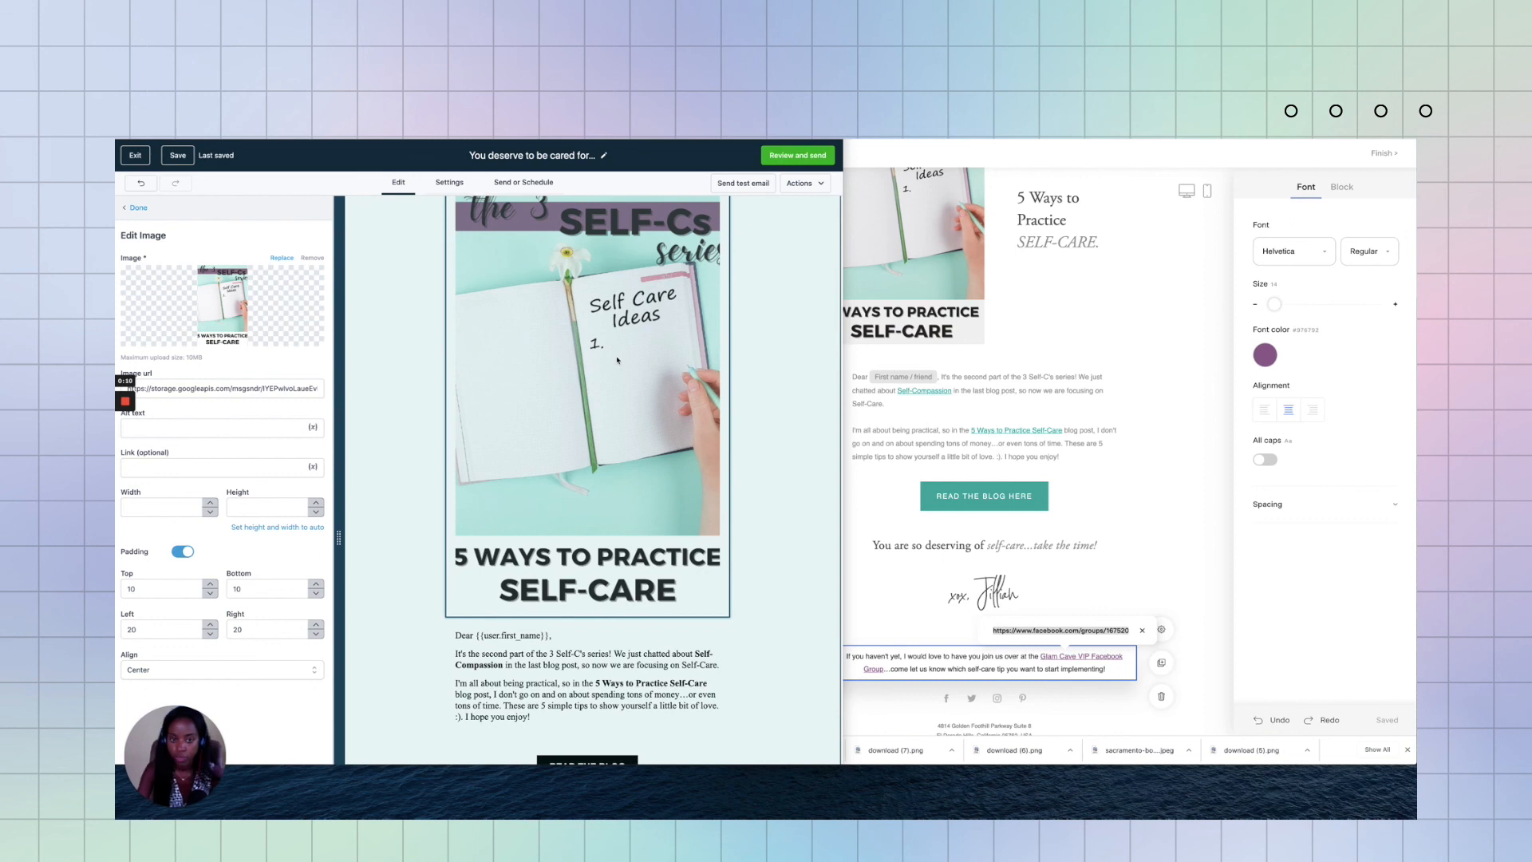
scroll("down", 3)
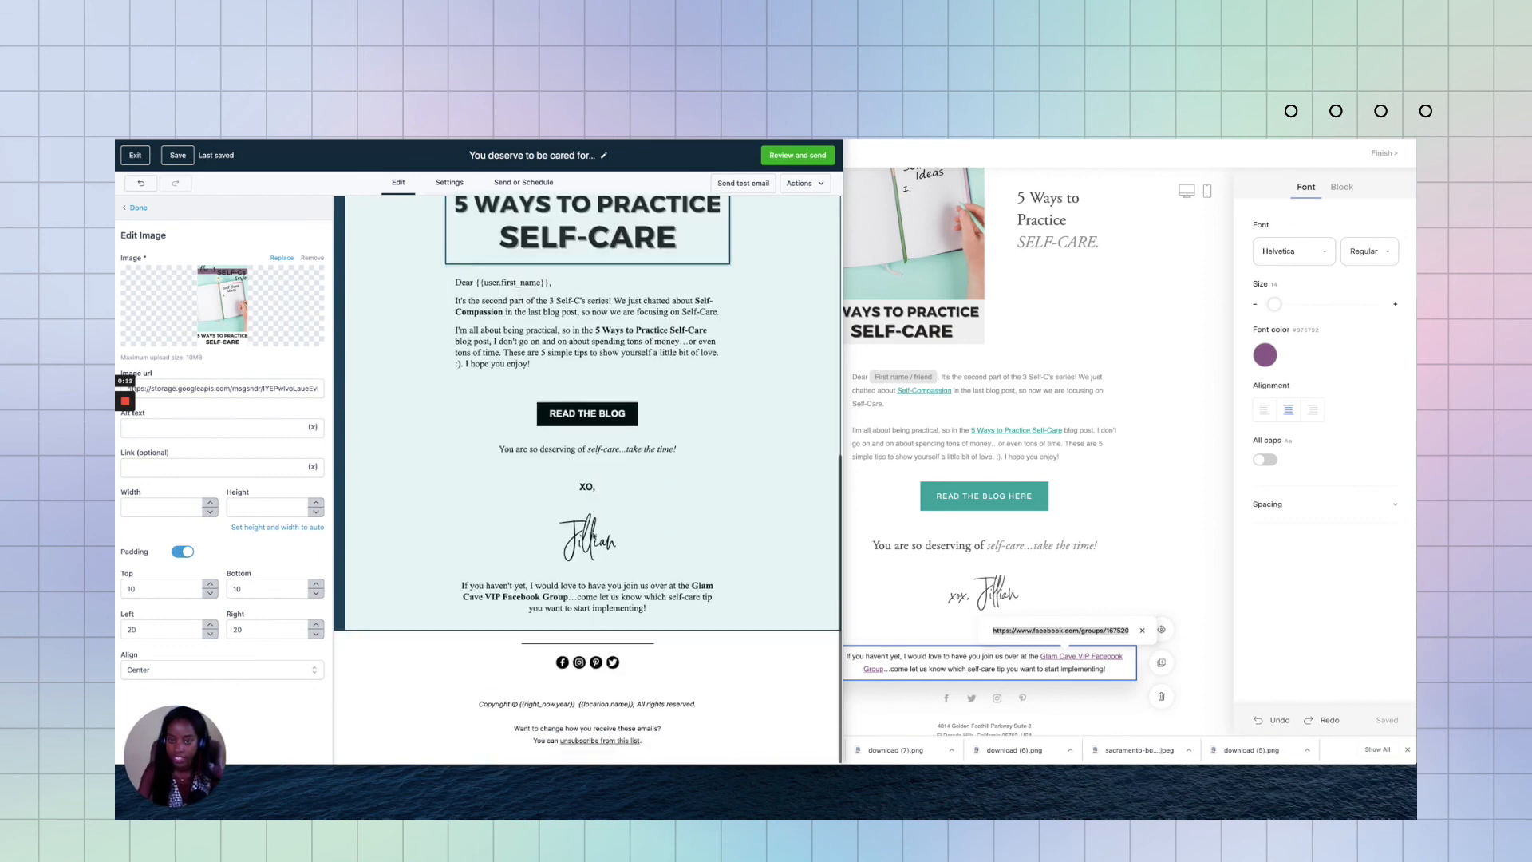
scroll("up", 3)
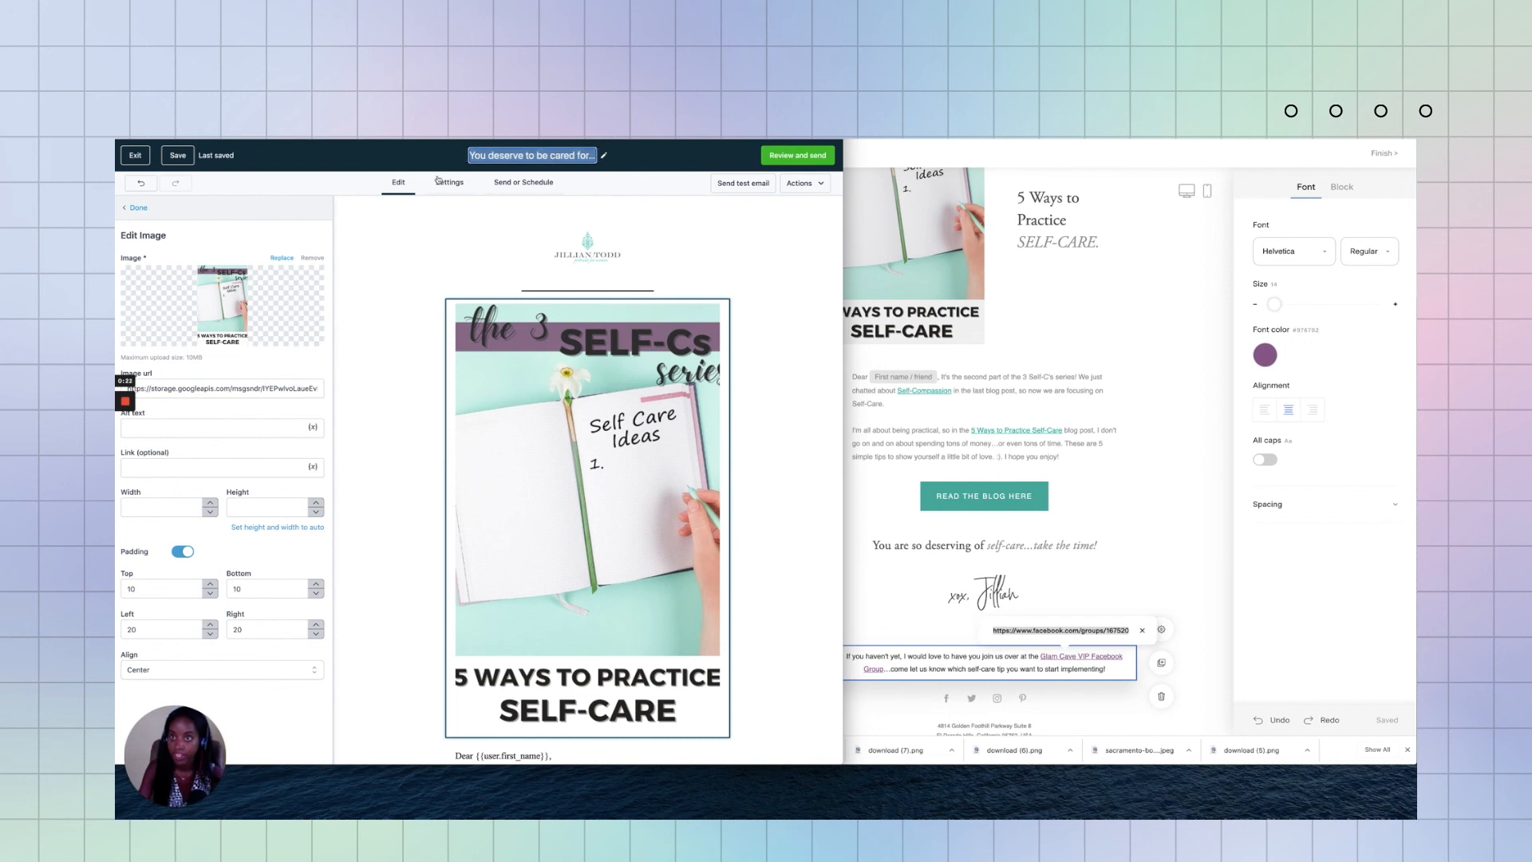
Step: Type 'You deserve to be cared for...' as the subject in Settings, browsing custom values
left_click(449, 182)
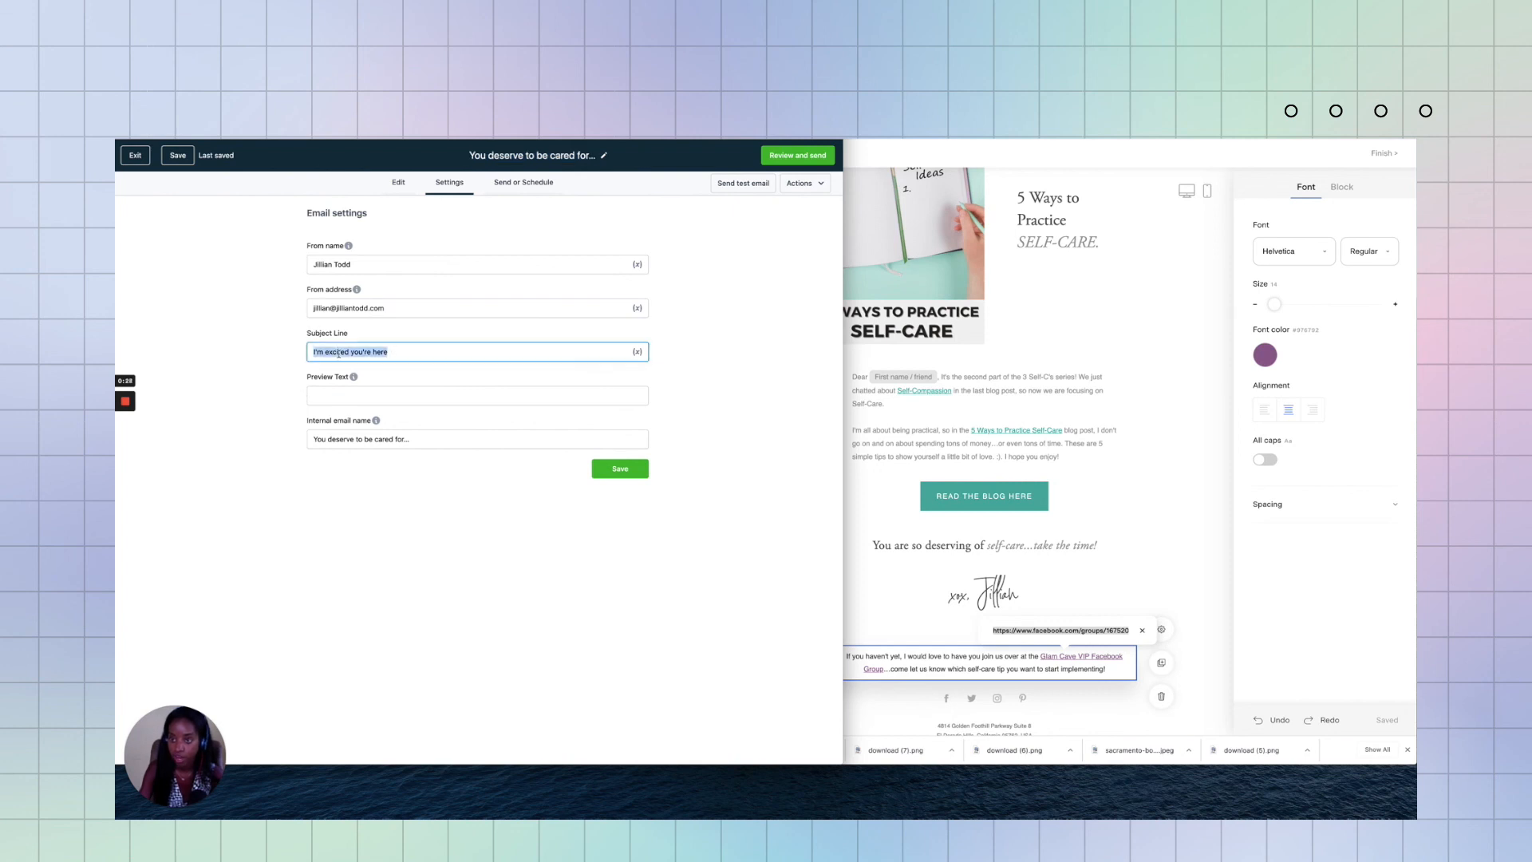
type("You deserve to be cared for...")
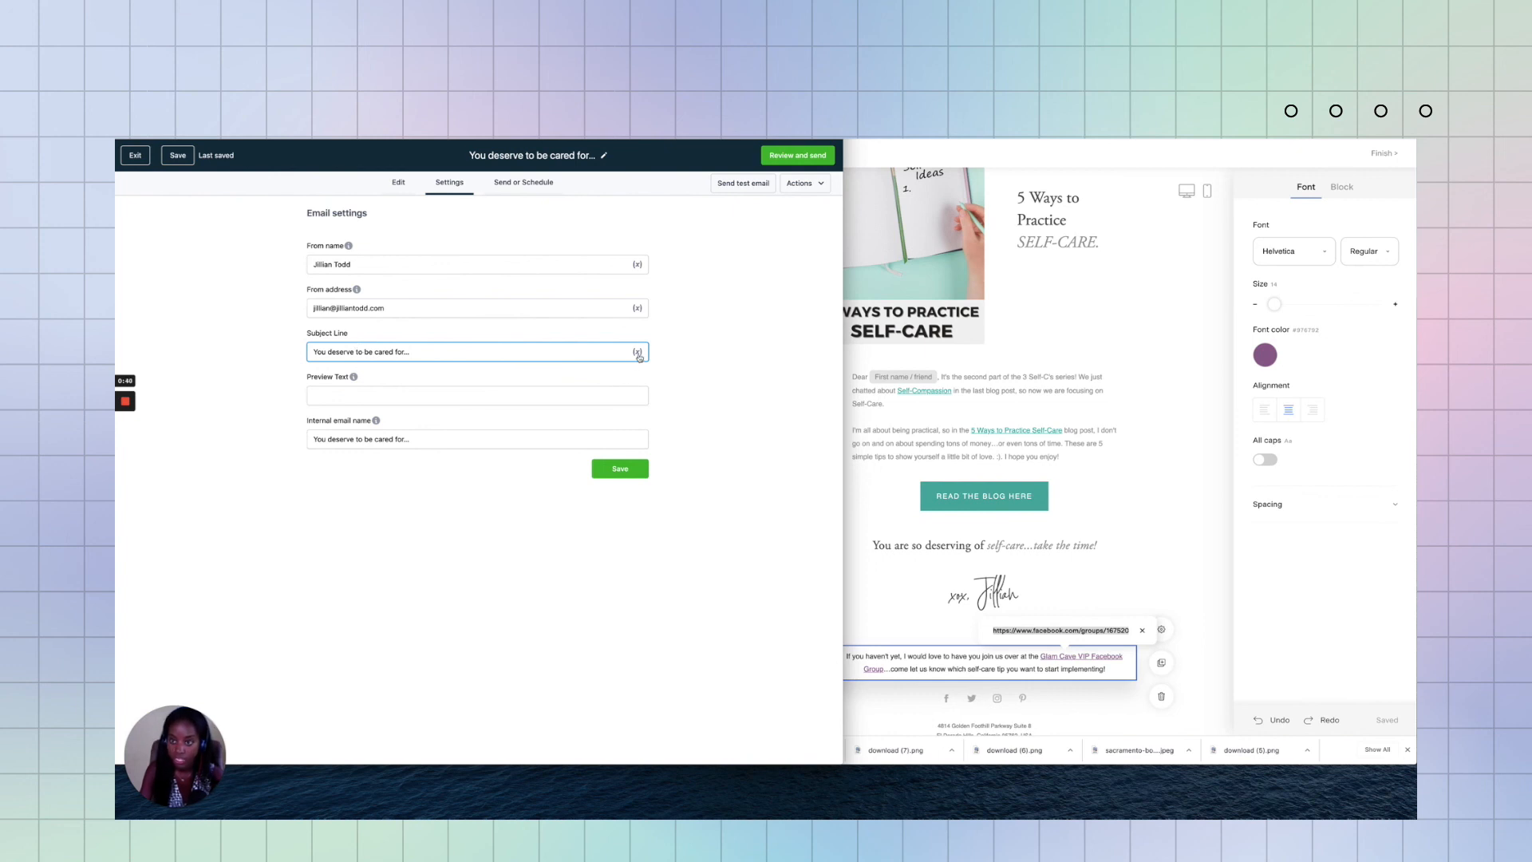
left_click(639, 352)
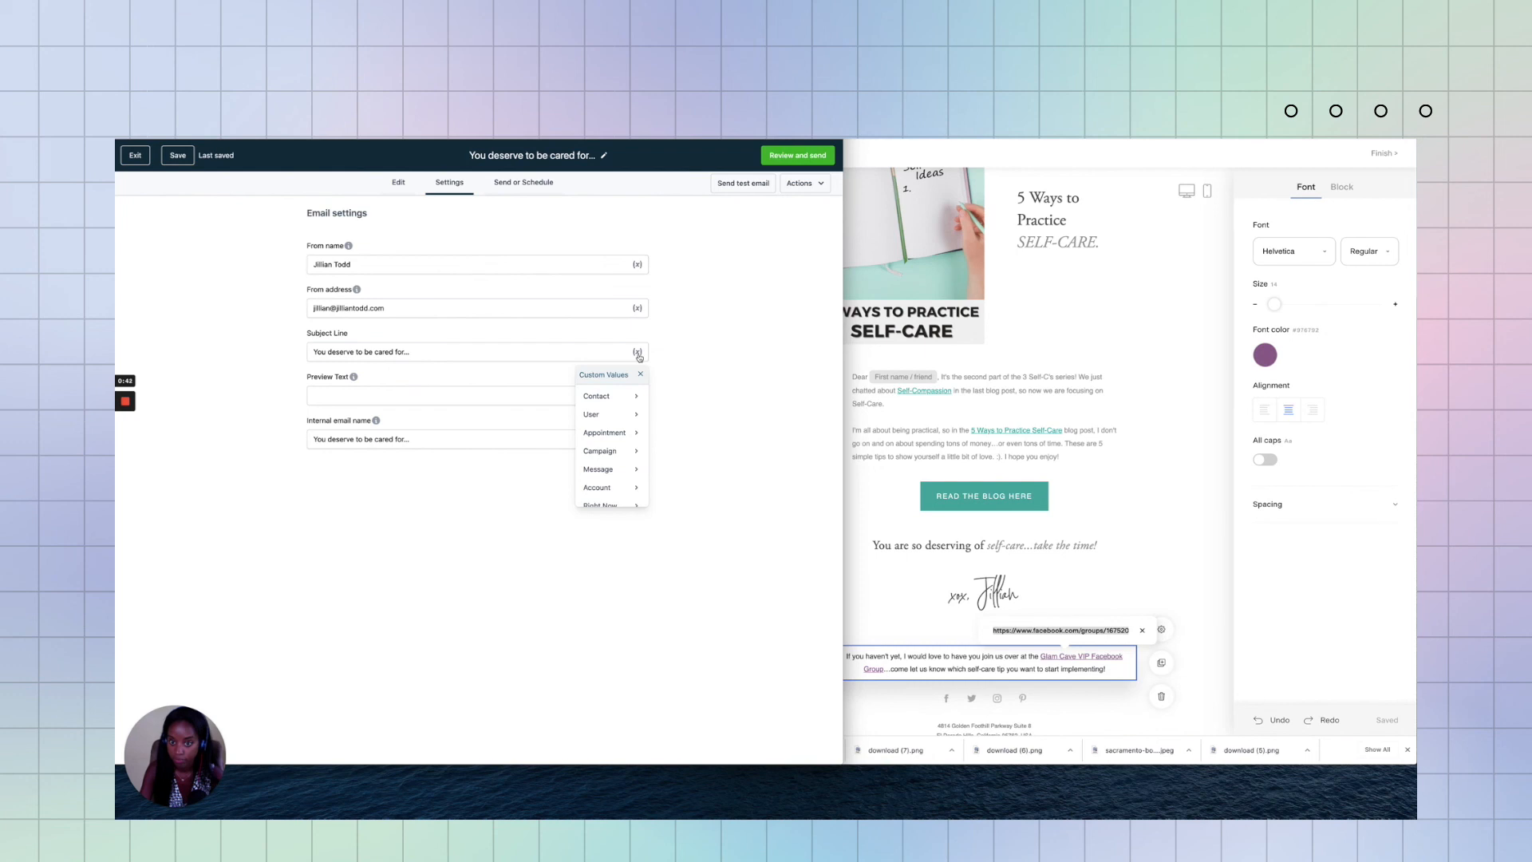
left_click(640, 374)
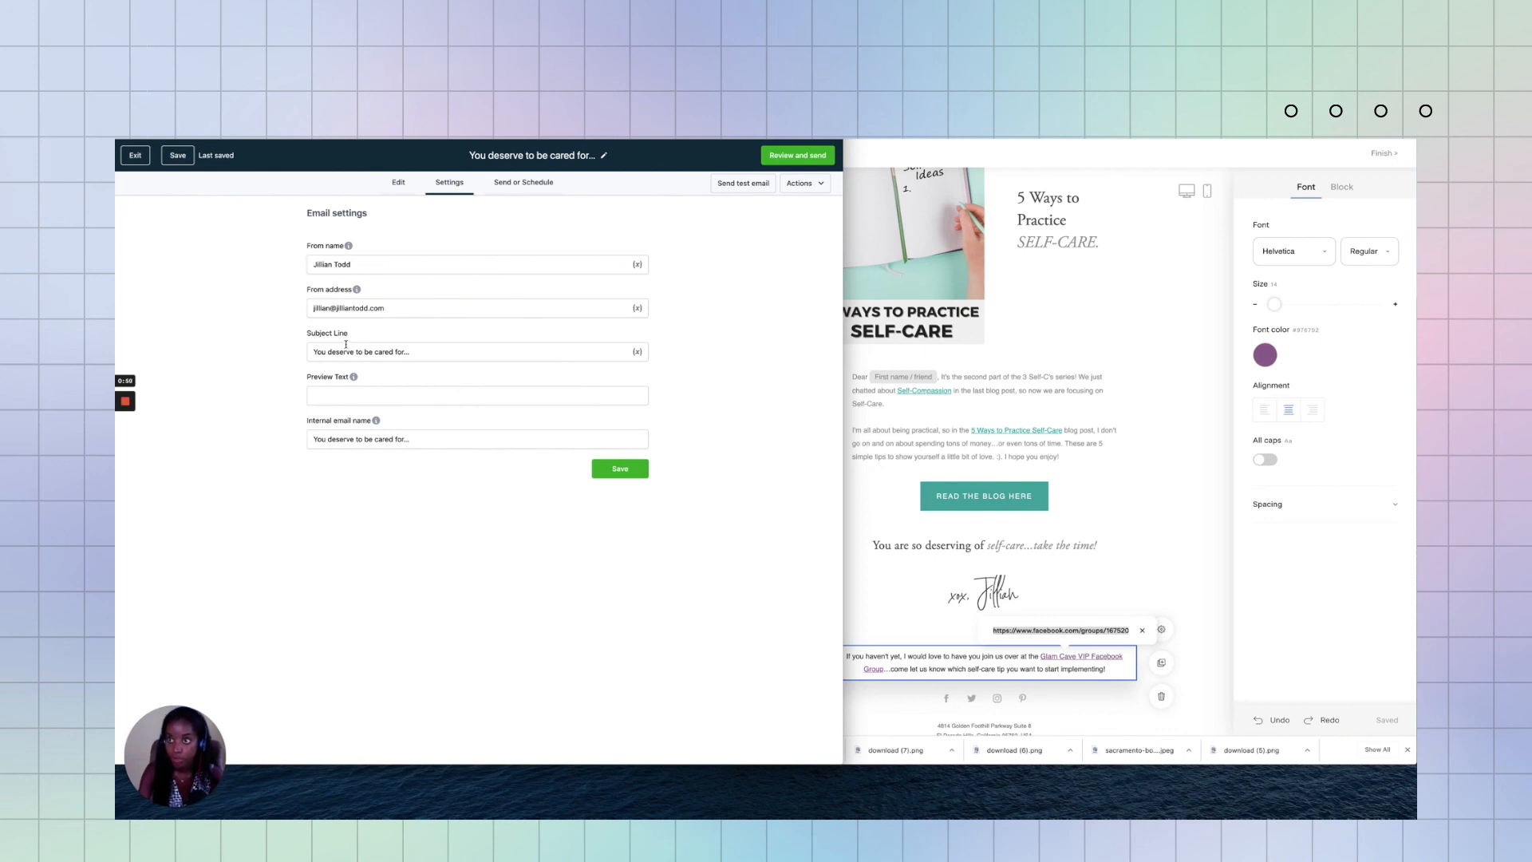
left_click(398, 182)
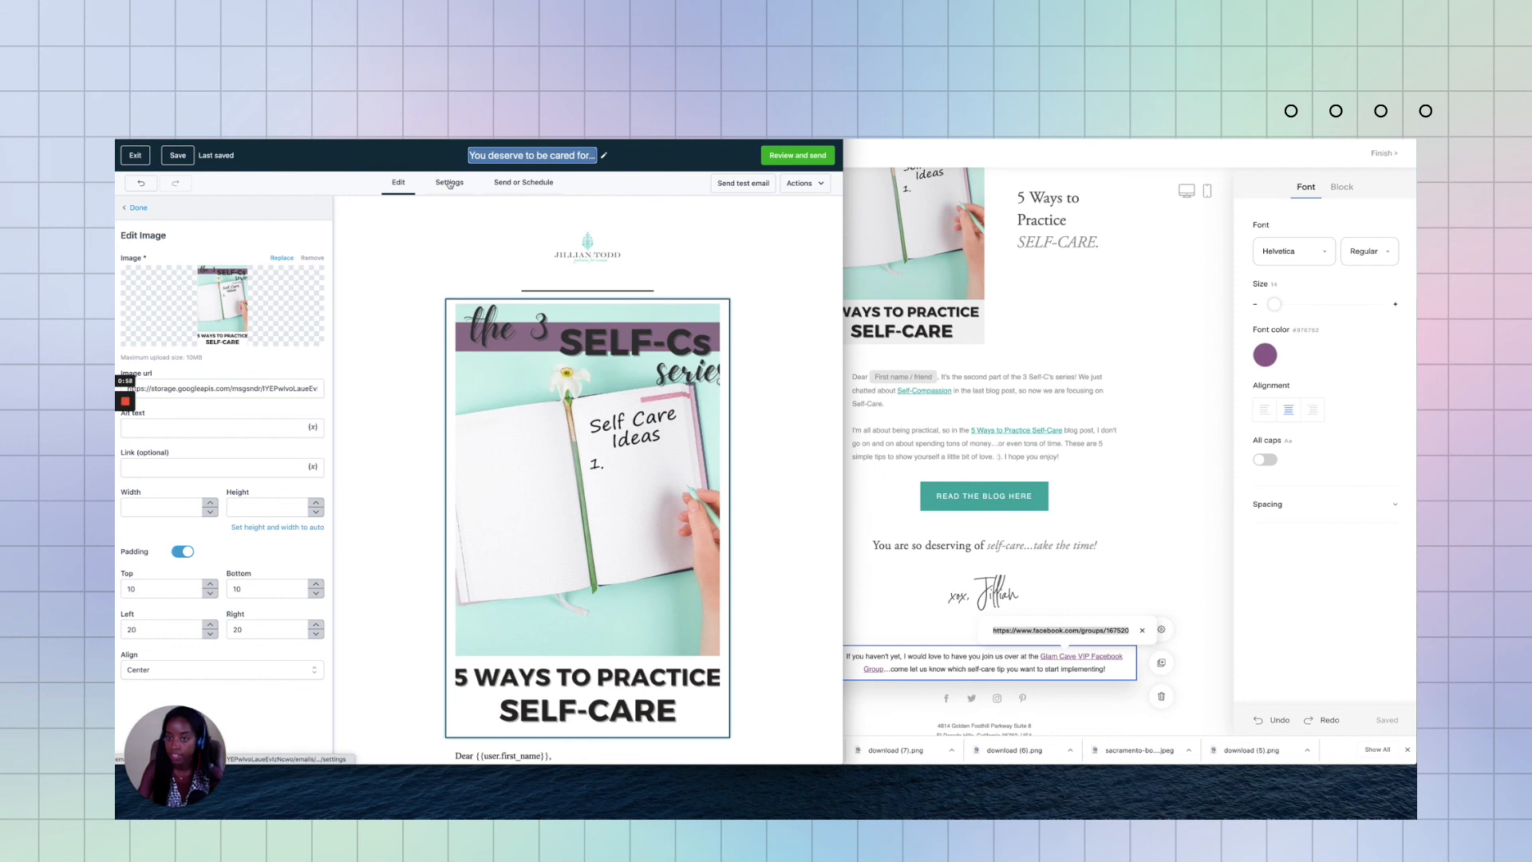
Step: Re-enter the subject 'You deserve to be cared for...' and save the email settings
left_click(448, 182)
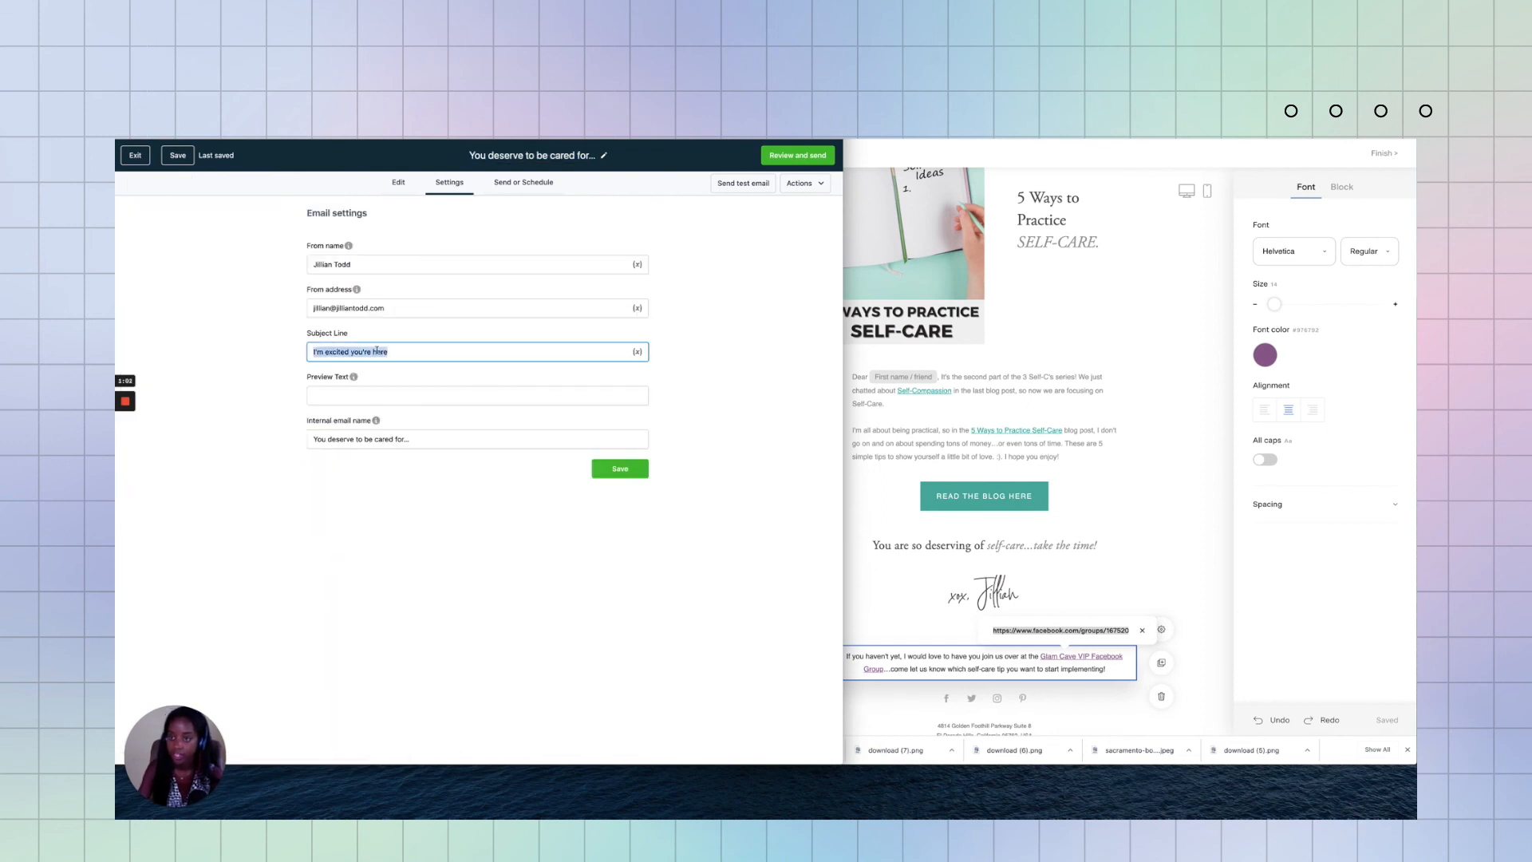
type("You deserve to be cared for...")
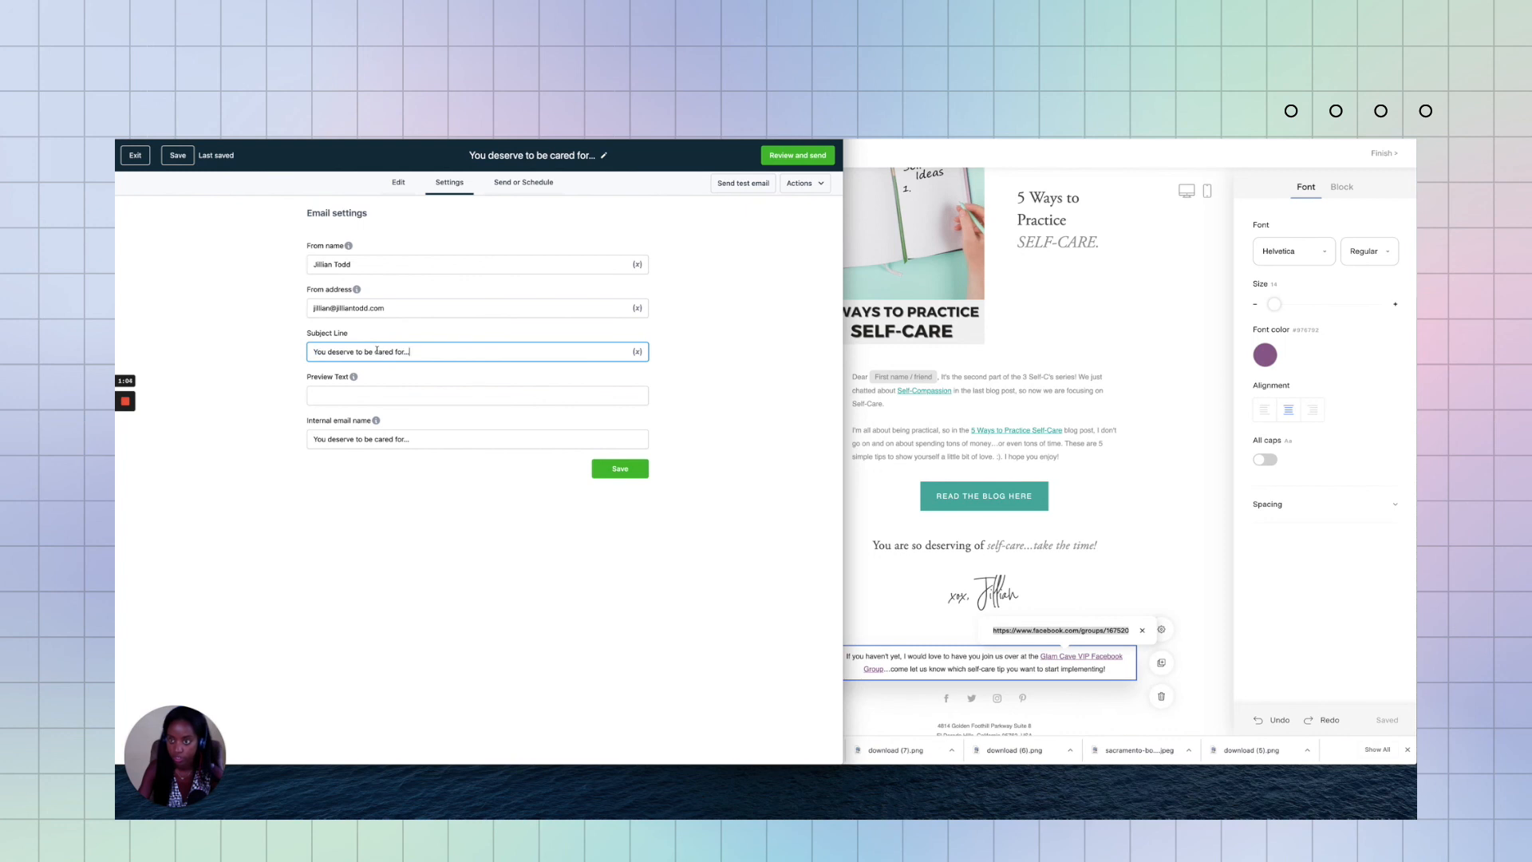
left_click(618, 469)
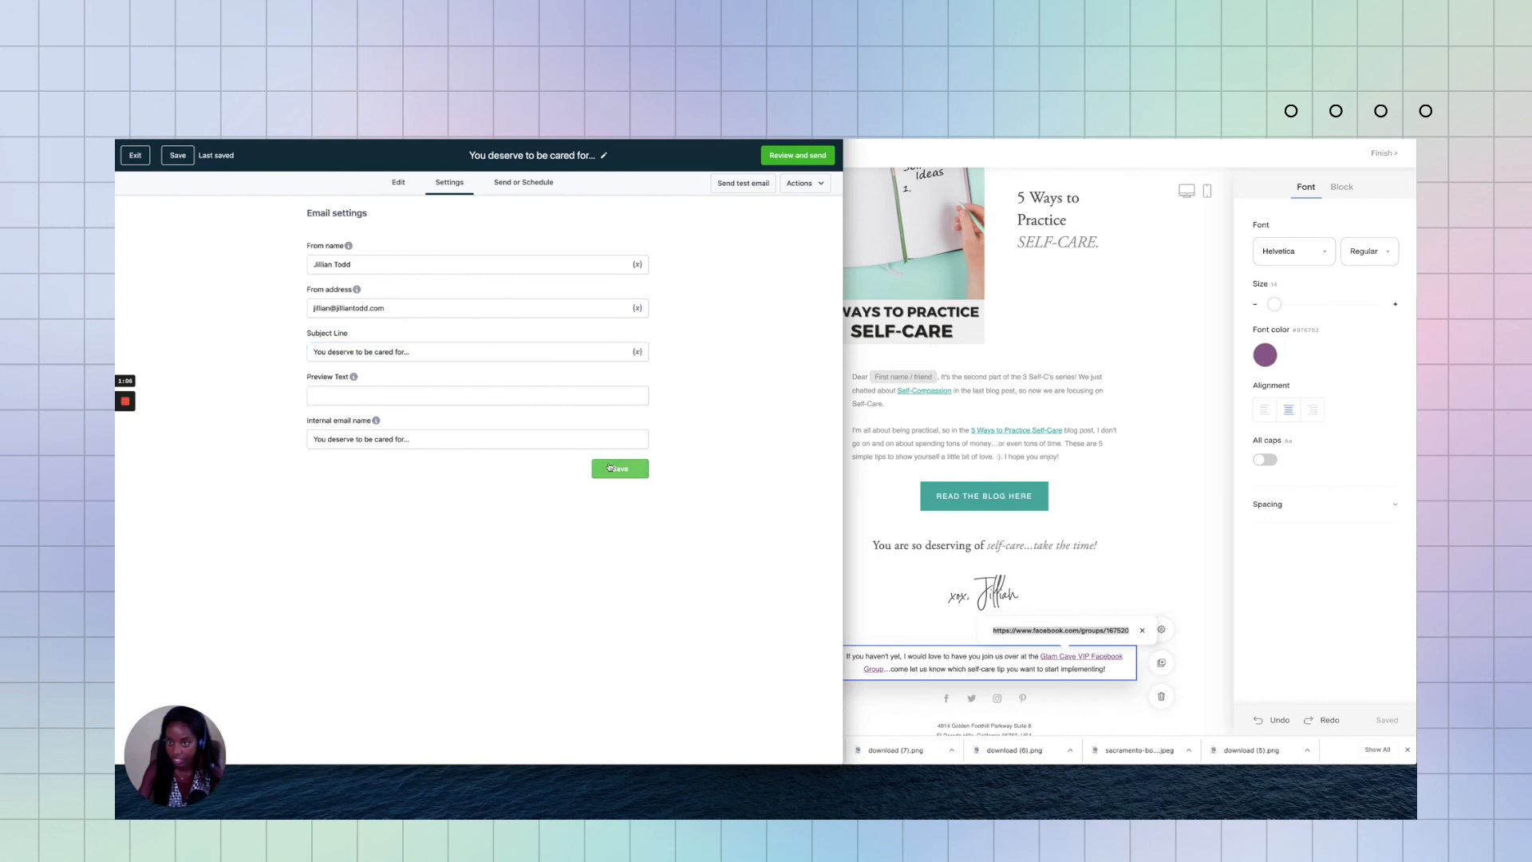
left_click(619, 468)
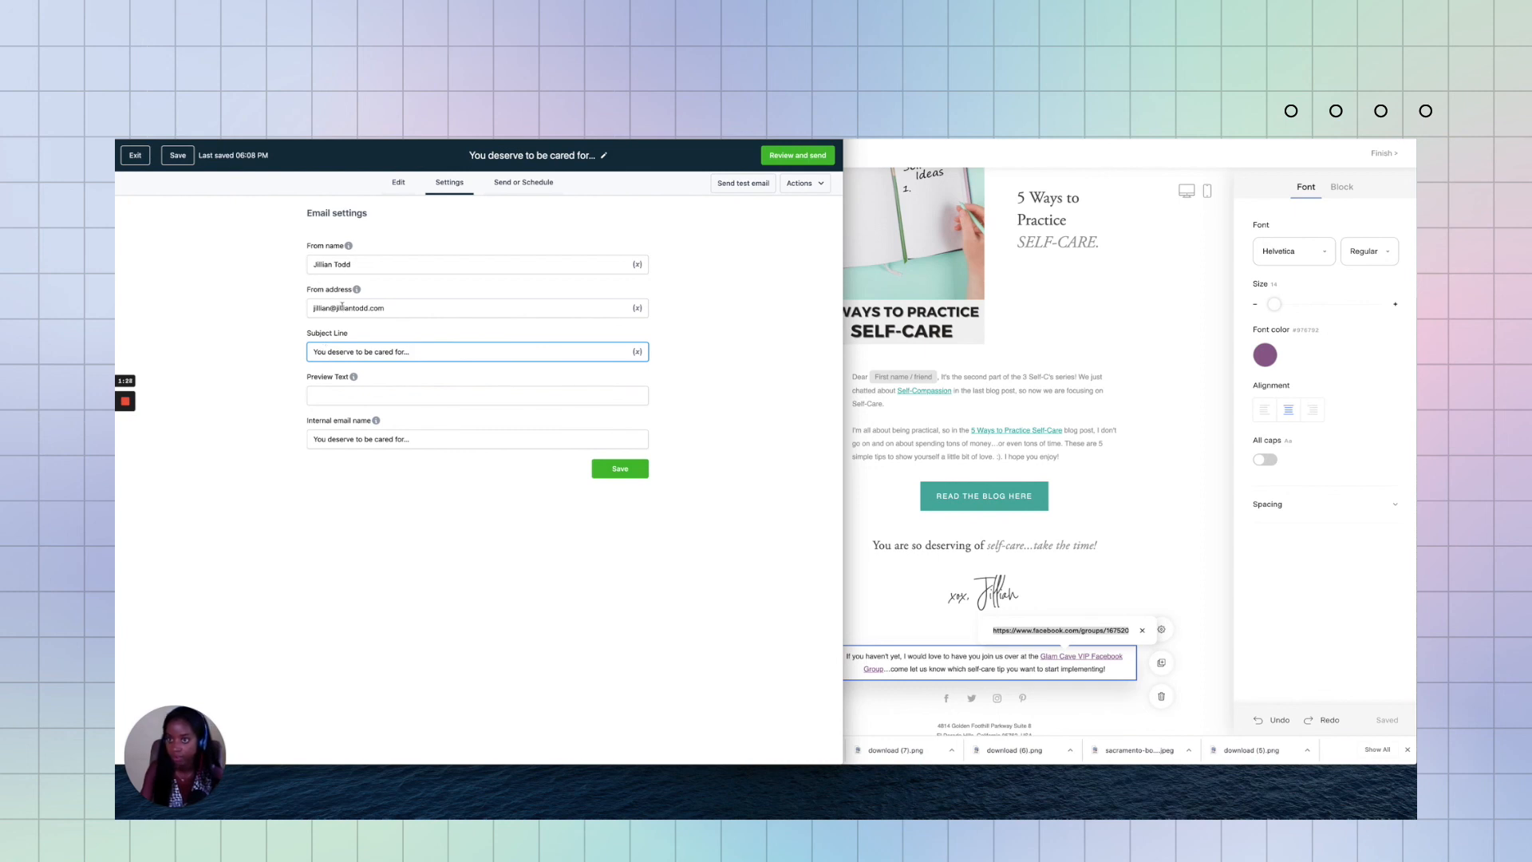
left_click(619, 469)
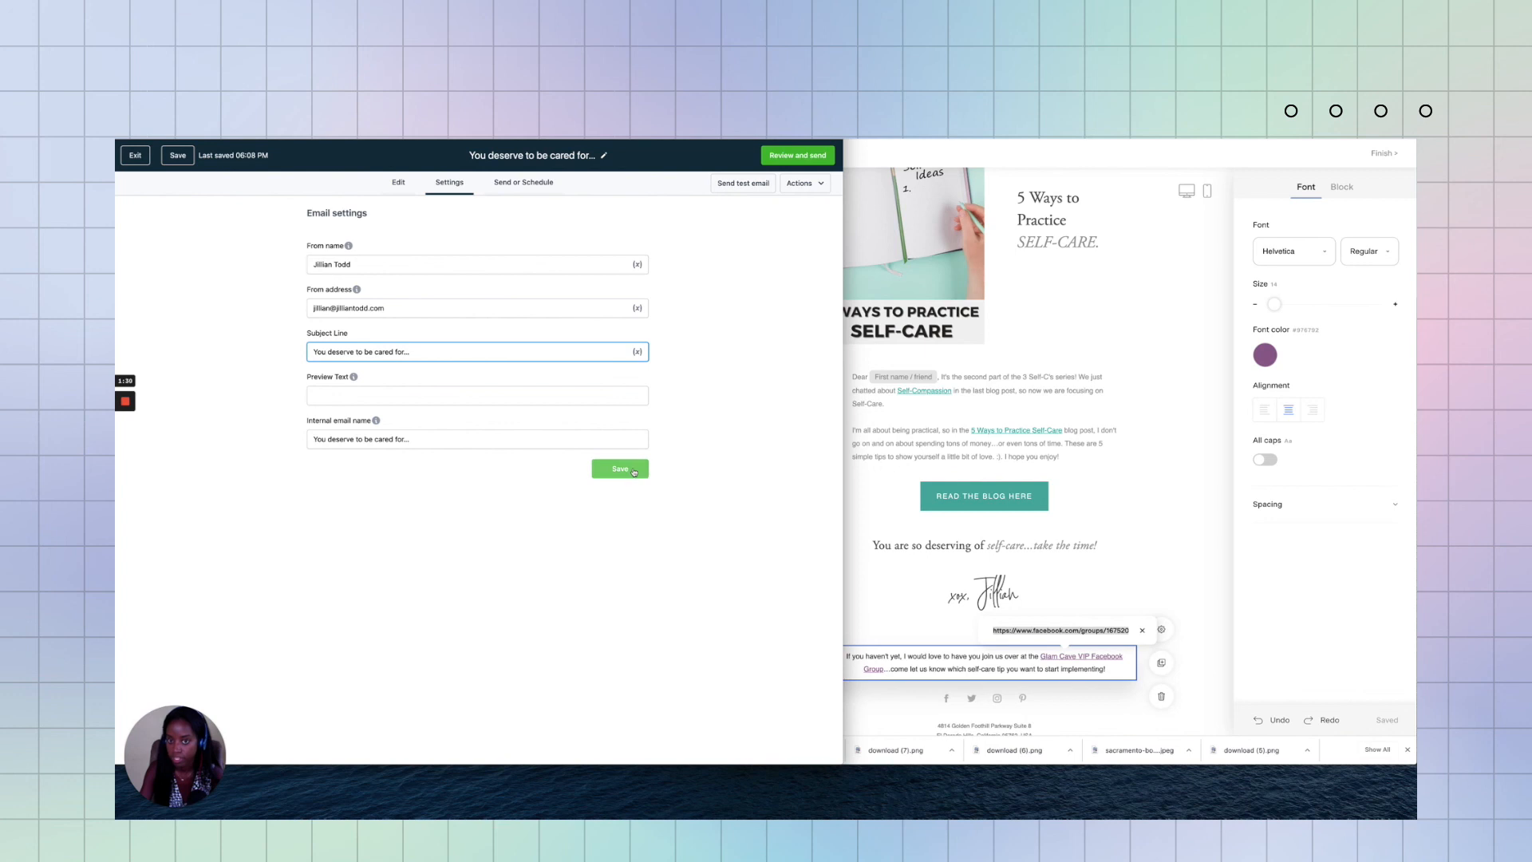
left_click(620, 470)
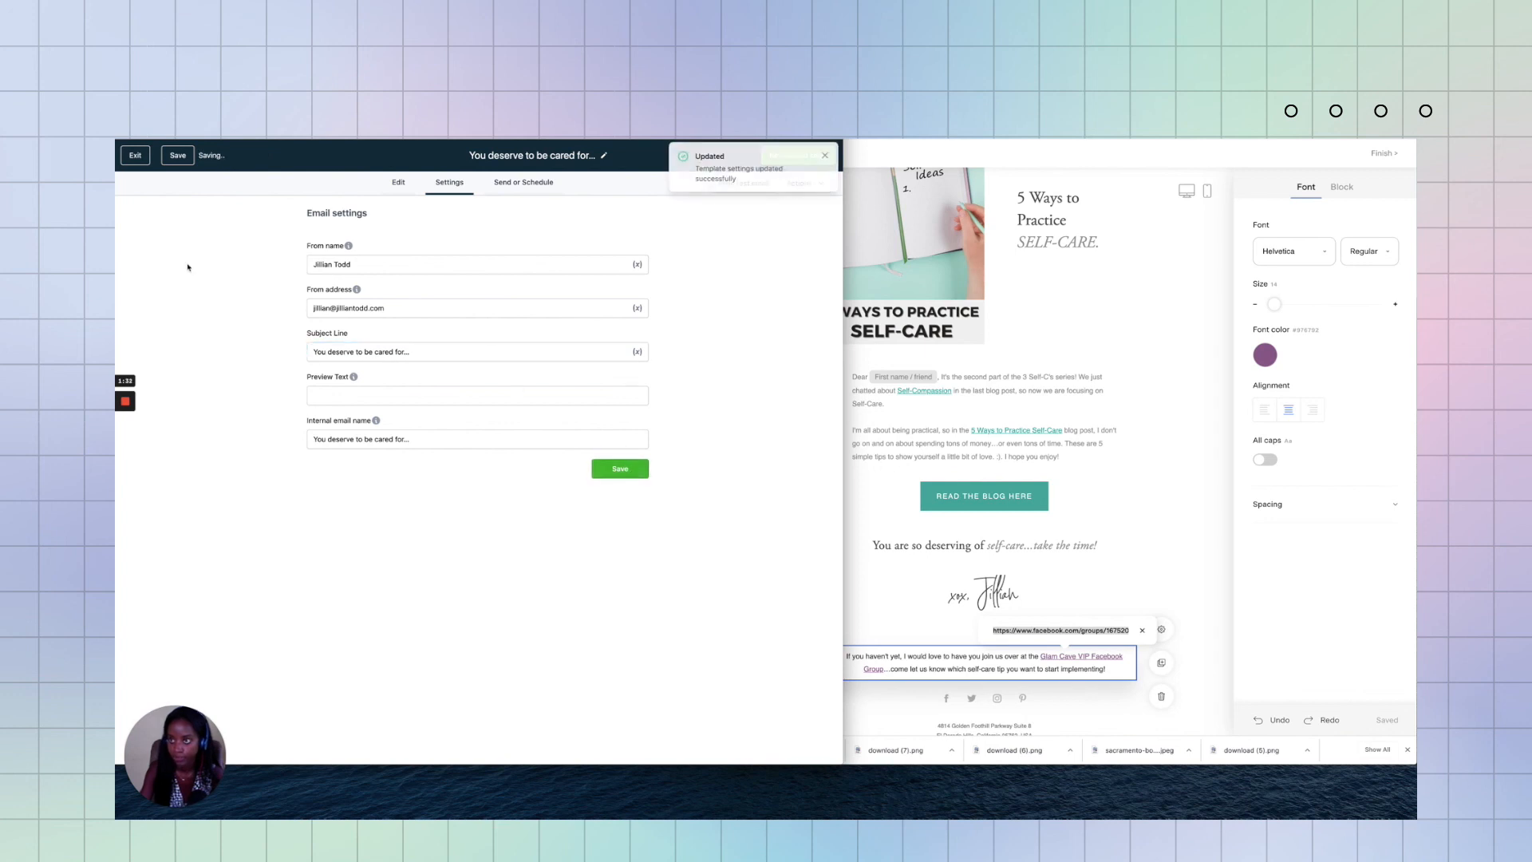